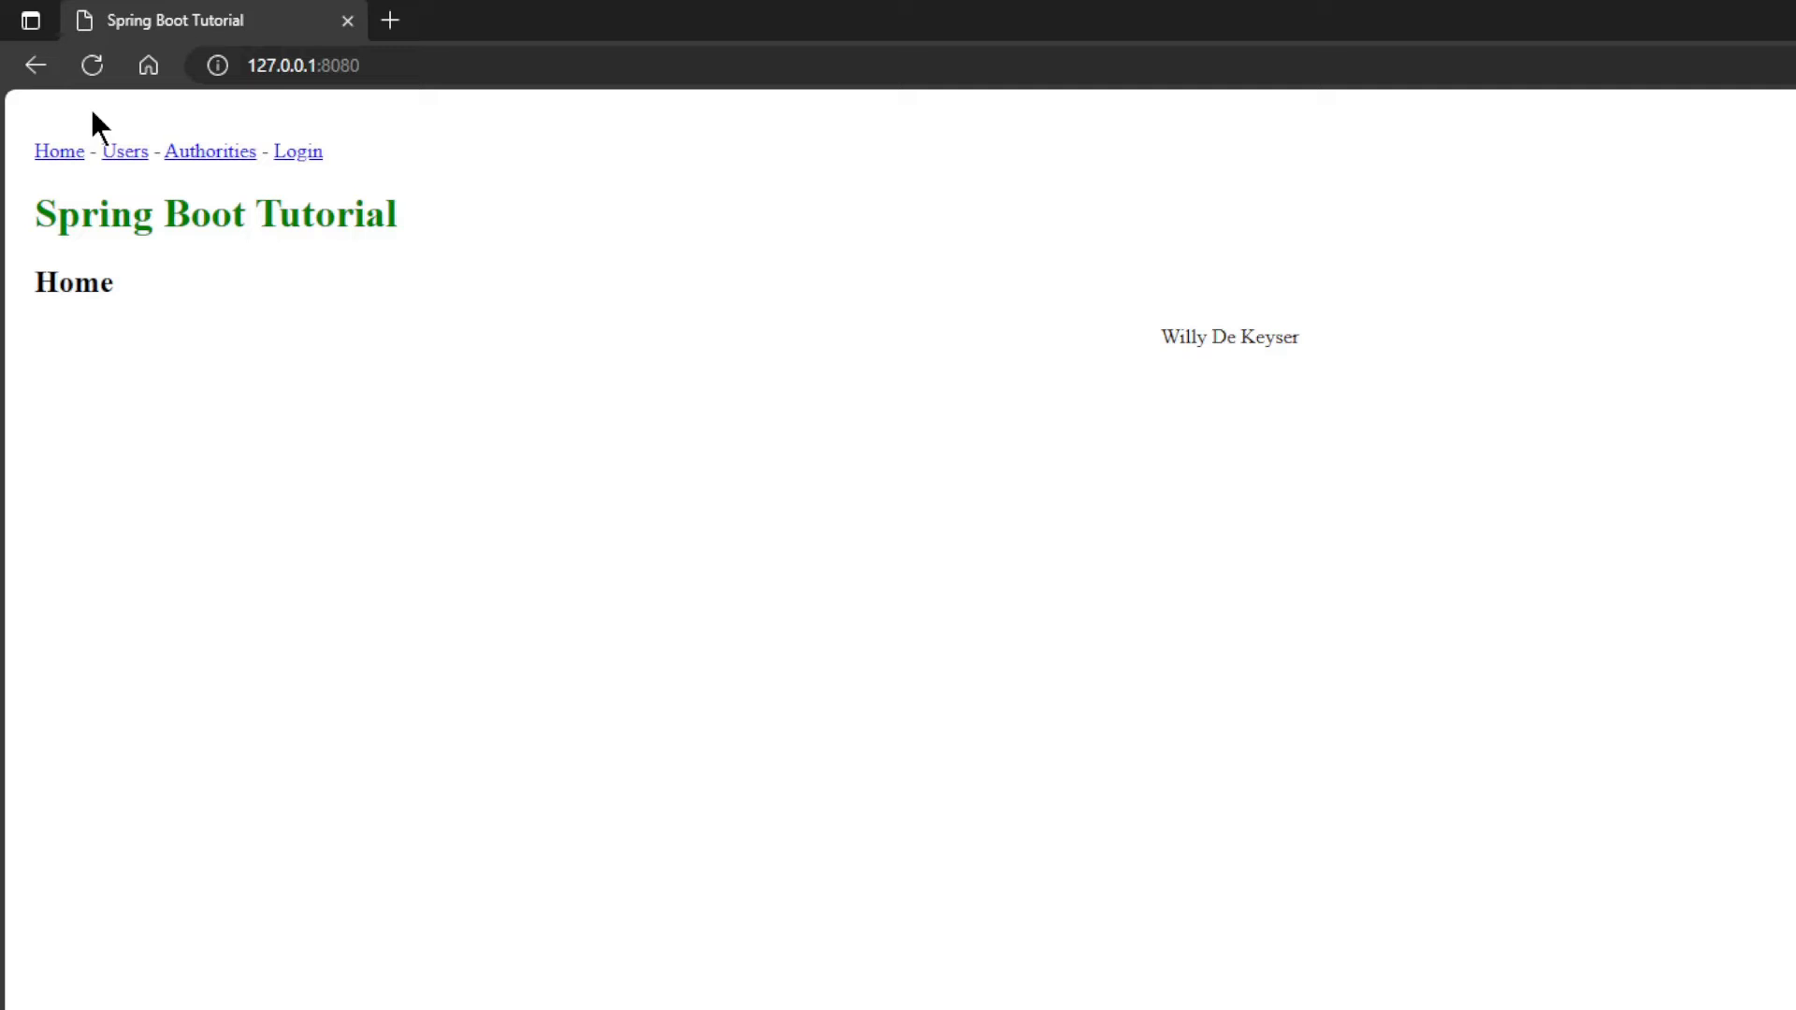
{"action": "mouse_move", "coordinate": [137, 167]}
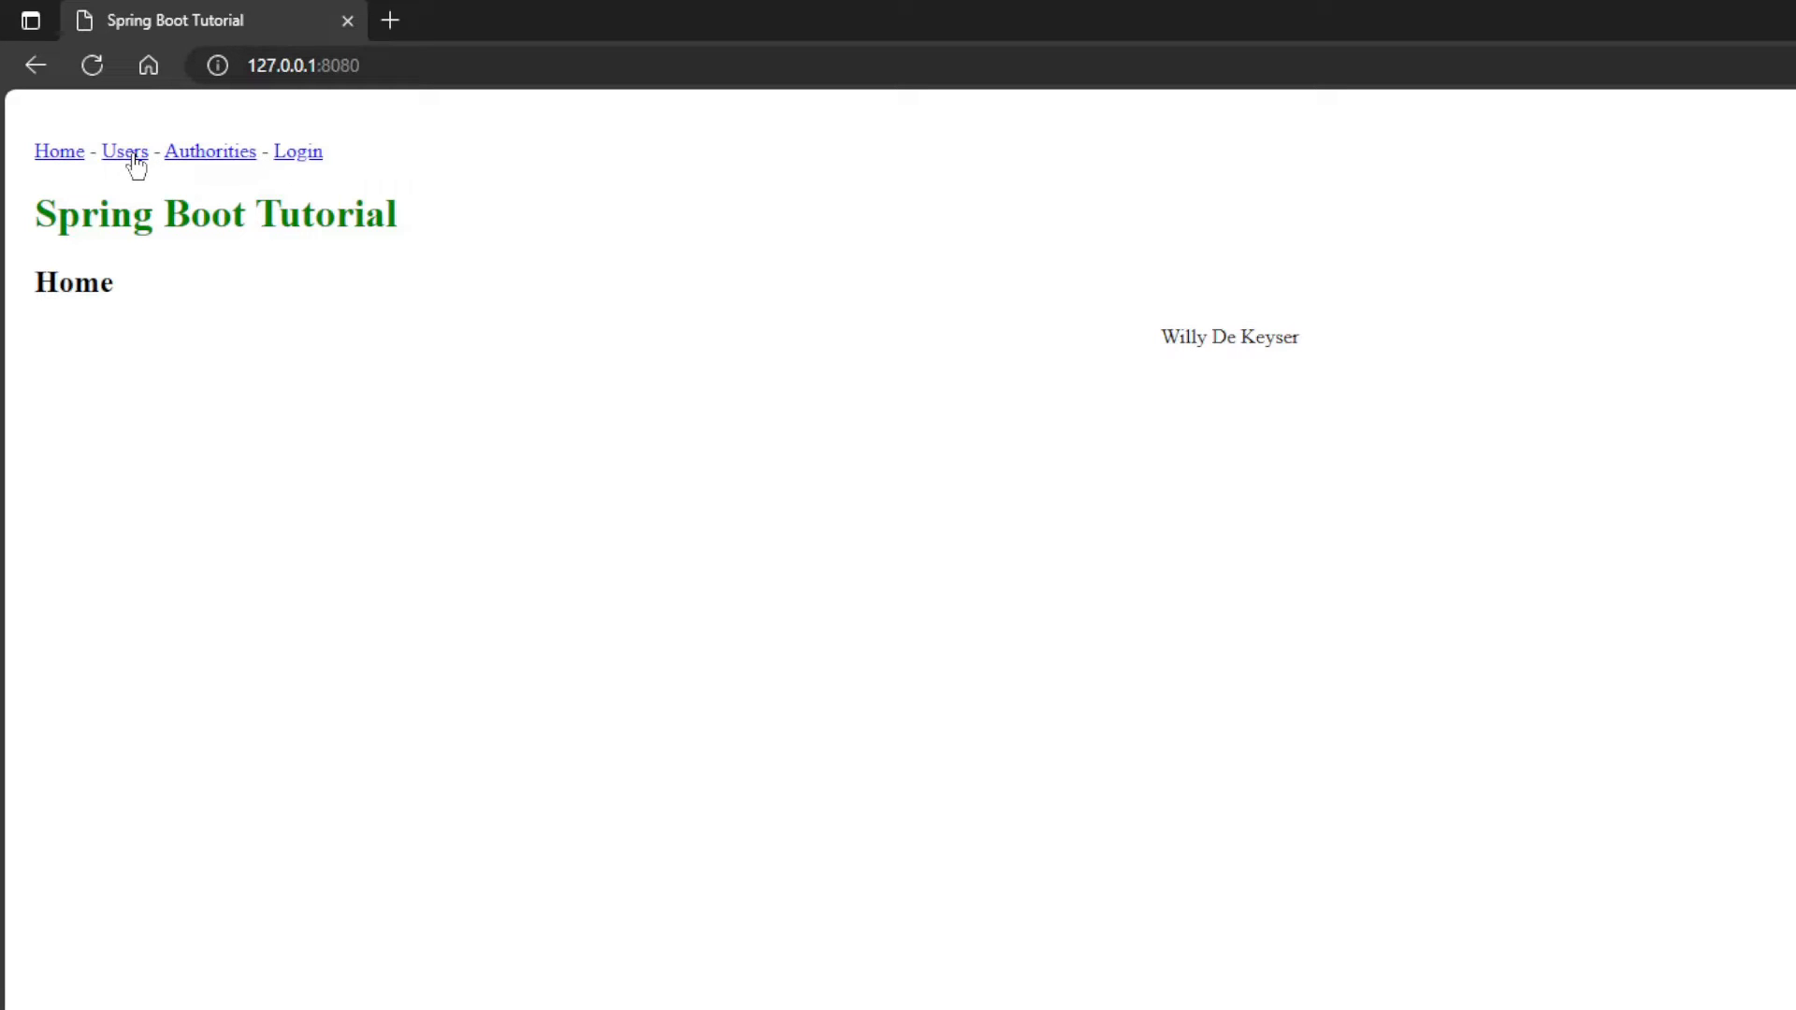
Go to the Users page and log in as user with the saved credentials.
{"action": "left_click", "coordinate": [298, 152]}
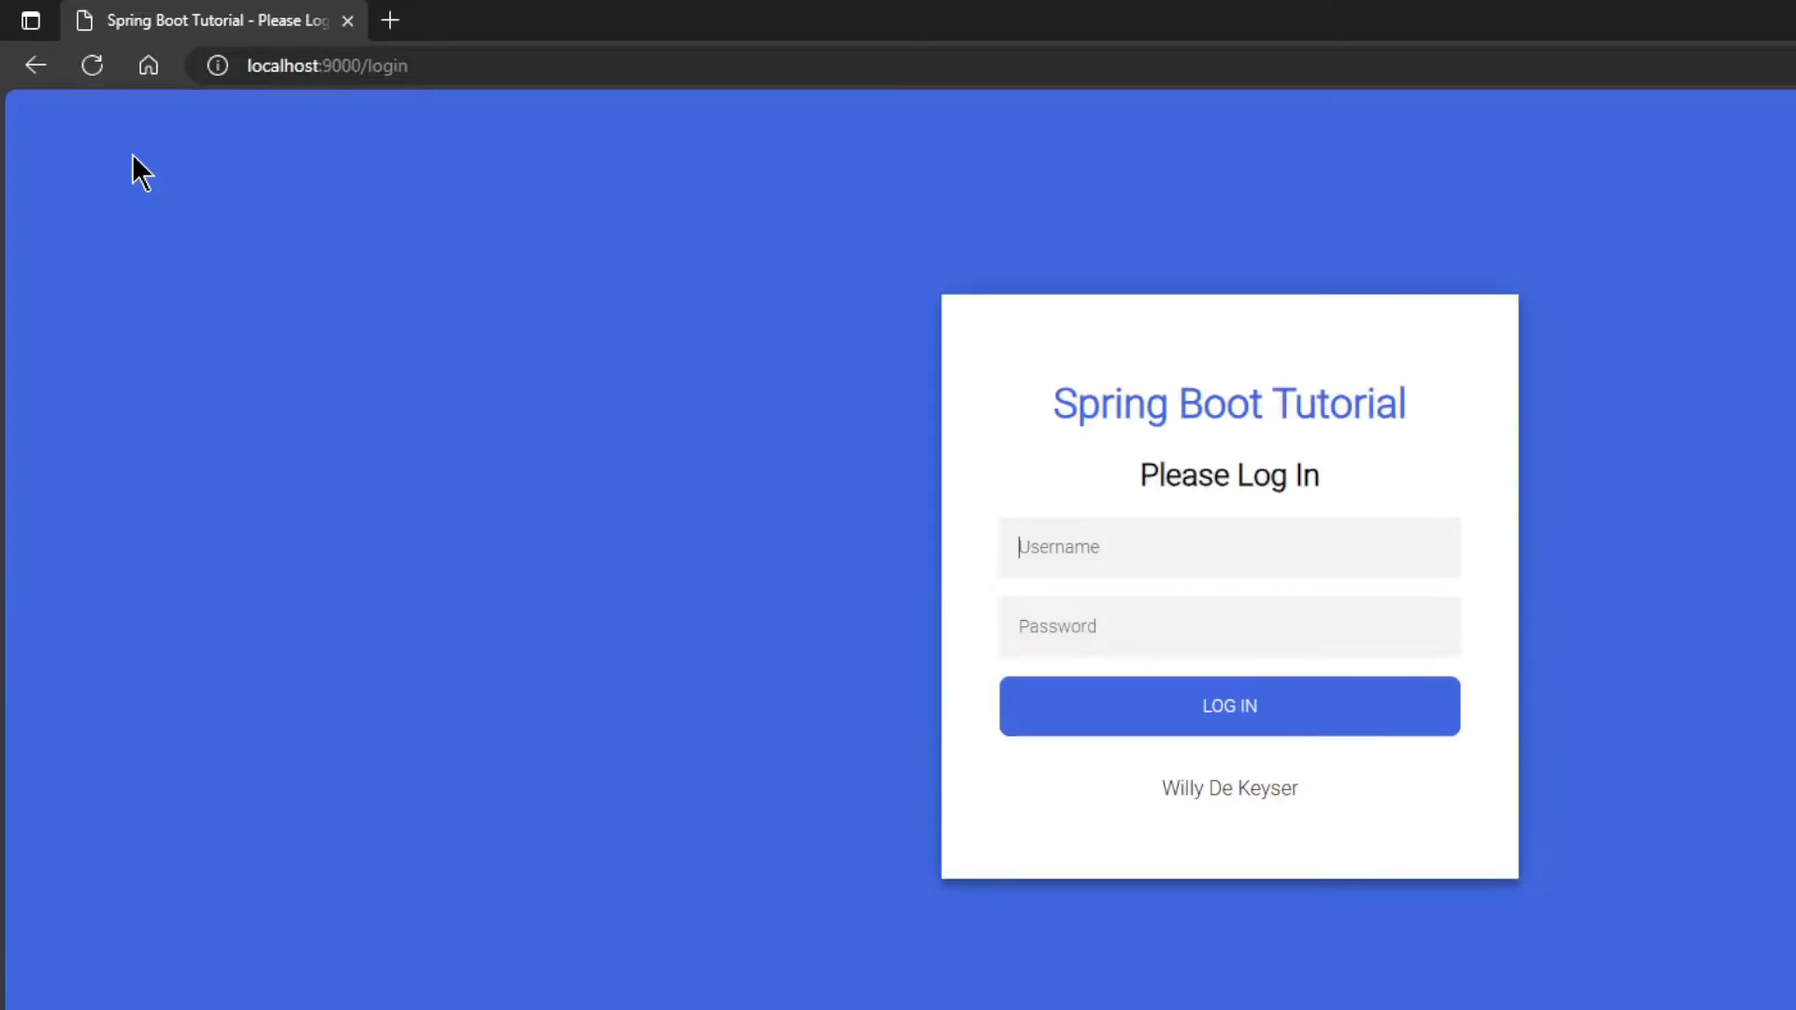
{"action": "left_click", "coordinate": [1228, 546]}
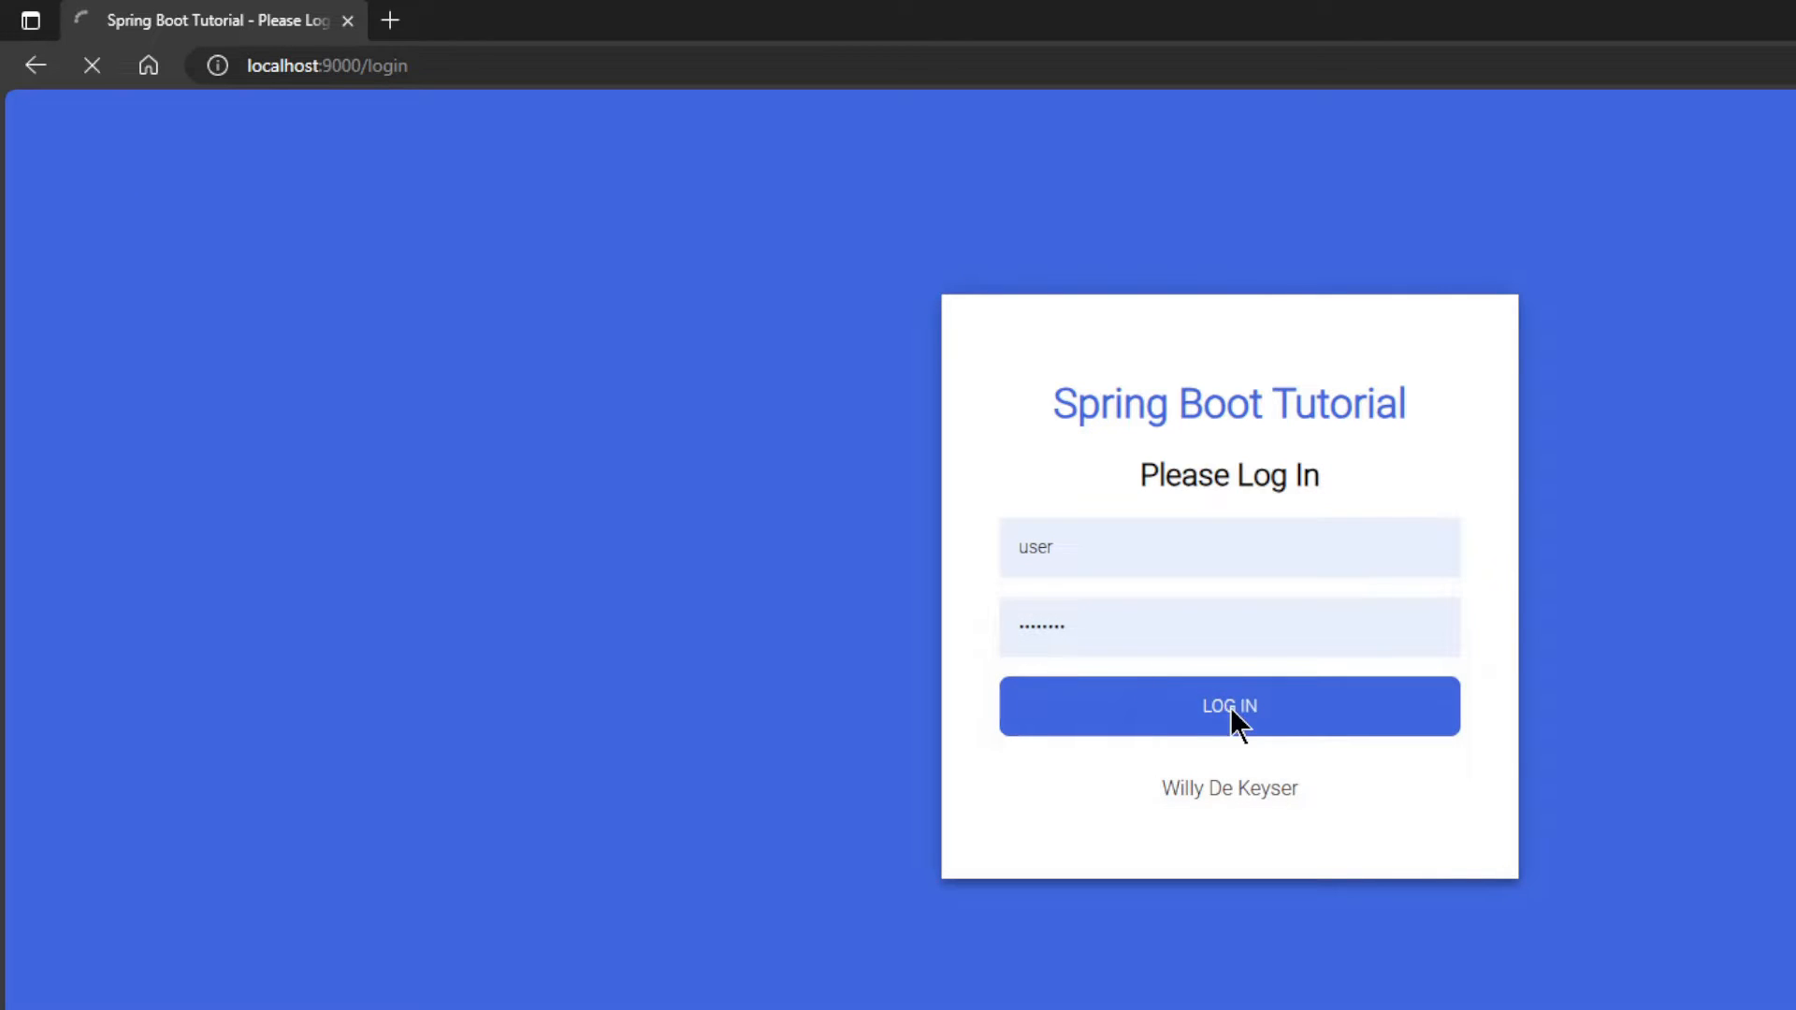
{"action": "left_click", "coordinate": [1228, 705]}
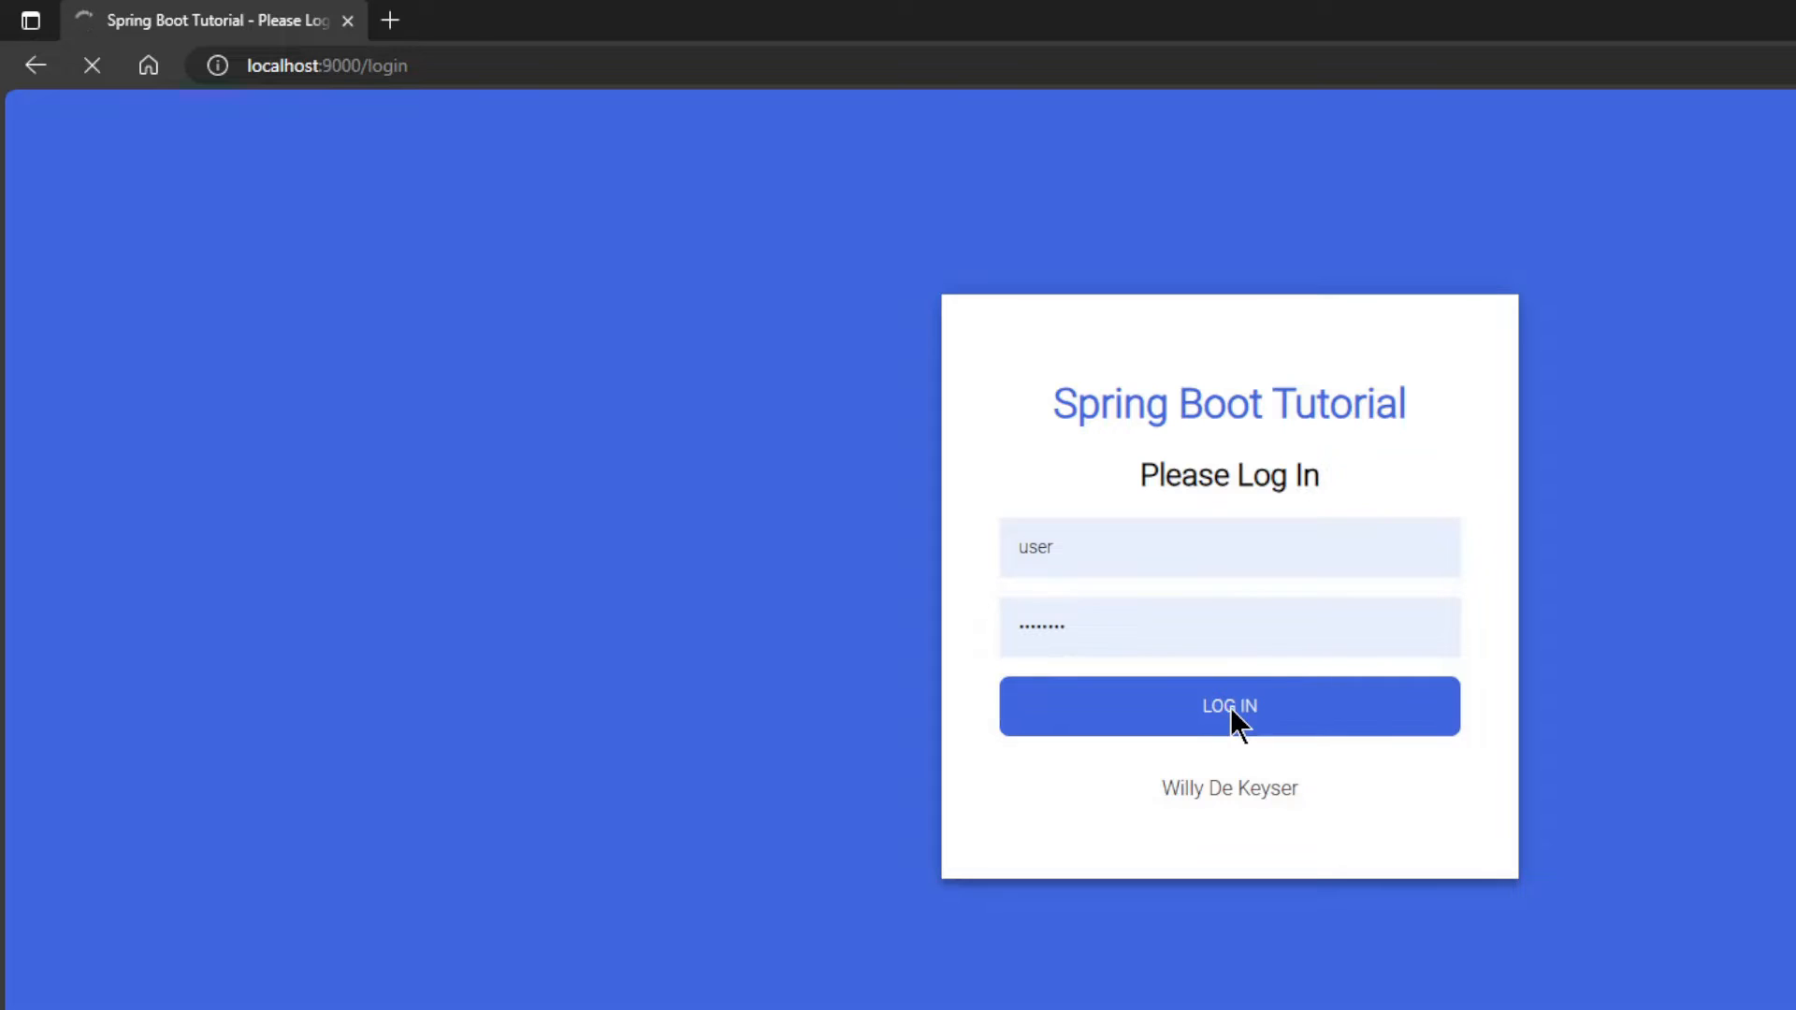
{"action": "left_click", "coordinate": [1230, 706]}
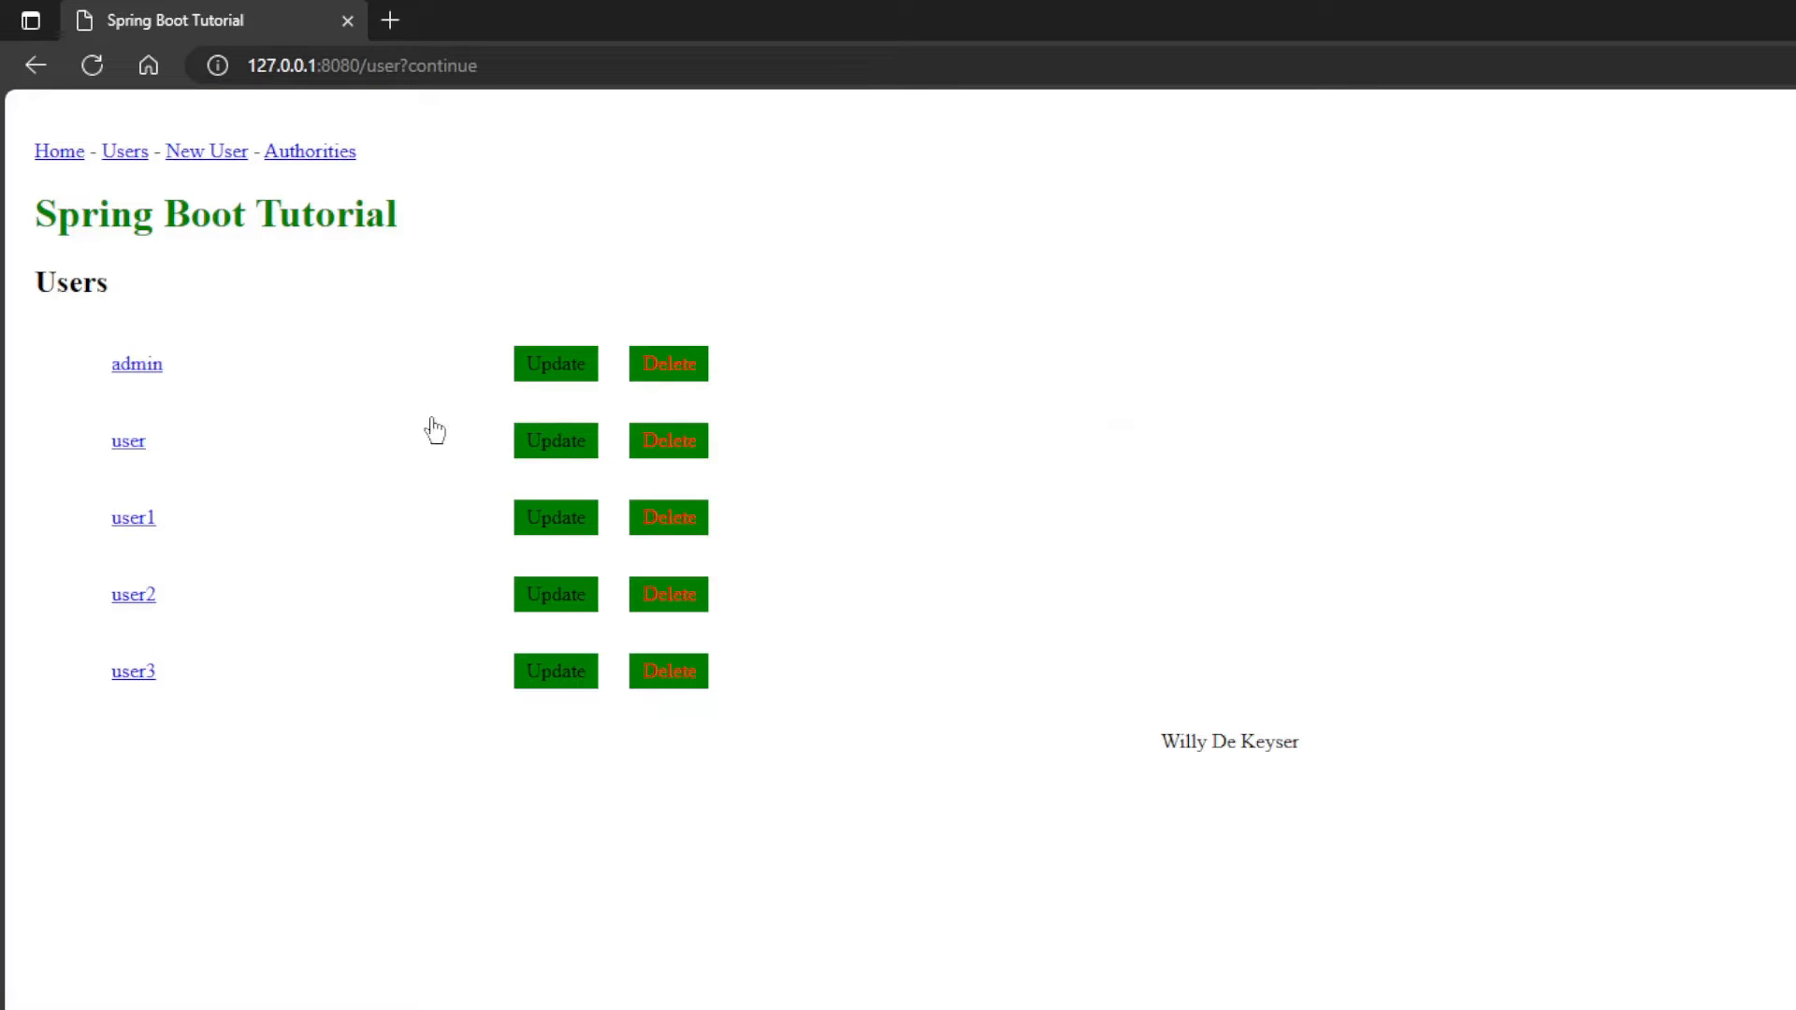
{"action": "mouse_move", "coordinate": [206, 155]}
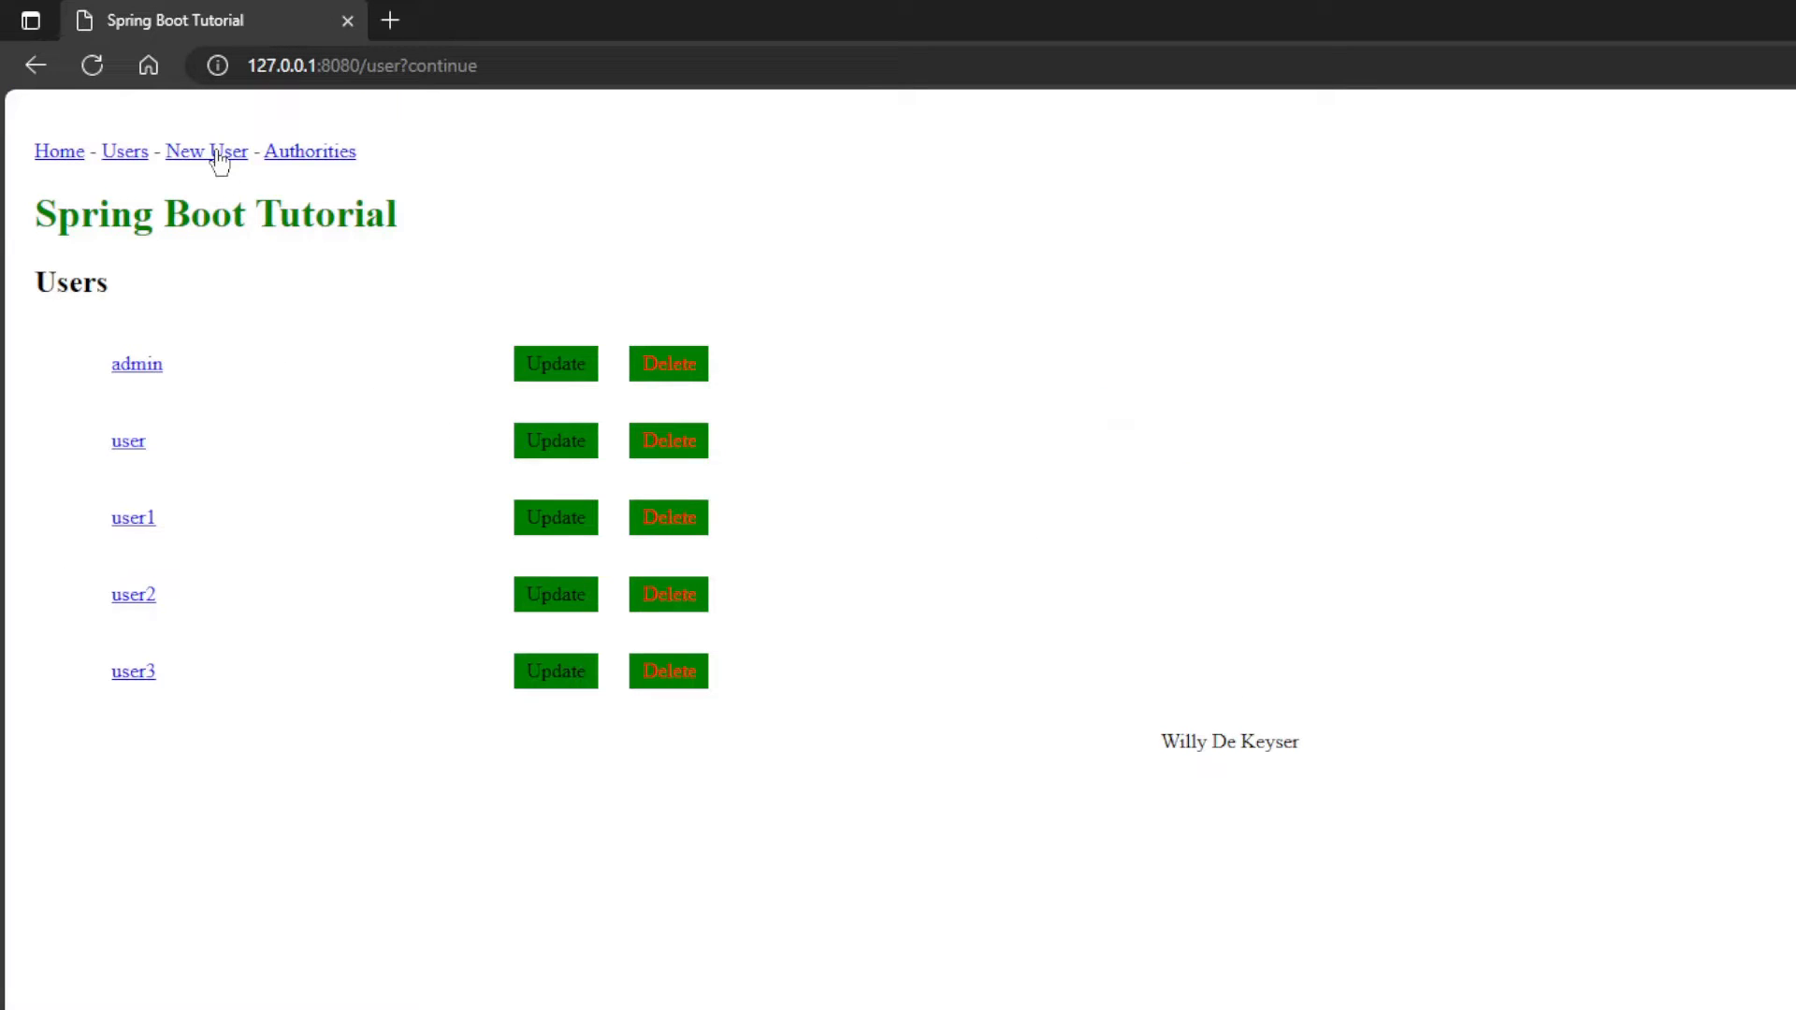
{"action": "left_click", "coordinate": [206, 149]}
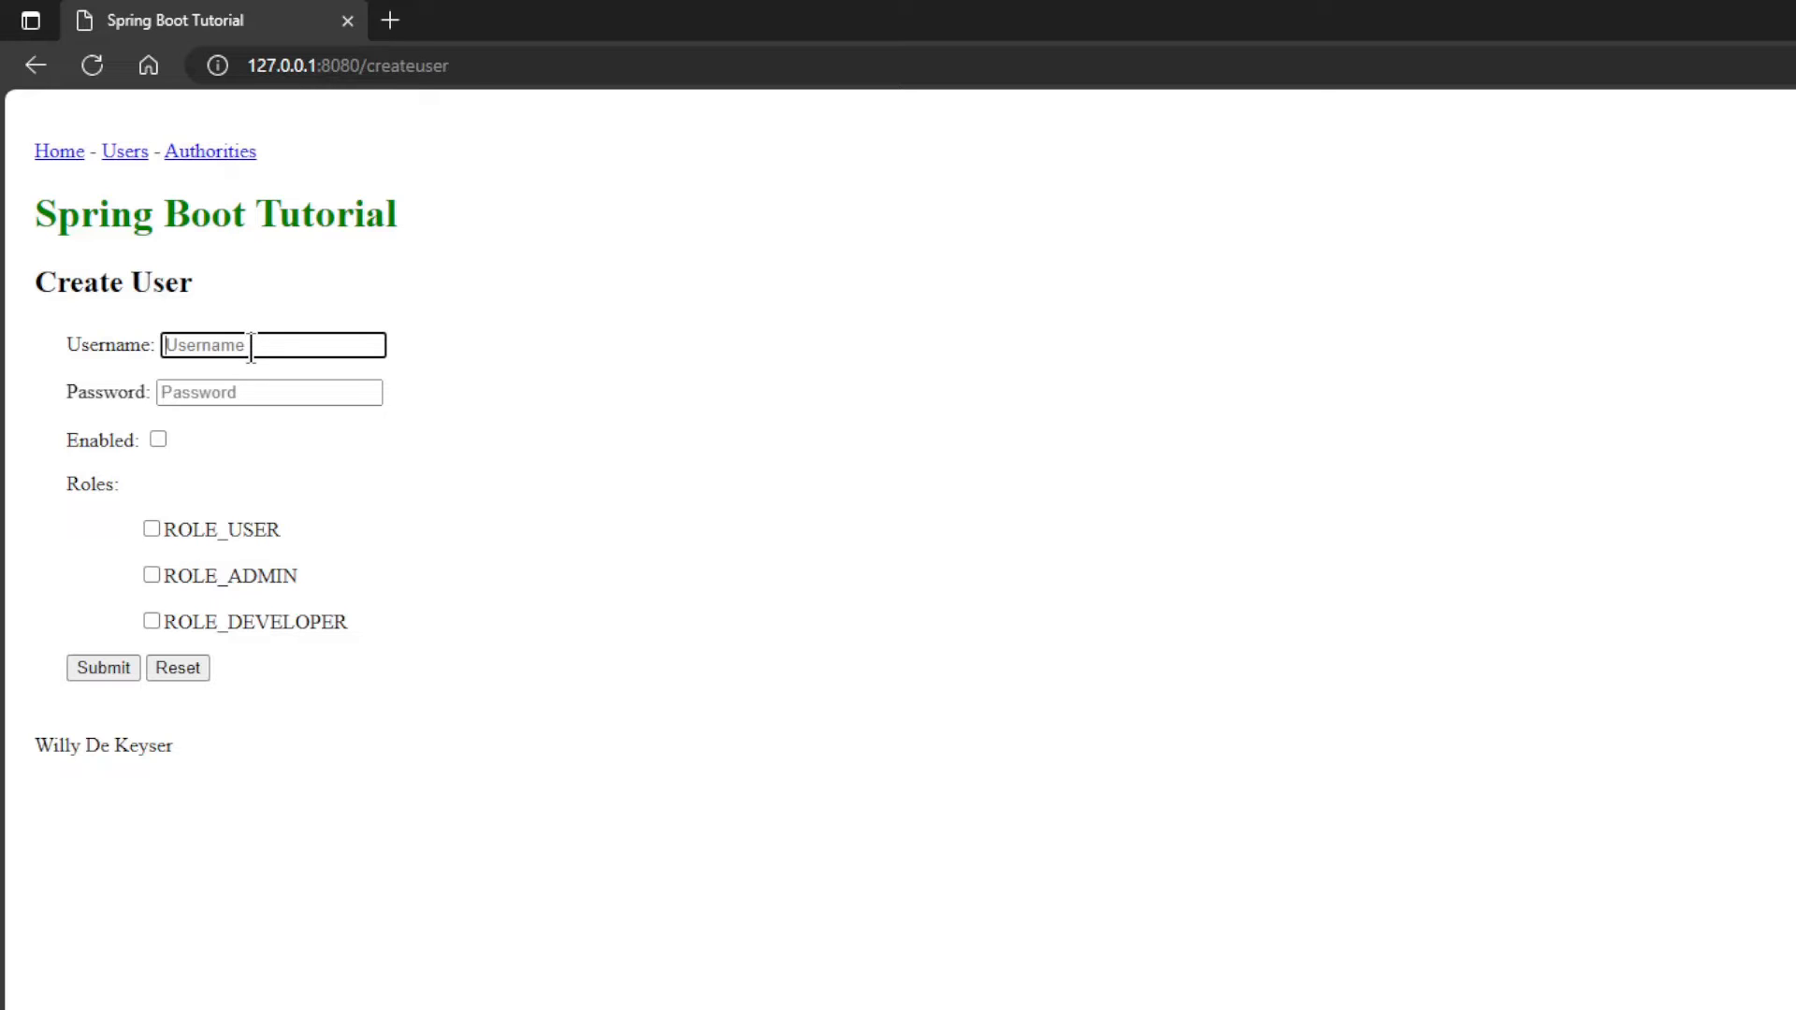
{"action": "type", "text": "W"}
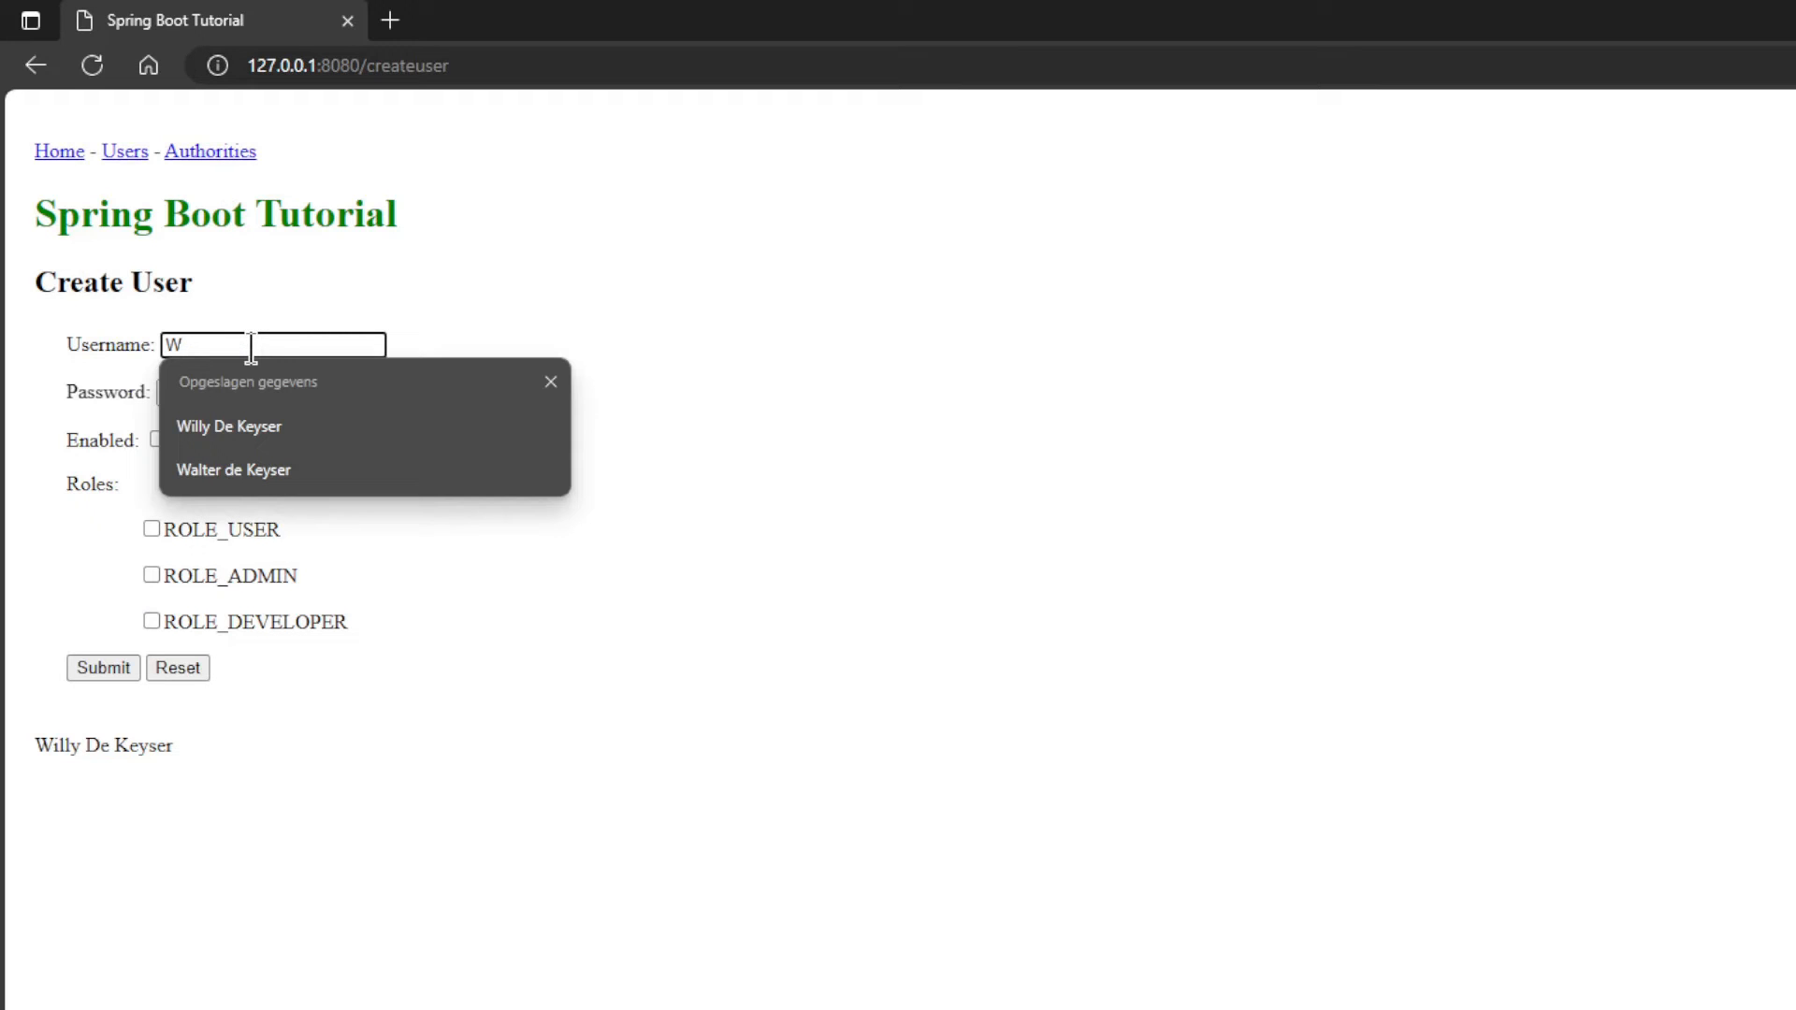
{"action": "left_click", "coordinate": [229, 426]}
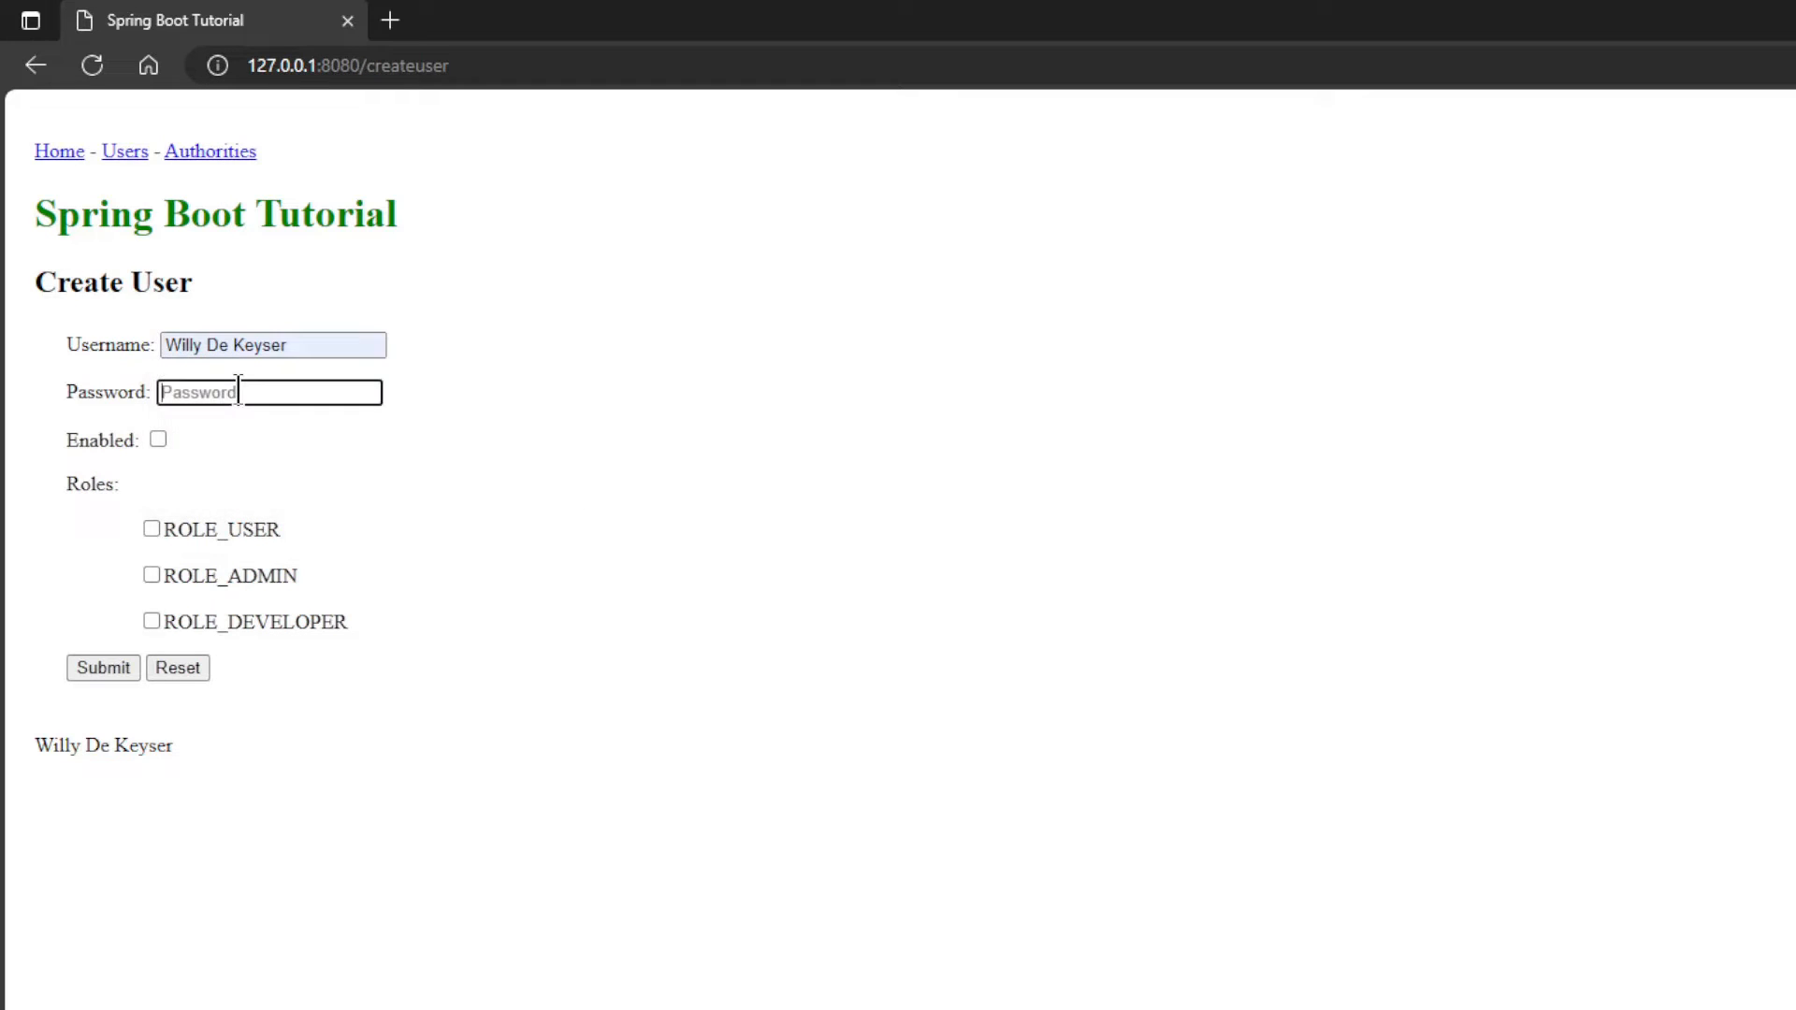
{"action": "type", "text": "password"}
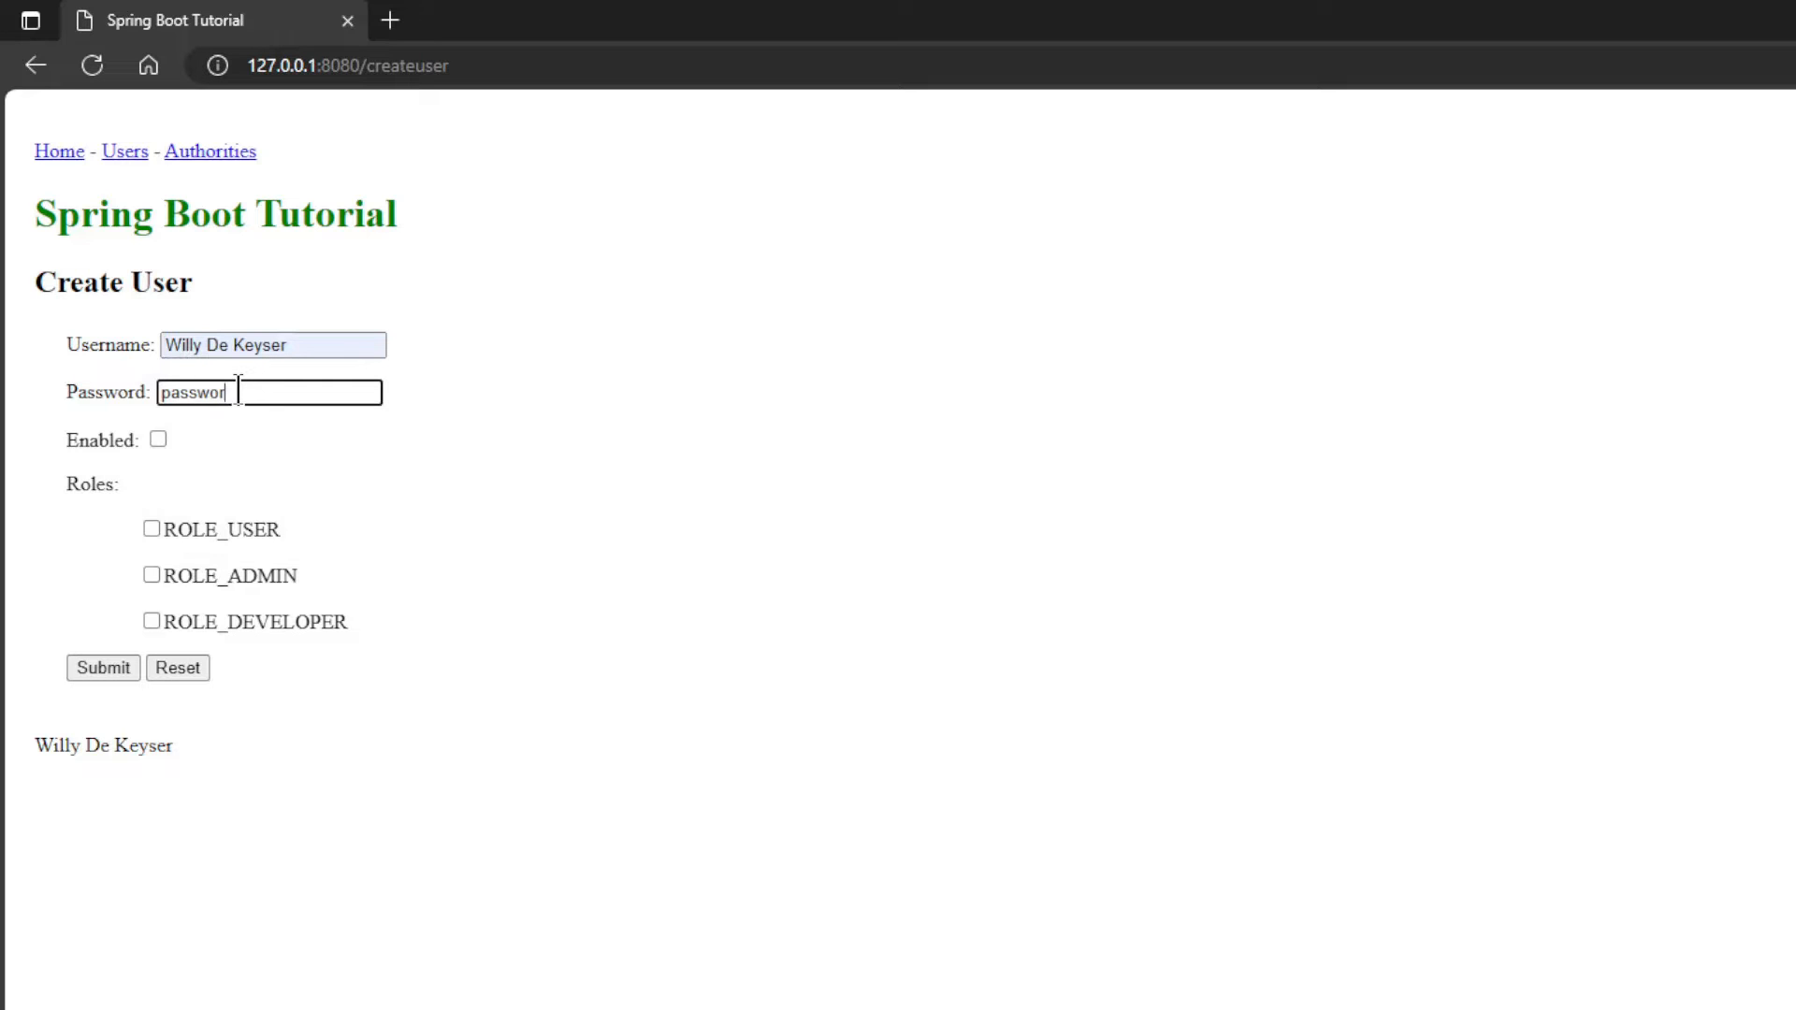
{"action": "left_click", "coordinate": [157, 438]}
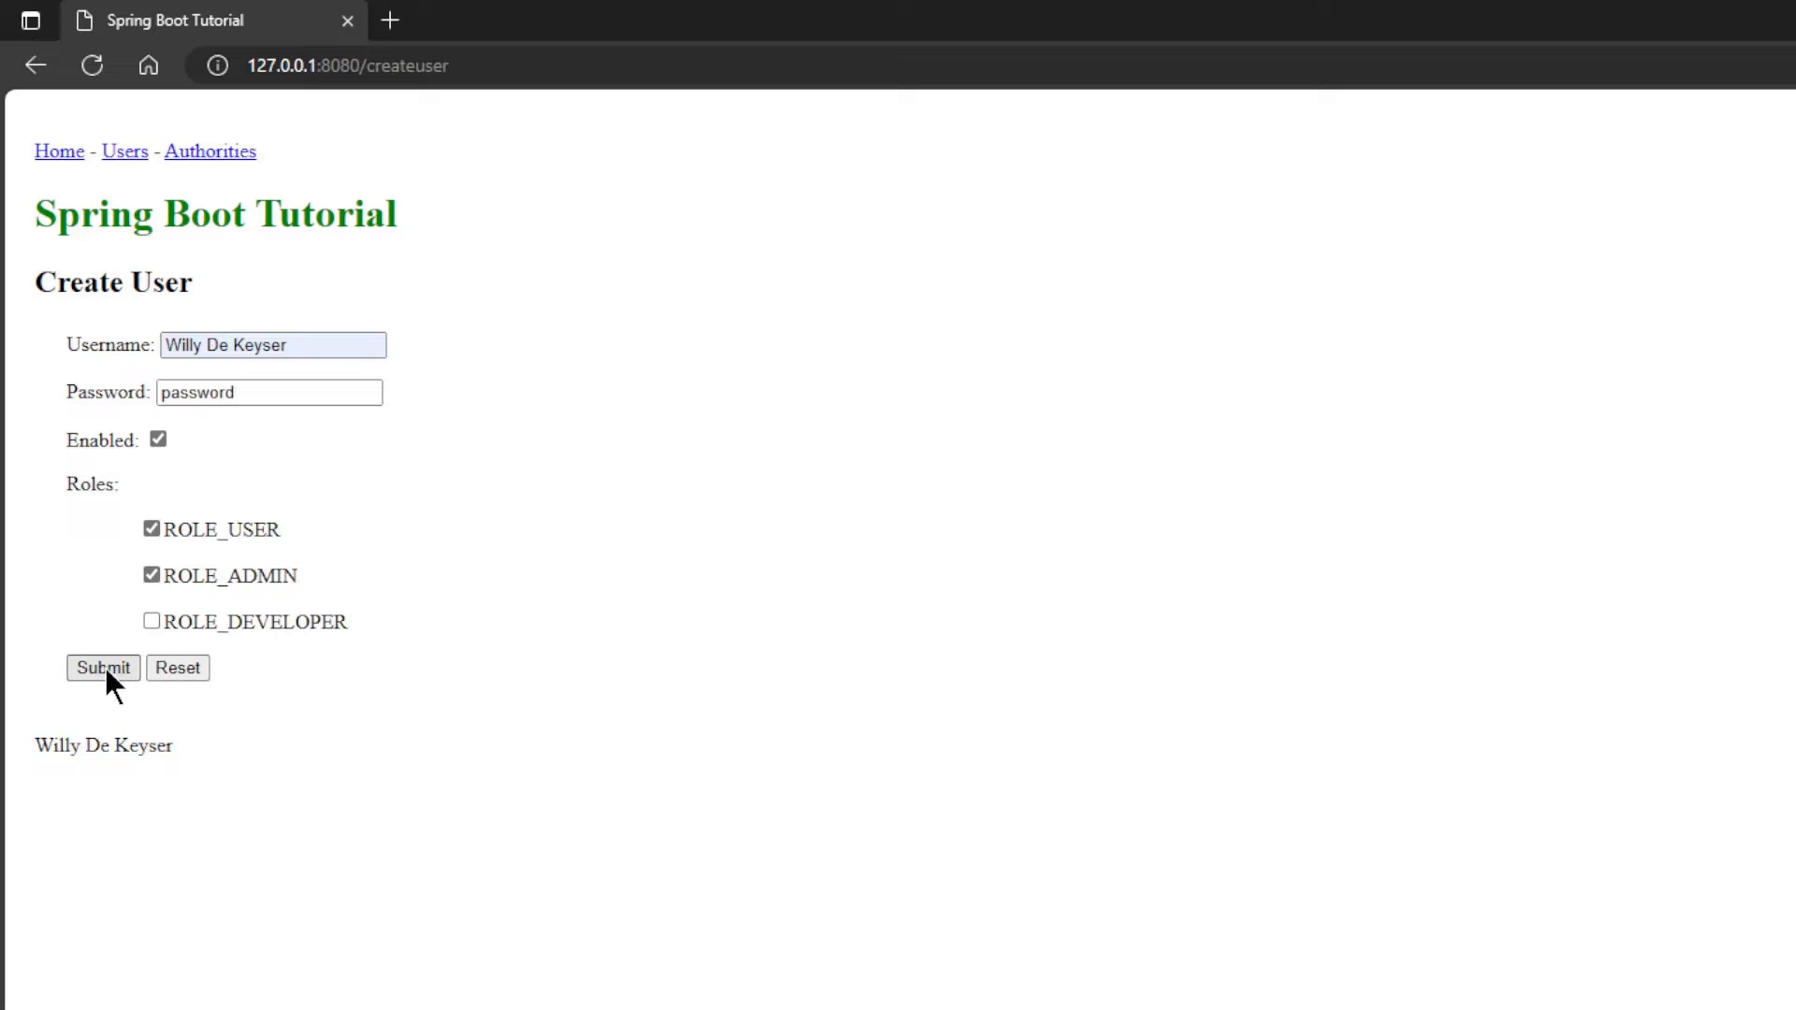
{"action": "left_click", "coordinate": [101, 668]}
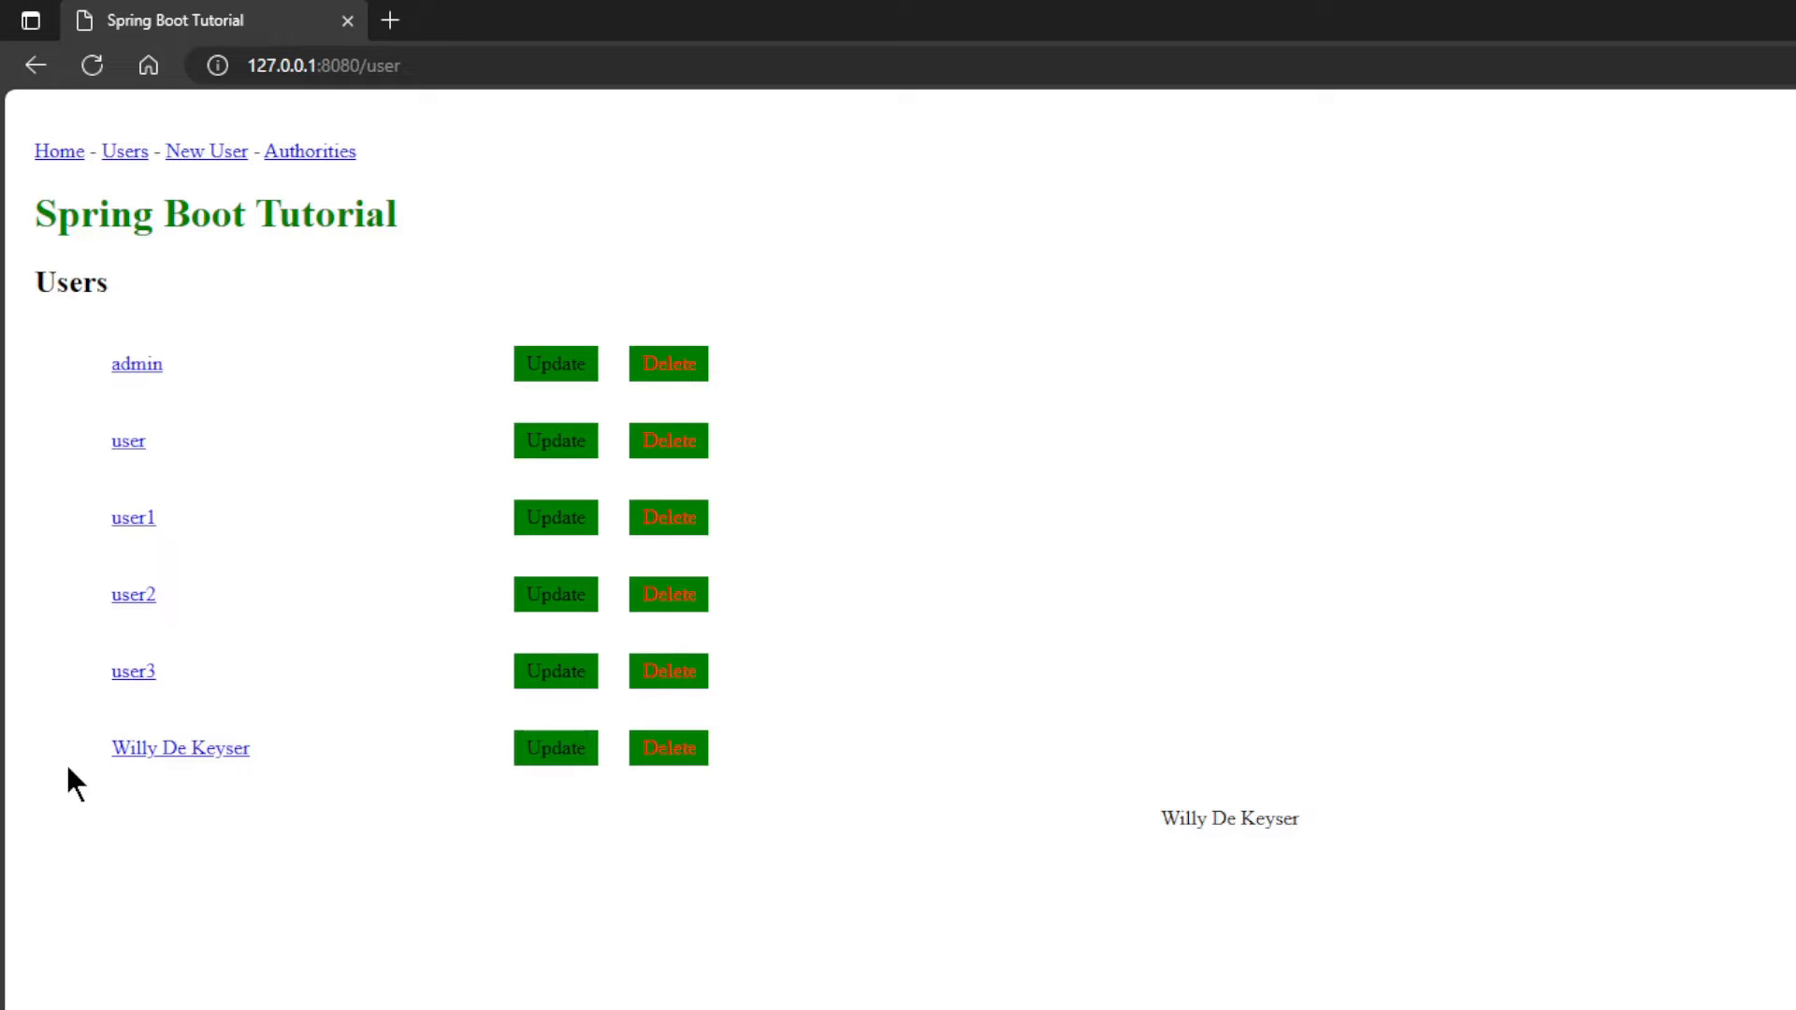
View the new user's details and return to the Users list.
{"action": "left_click", "coordinate": [180, 749]}
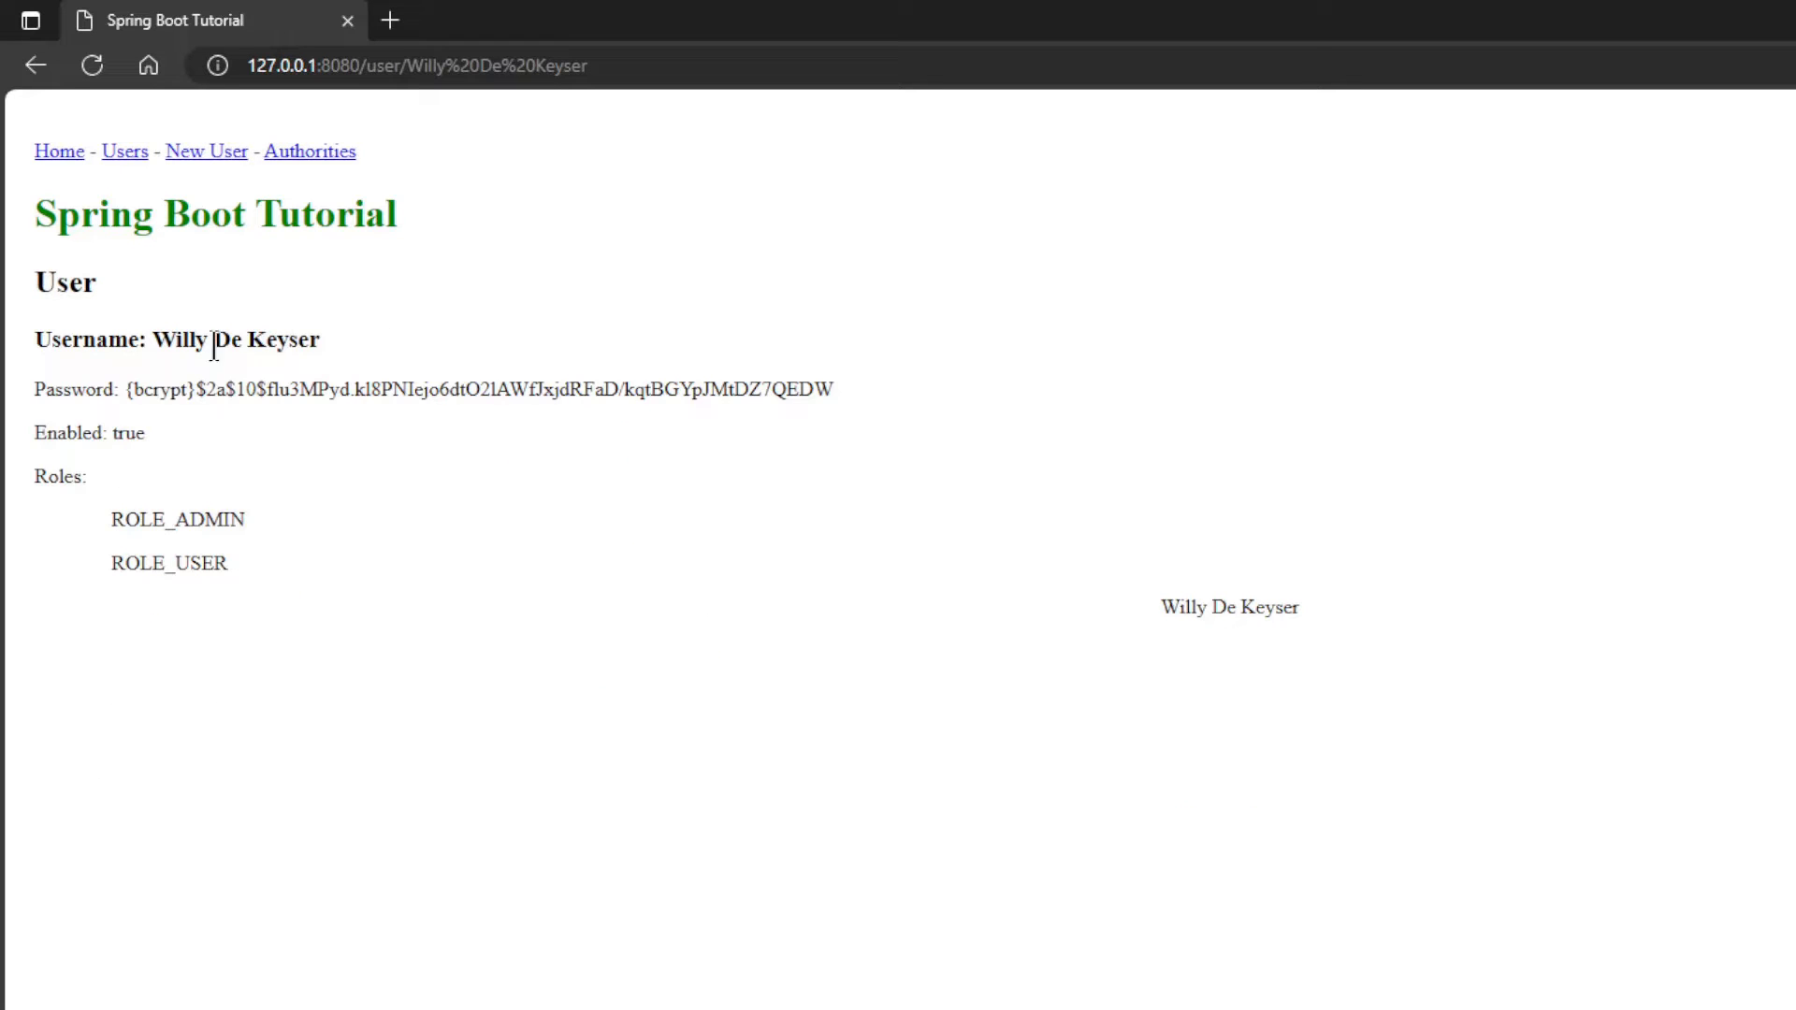
{"action": "mouse_move", "coordinate": [110, 151]}
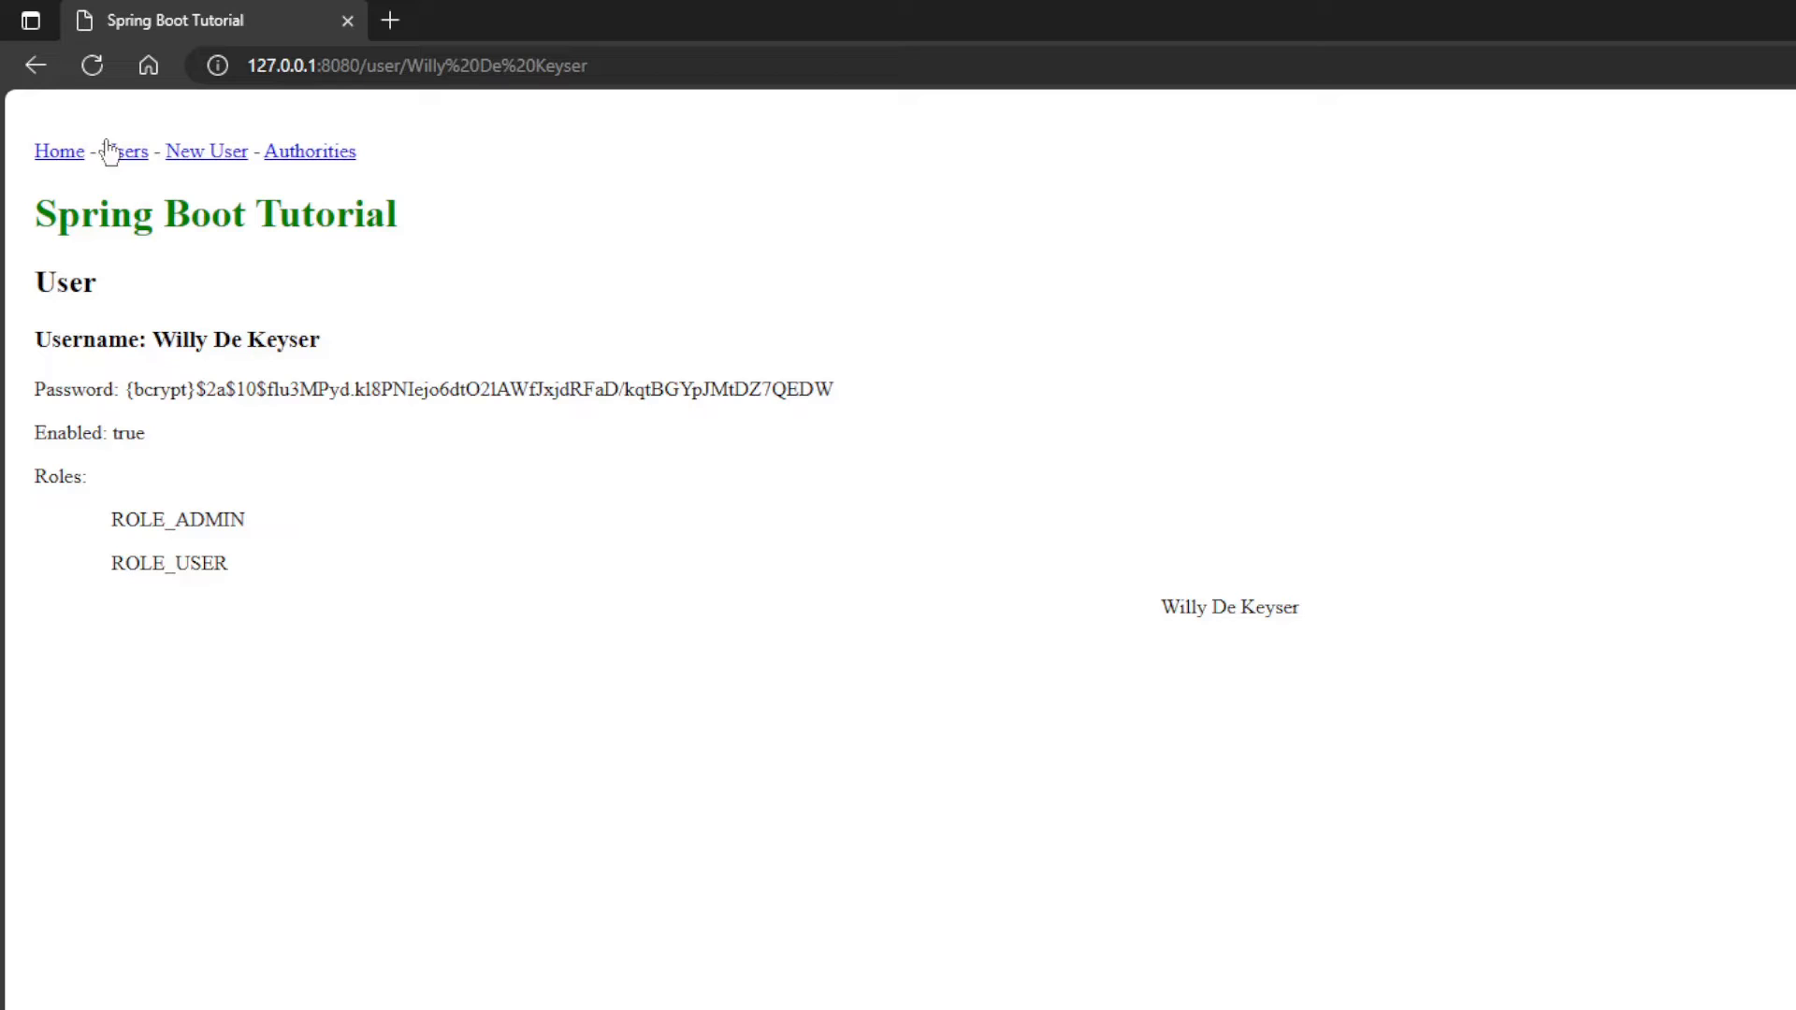
{"action": "left_click", "coordinate": [123, 149]}
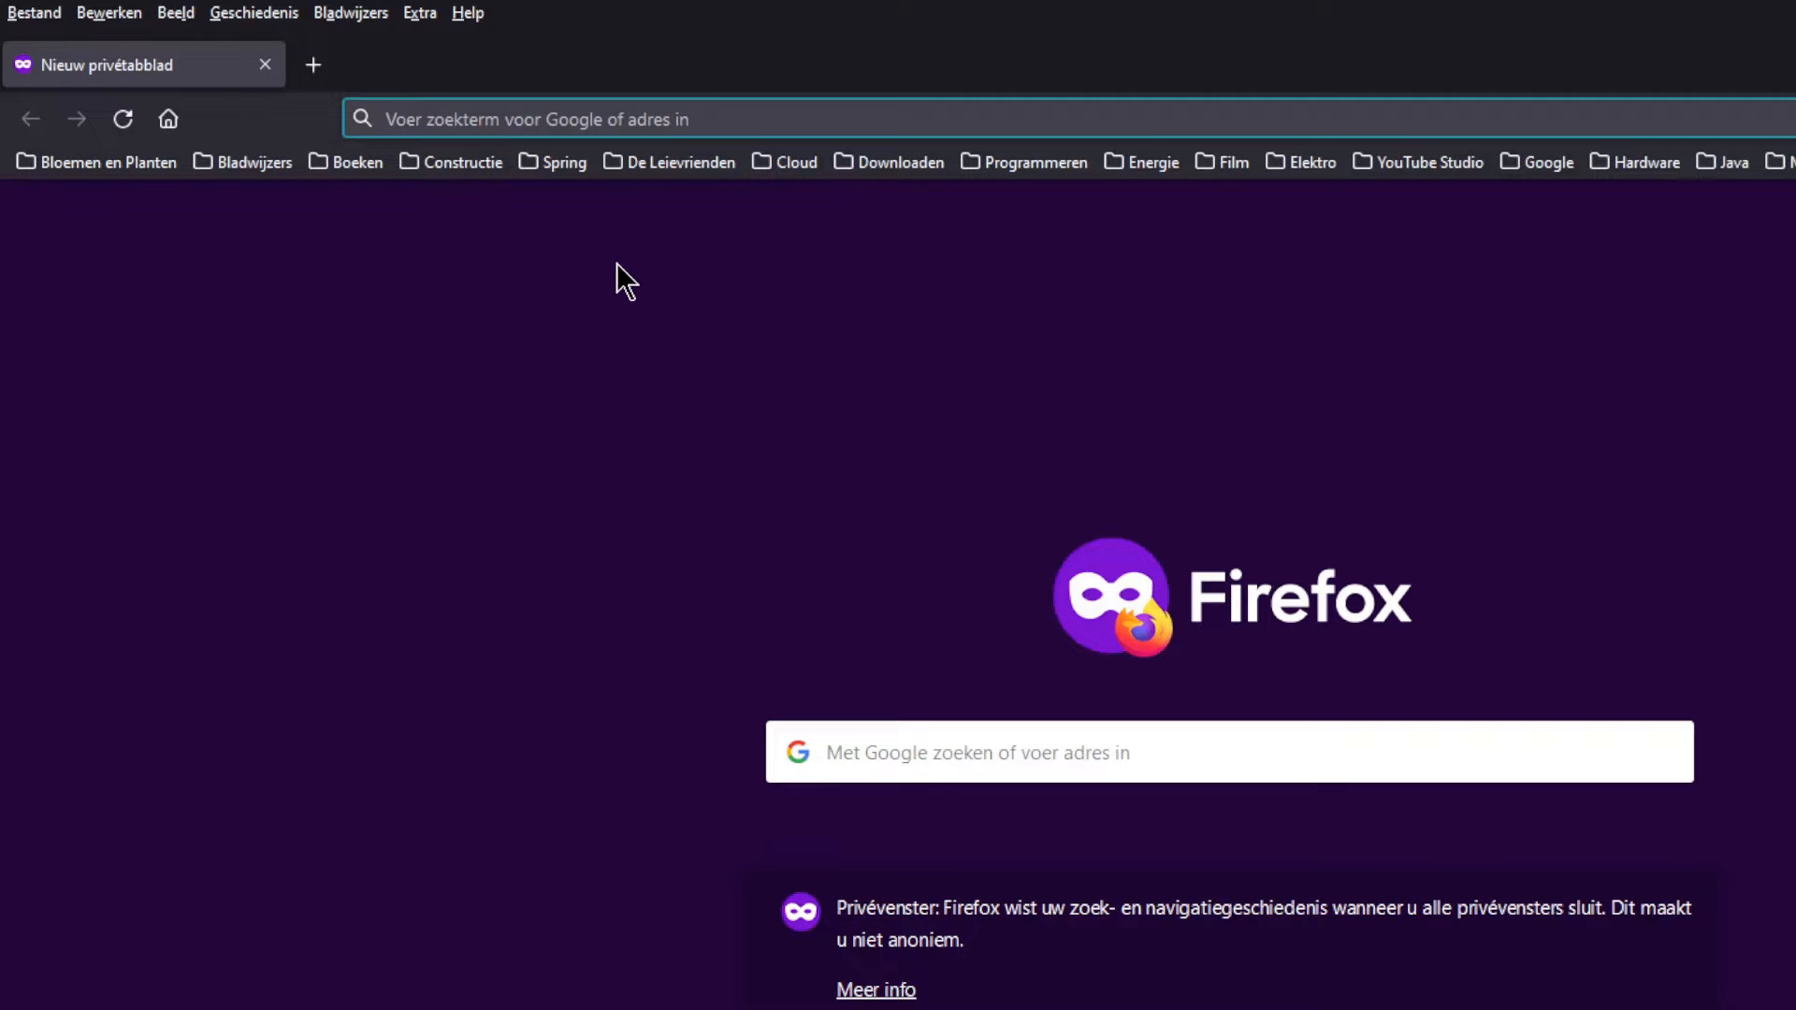
{"action": "type", "text": "http://127.0.0.1:8080/"}
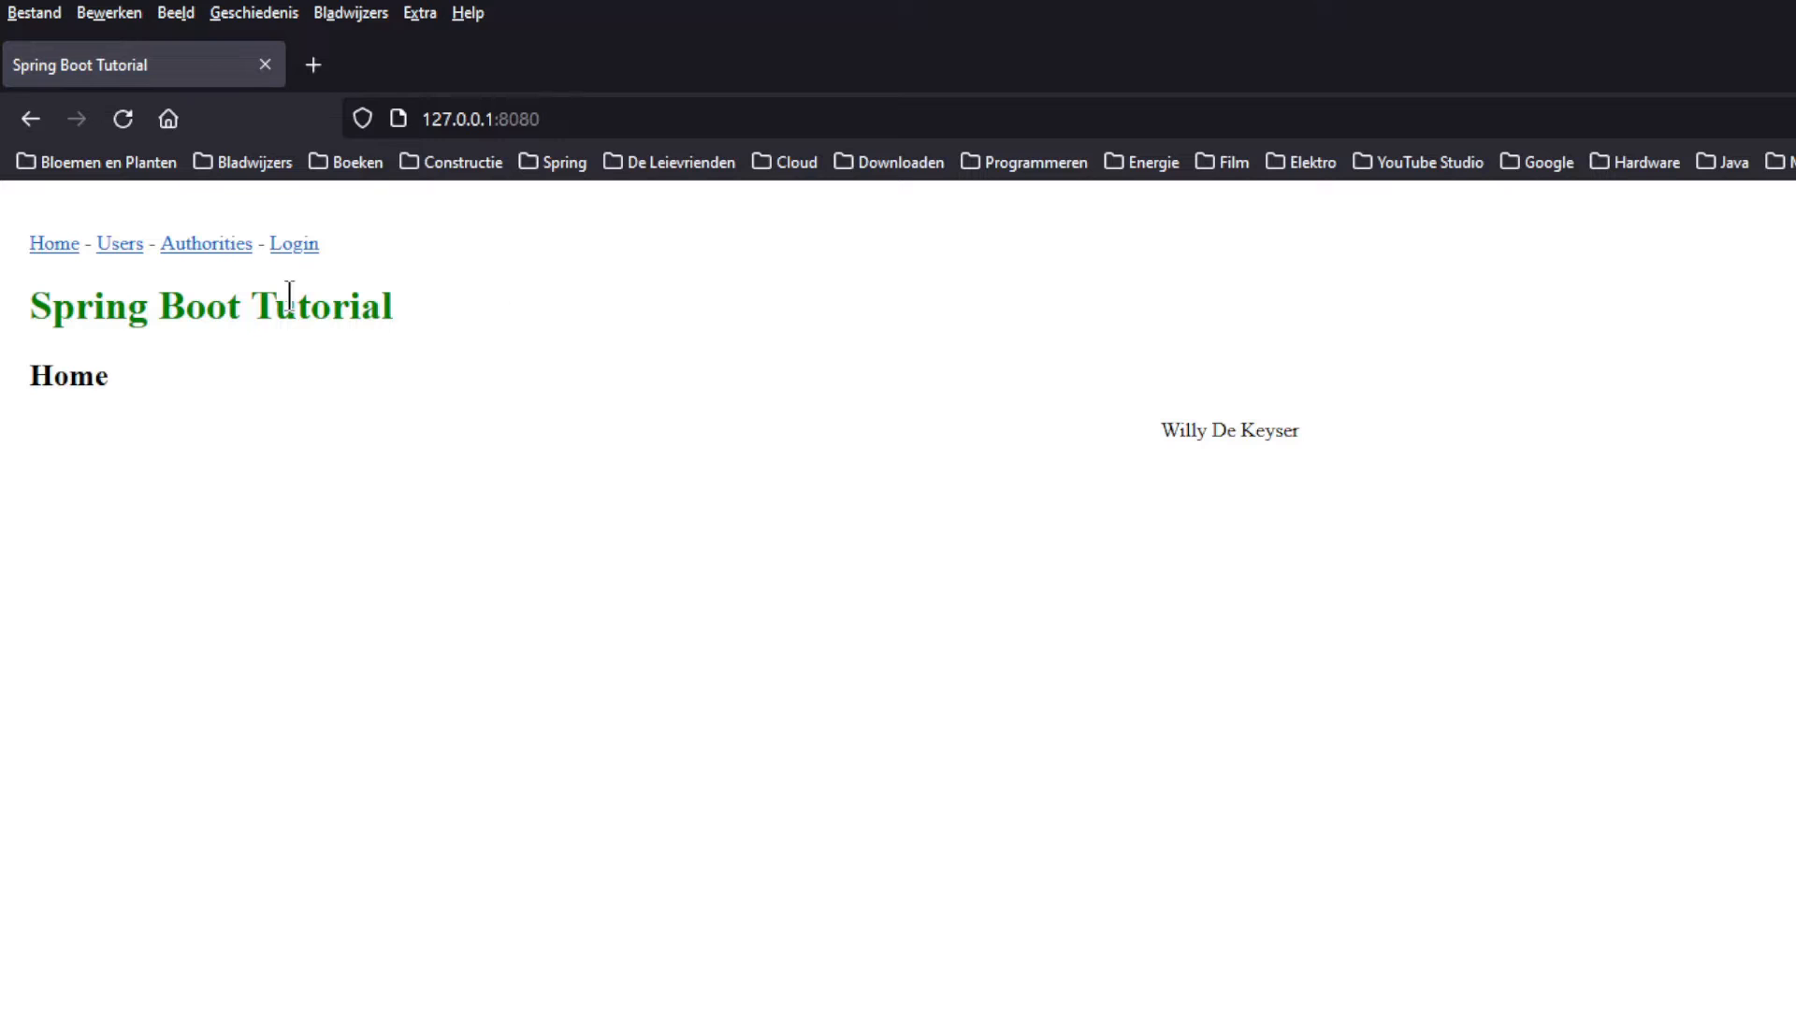
{"action": "left_click", "coordinate": [294, 244]}
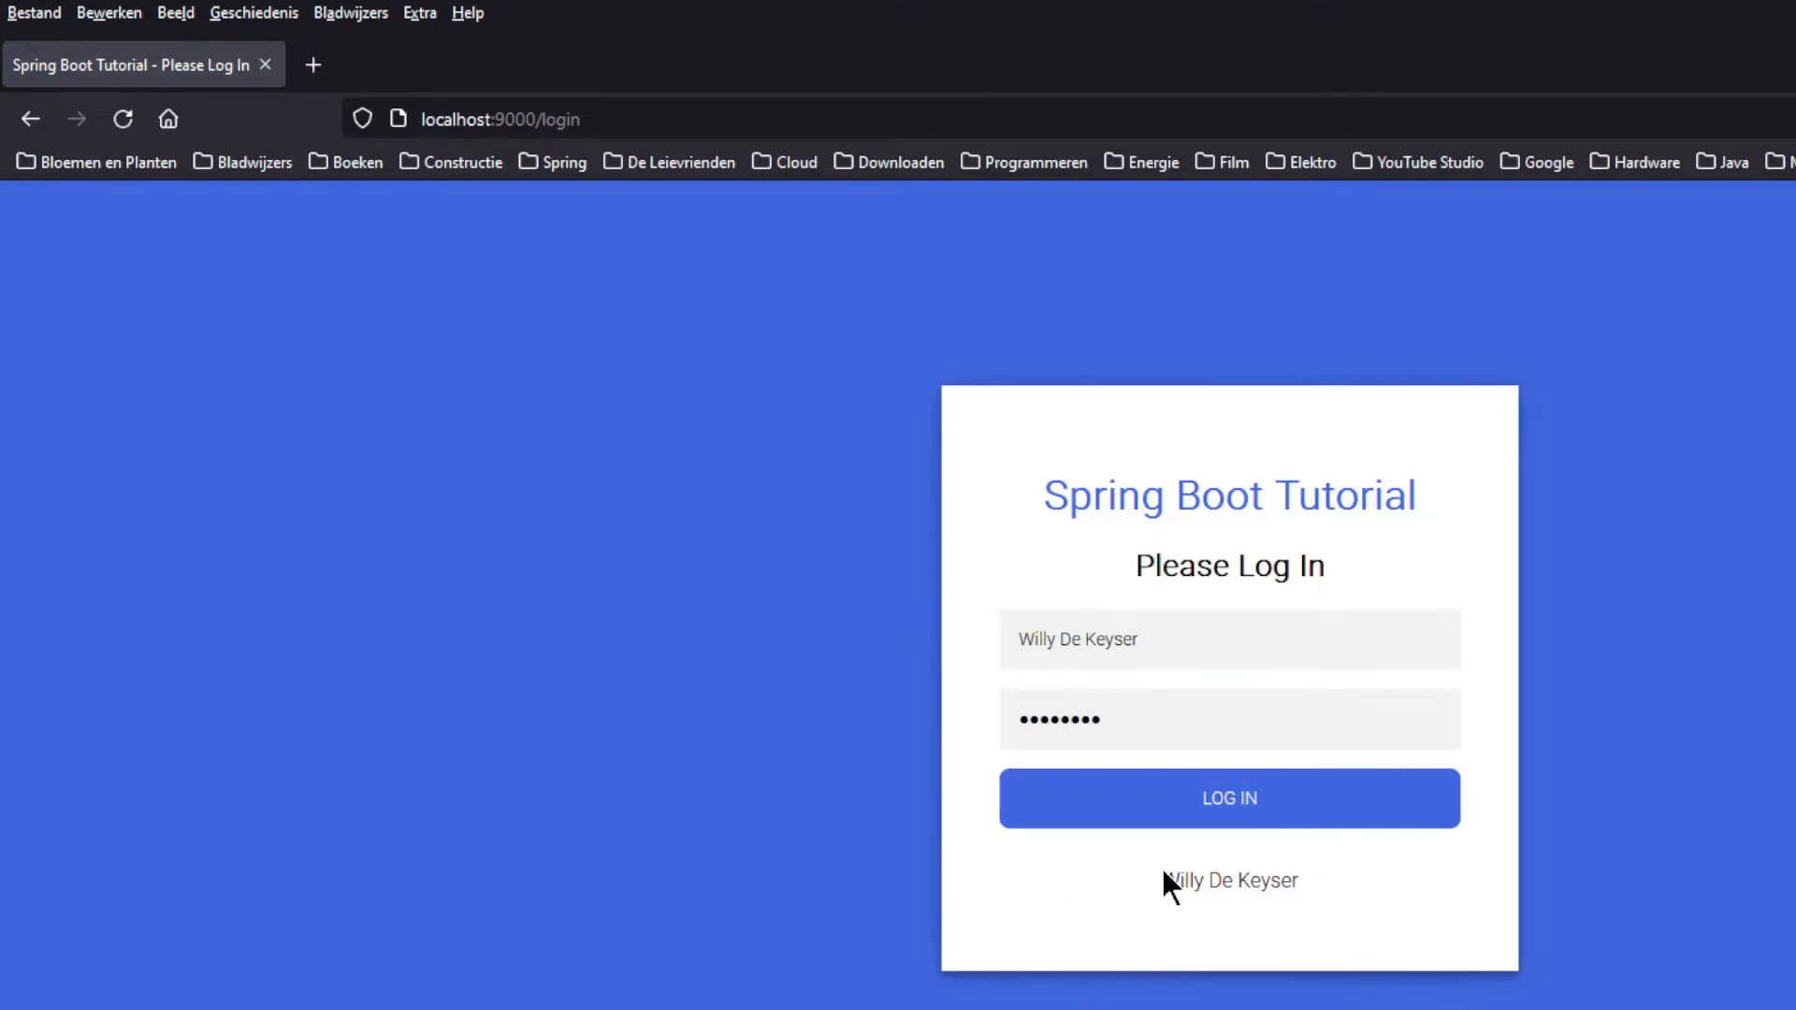
{"action": "left_click", "coordinate": [1229, 799]}
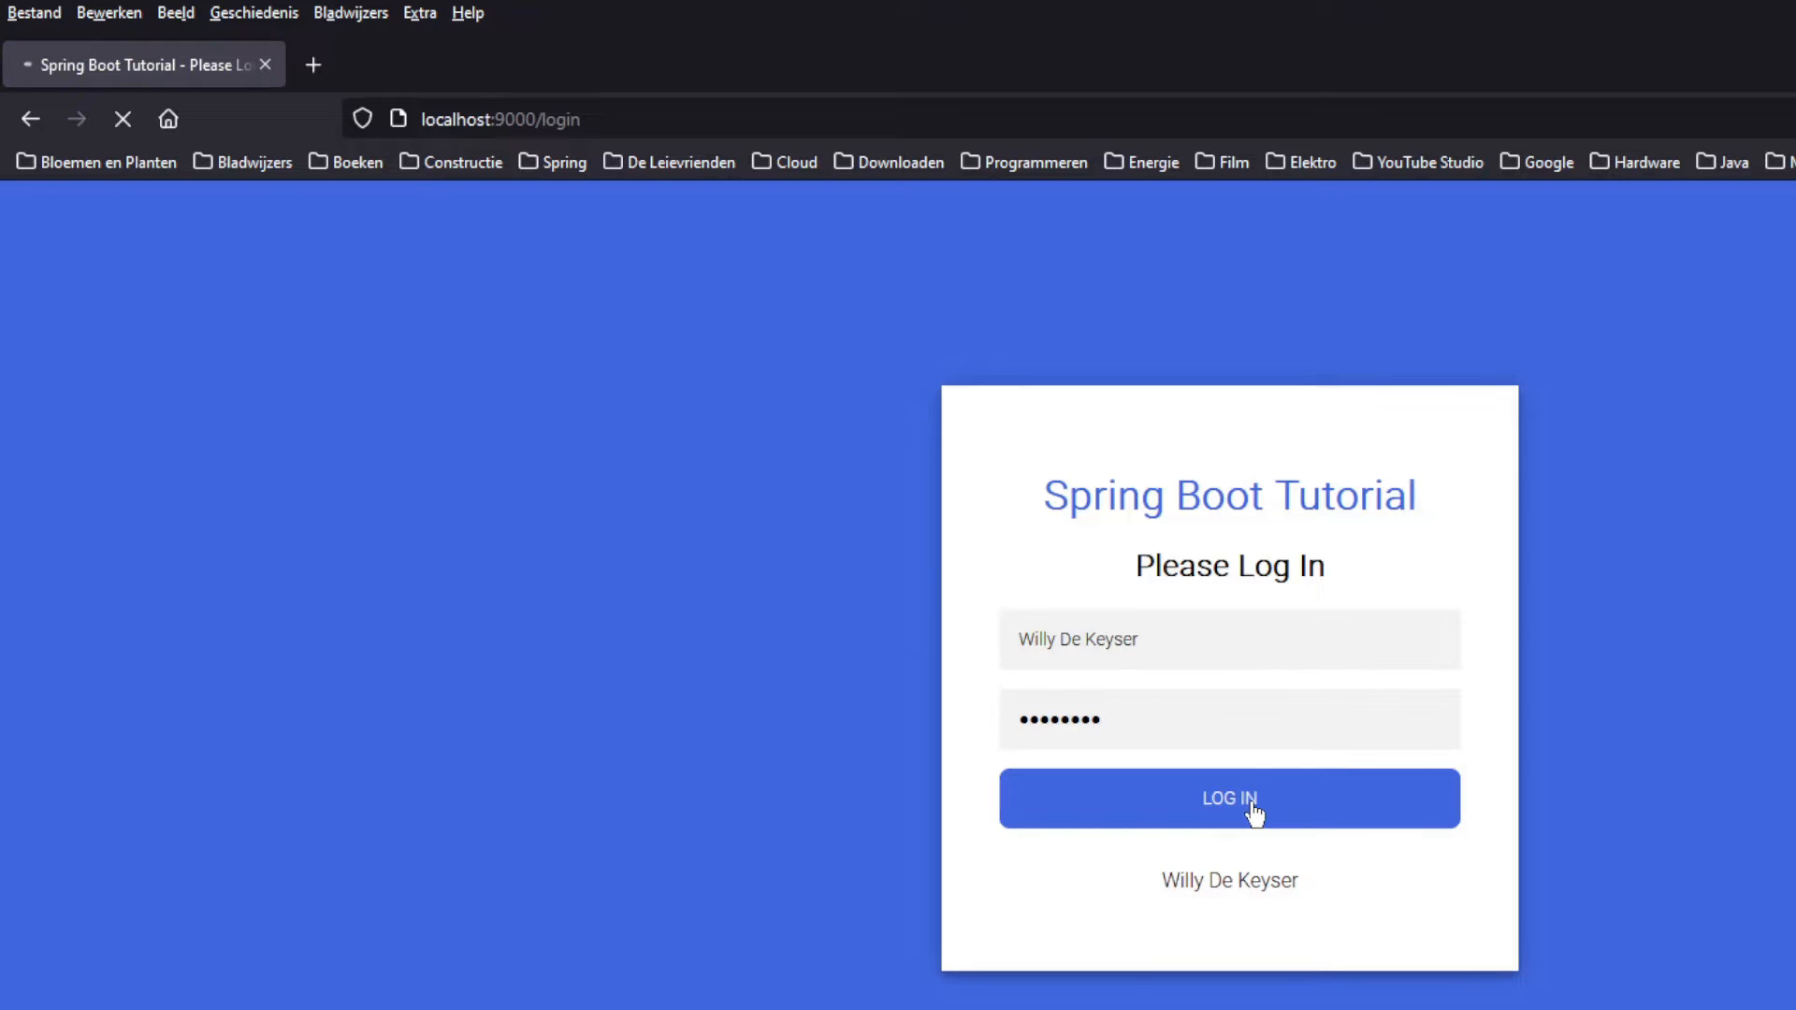
{"action": "left_click", "coordinate": [1228, 799]}
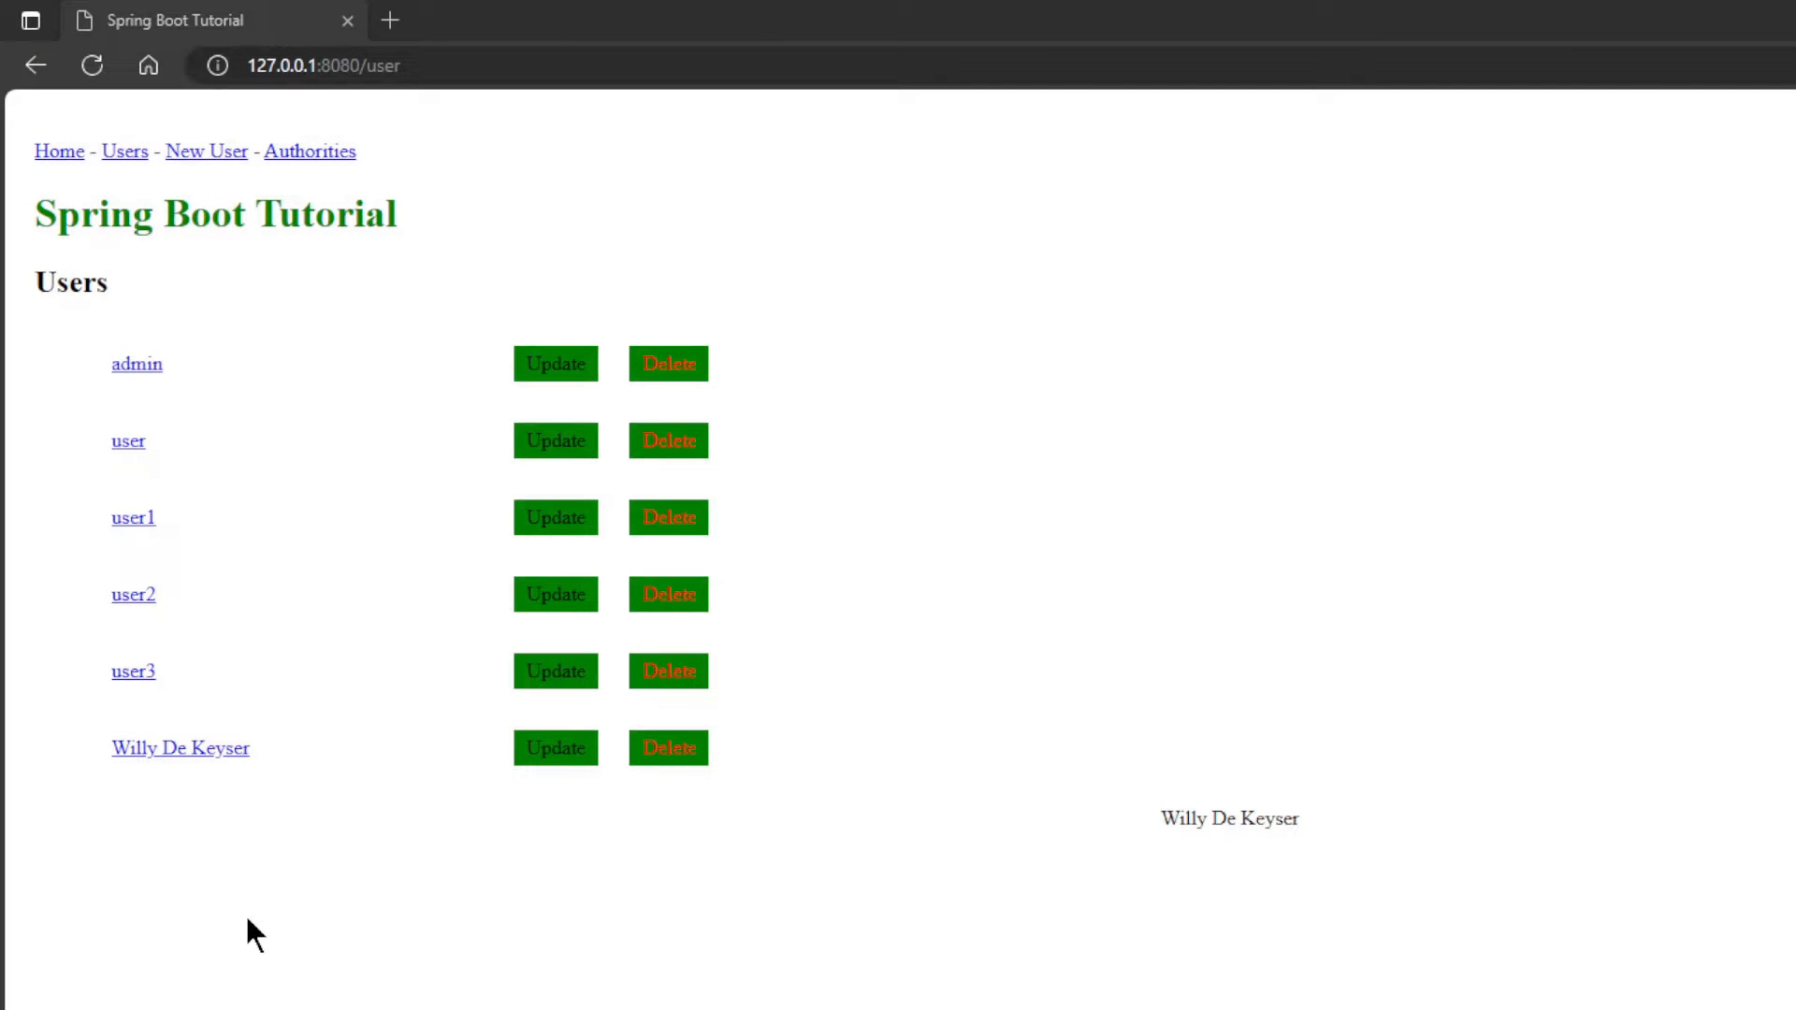
Update the new user's roles to ROLE_USER and ROLE_DEVELOPER, check the details, then delete the user.
{"action": "left_click", "coordinate": [555, 746]}
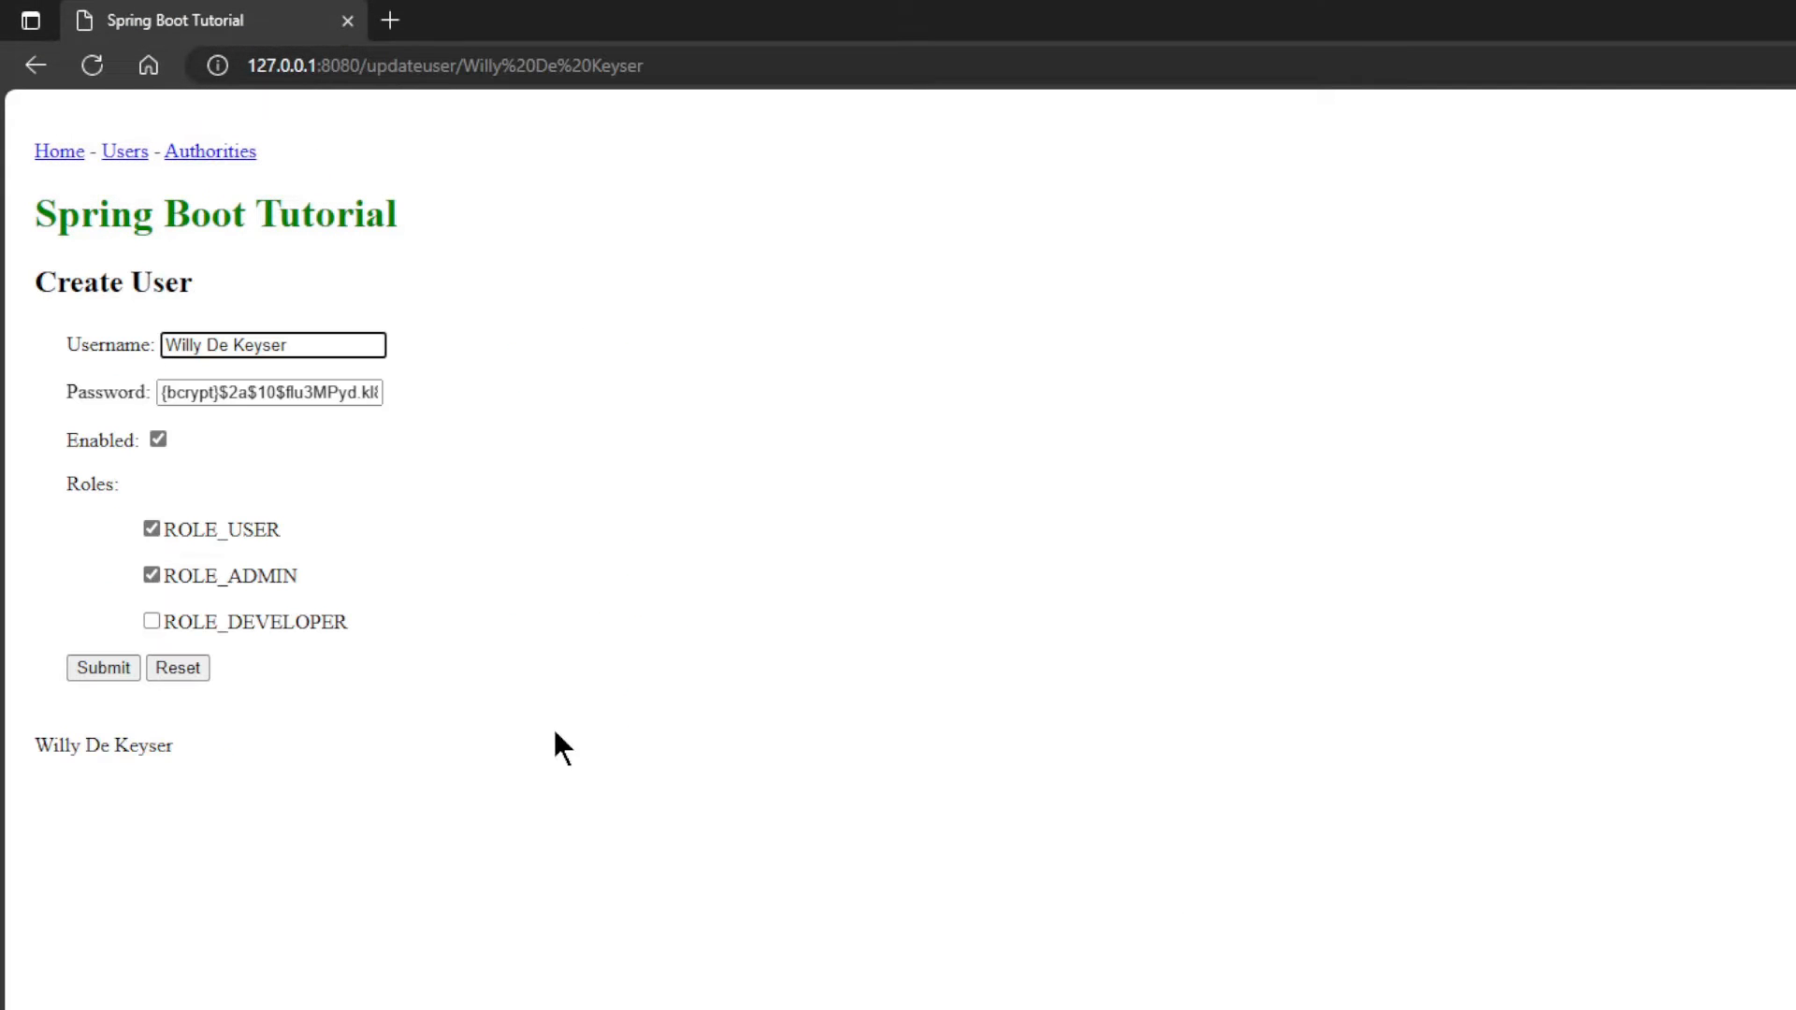
{"action": "left_click", "coordinate": [149, 575]}
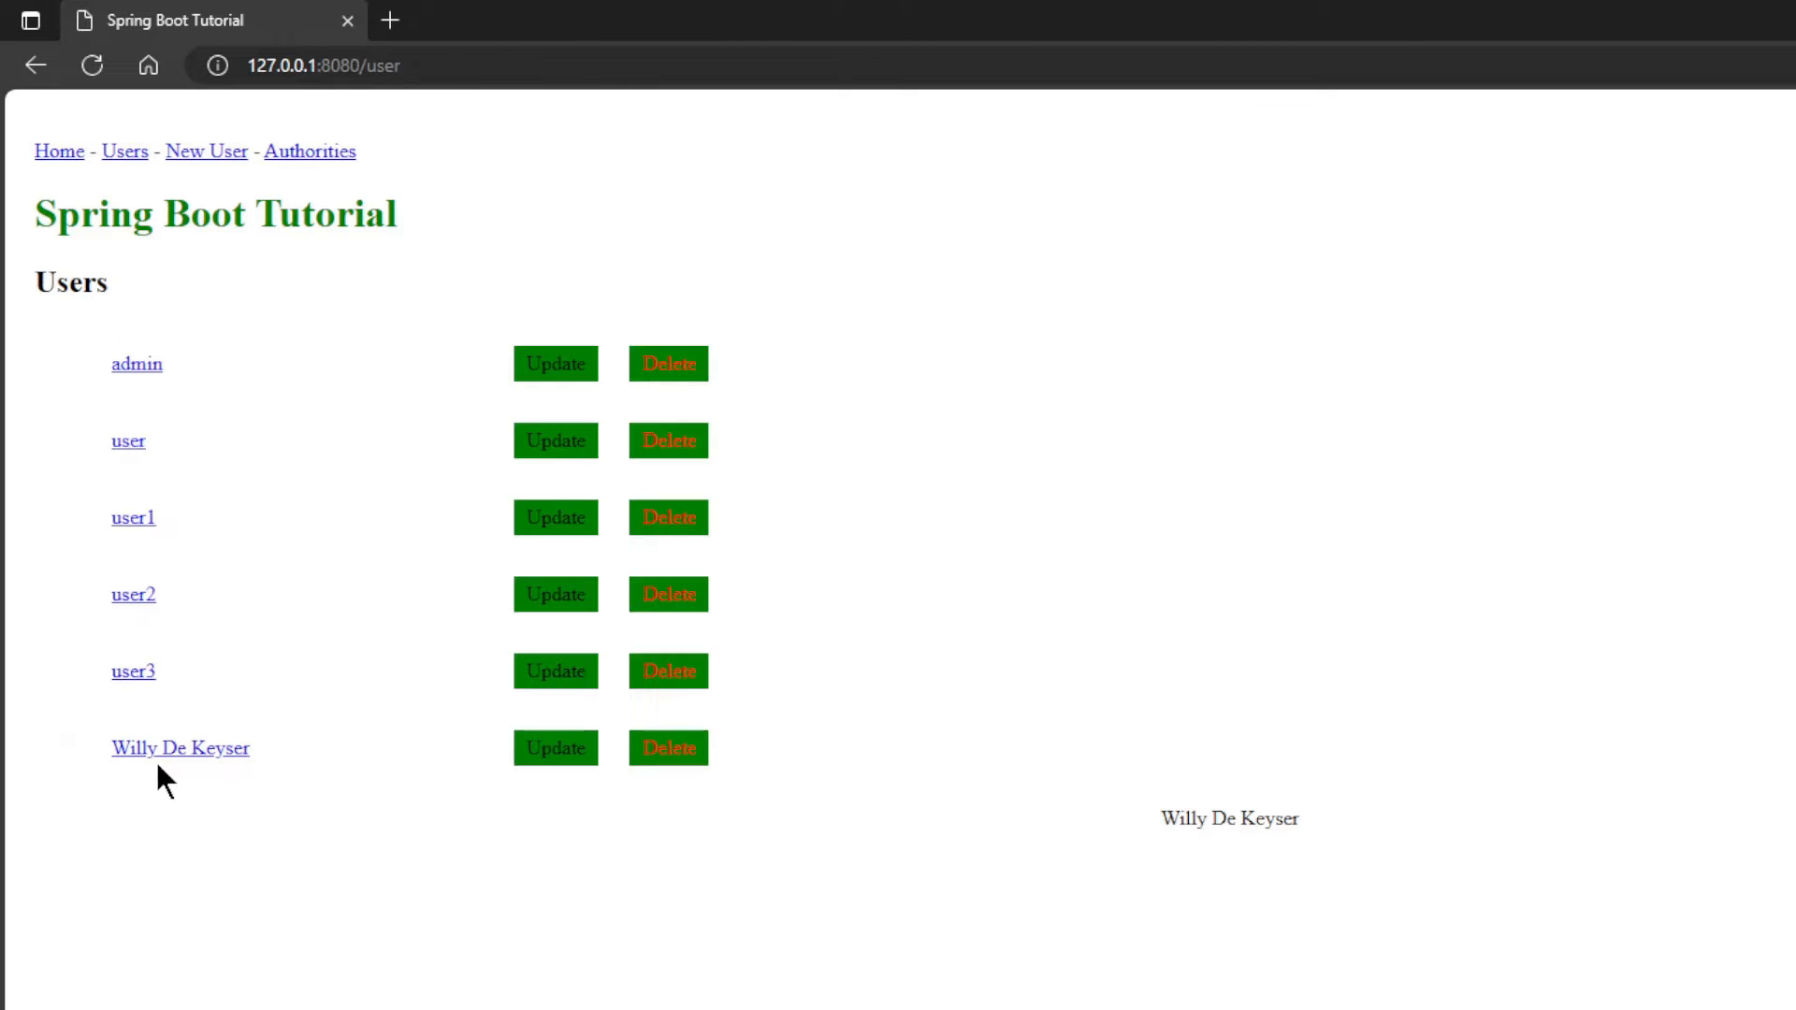
{"action": "left_click", "coordinate": [179, 747]}
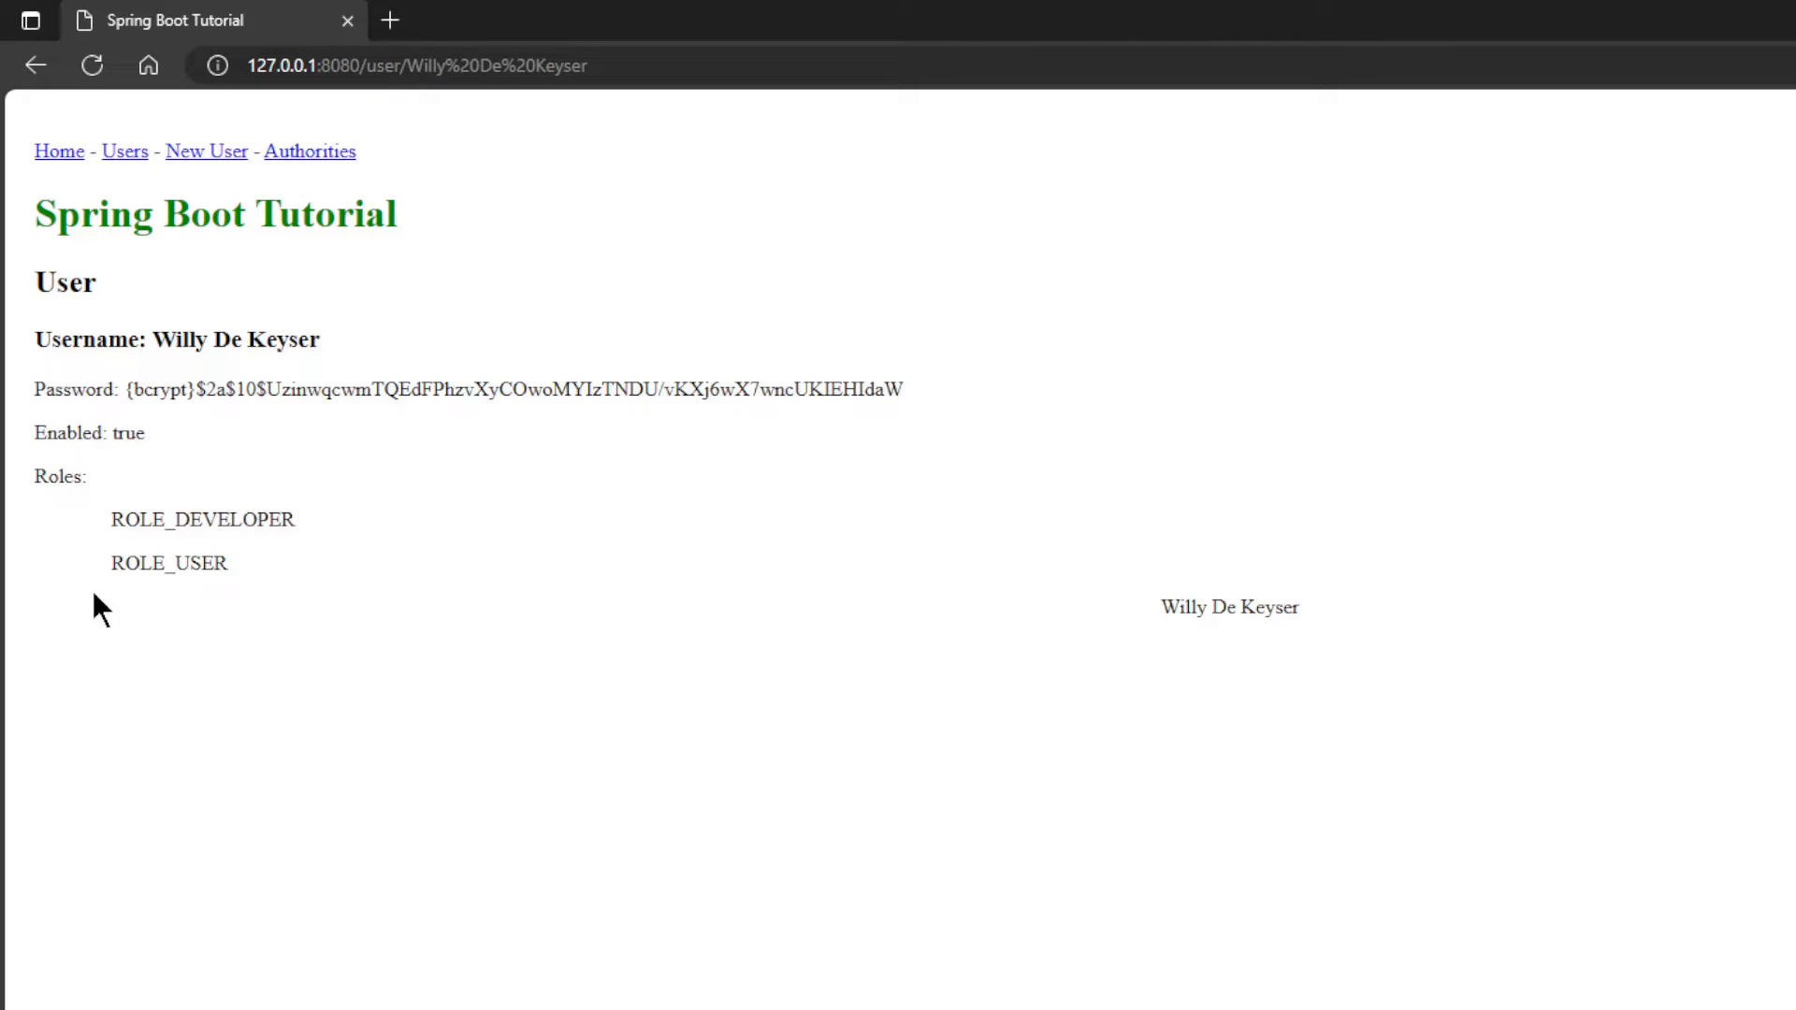
{"action": "left_click", "coordinate": [124, 151]}
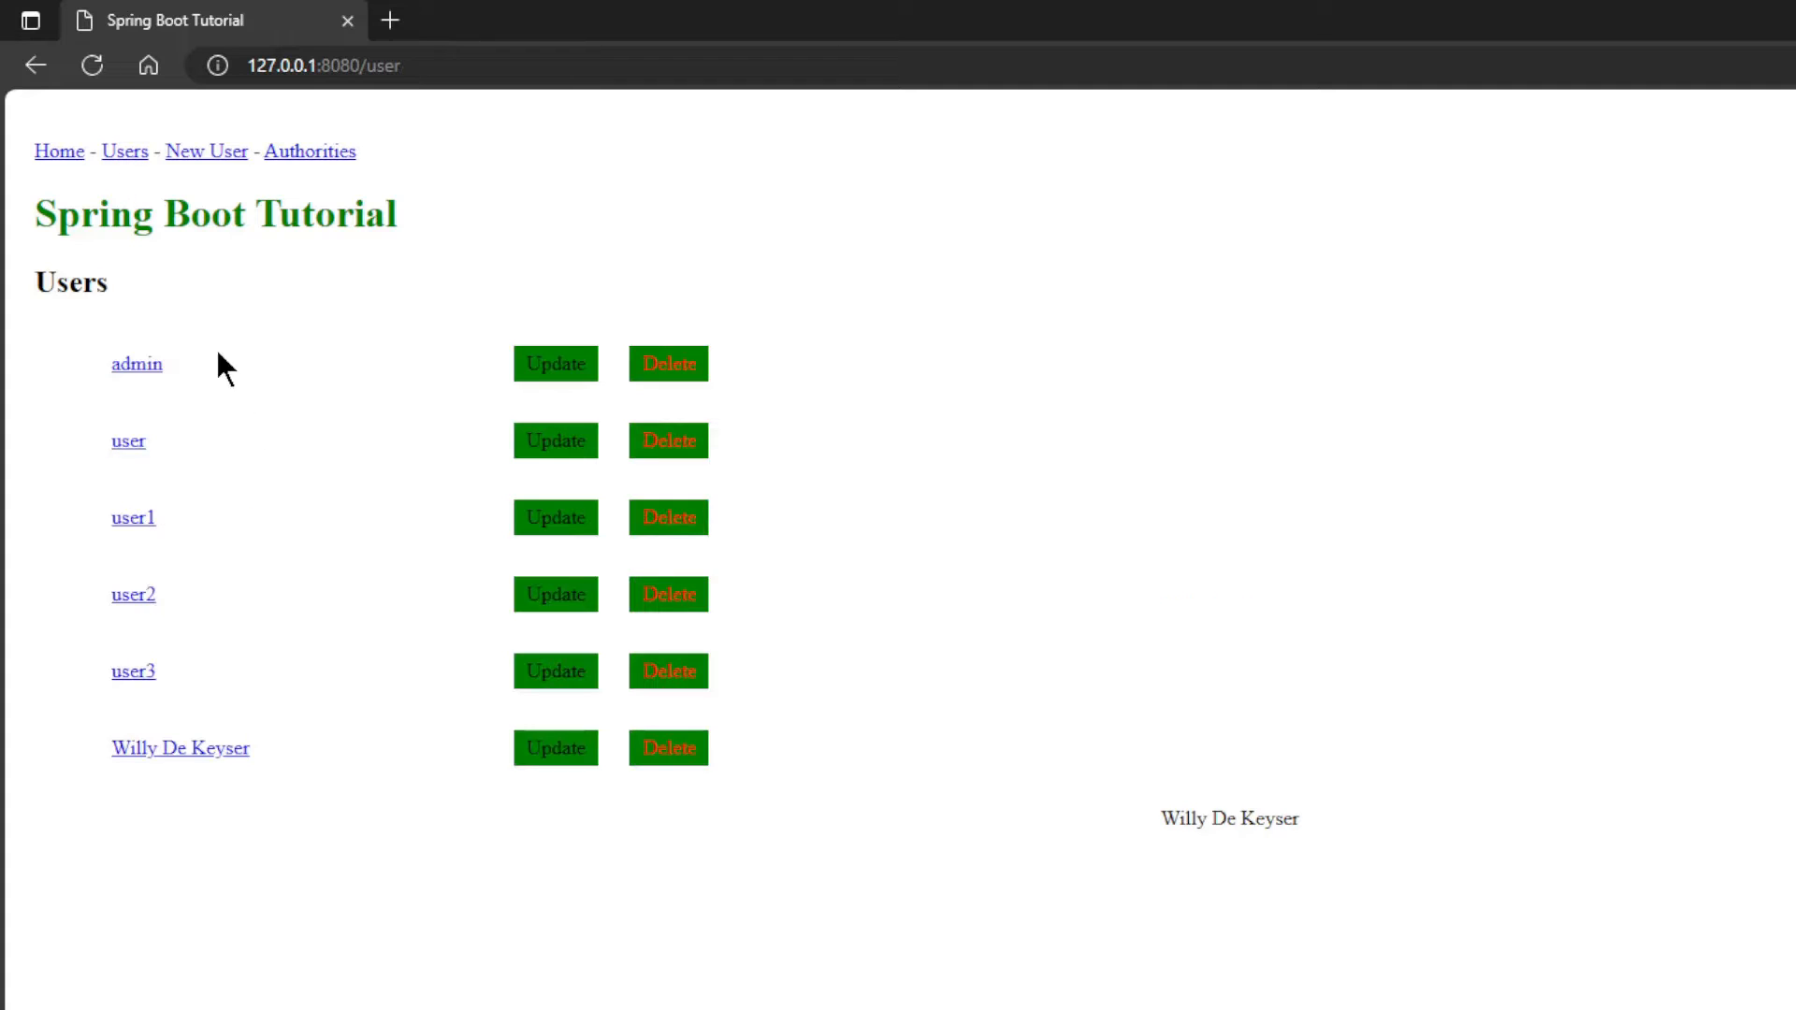
{"action": "left_click", "coordinate": [668, 746]}
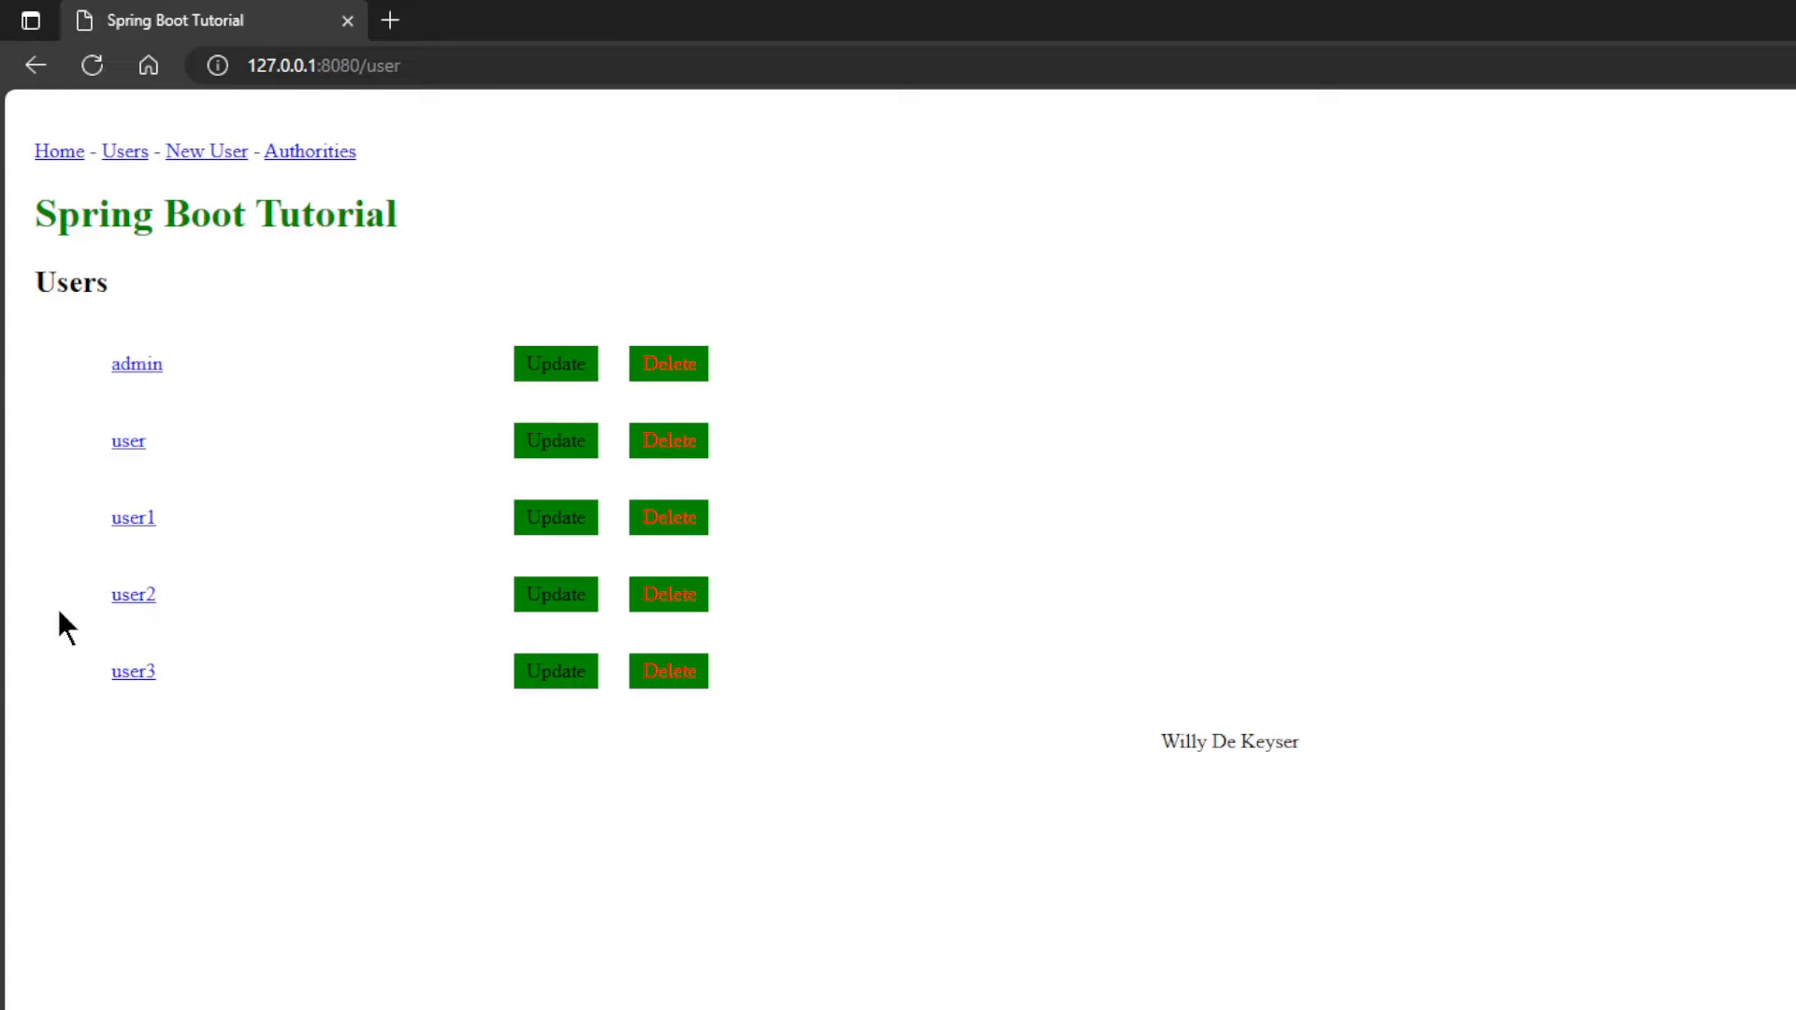
{"action": "mouse_move", "coordinate": [256, 845]}
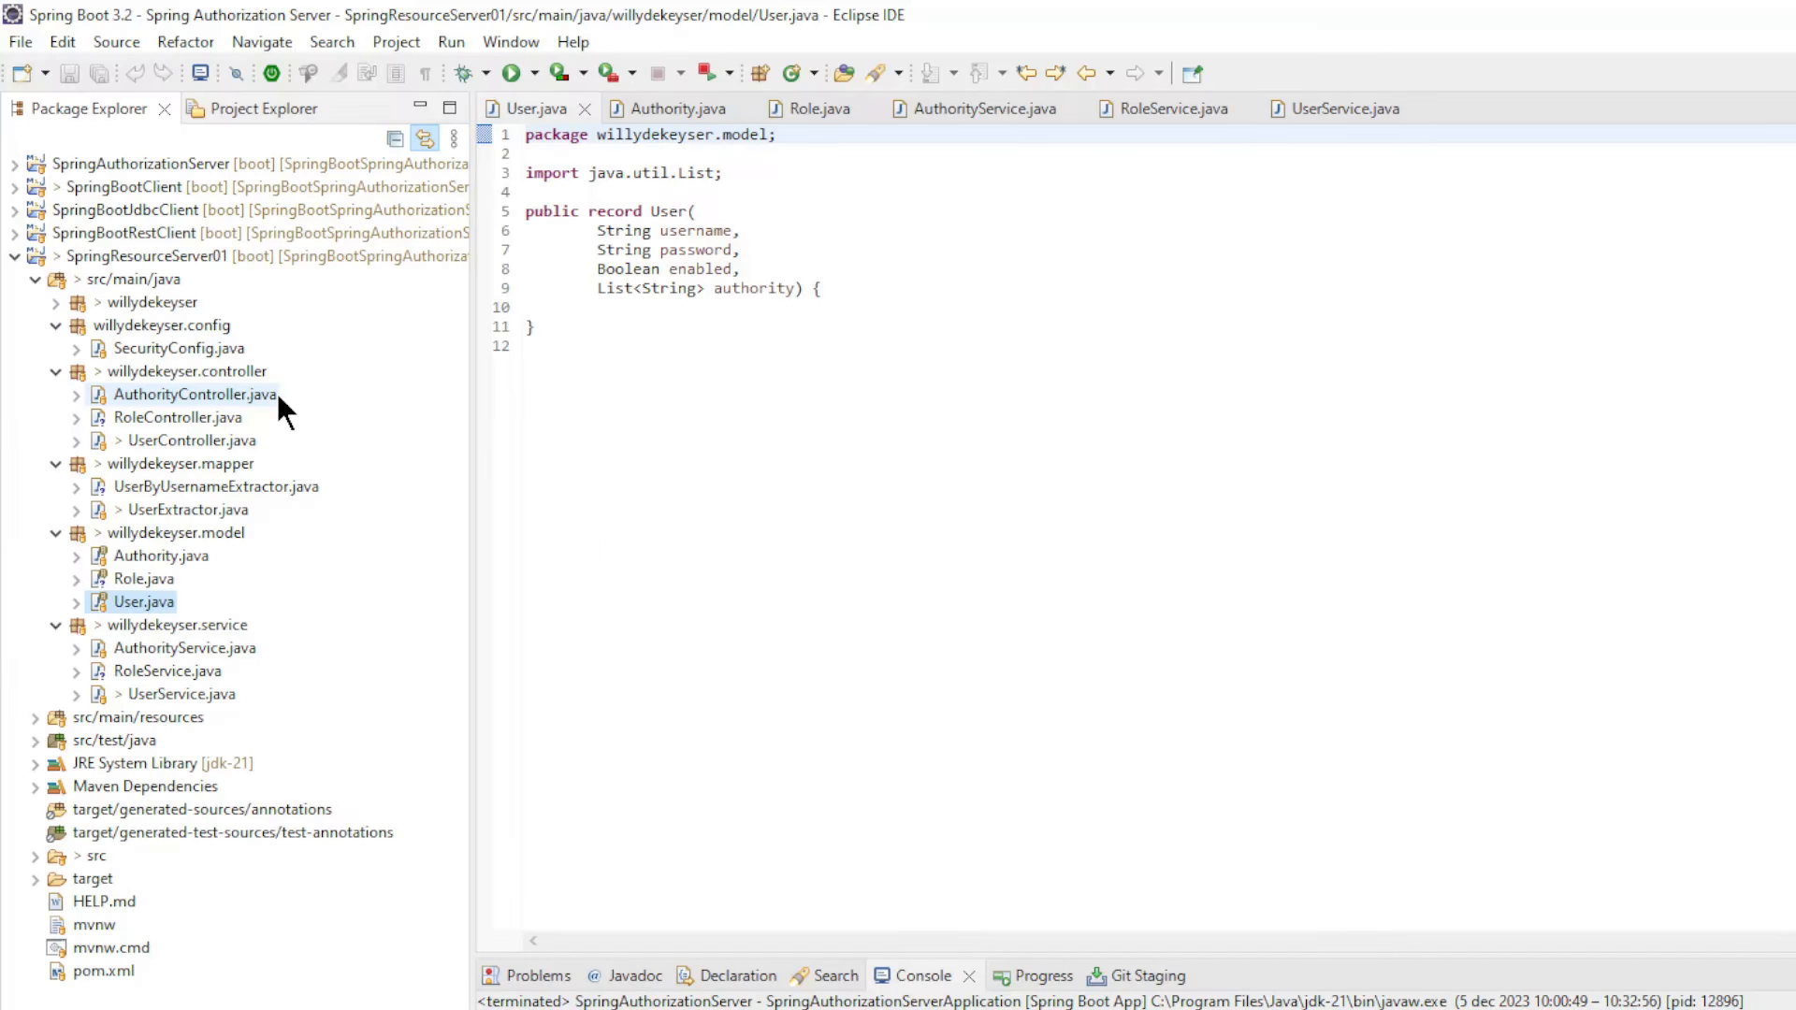
{"action": "mouse_move", "coordinate": [171, 670]}
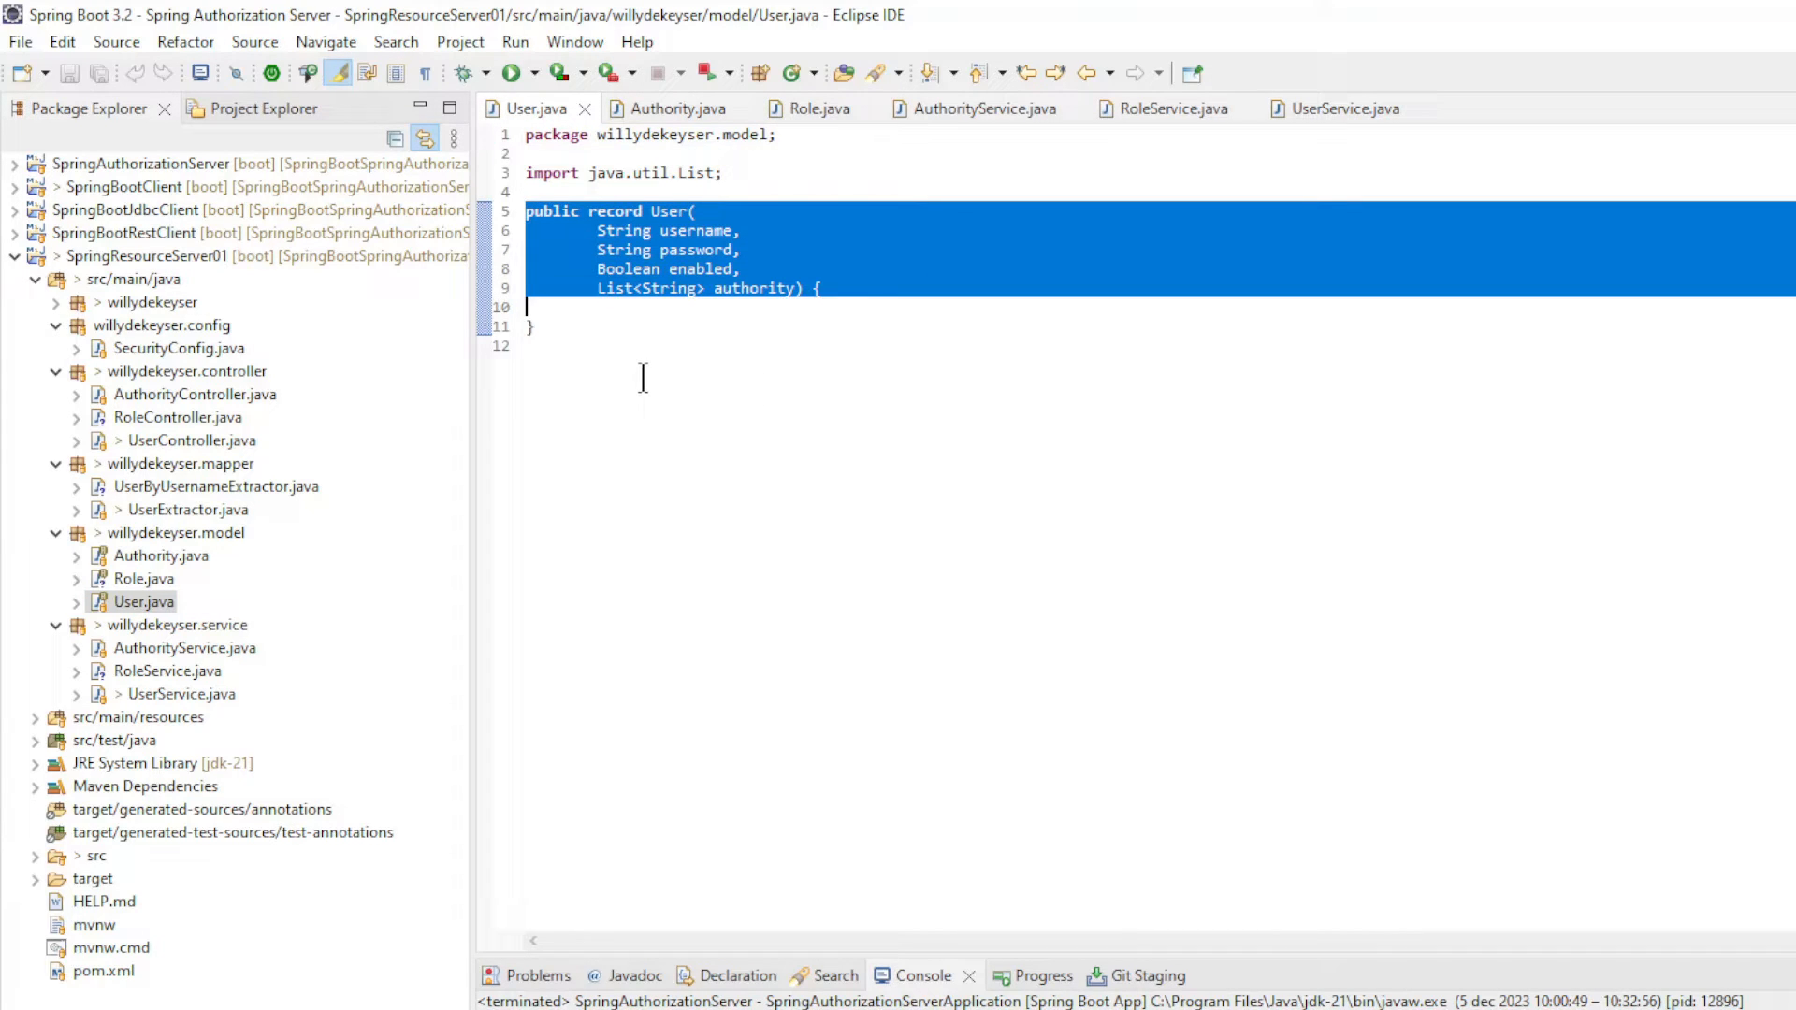
Review the Authority record, then bring up the AuthorityService class querying authorities via JdbcClient.
{"action": "left_click", "coordinate": [649, 347]}
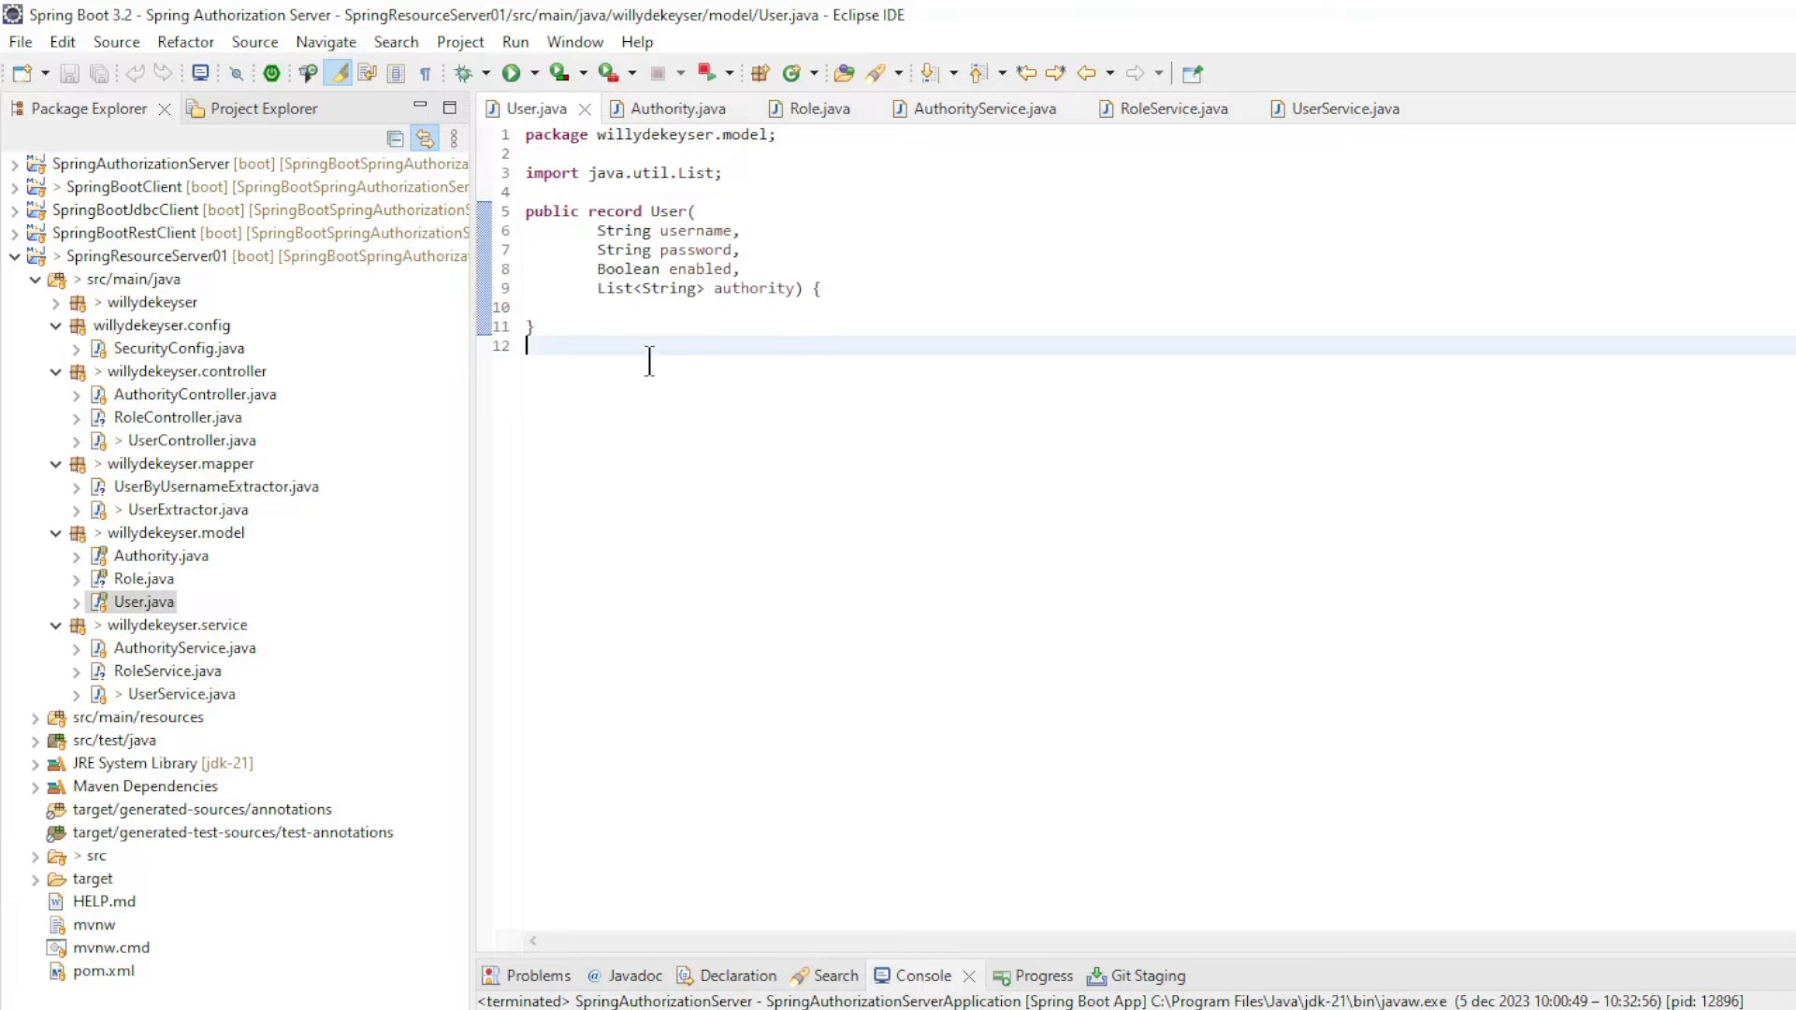
{"action": "left_click", "coordinate": [672, 108]}
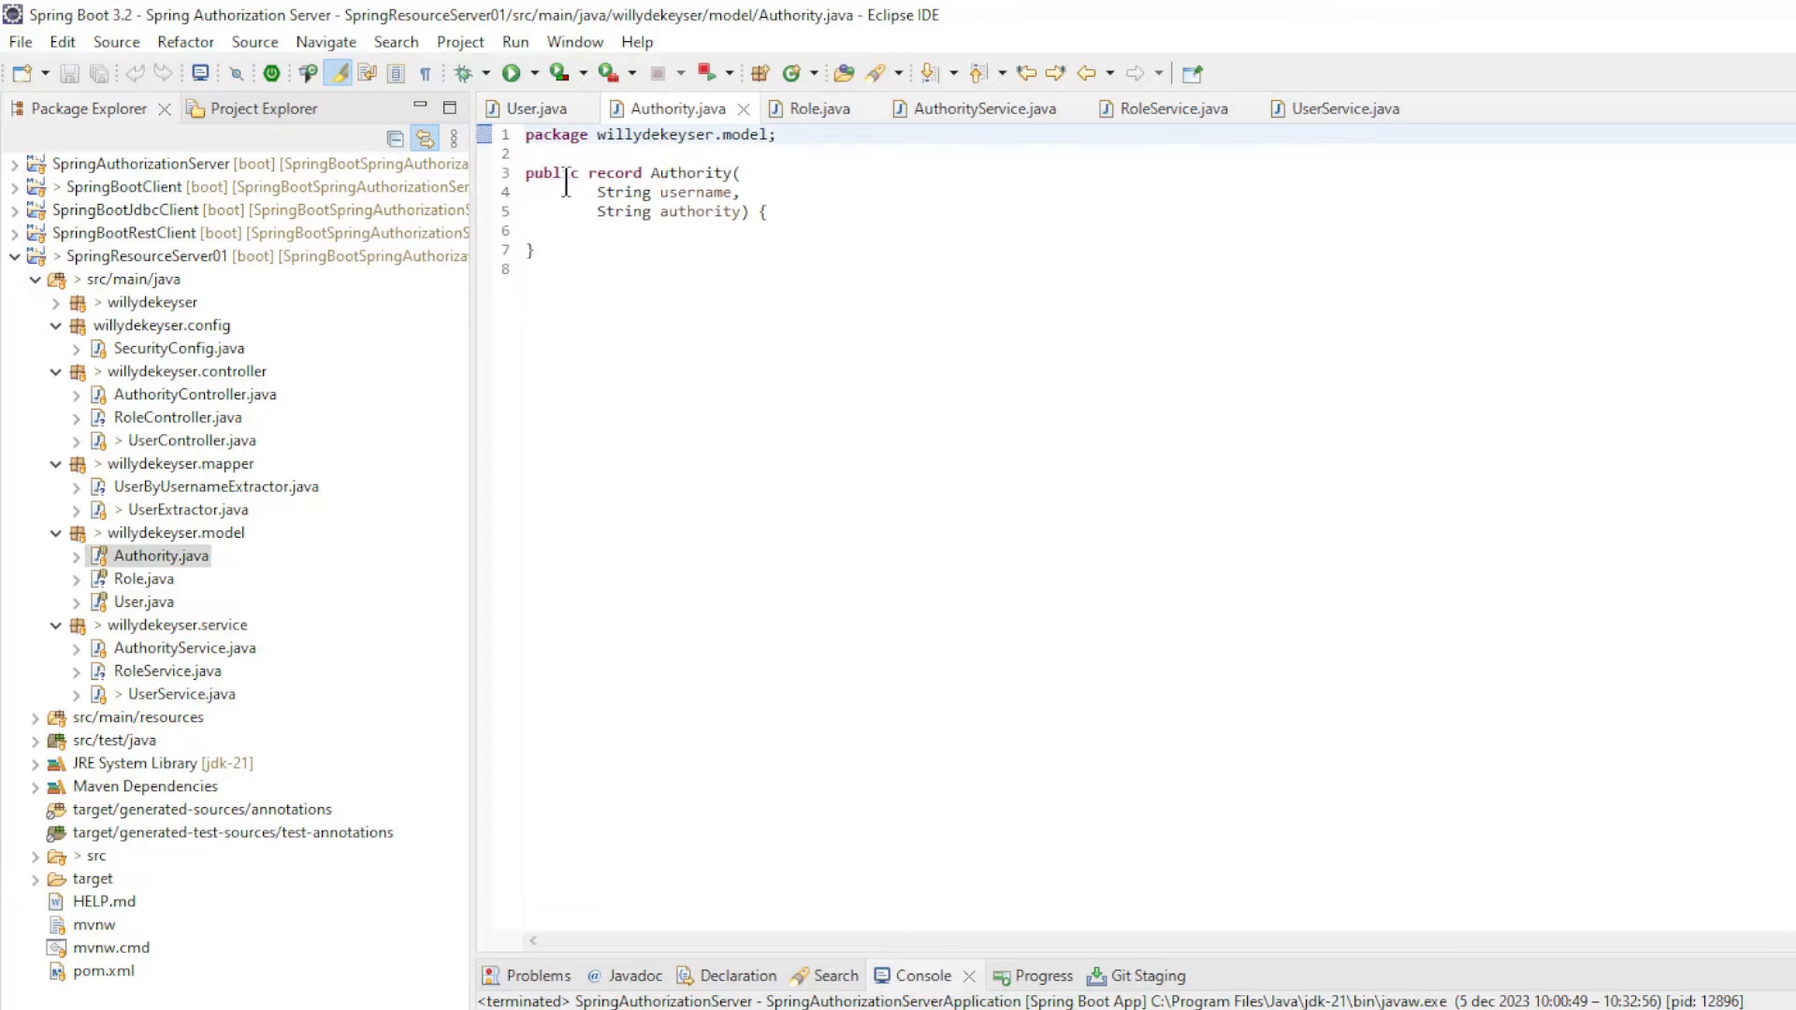
{"action": "left_click_drag", "start_coordinate": [525, 172], "coordinate": [525, 232]}
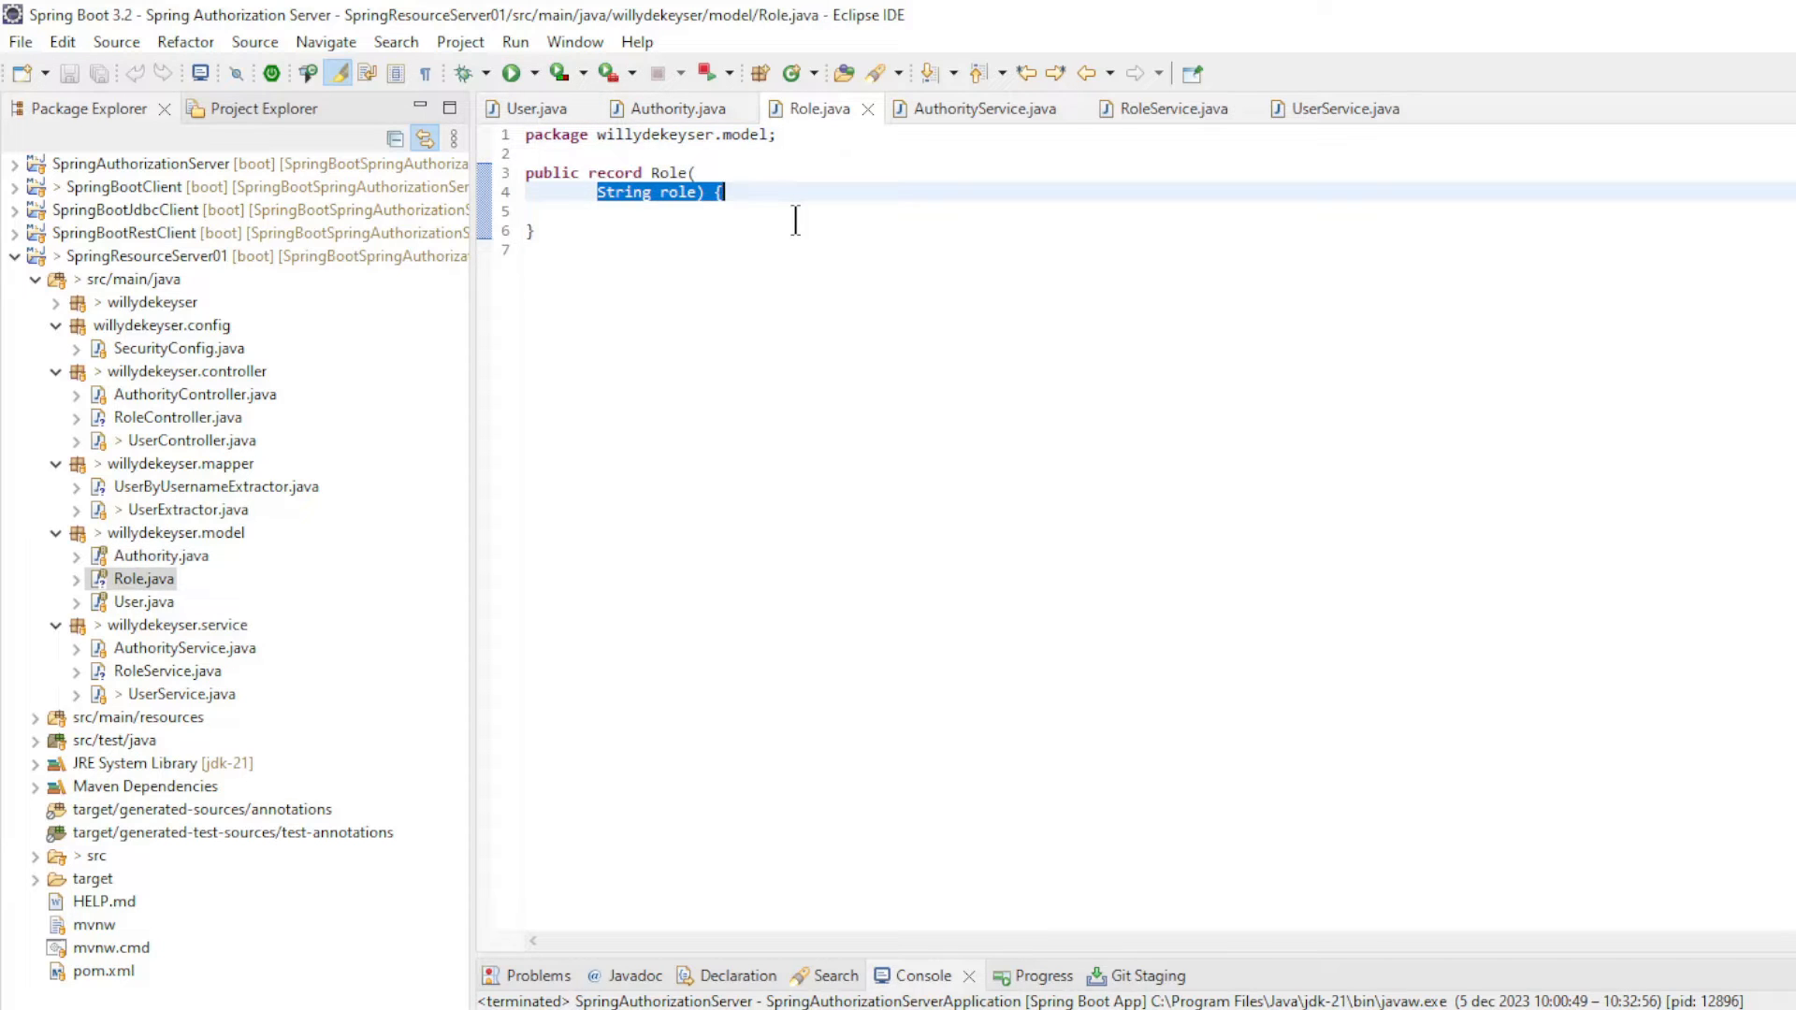
{"action": "left_click", "coordinate": [977, 108]}
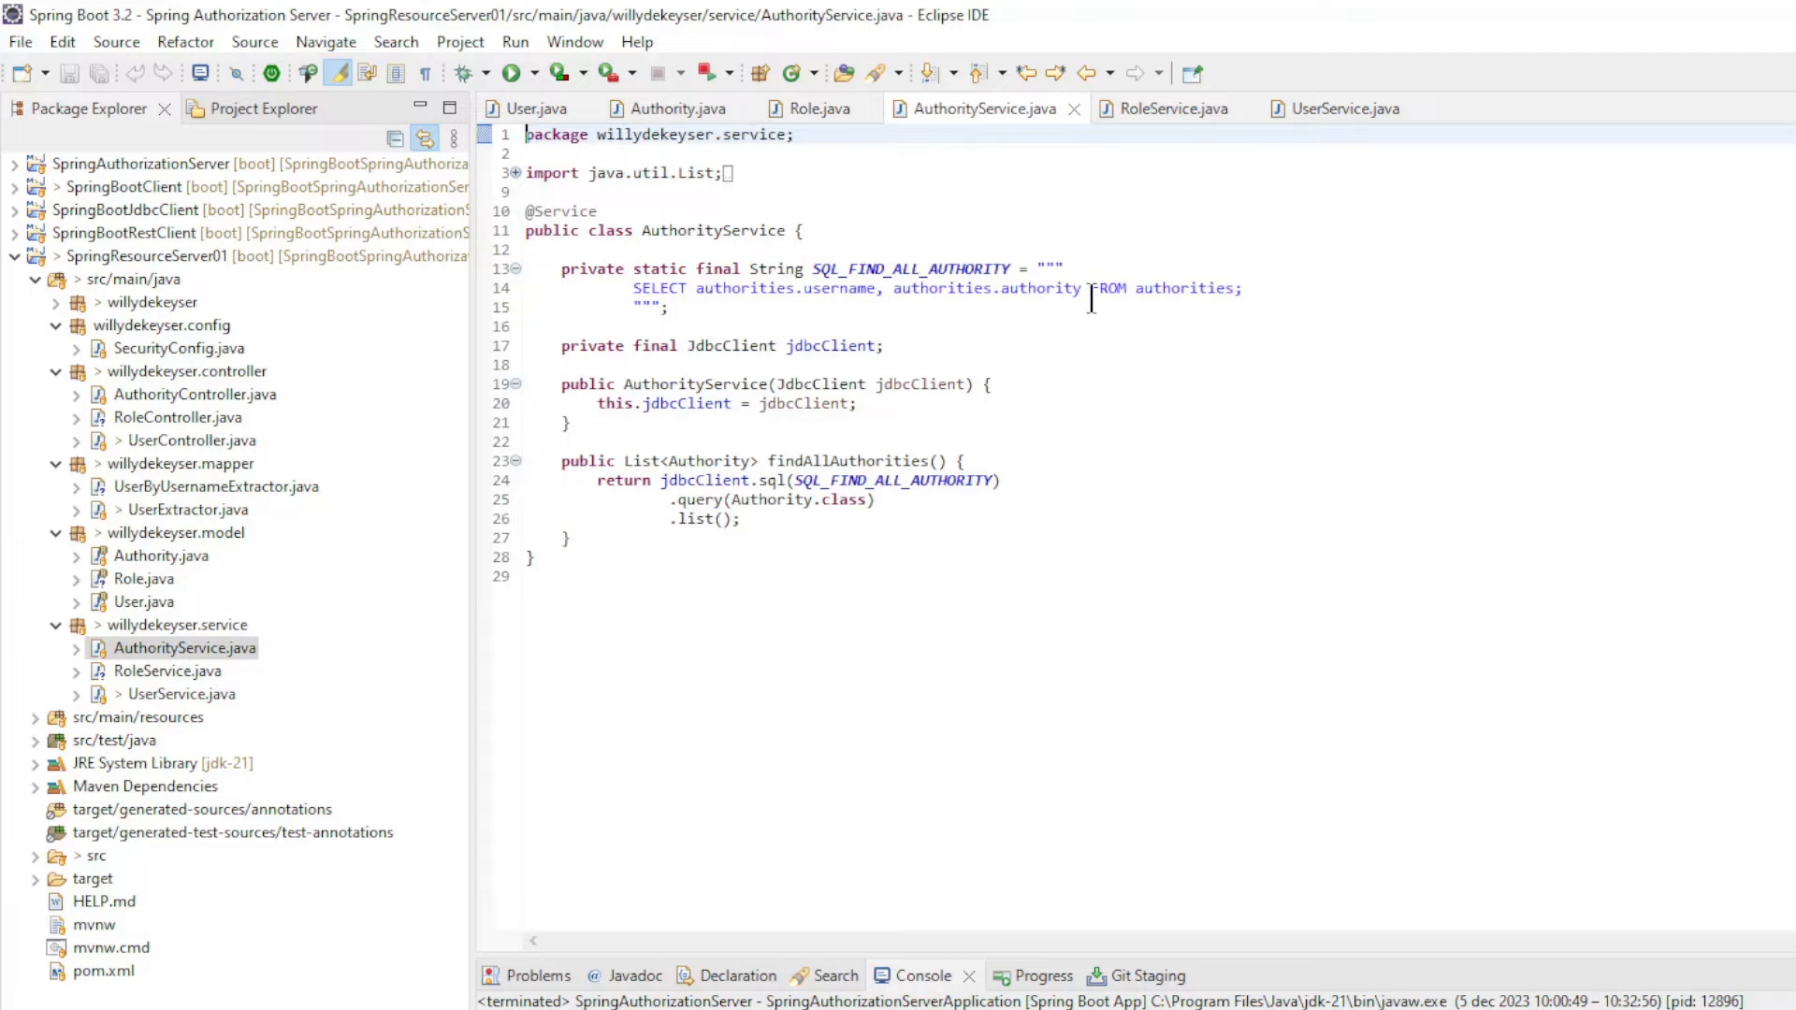
Review RoleService, then UserService with its SQL find, create, delete and exists constants.
{"action": "left_click", "coordinate": [1168, 109]}
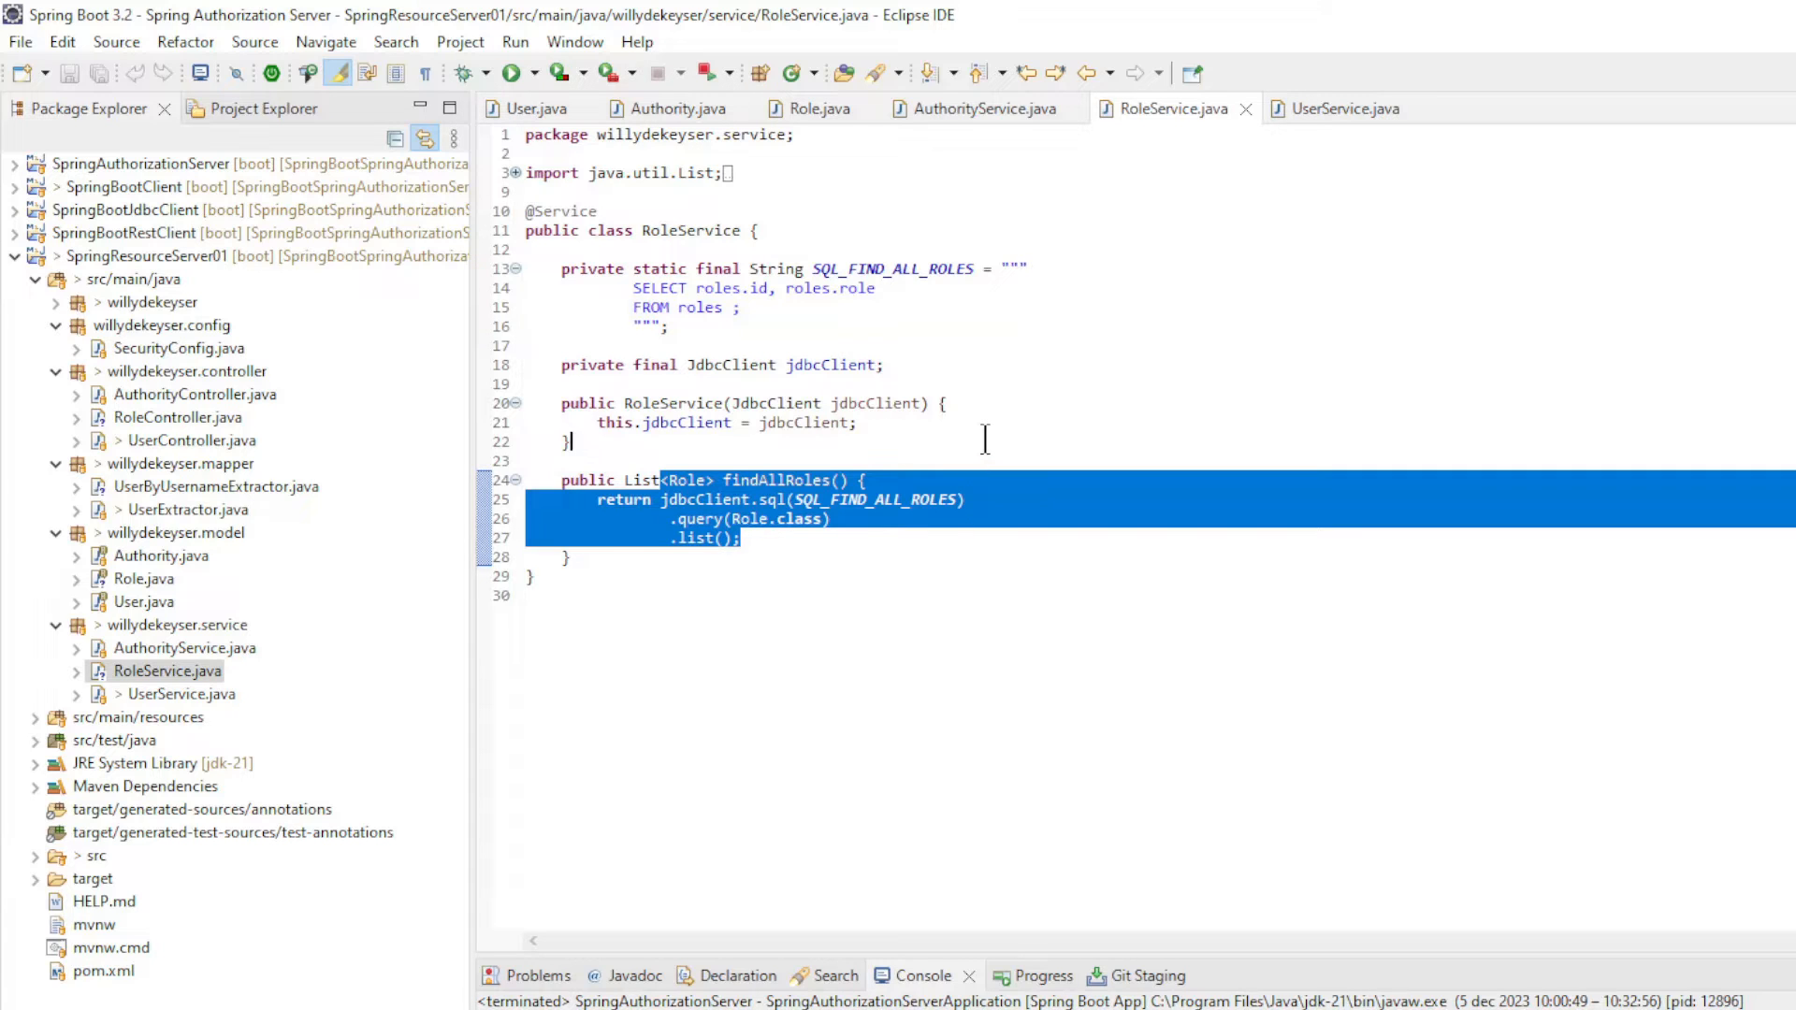
{"action": "left_click", "coordinate": [1346, 109]}
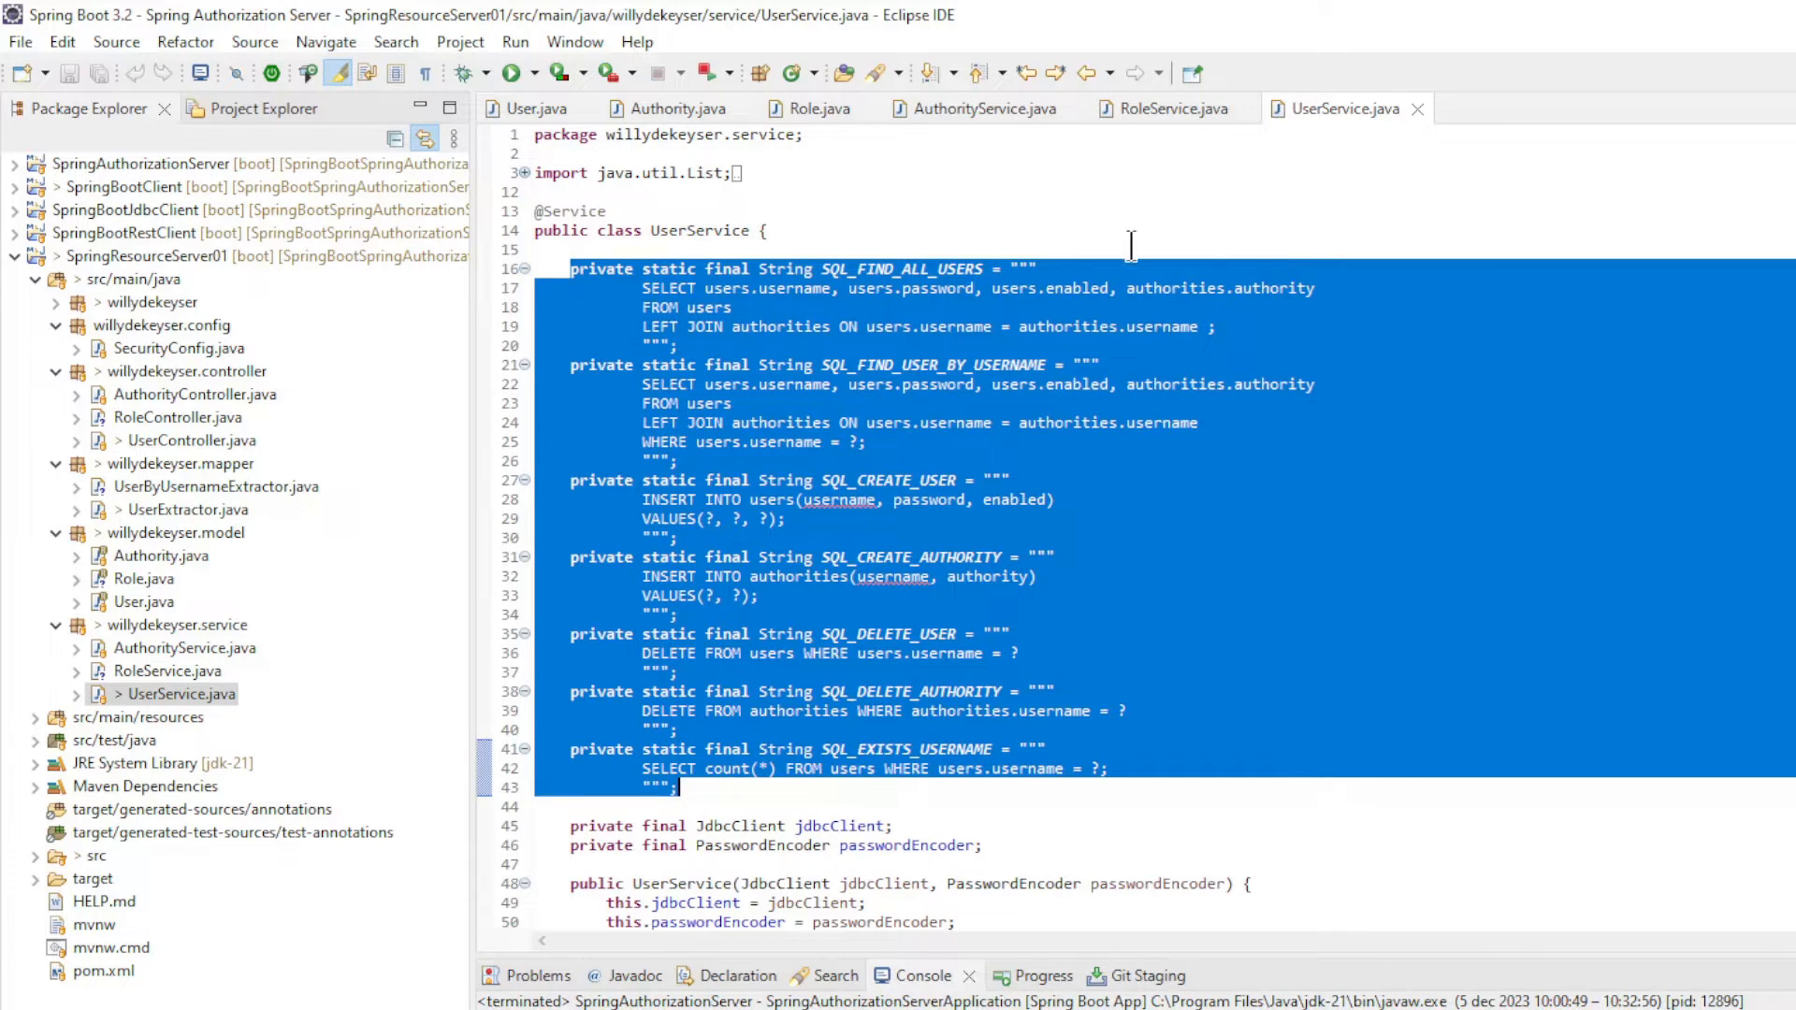
{"action": "mouse_move", "coordinate": [887, 365]}
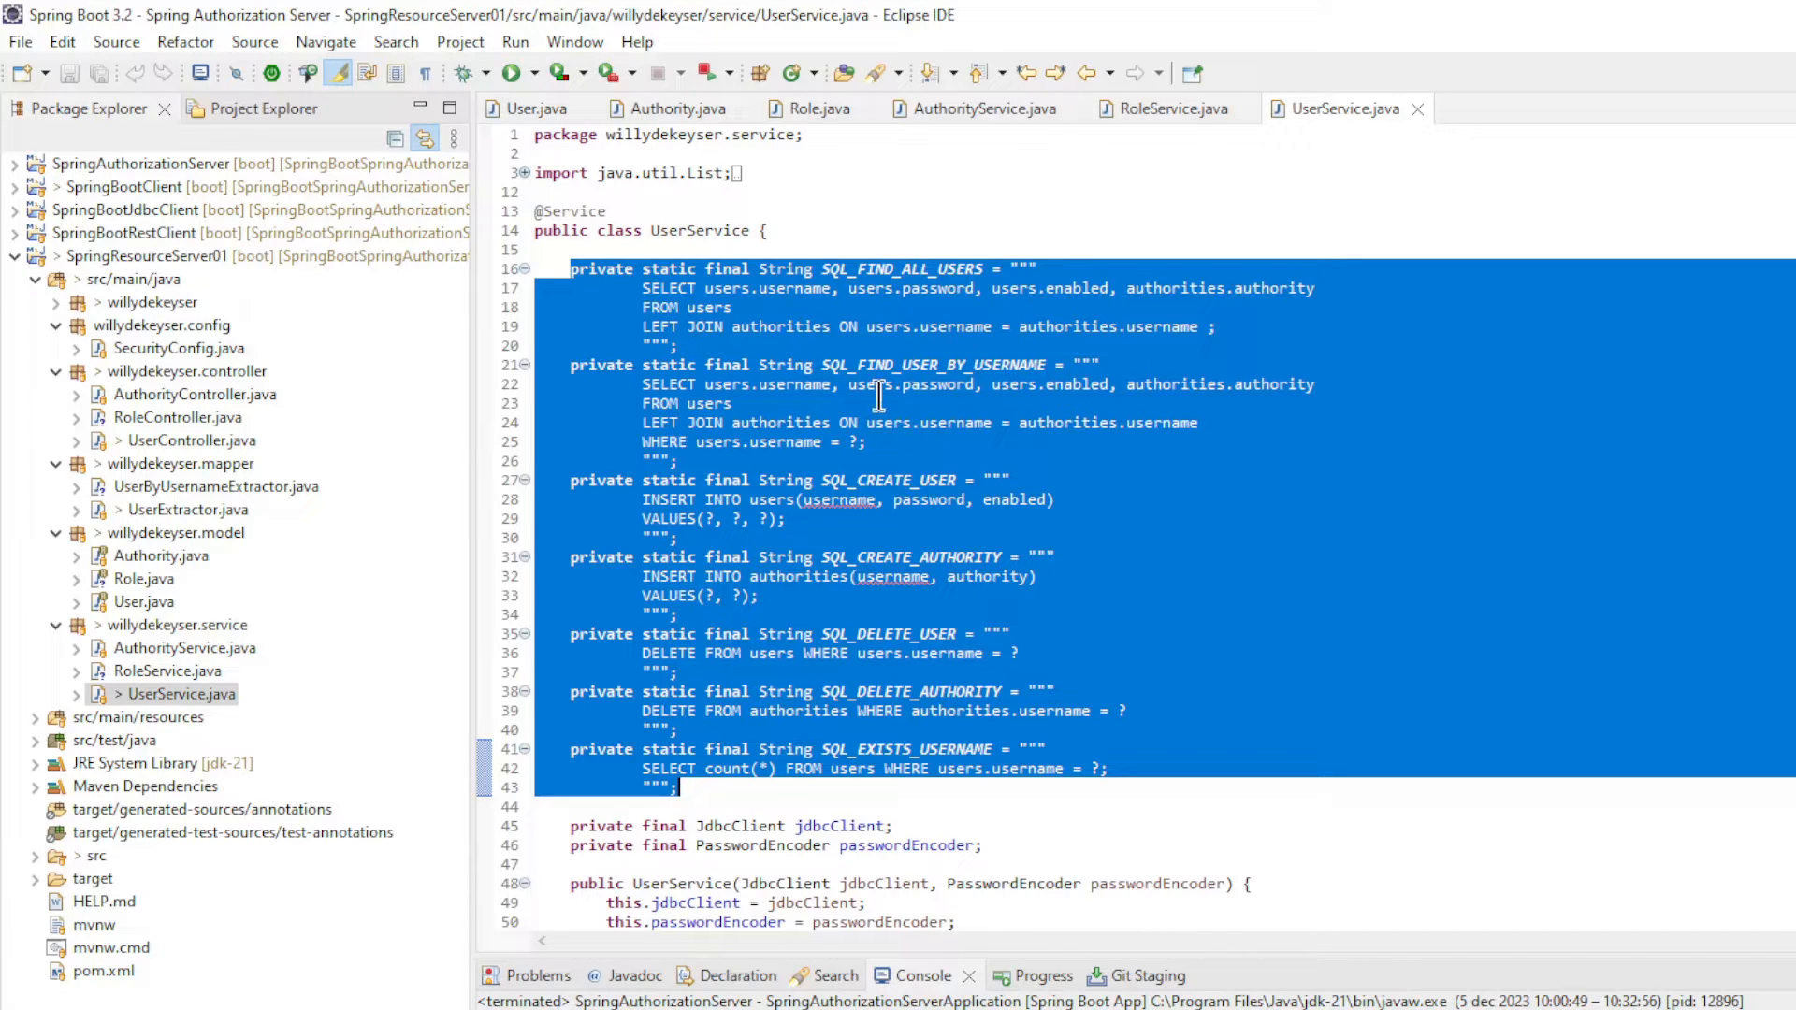
{"action": "mouse_move", "coordinate": [917, 477]}
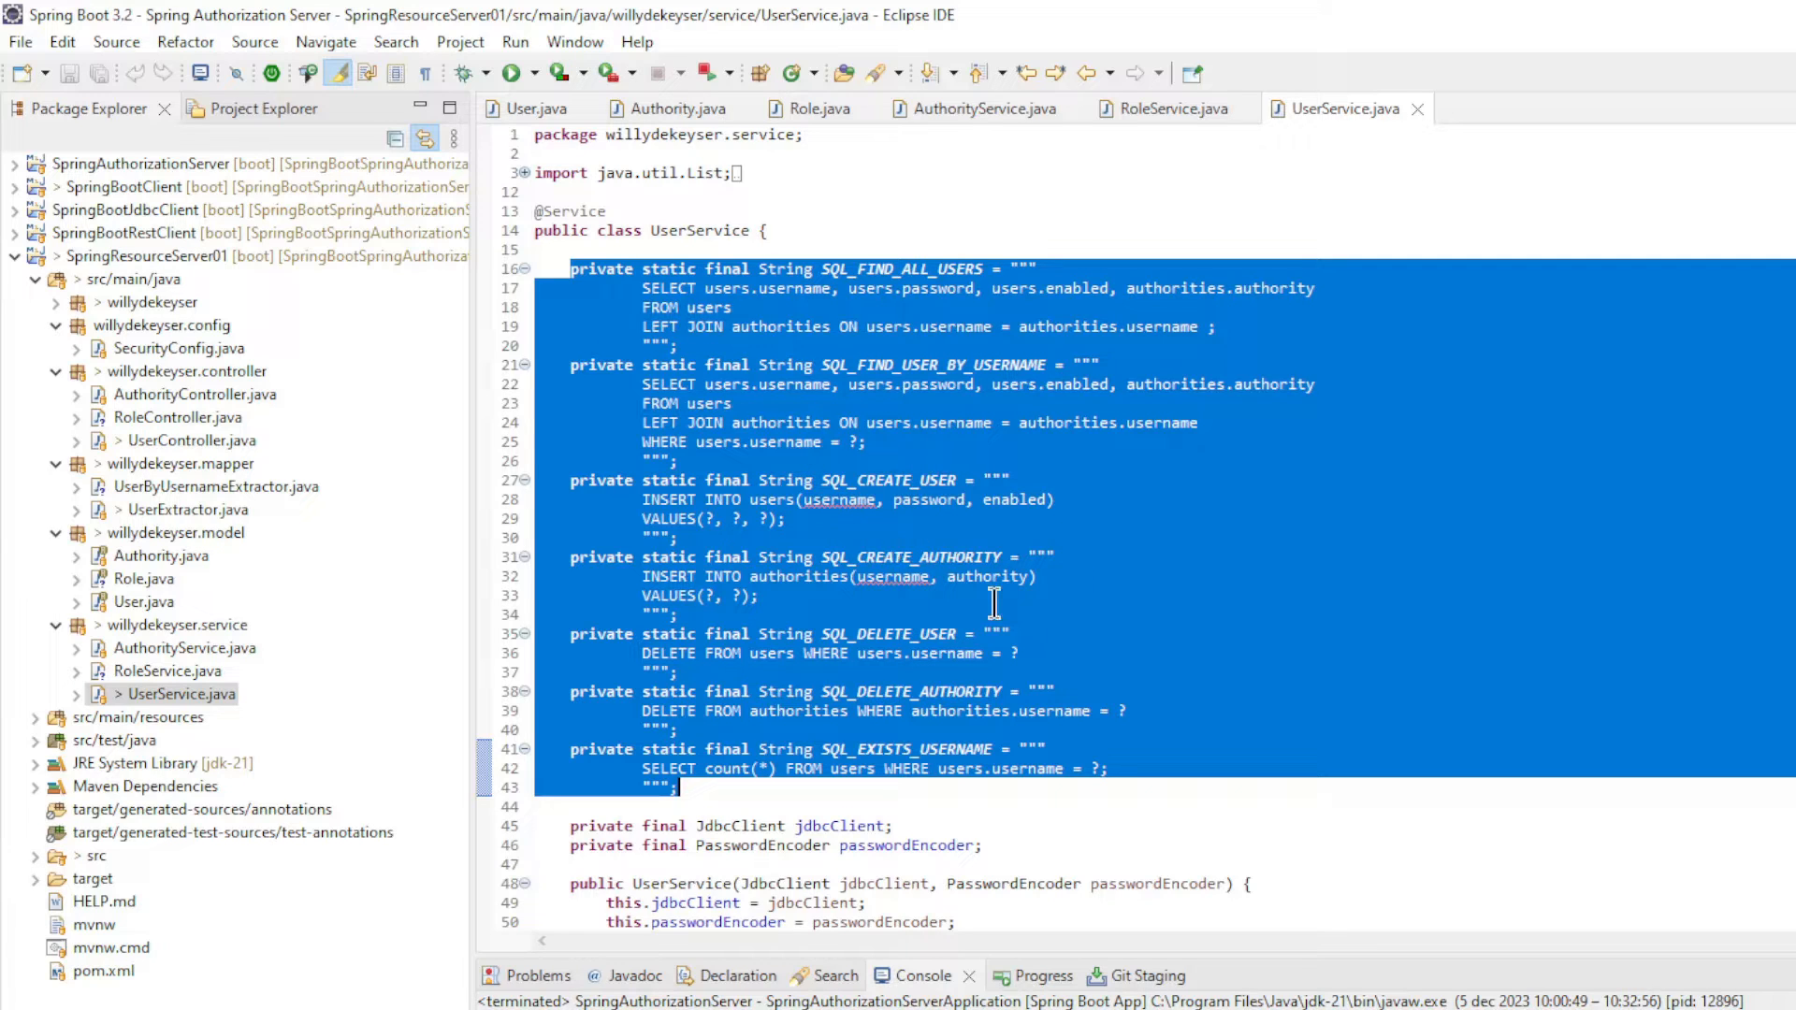
{"action": "mouse_move", "coordinate": [868, 640]}
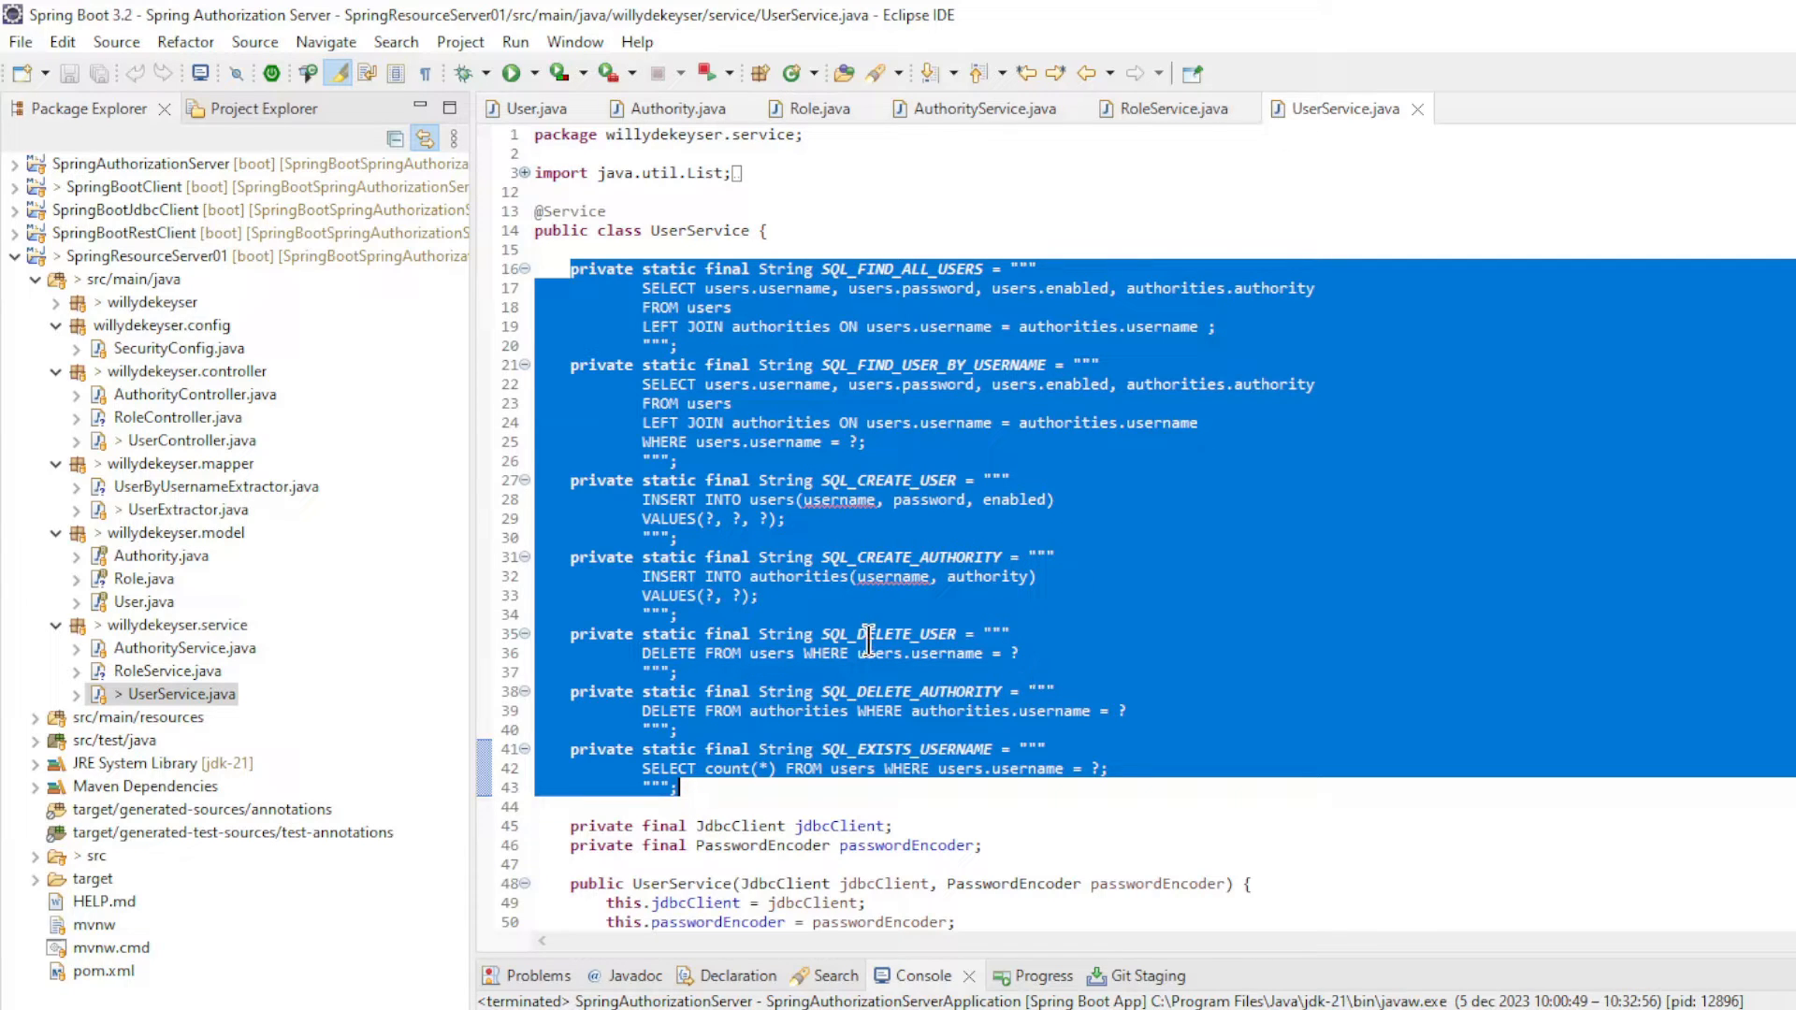
{"action": "mouse_move", "coordinate": [926, 687]}
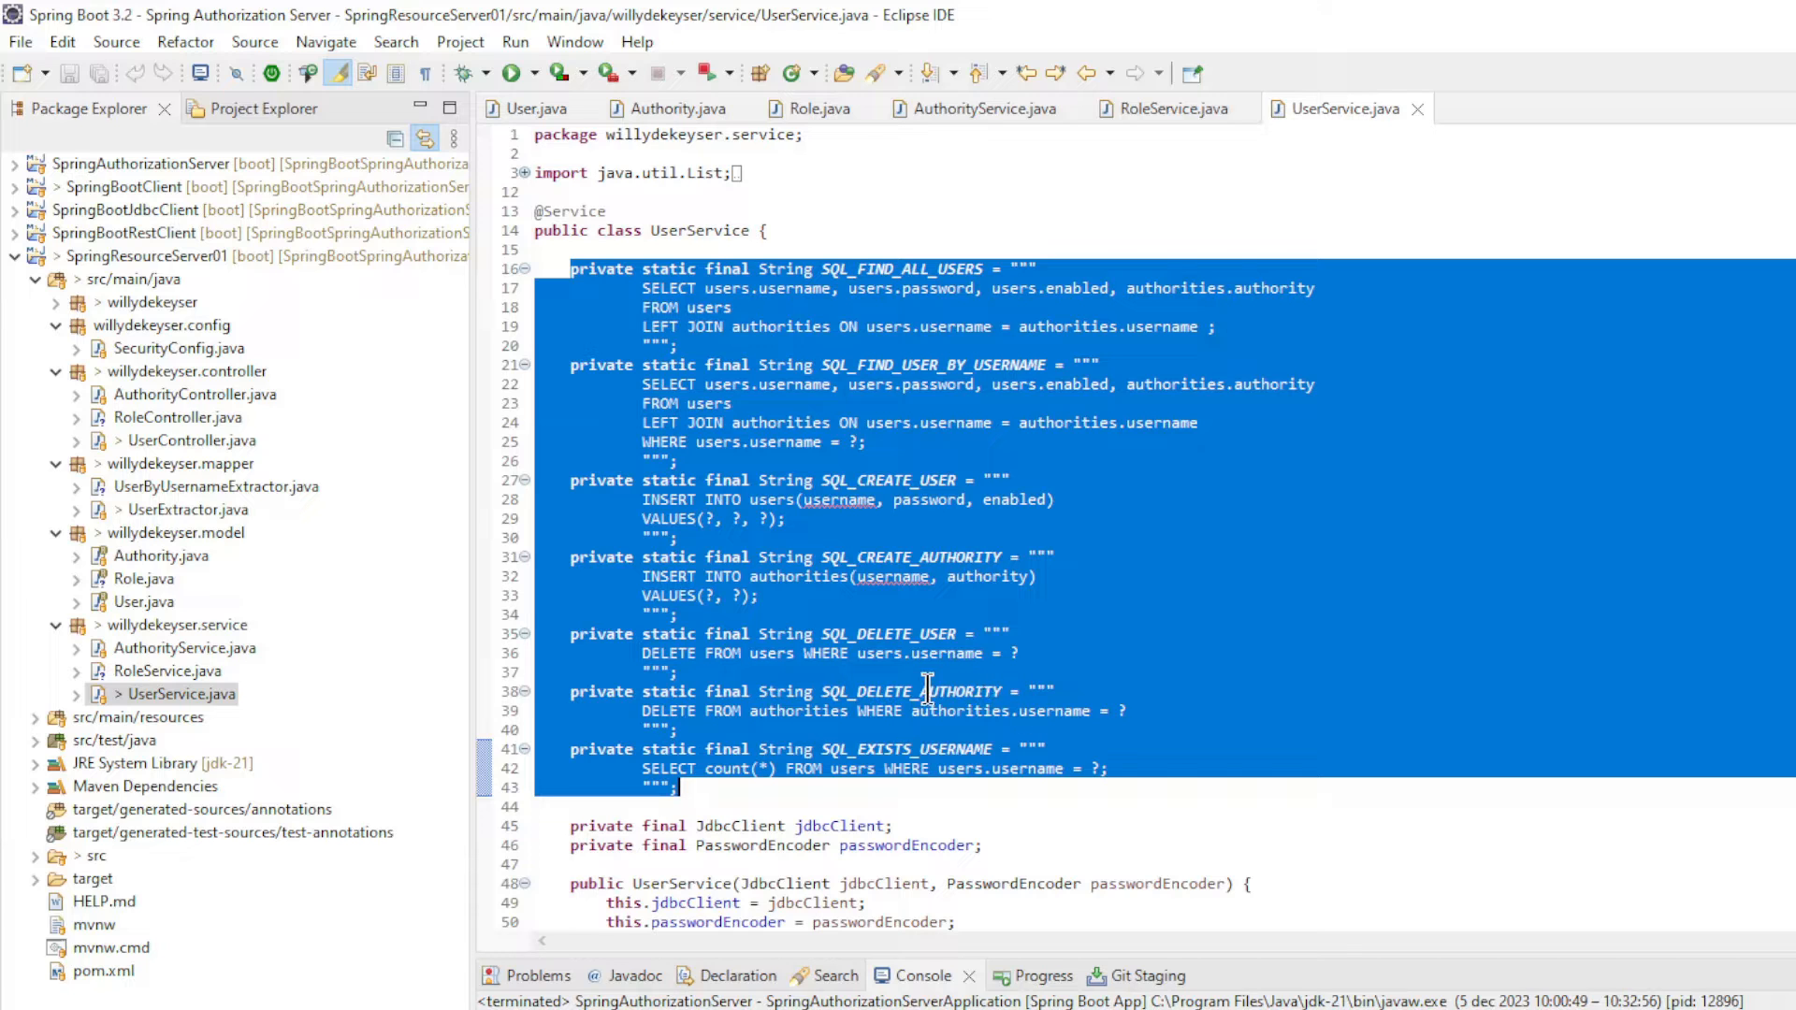
{"action": "mouse_move", "coordinate": [895, 730]}
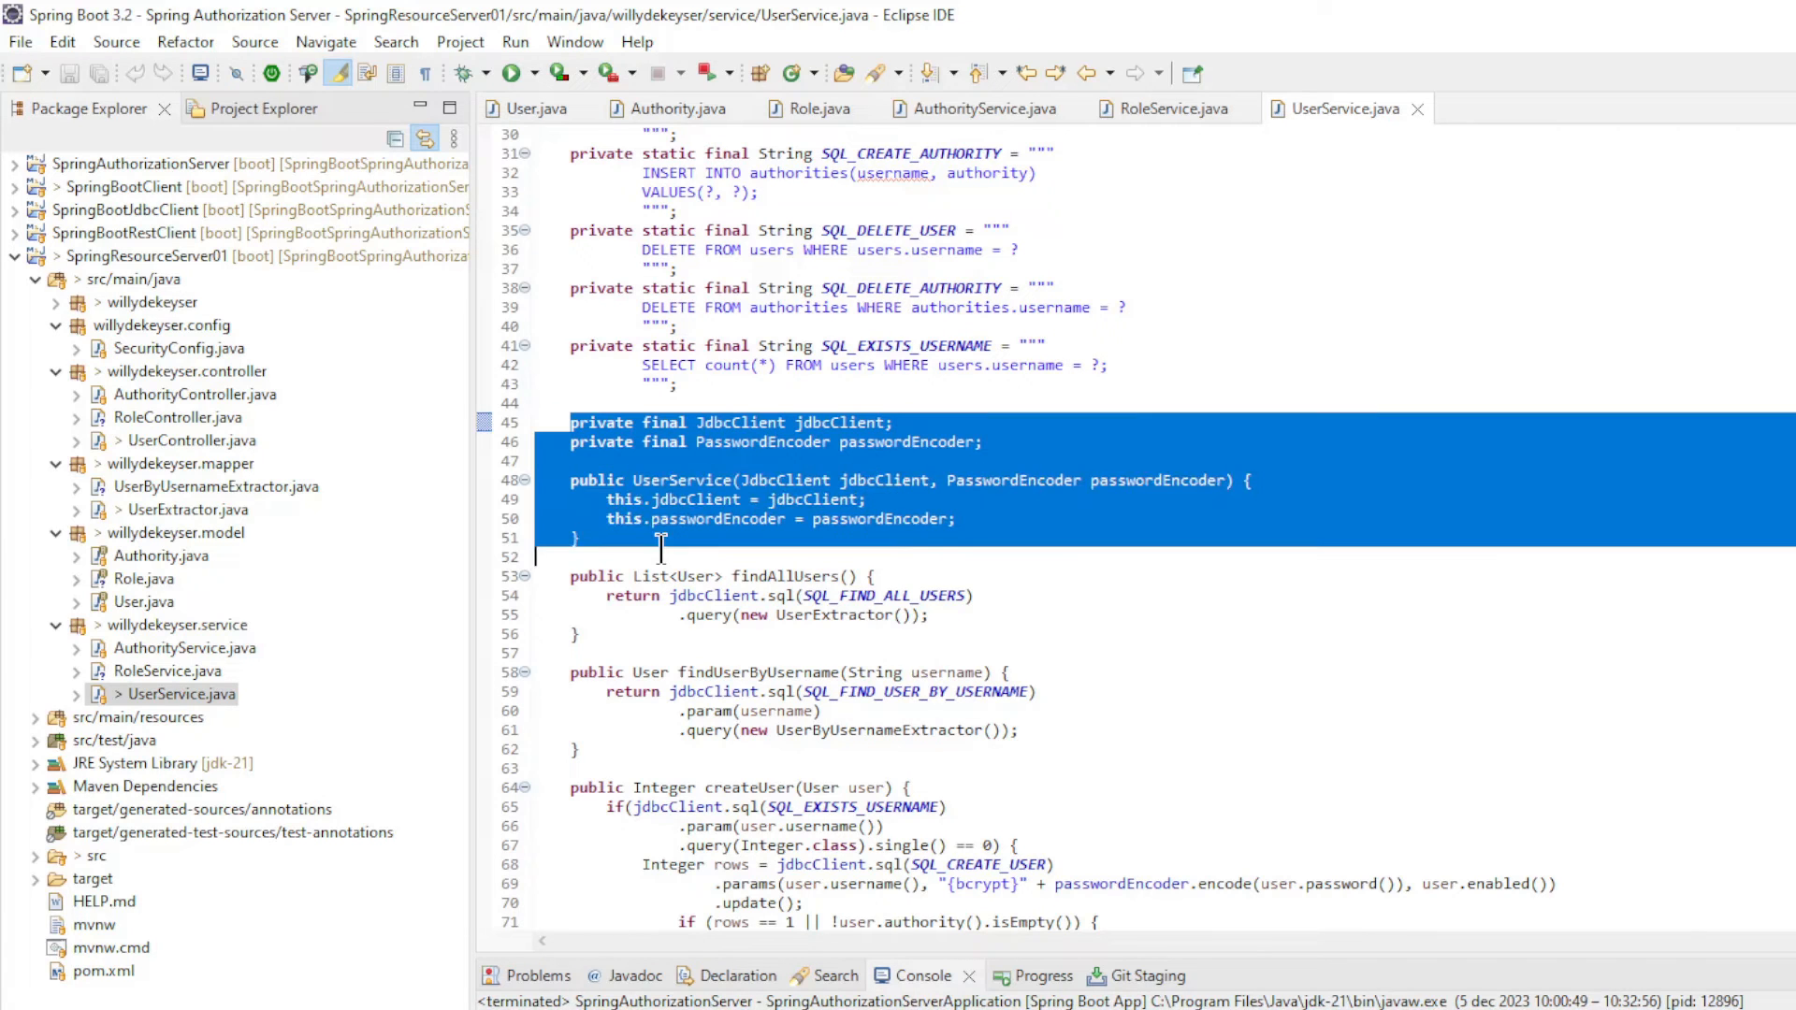
{"action": "mouse_move", "coordinate": [1175, 600]}
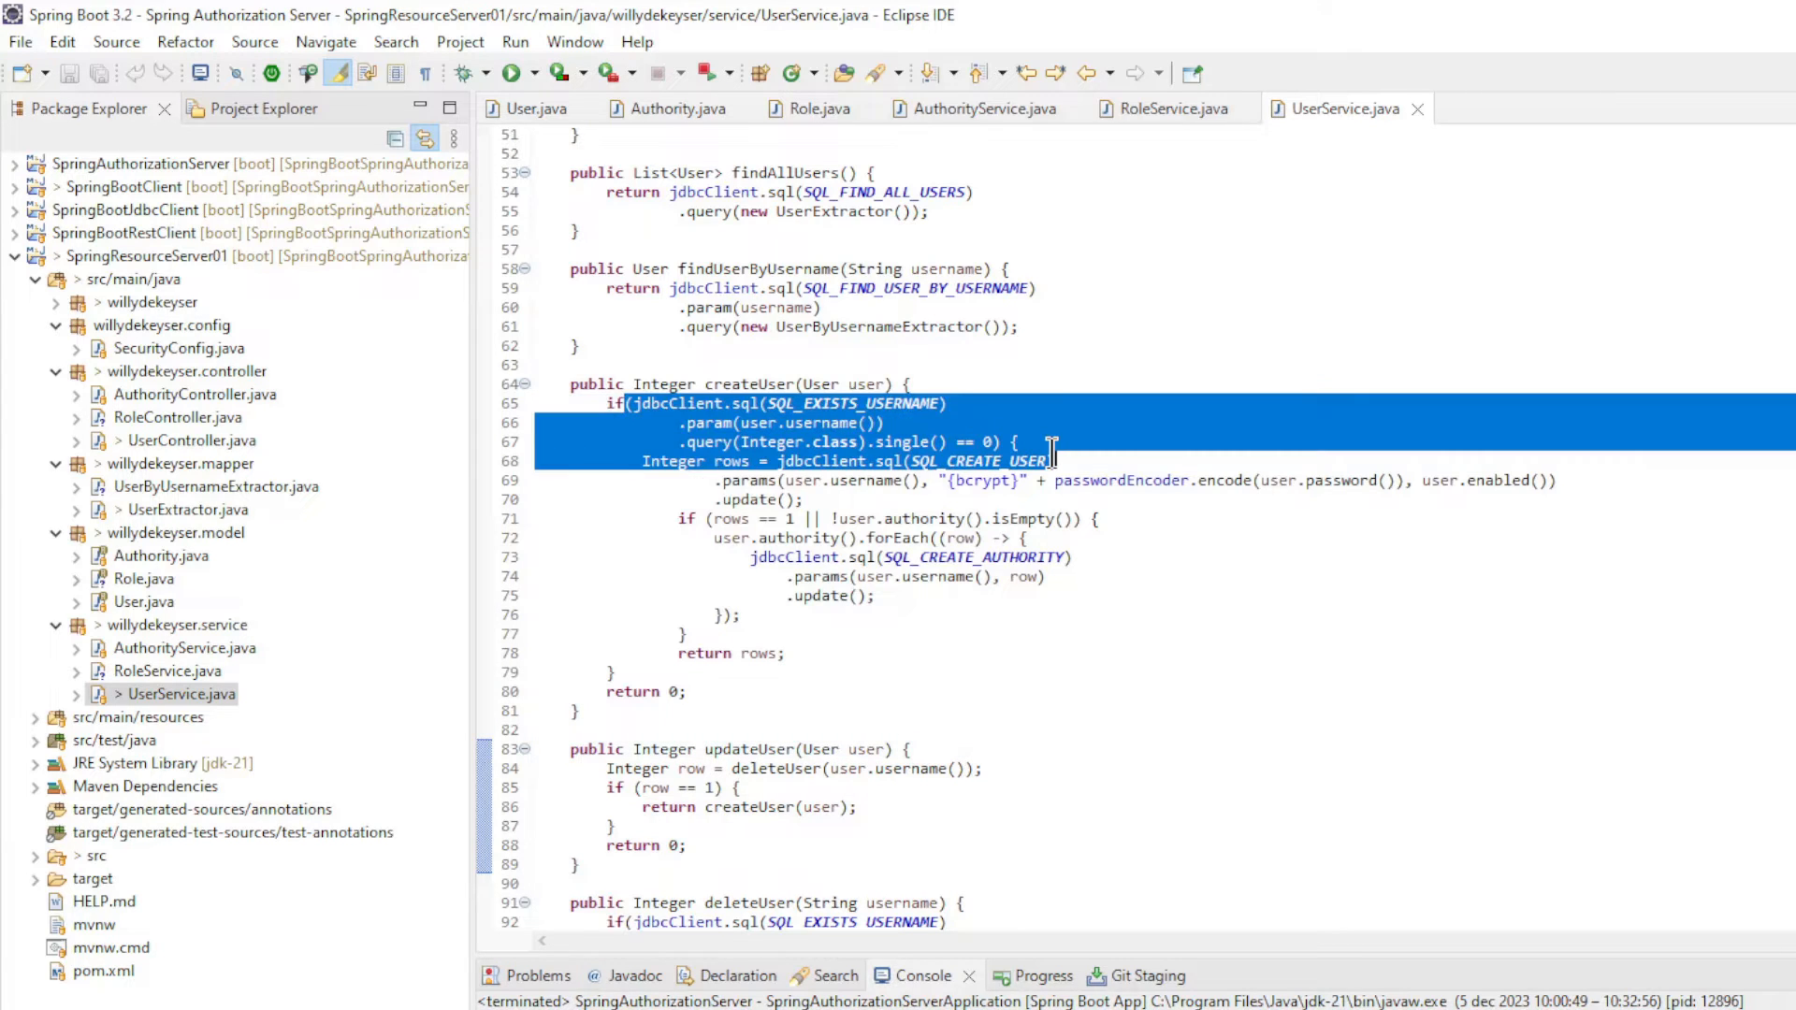
{"action": "left_click", "coordinate": [1209, 680]}
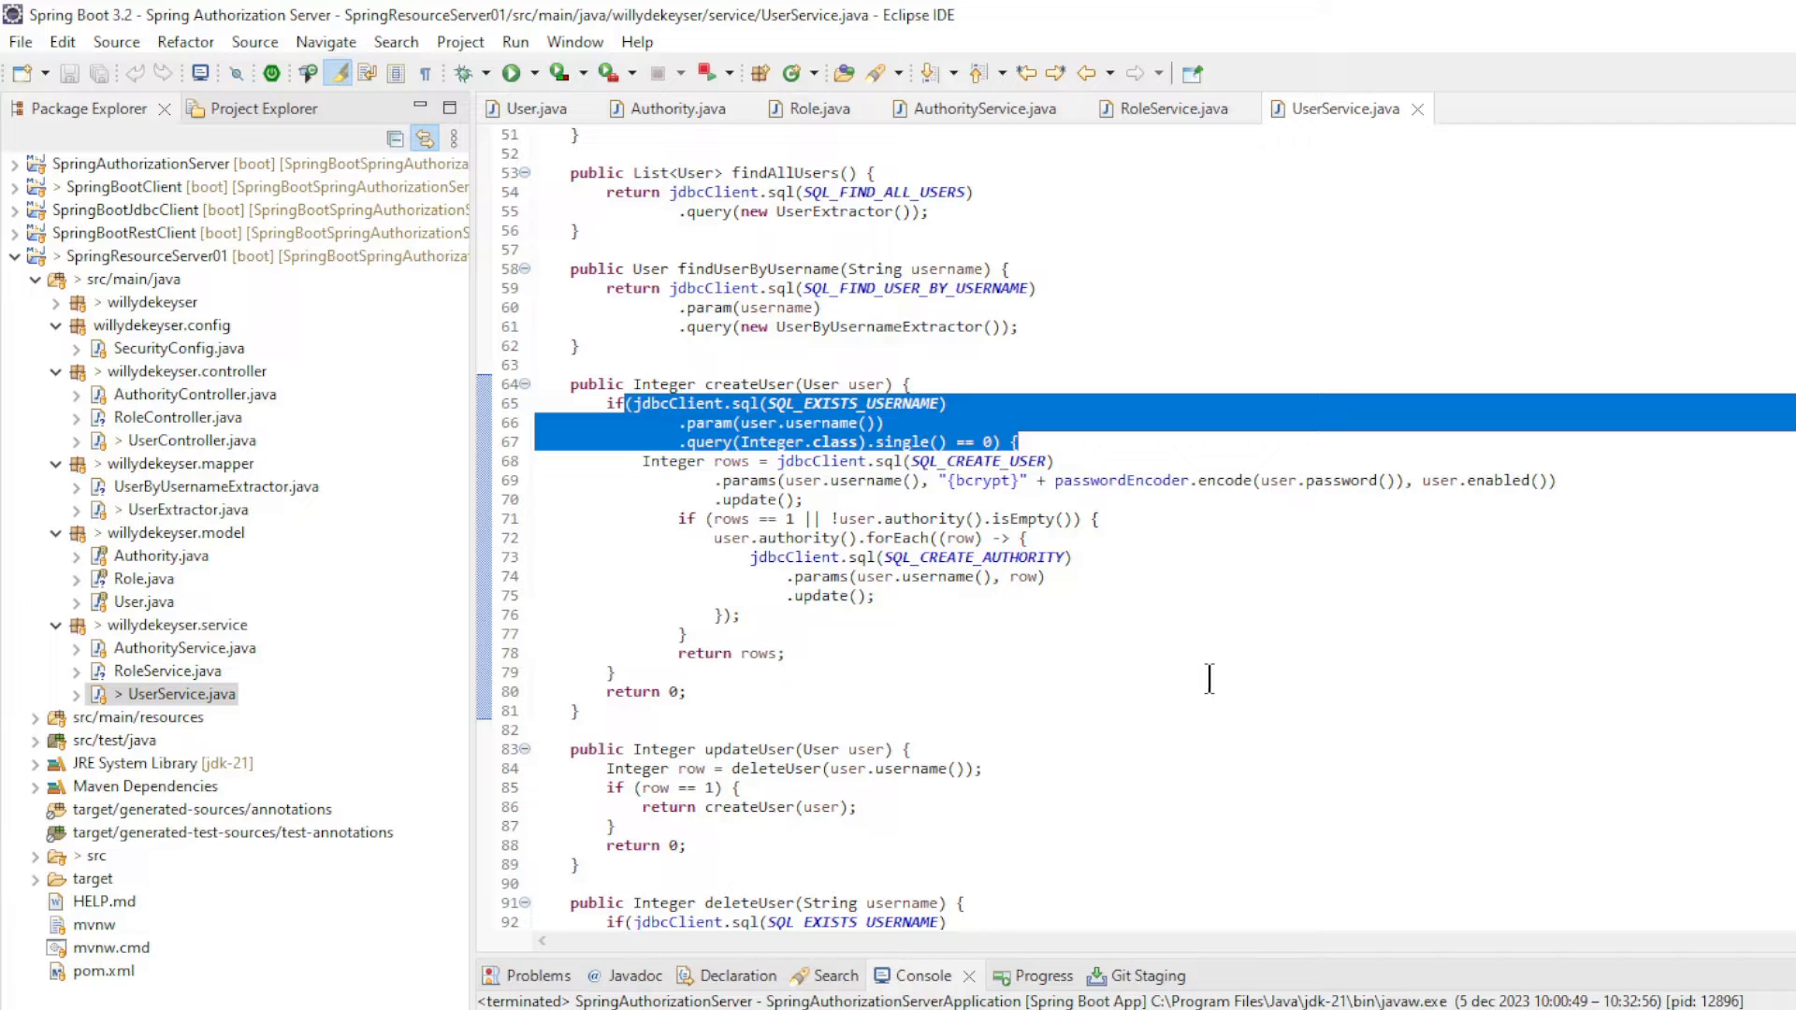
{"action": "mouse_move", "coordinate": [1176, 700]}
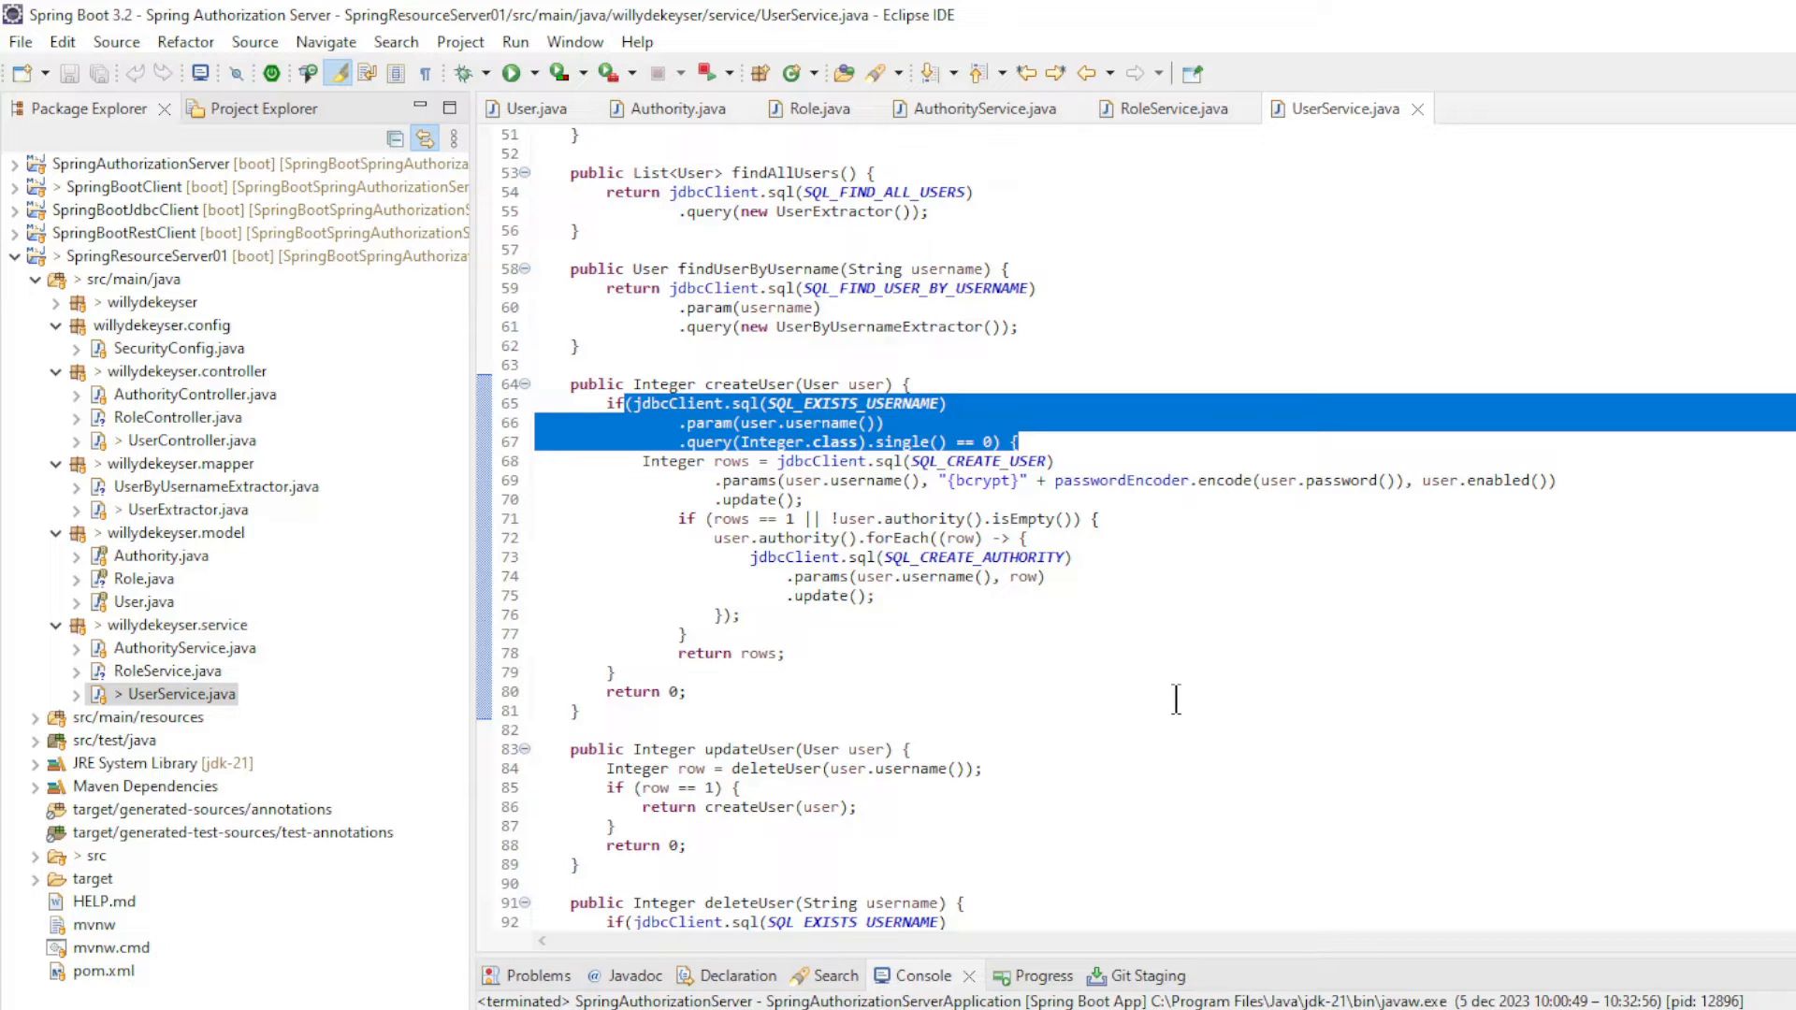
{"action": "left_click", "coordinate": [687, 691]}
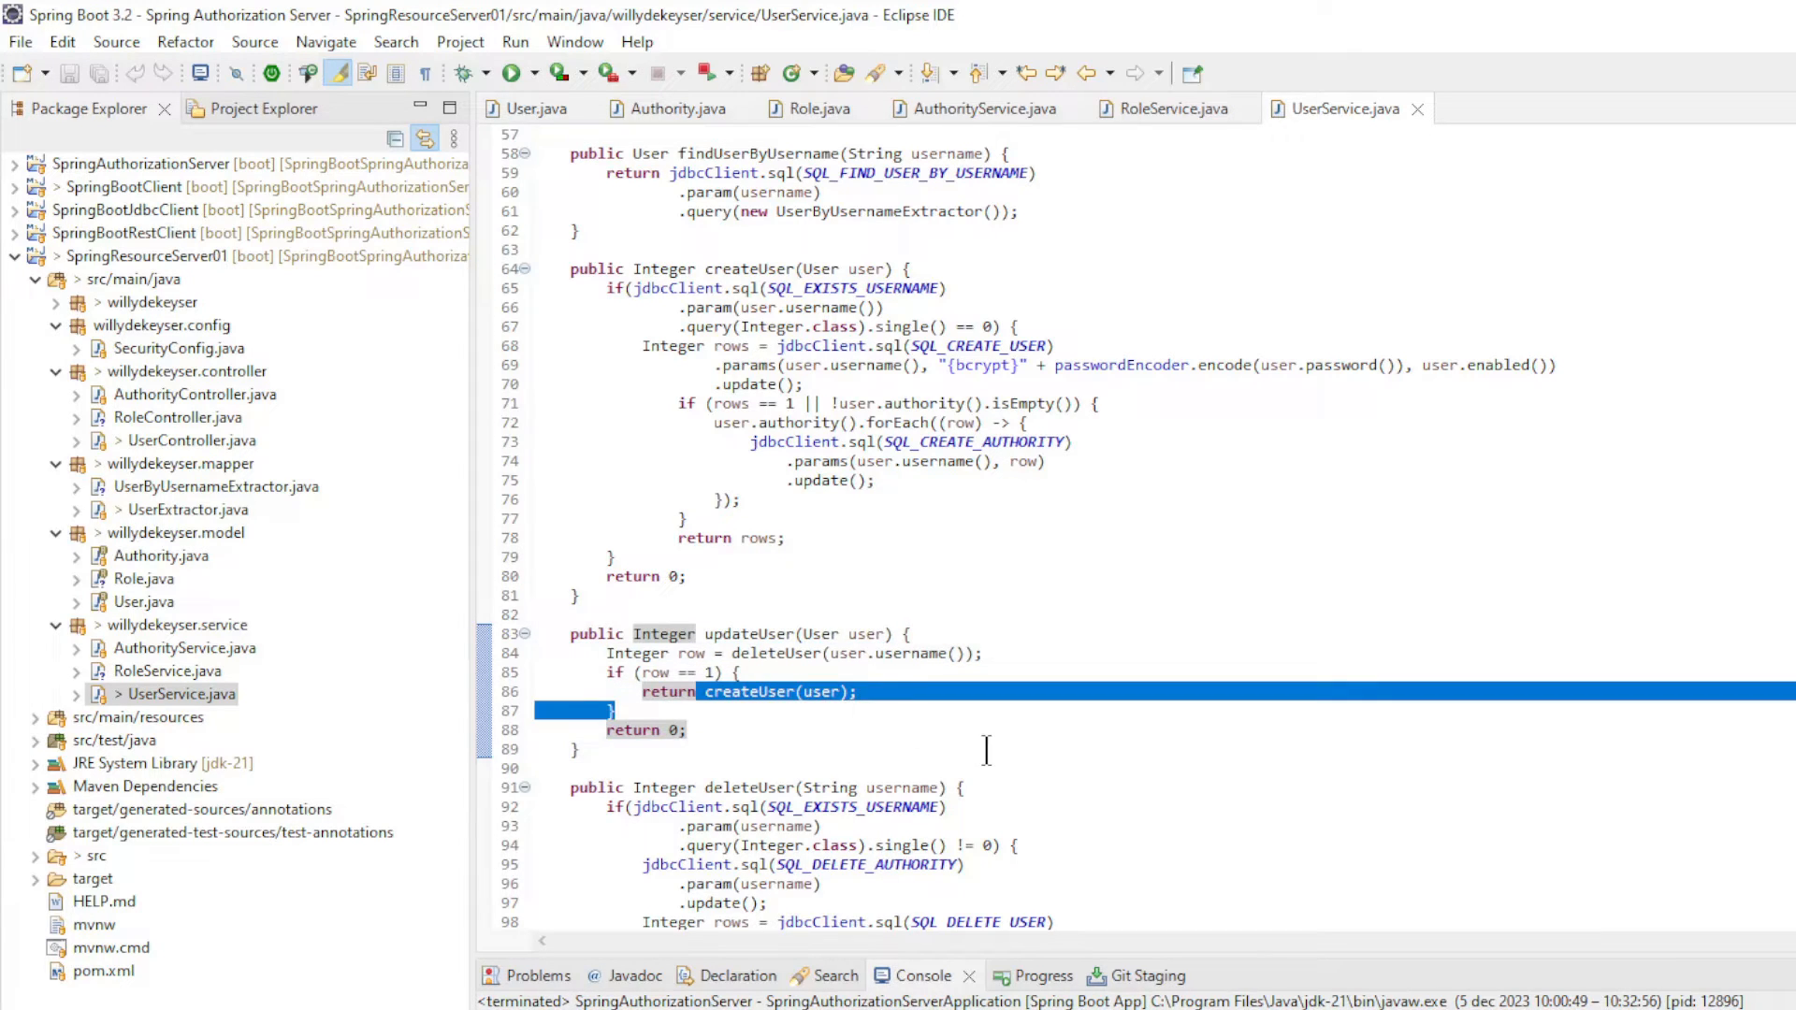
{"action": "scroll", "scroll_direction": "down", "scroll_amount": 3}
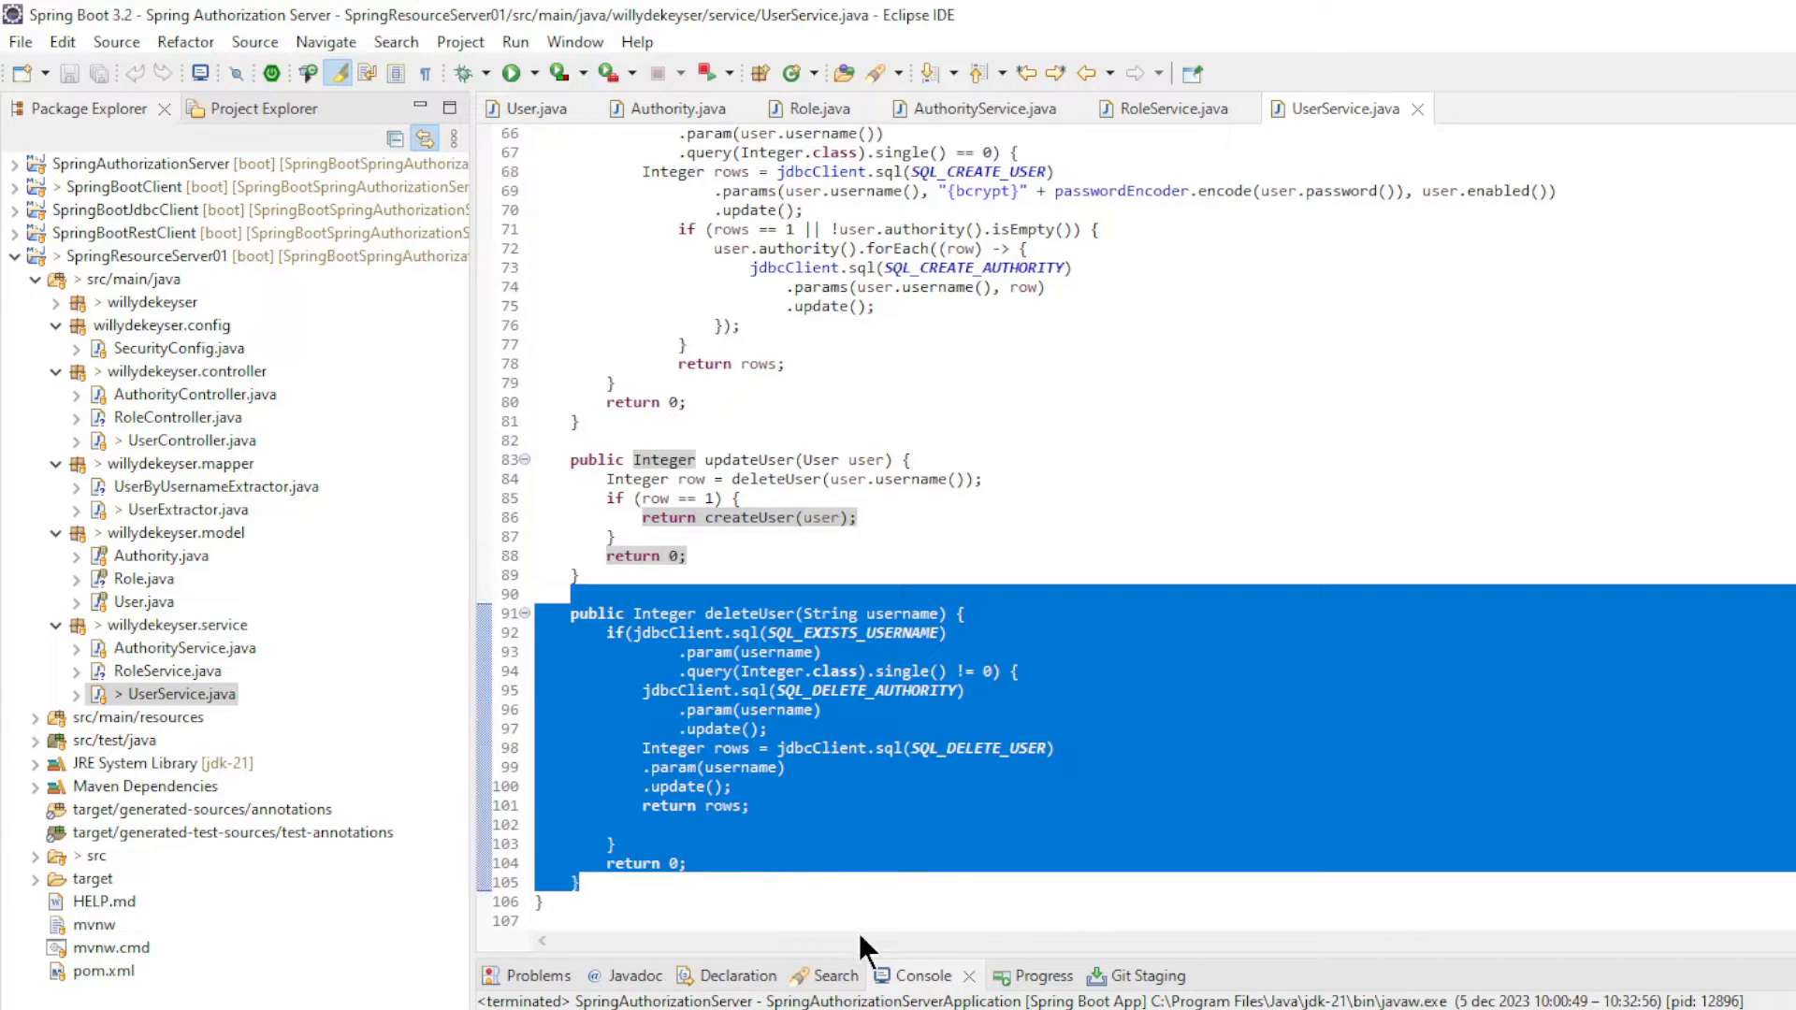
Review UserController's createUser and deleteUser endpoint methods.
{"action": "left_click", "coordinate": [634, 632]}
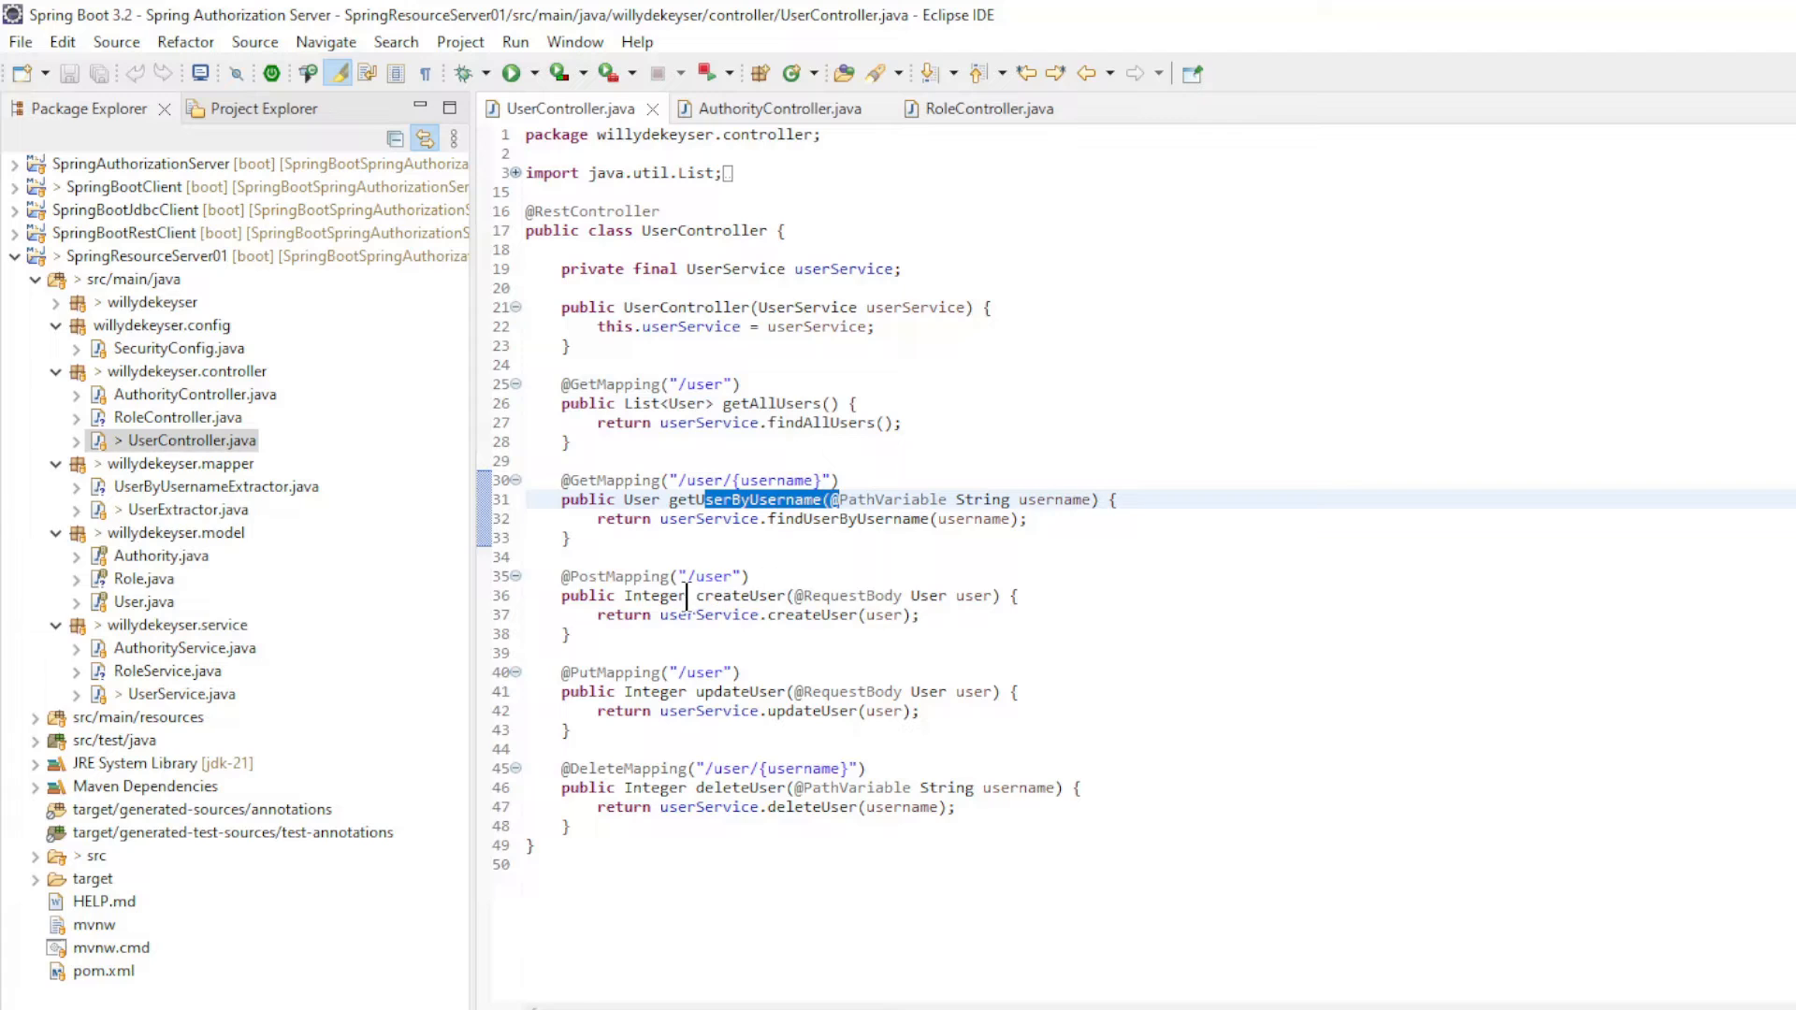
{"action": "double_click", "coordinate": [741, 595]}
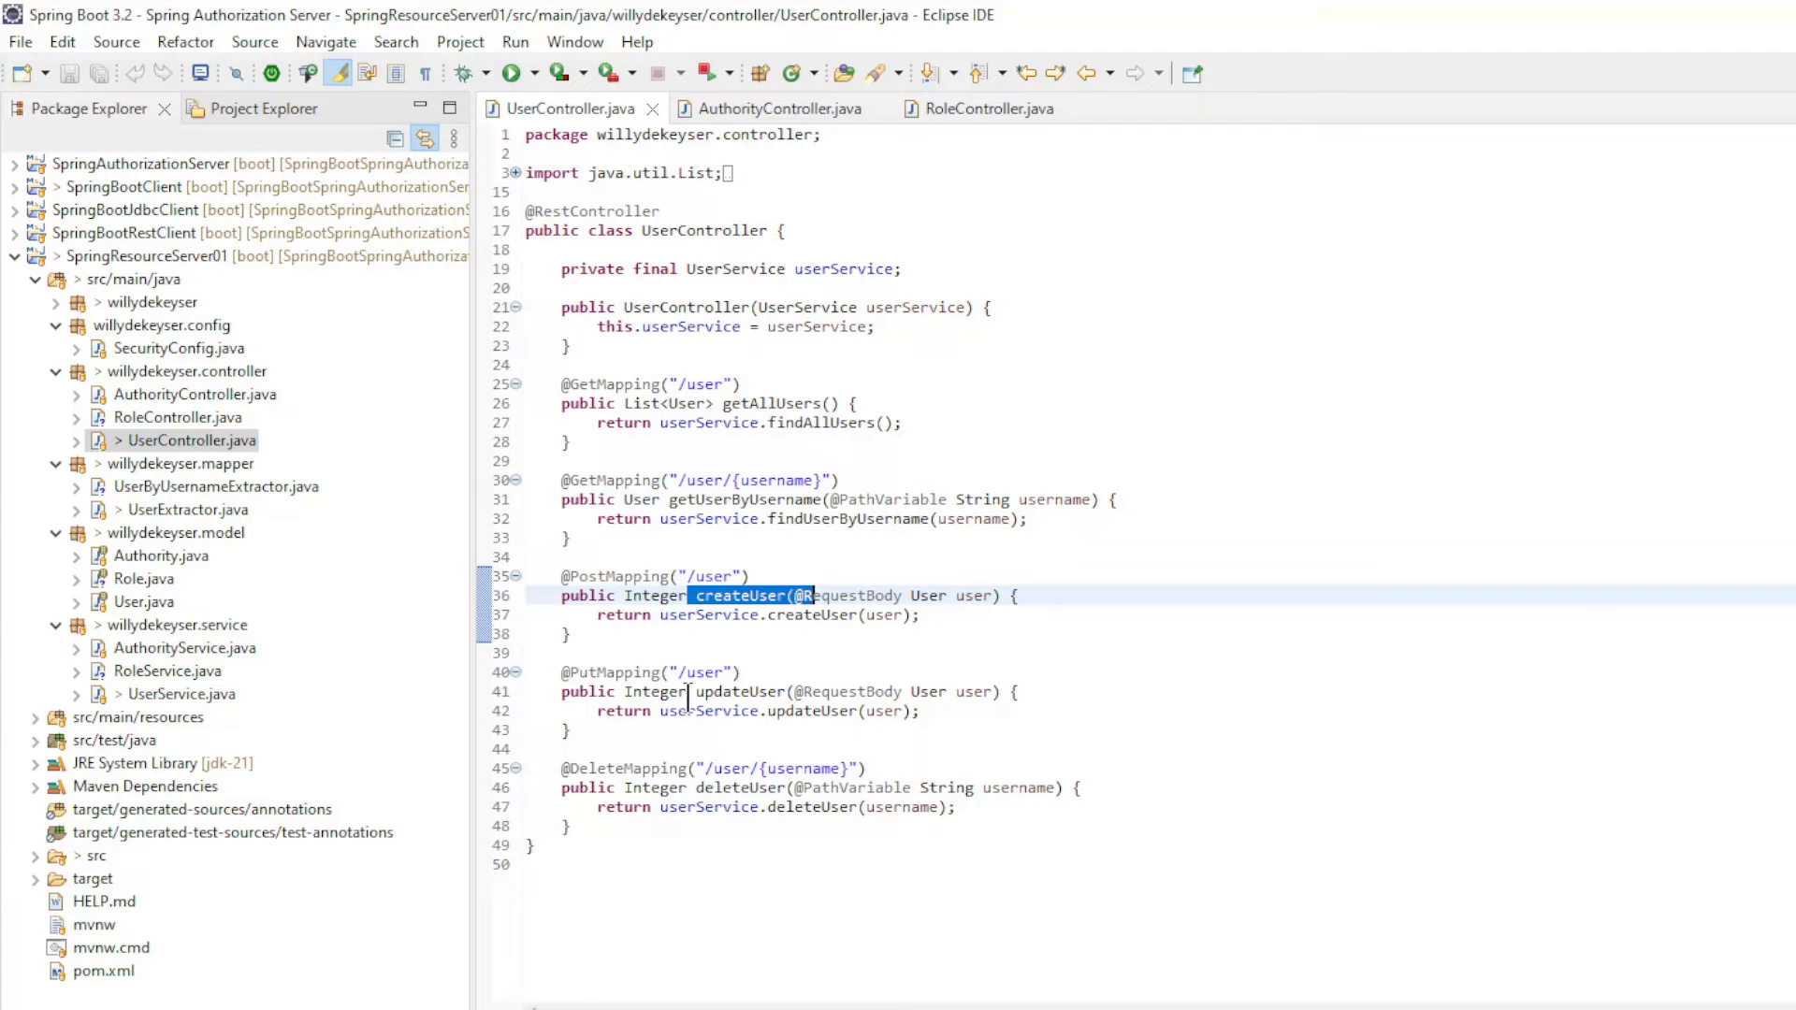
{"action": "left_click", "coordinate": [692, 788]}
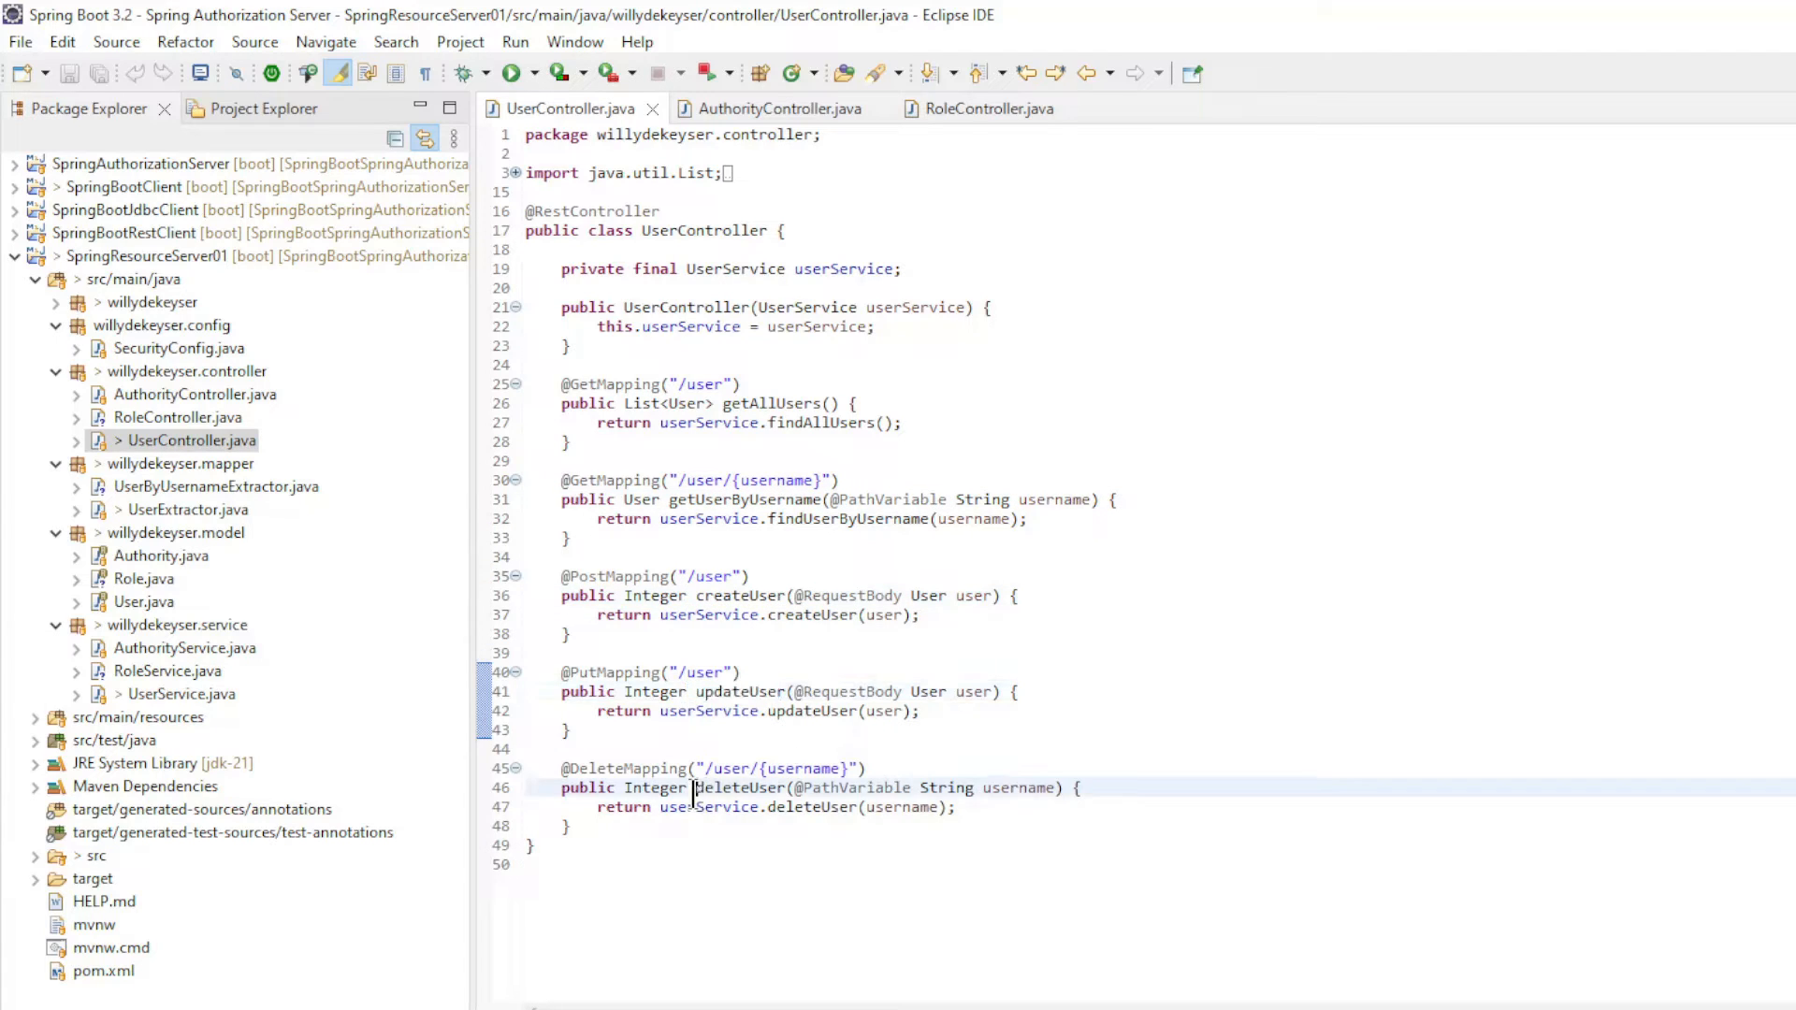
{"action": "double_click", "coordinate": [741, 788]}
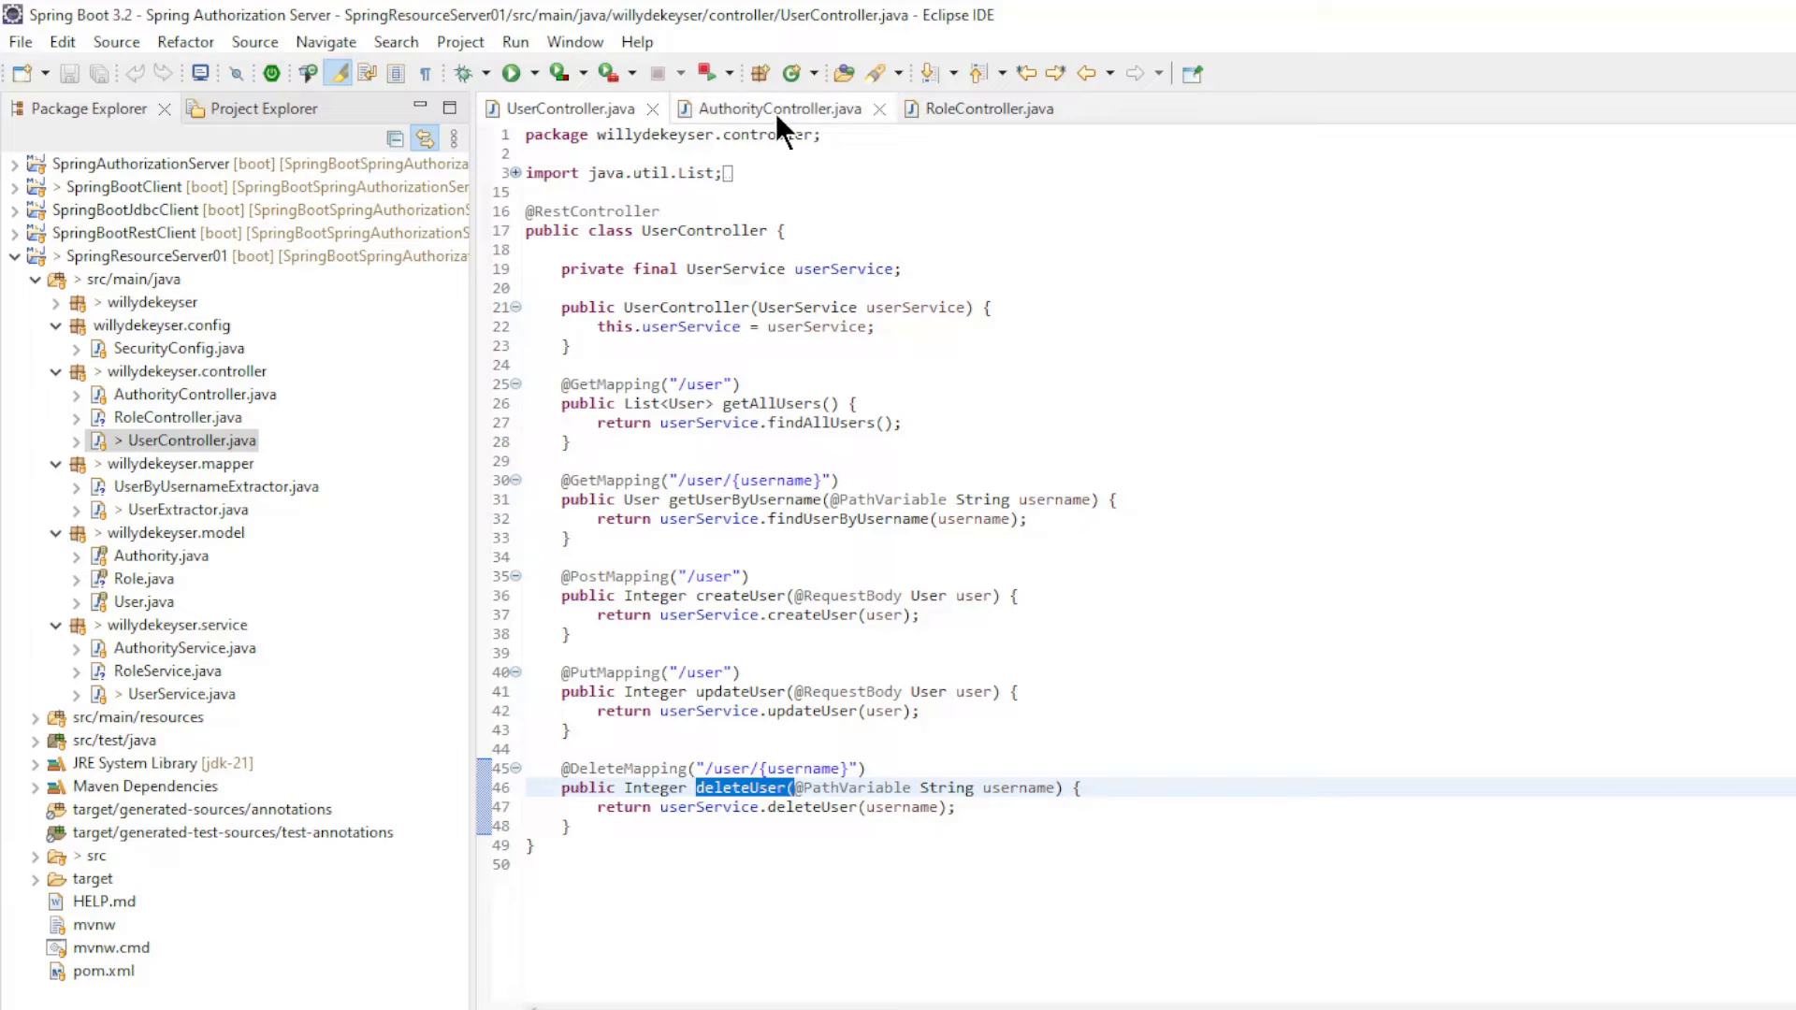
Review the AuthorityController endpoints and the next controller tab.
{"action": "left_click", "coordinate": [786, 108]}
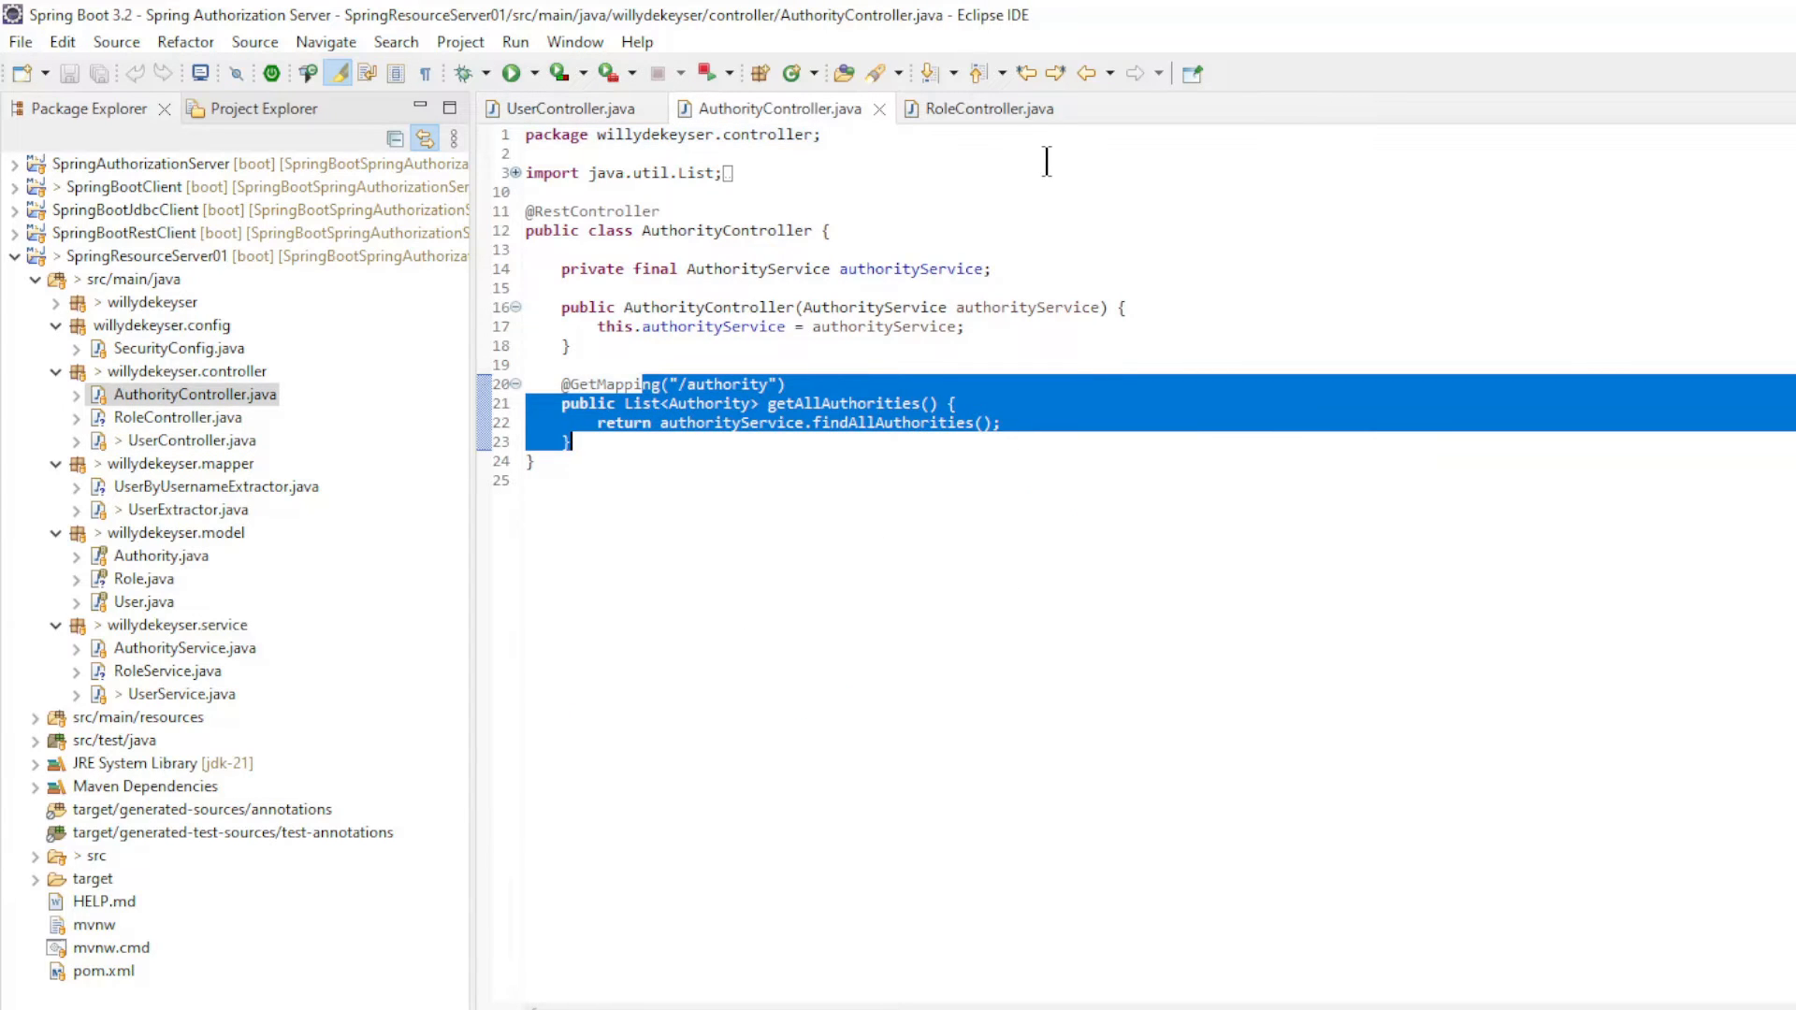
{"action": "left_click", "coordinate": [982, 109]}
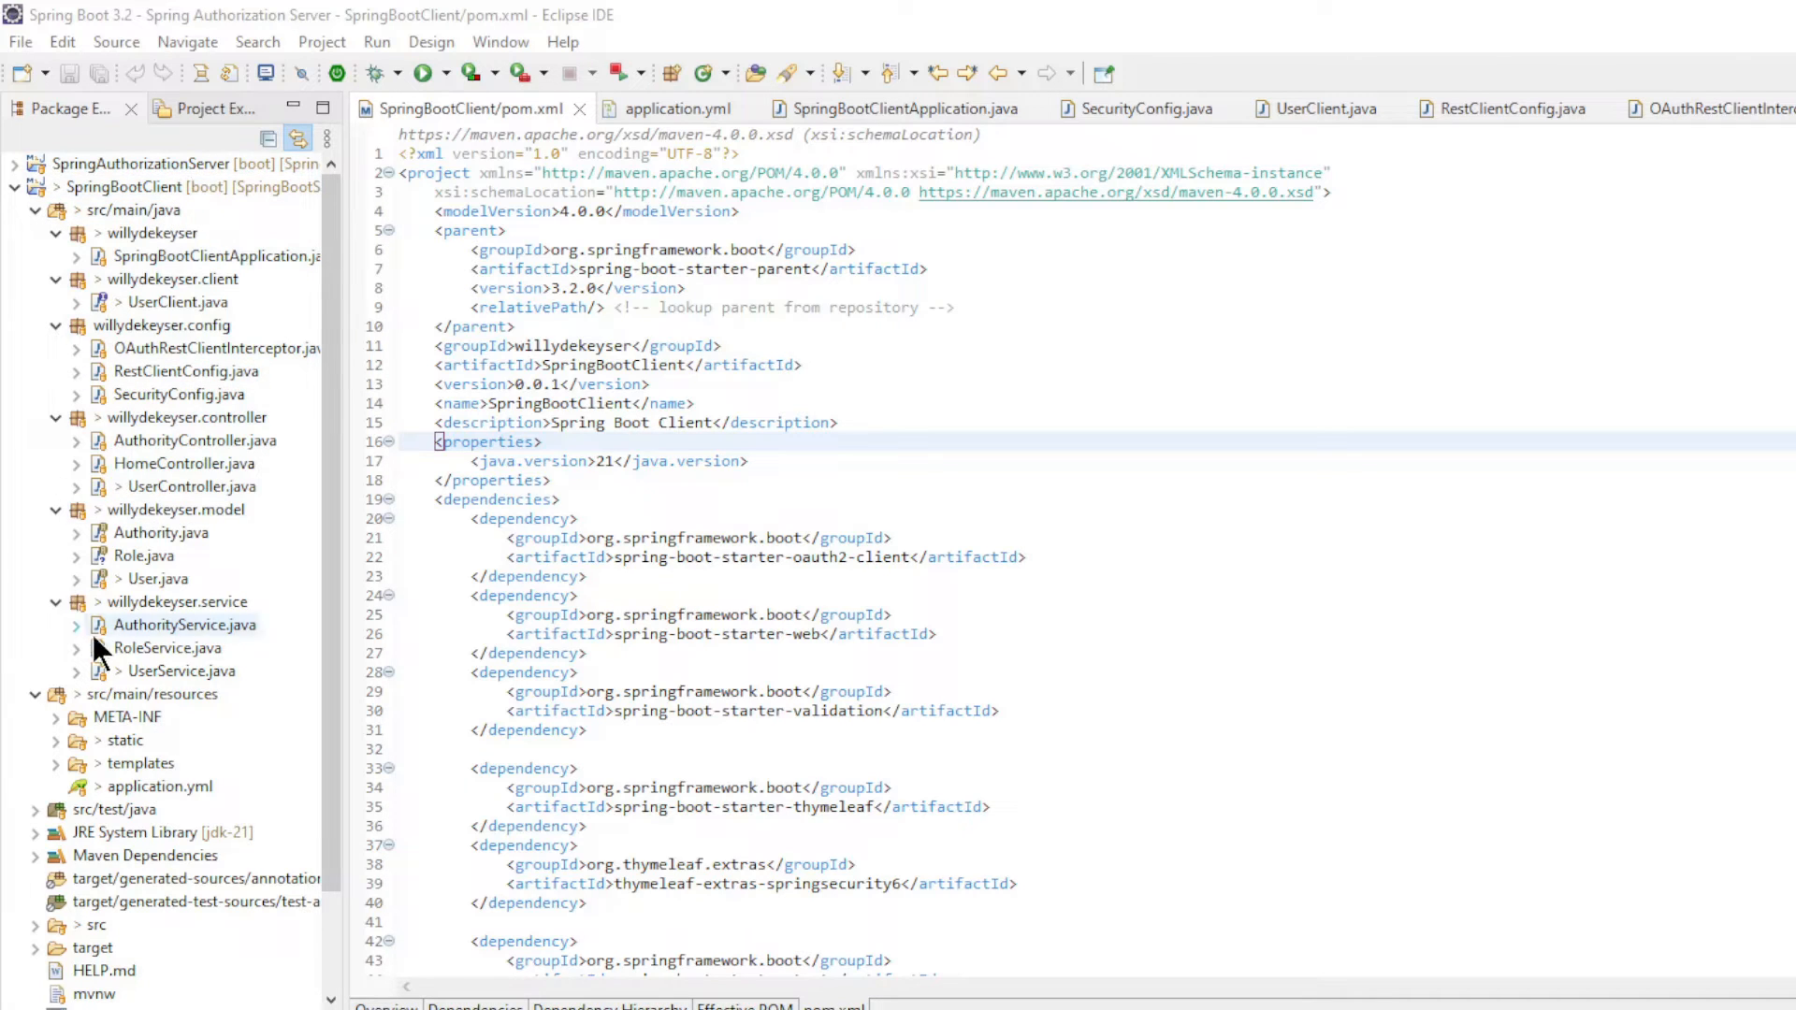
{"action": "mouse_move", "coordinate": [533, 289]}
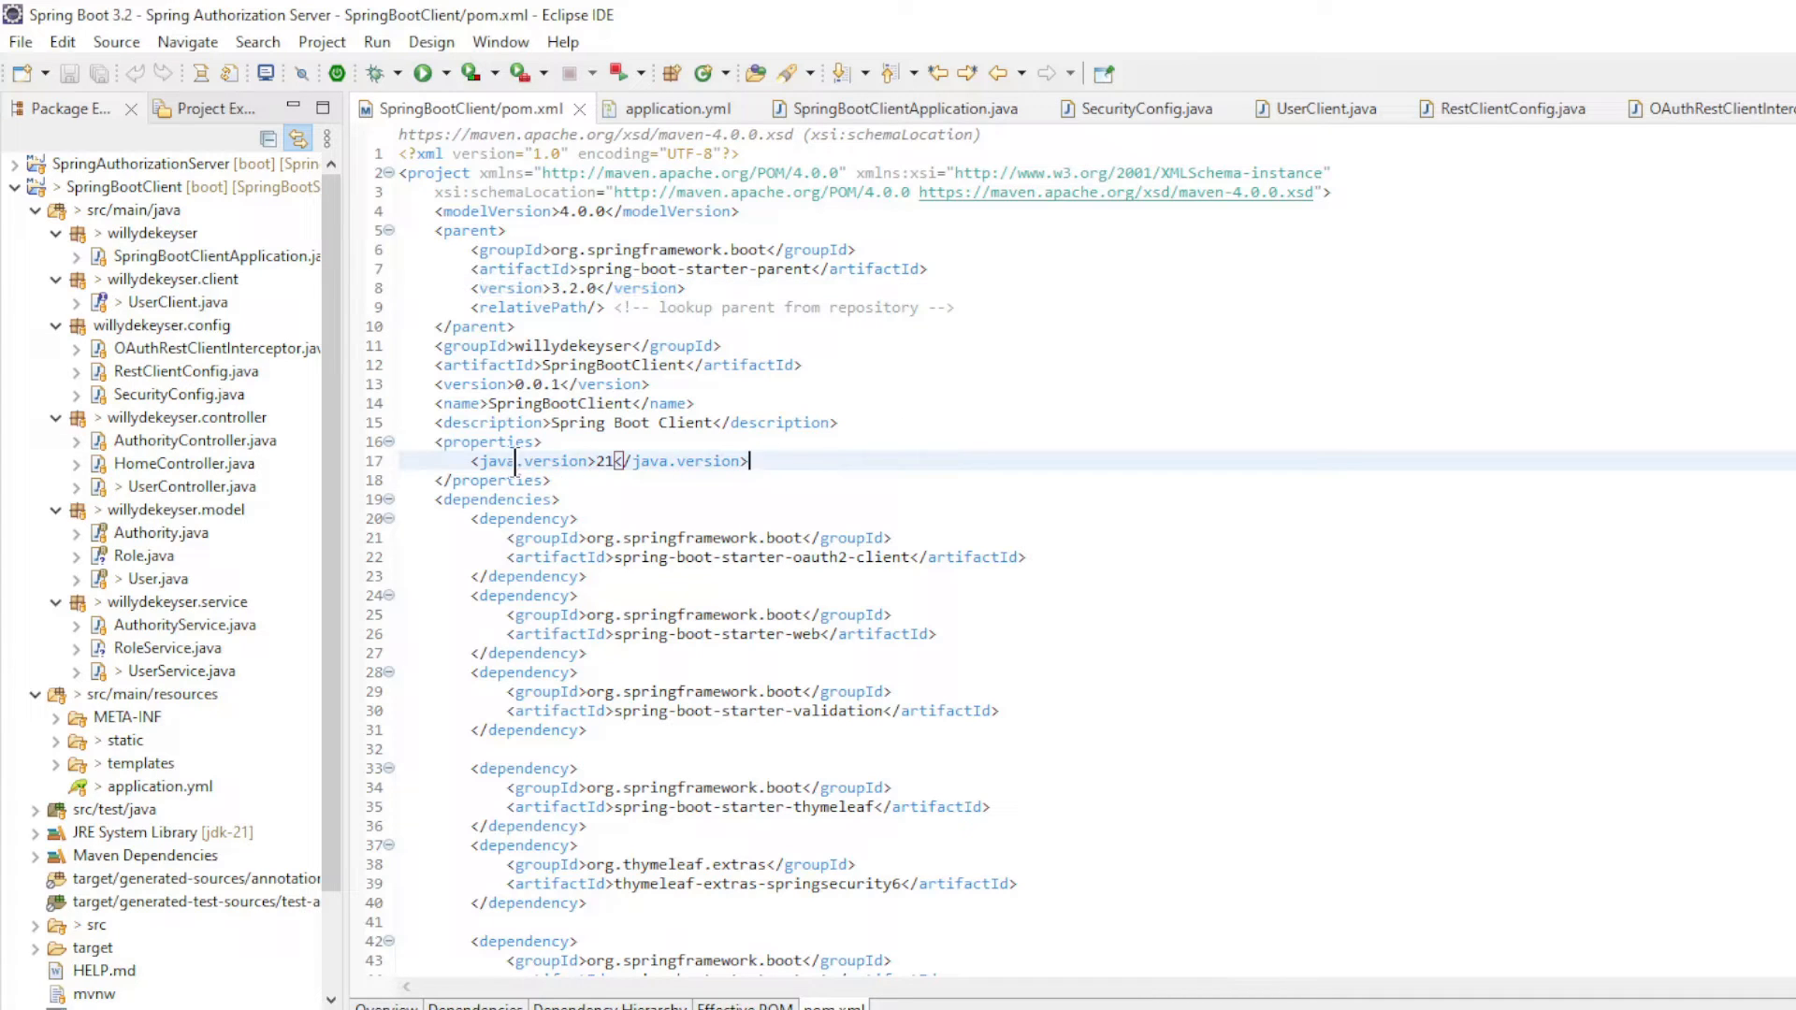
Highlight java.version 21 and the OAuth2 client and validation starter dependencies in pom.xml.
{"action": "triple_click", "coordinate": [606, 460]}
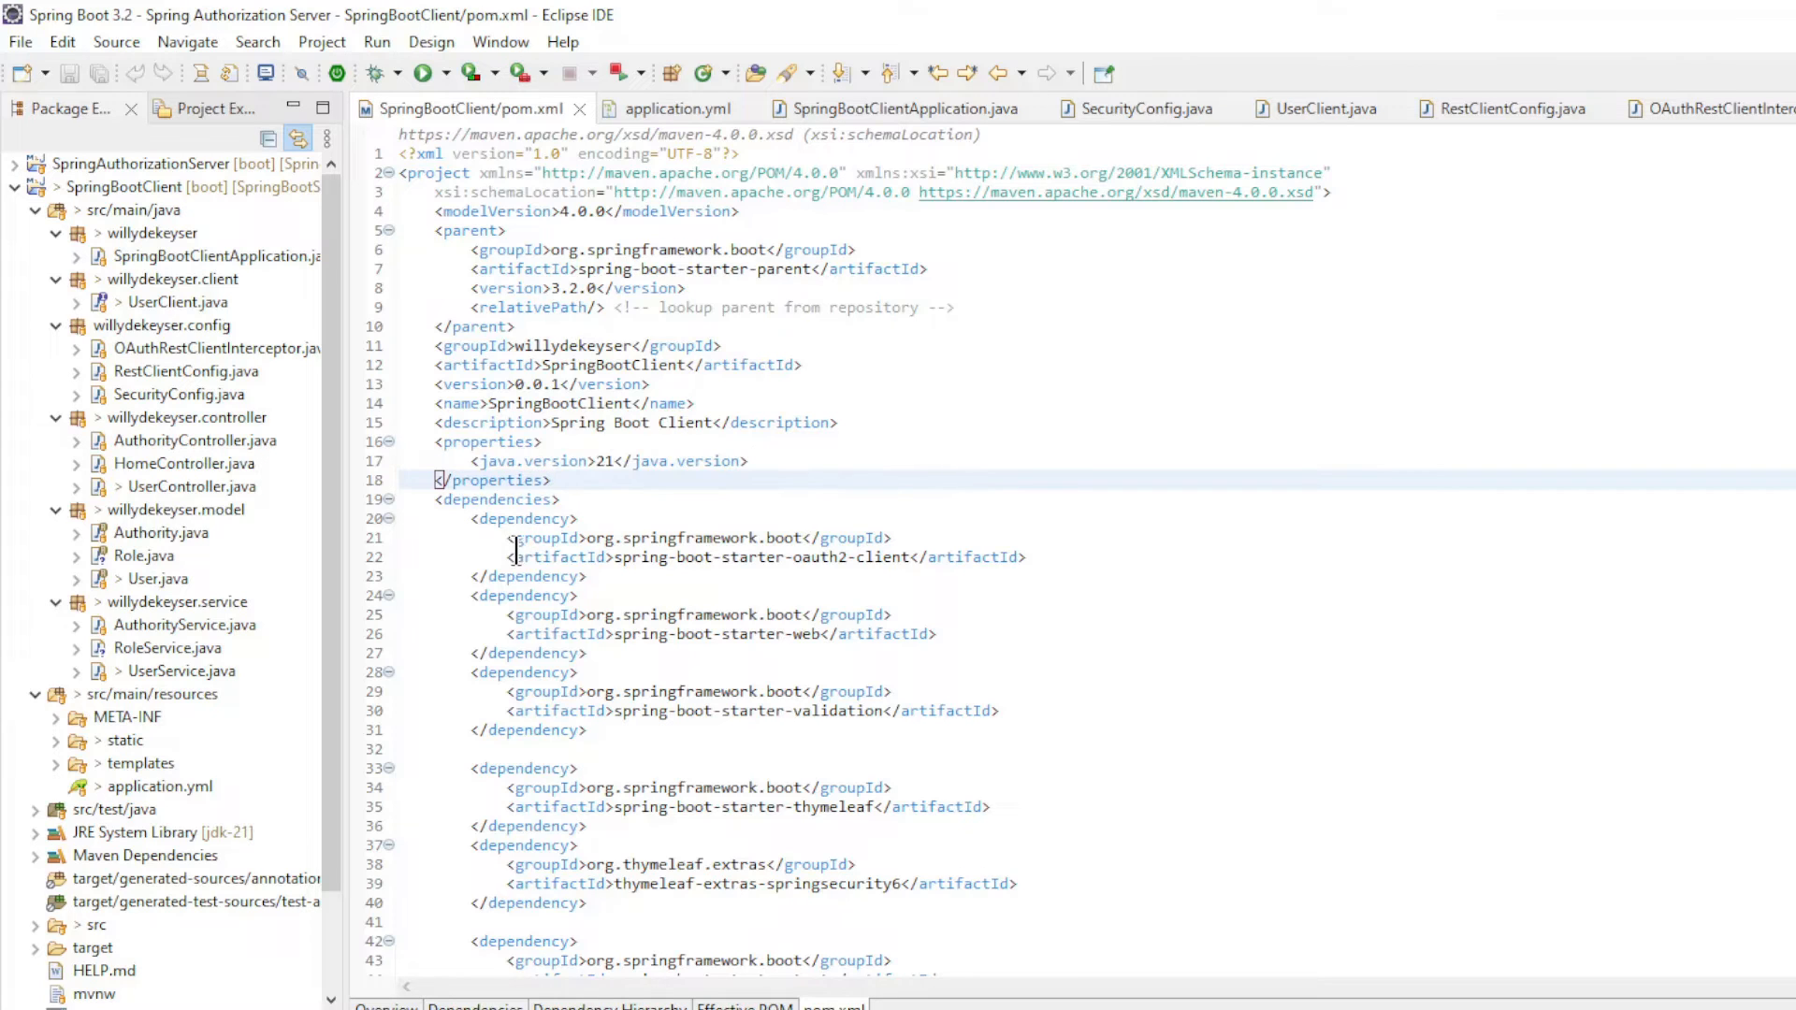
{"action": "double_click", "coordinate": [767, 558]}
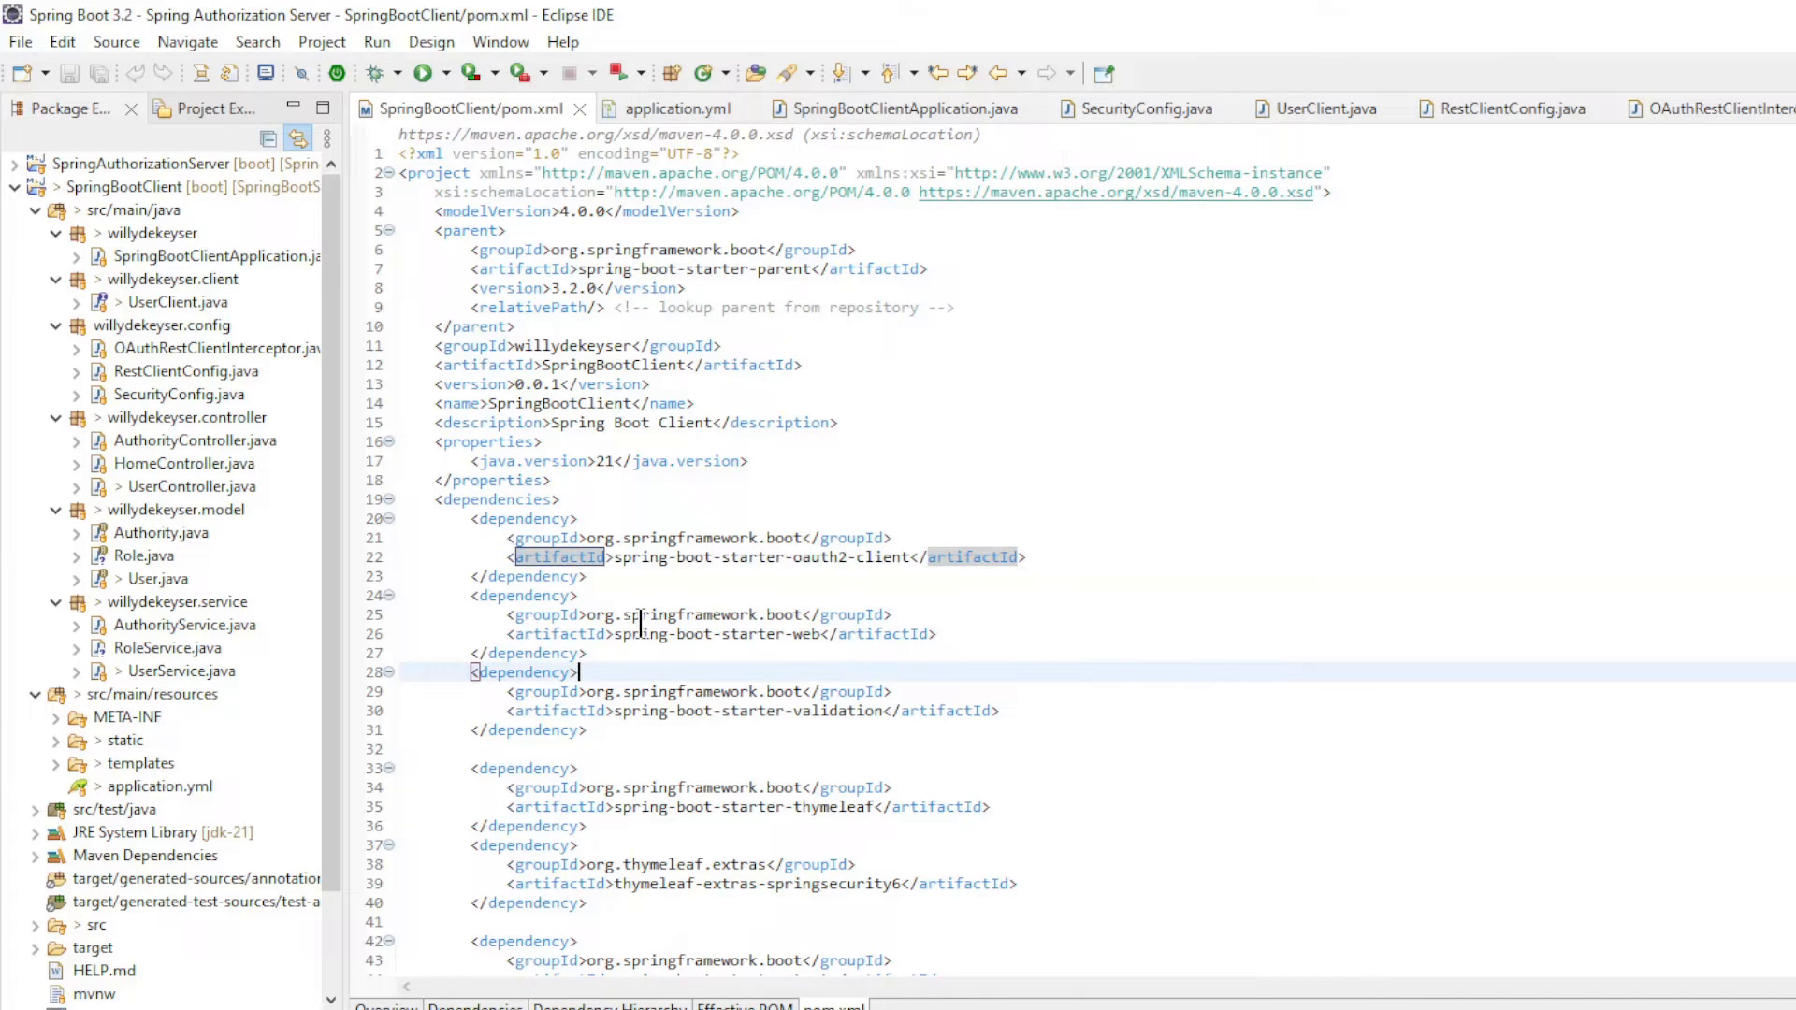
{"action": "double_click", "coordinate": [724, 635]}
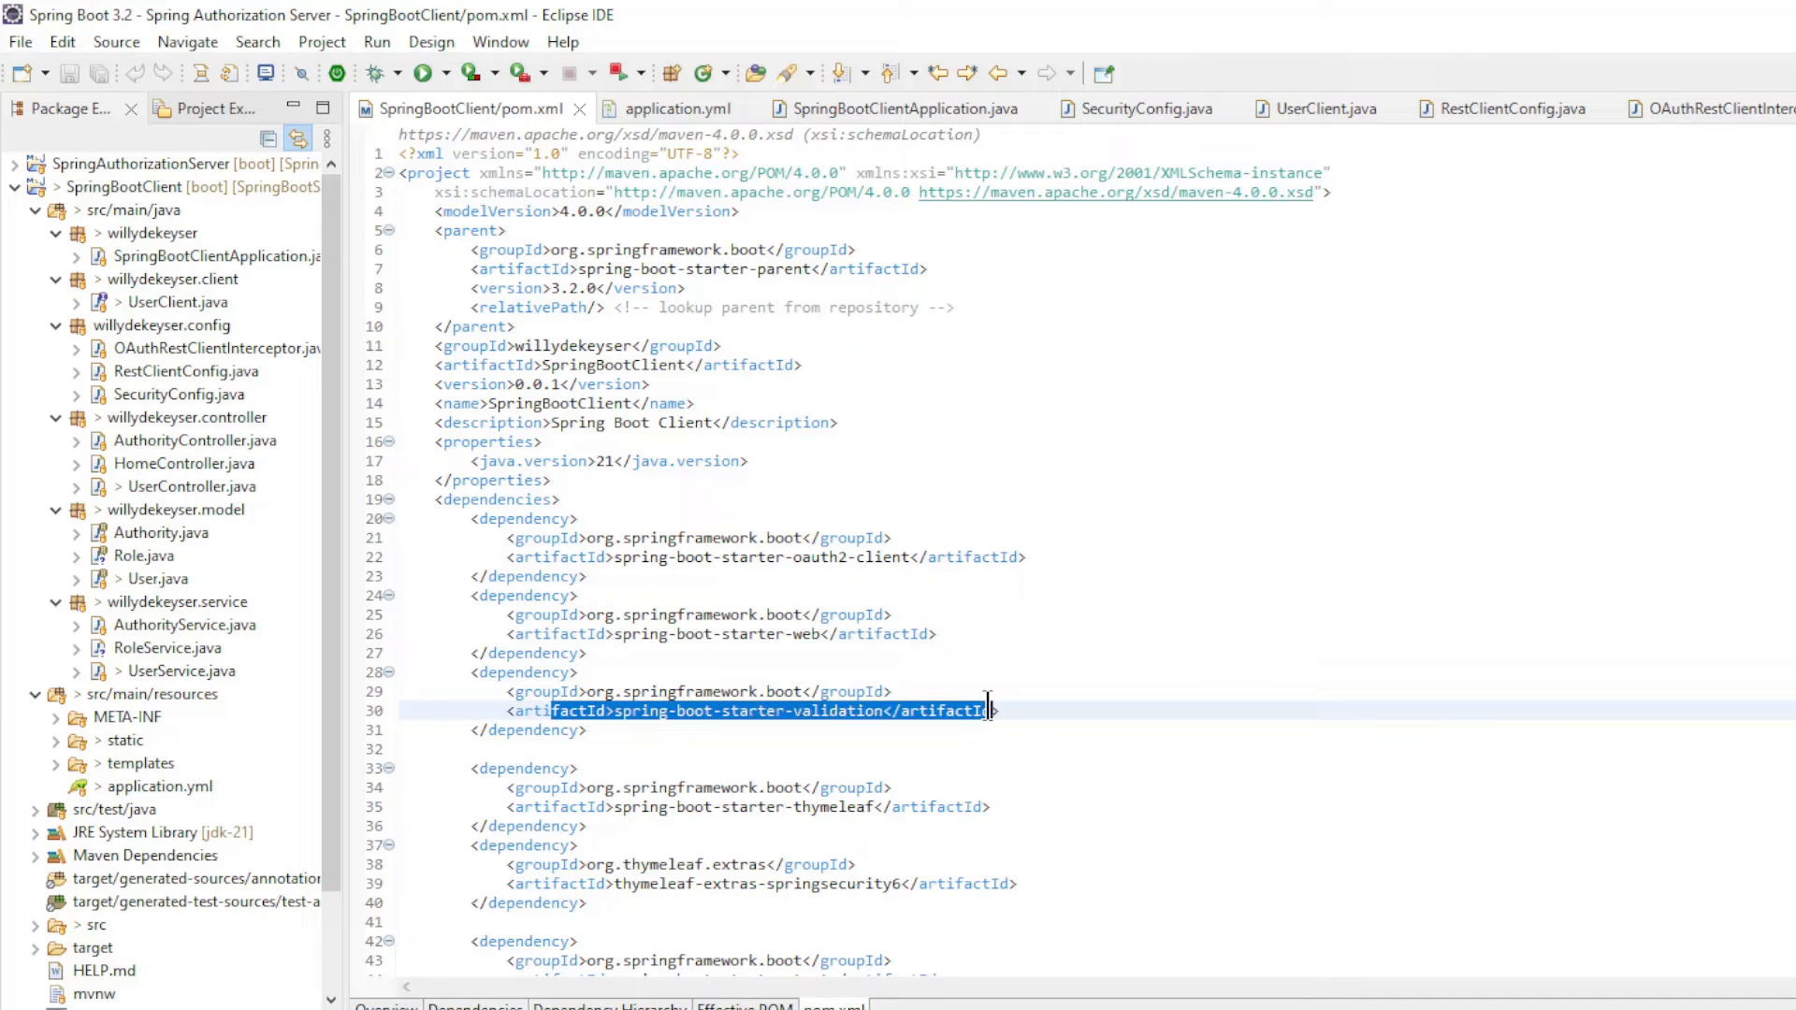
{"action": "left_click", "coordinate": [593, 806]}
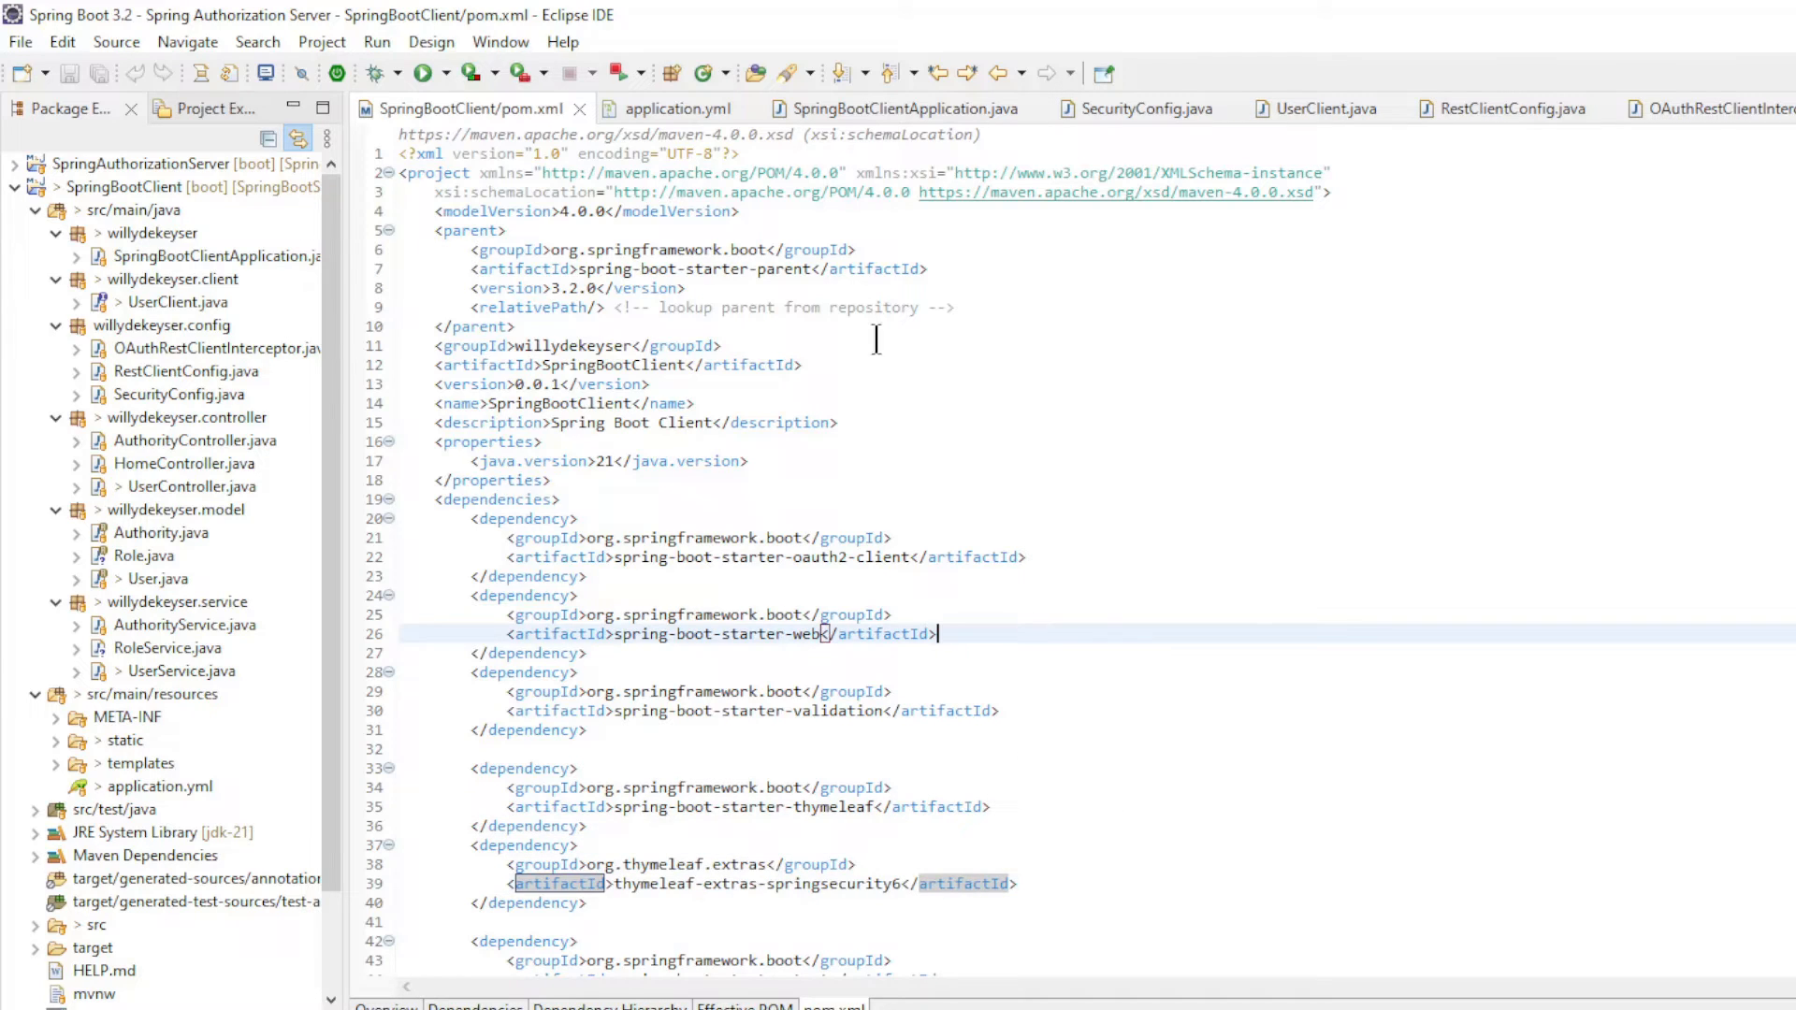
Review application.yml: port 8080, hidden-method filter, OAuth2 client registration and rest client URL.
{"action": "left_click", "coordinate": [673, 109]}
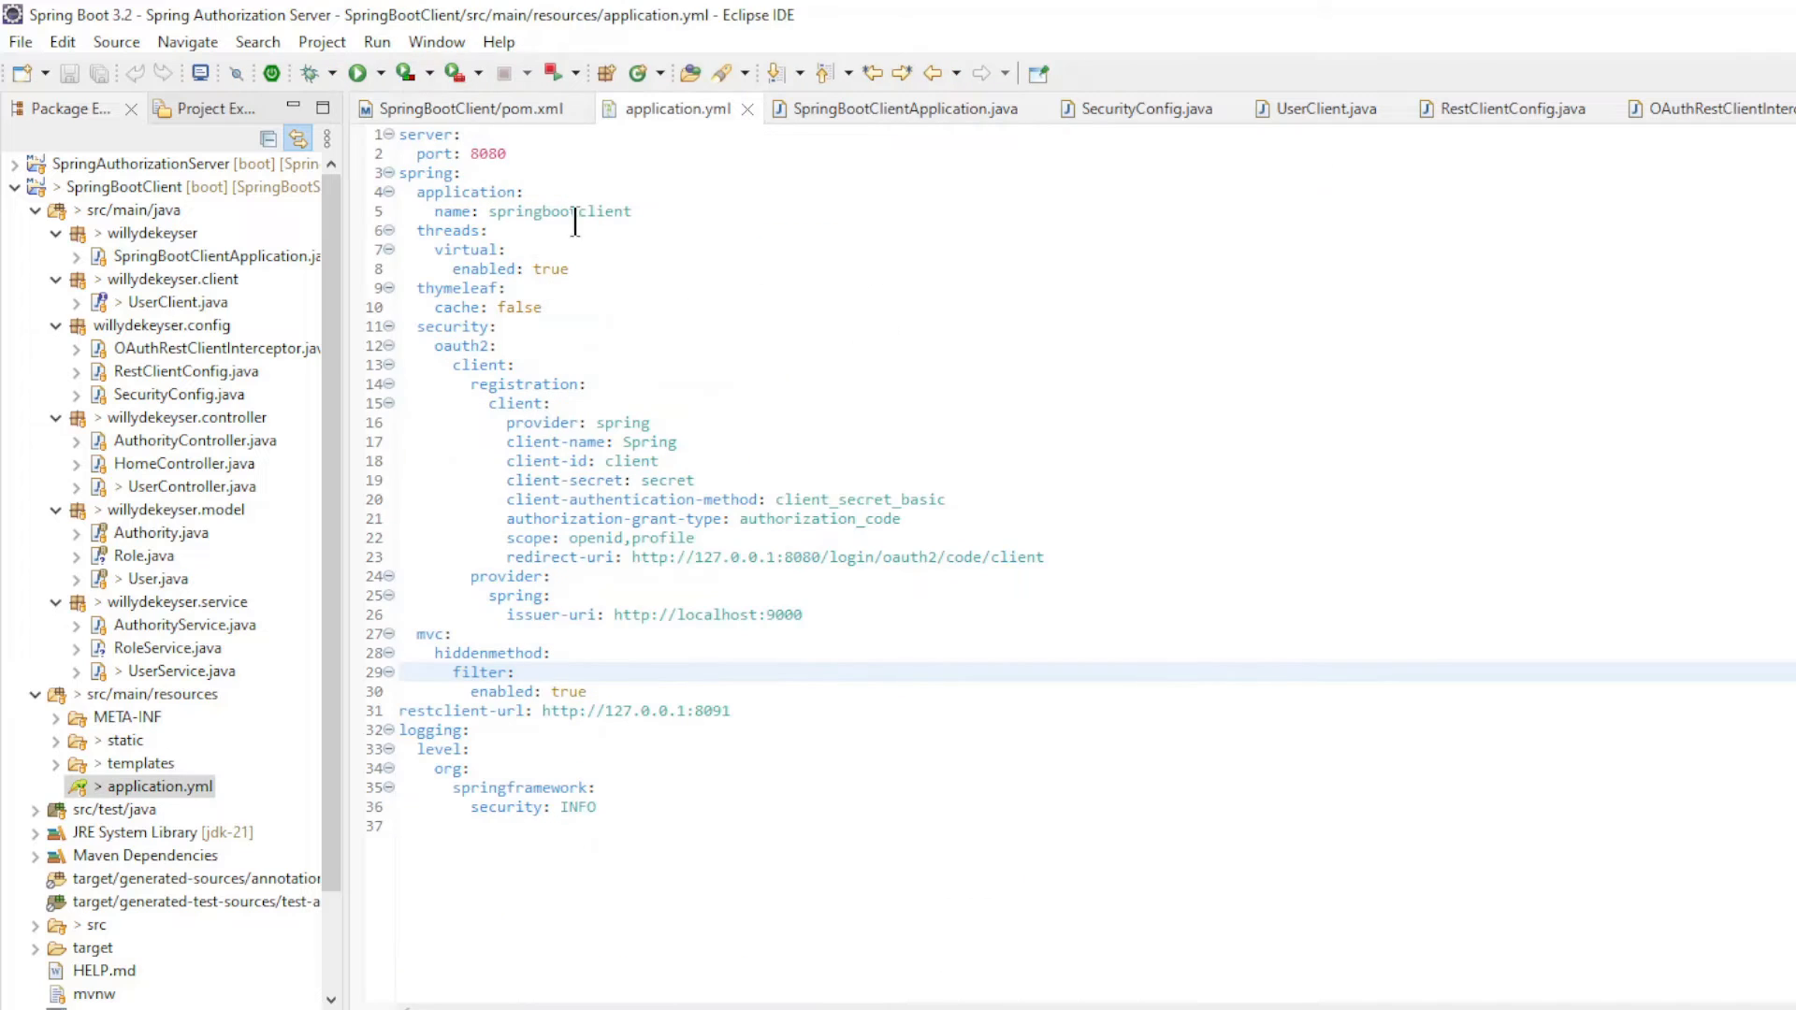
{"action": "double_click", "coordinate": [487, 153]}
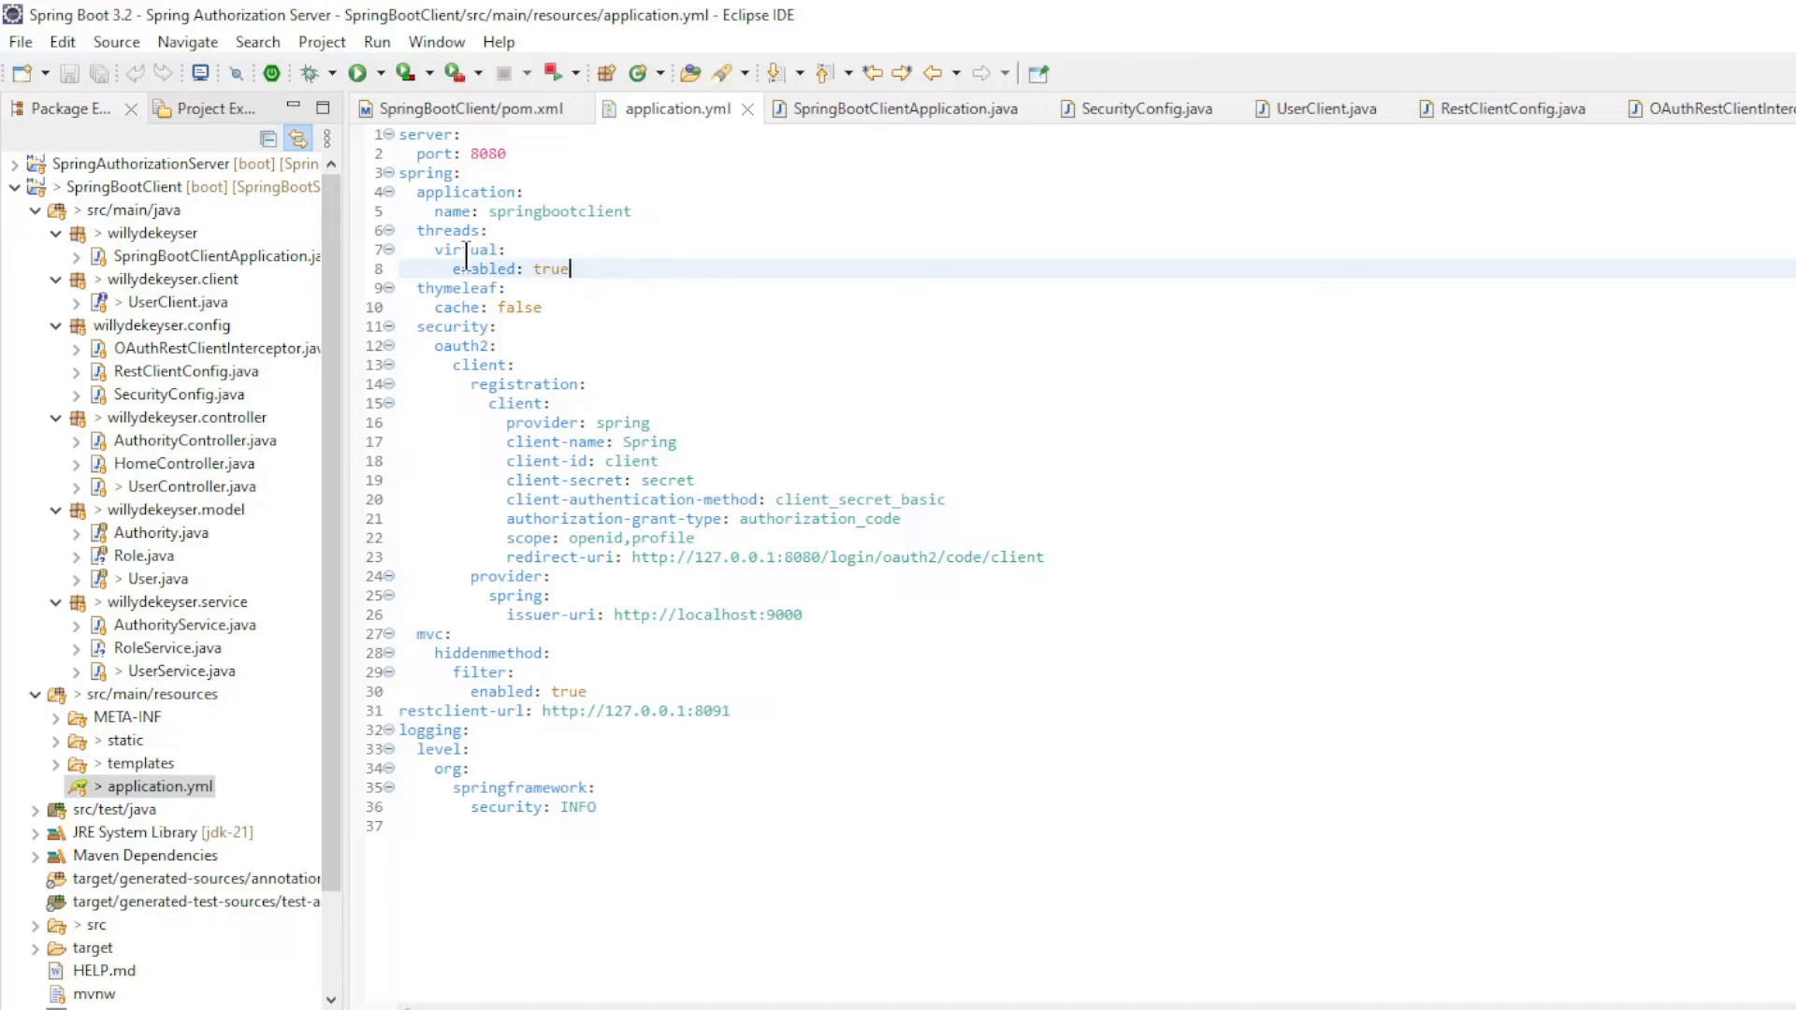
{"action": "left_click", "coordinate": [544, 307]}
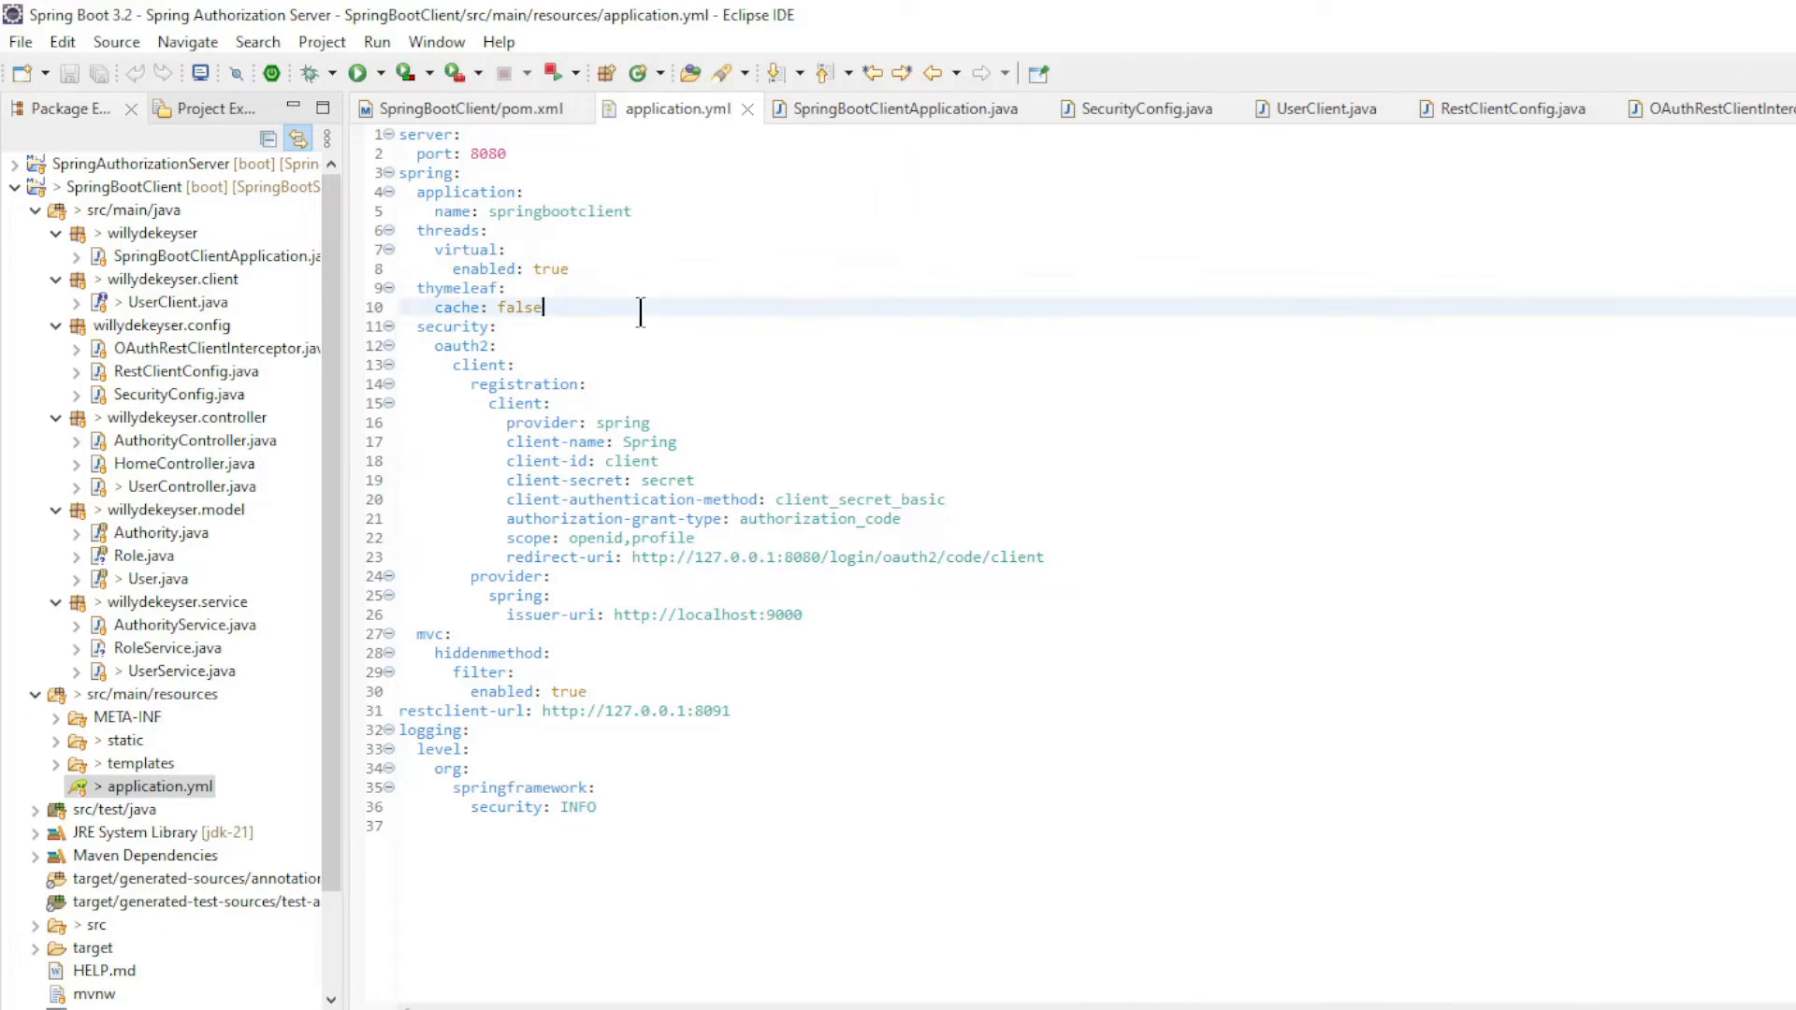
{"action": "left_click_drag", "start_coordinate": [436, 288], "coordinate": [540, 307]}
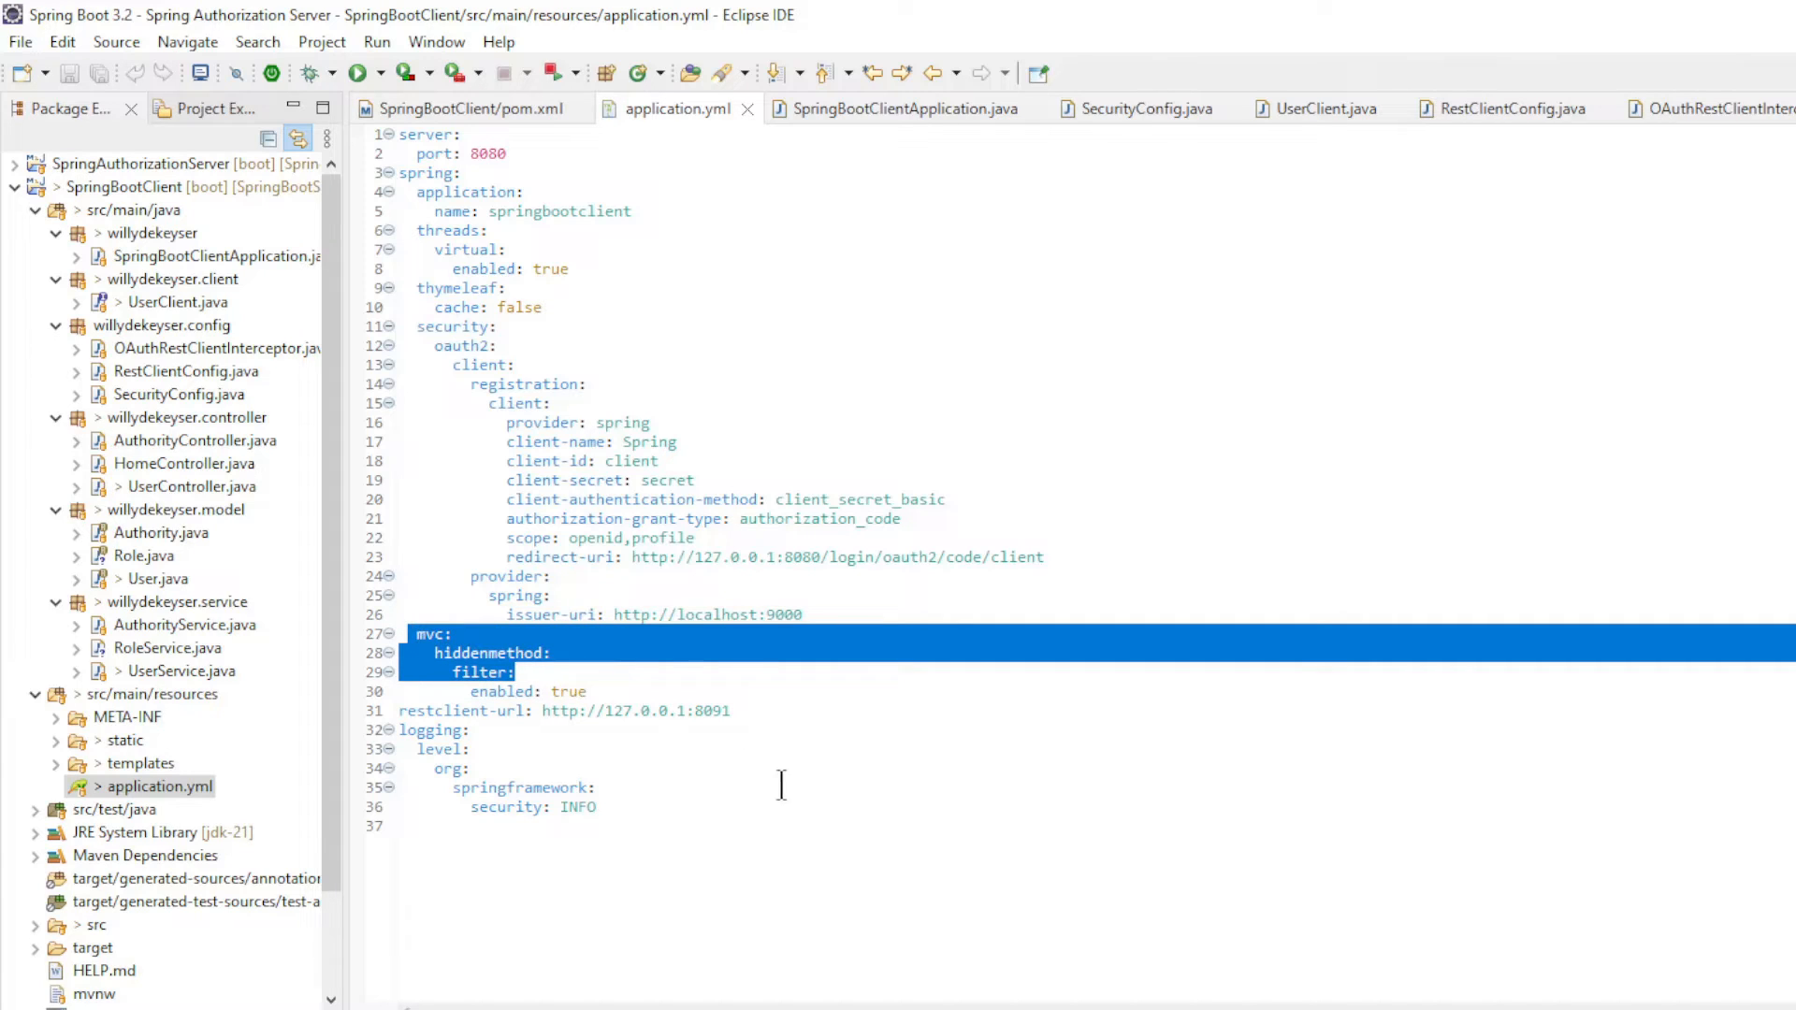
{"action": "double_click", "coordinate": [462, 711]}
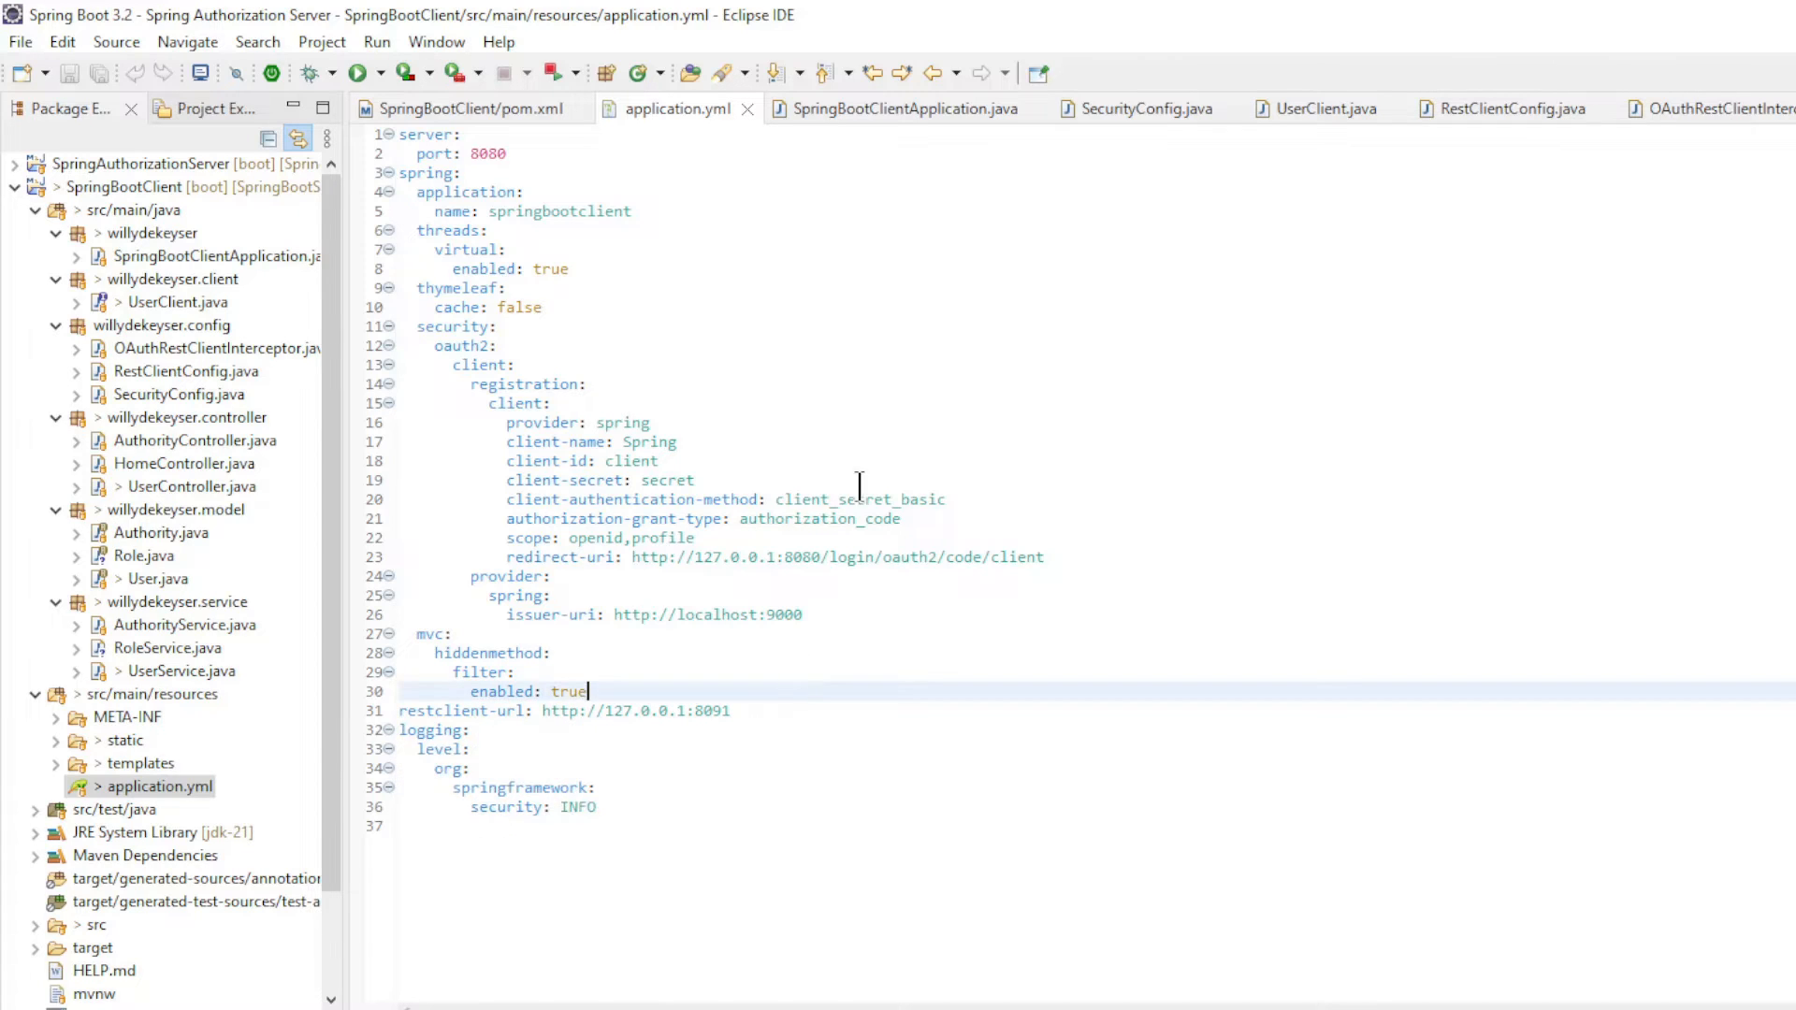
Review SpringBootClientApplication, then SecurityConfig's filter chain with PKCE-enabled oauth2Login.
{"action": "left_click", "coordinate": [905, 109]}
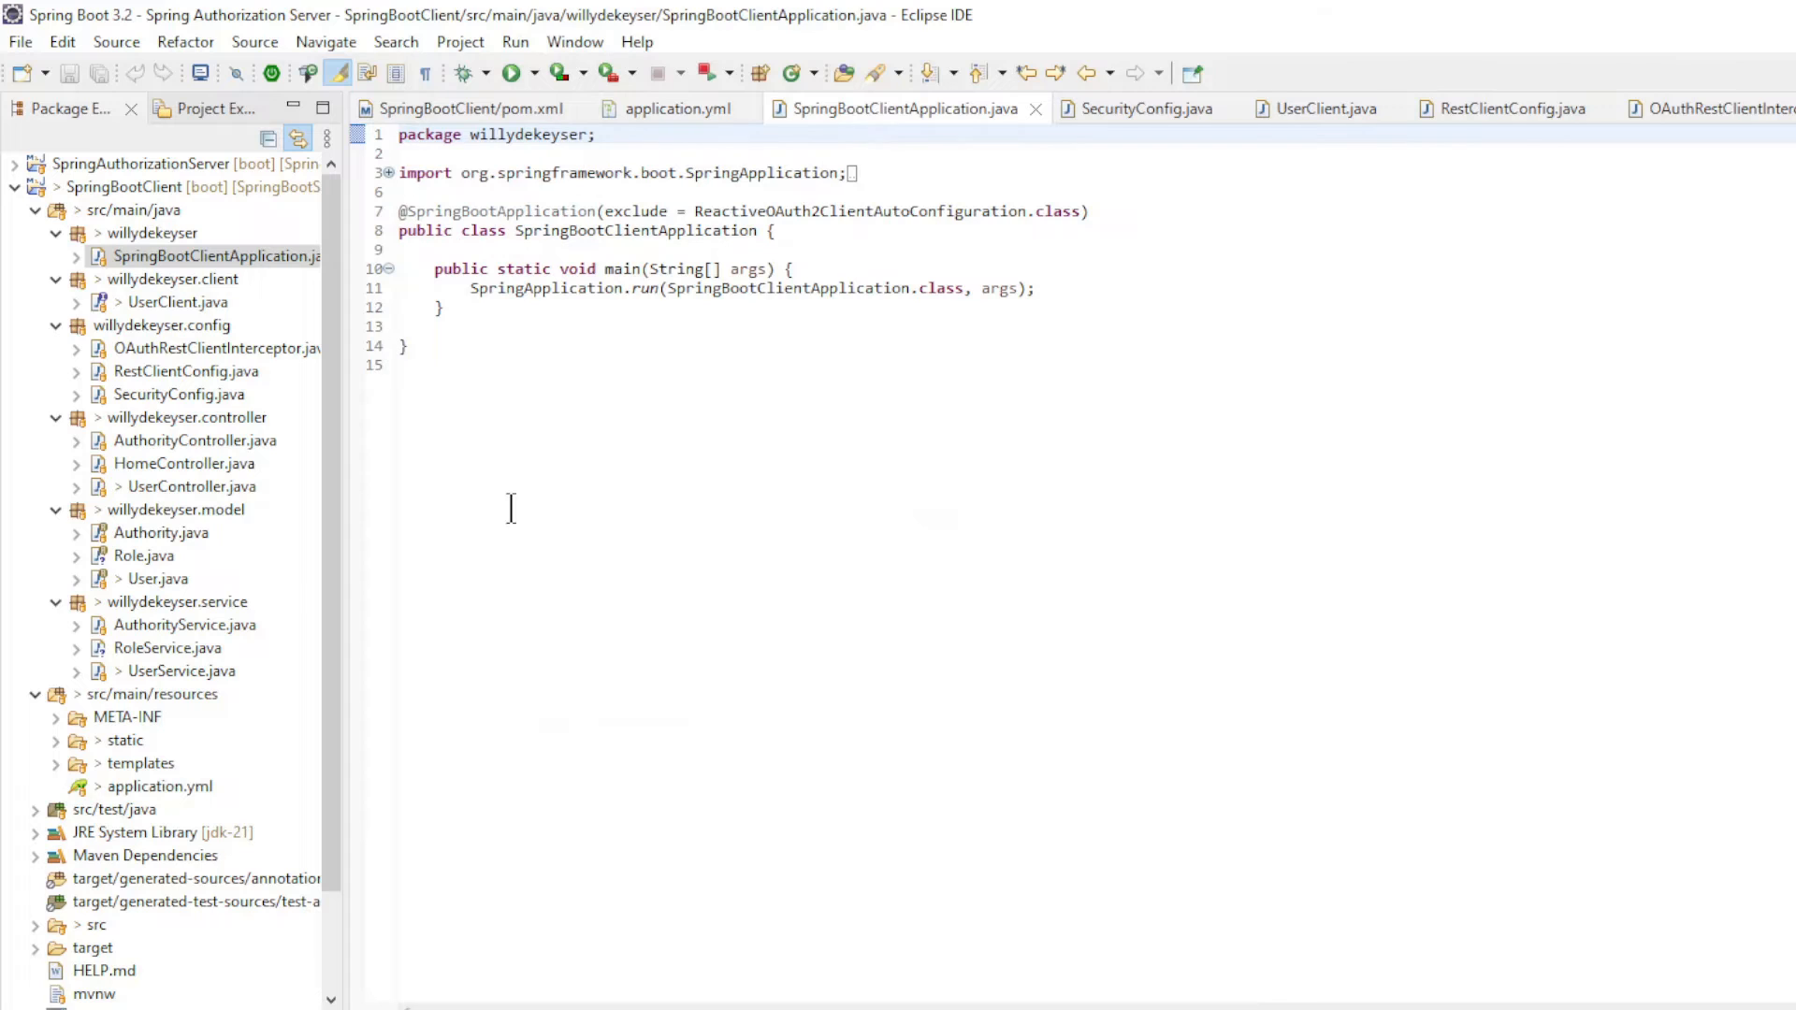
{"action": "left_click", "coordinate": [1140, 109]}
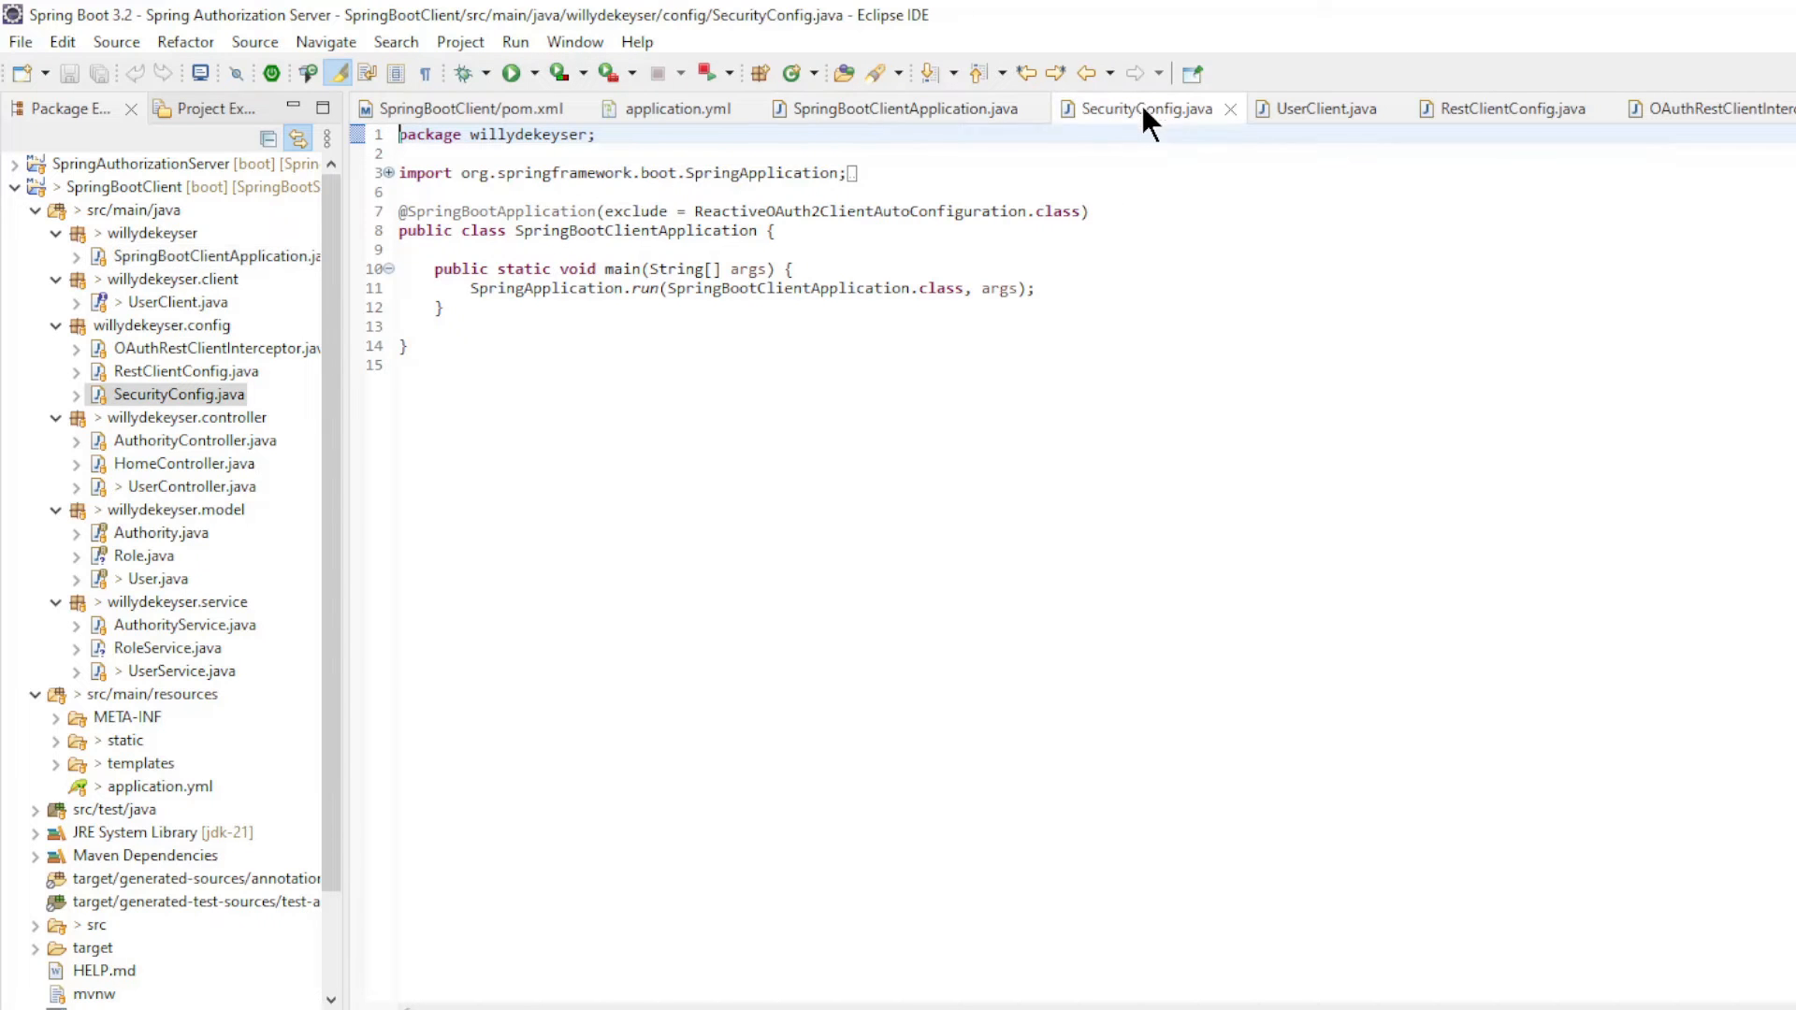
{"action": "left_click", "coordinate": [1134, 108]}
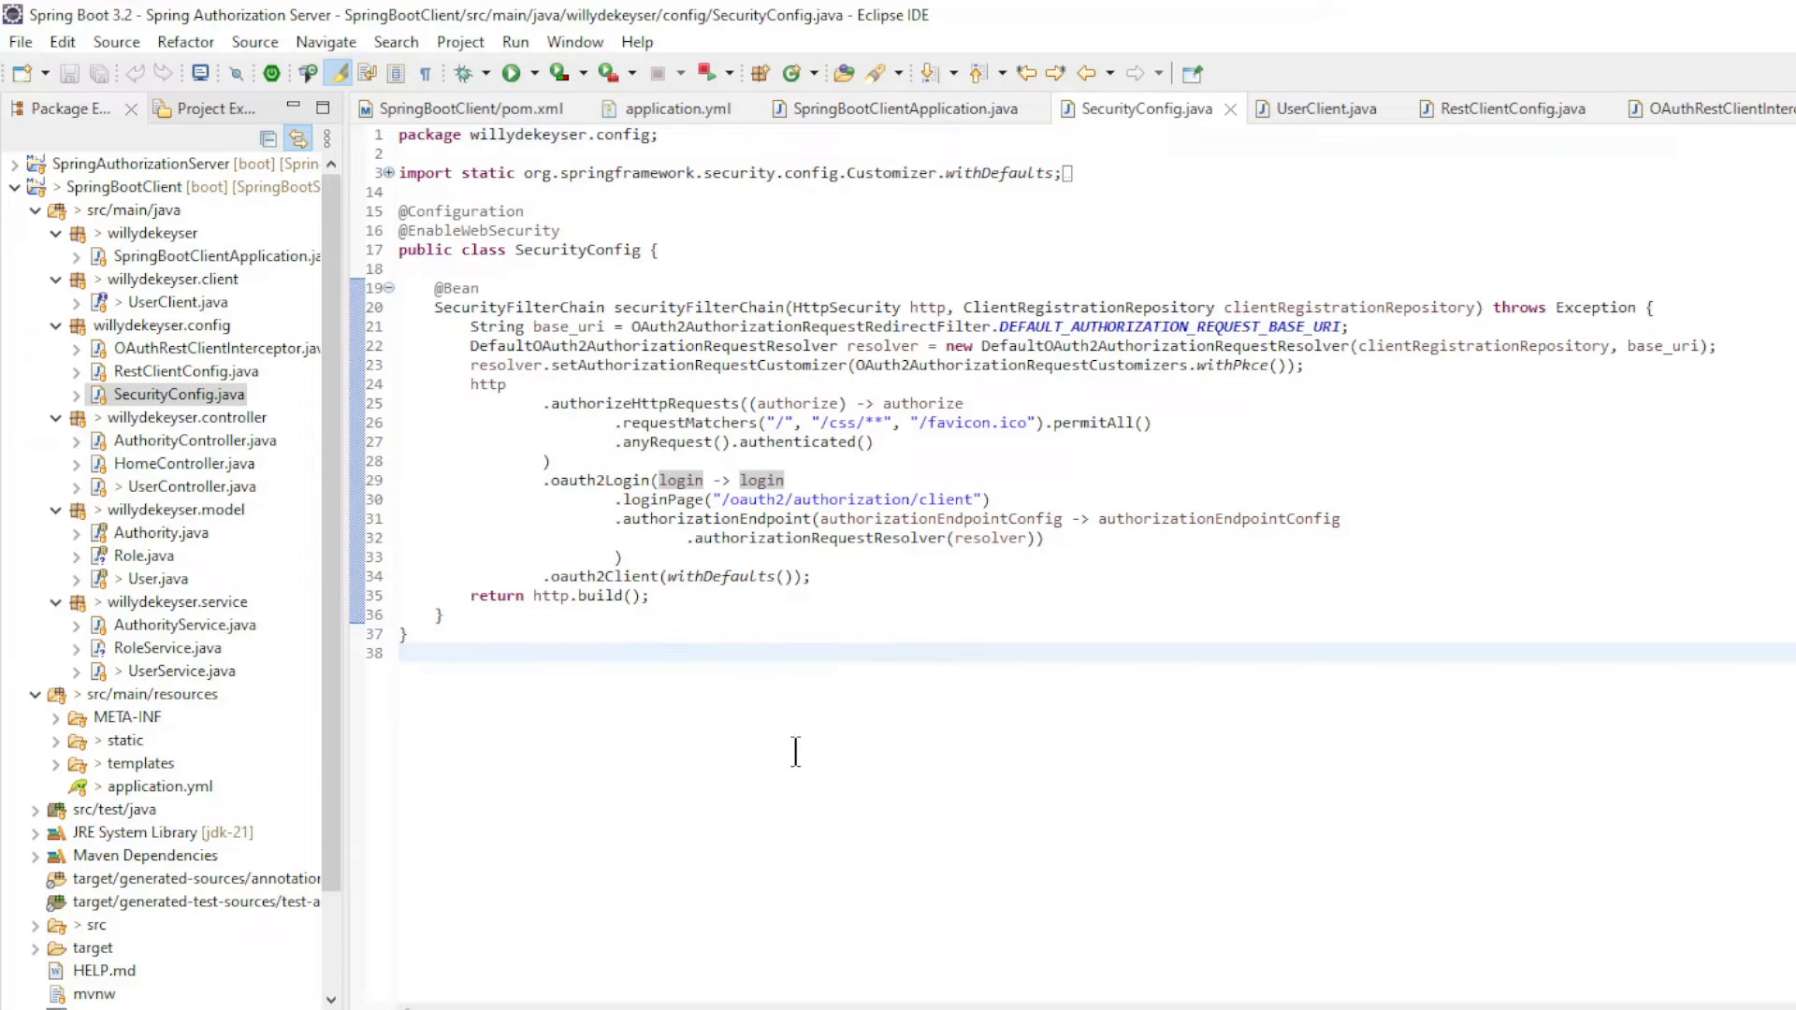
{"action": "left_click", "coordinate": [464, 306]}
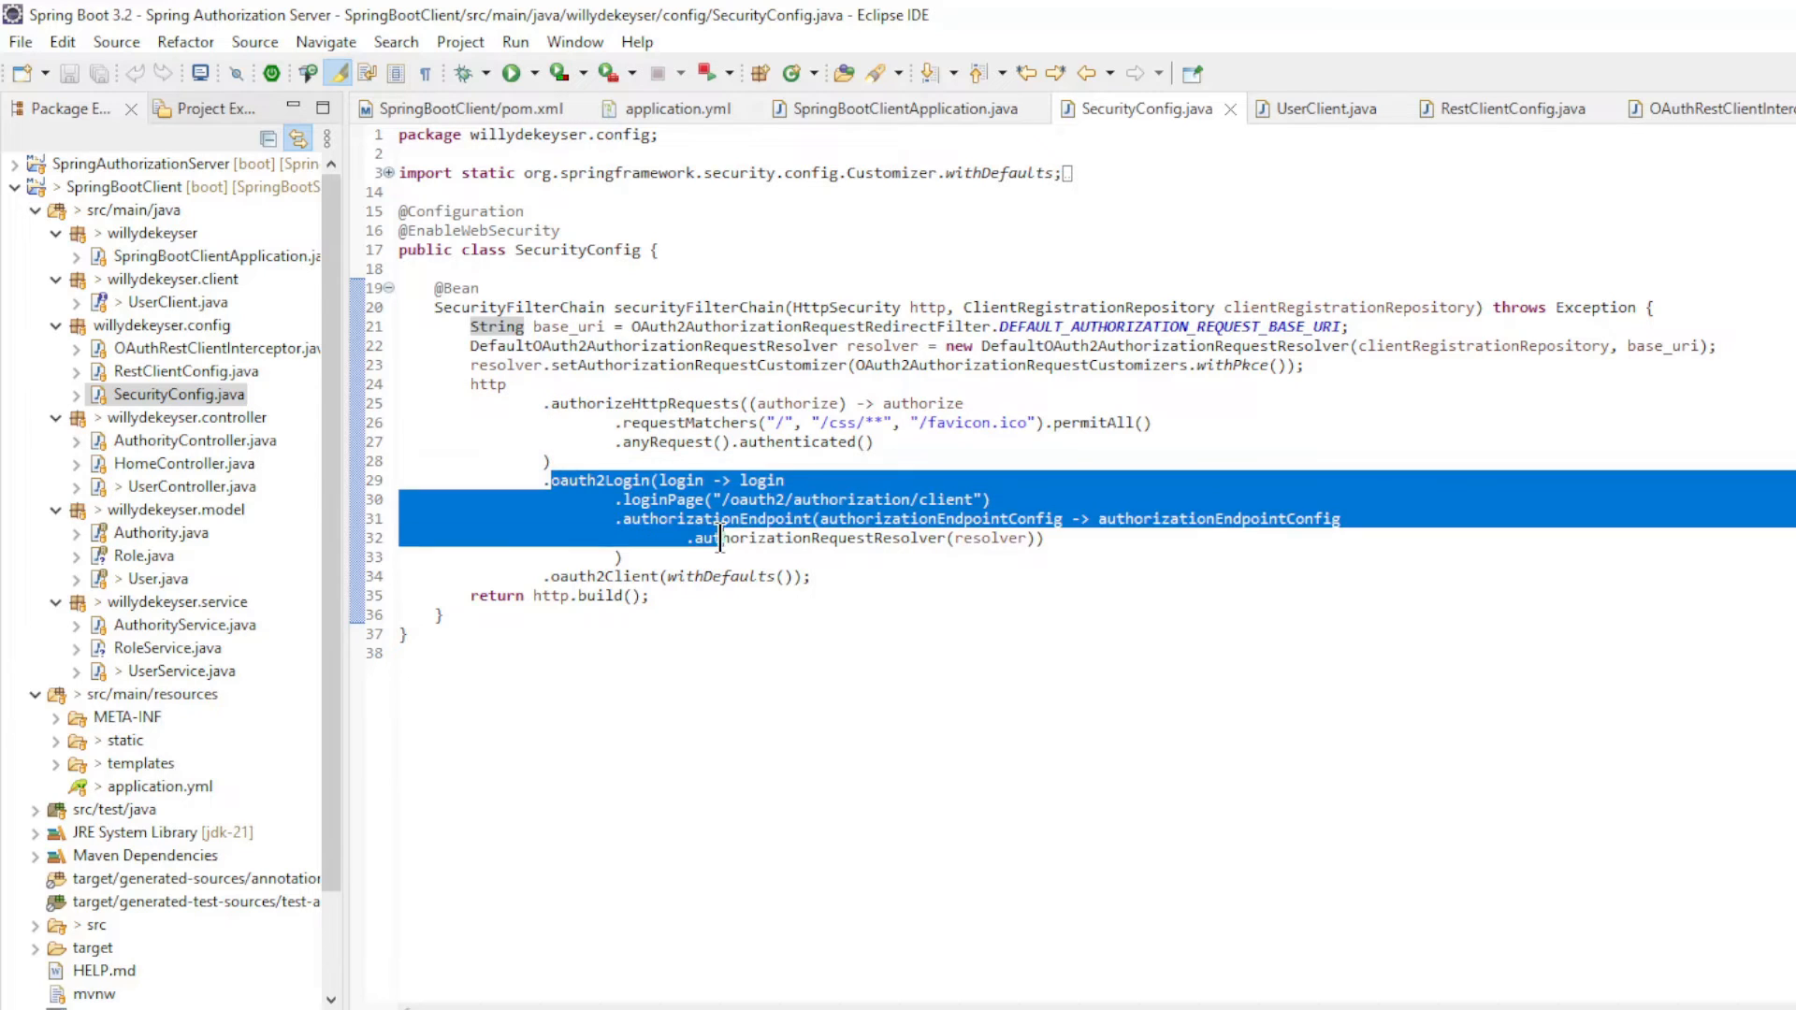
{"action": "left_click", "coordinate": [543, 576]}
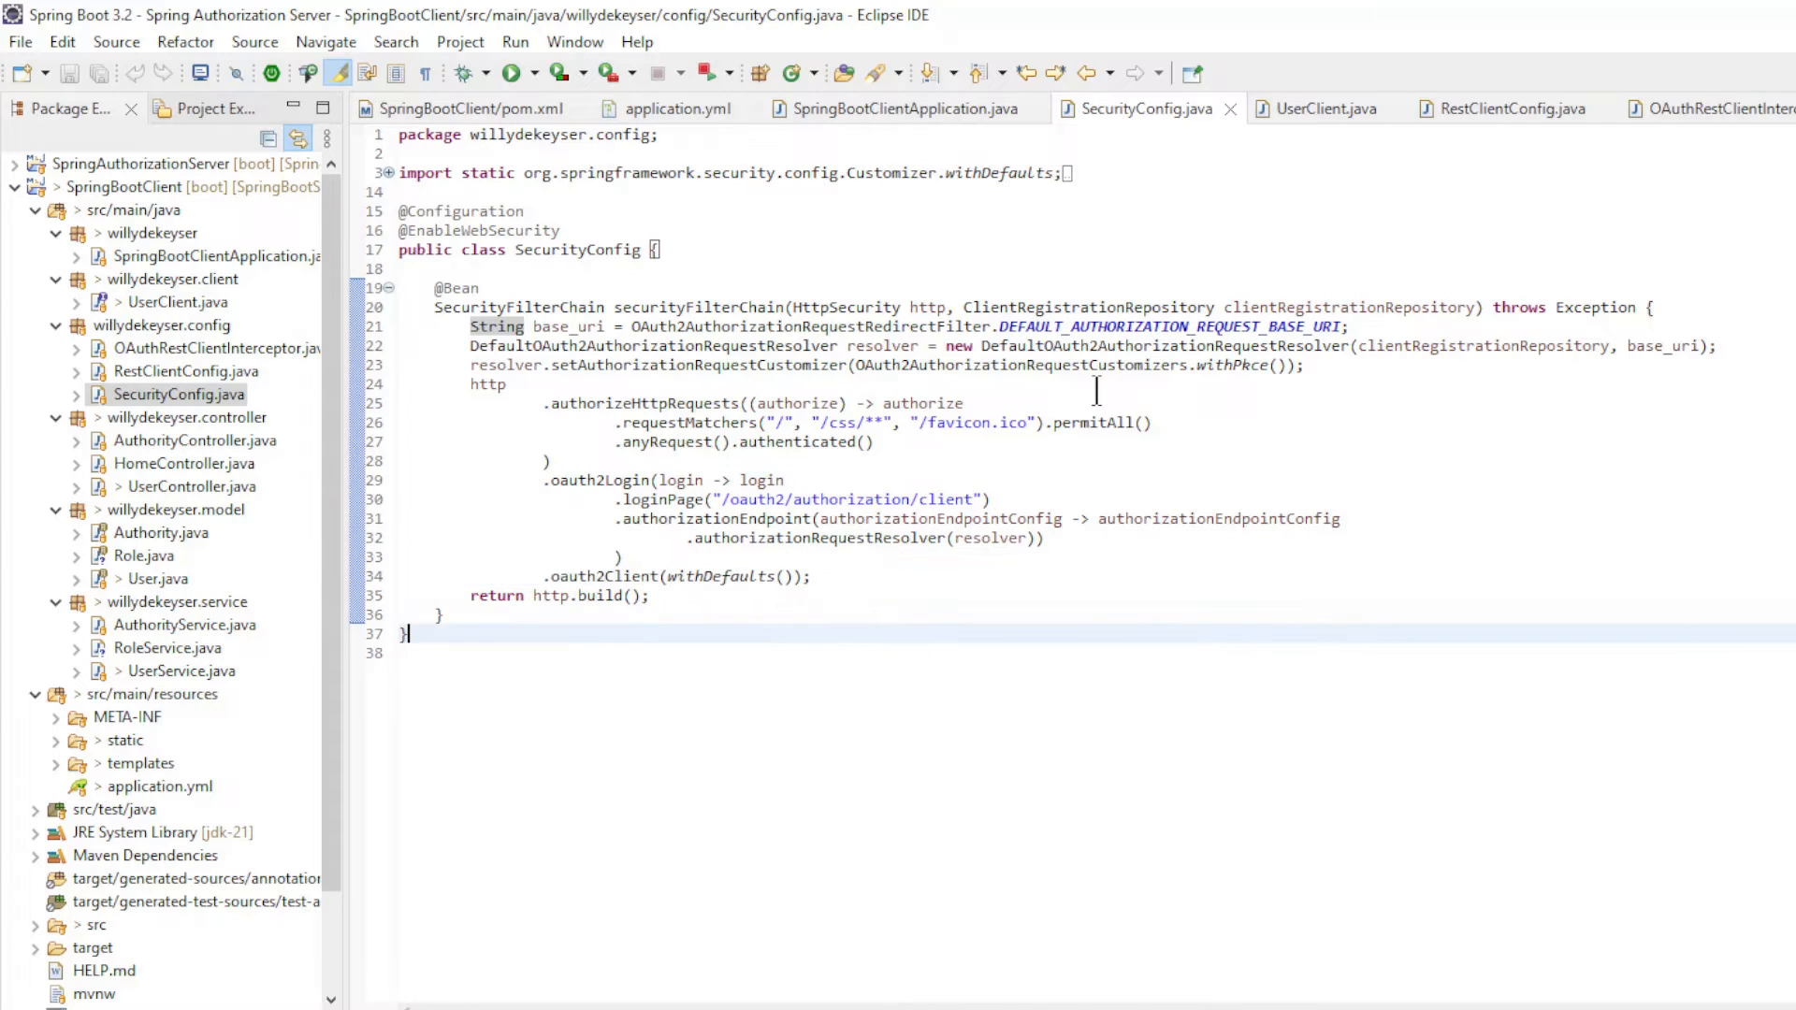
{"action": "mouse_move", "coordinate": [1323, 108]}
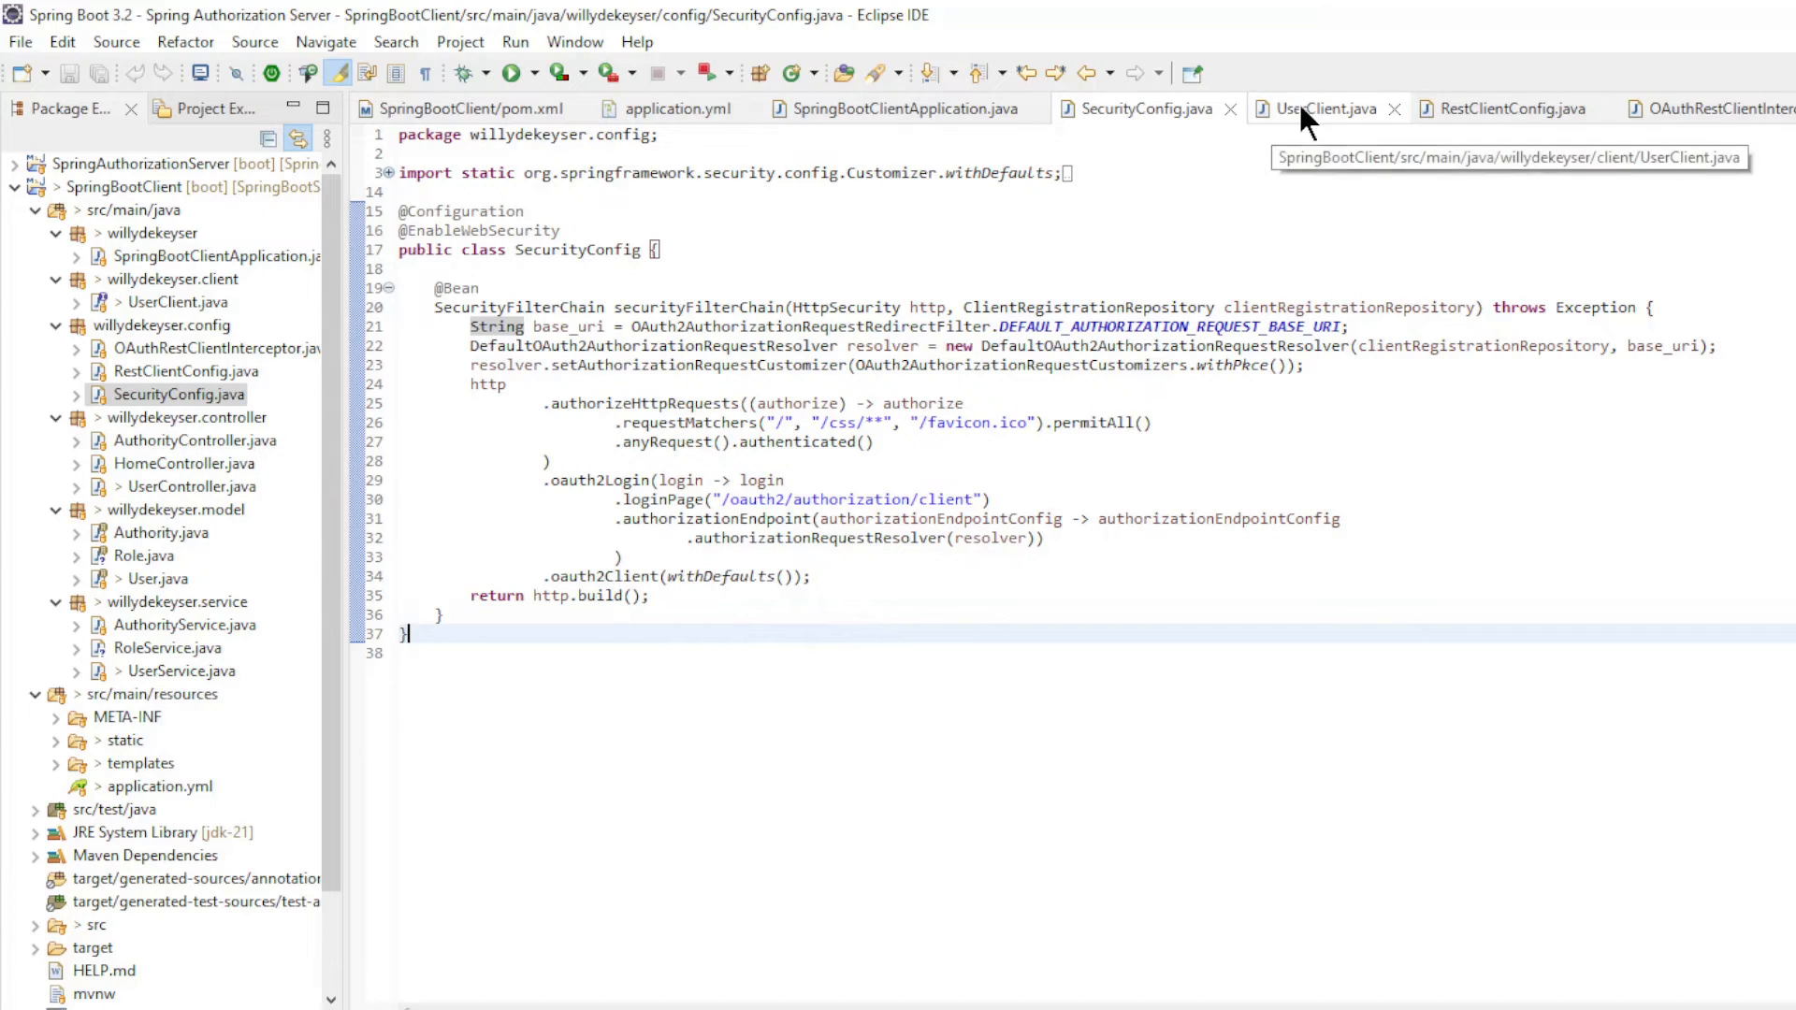
Review UserClient's exchange methods, selecting the createUser and updateUser declarations.
{"action": "left_click", "coordinate": [1327, 109]}
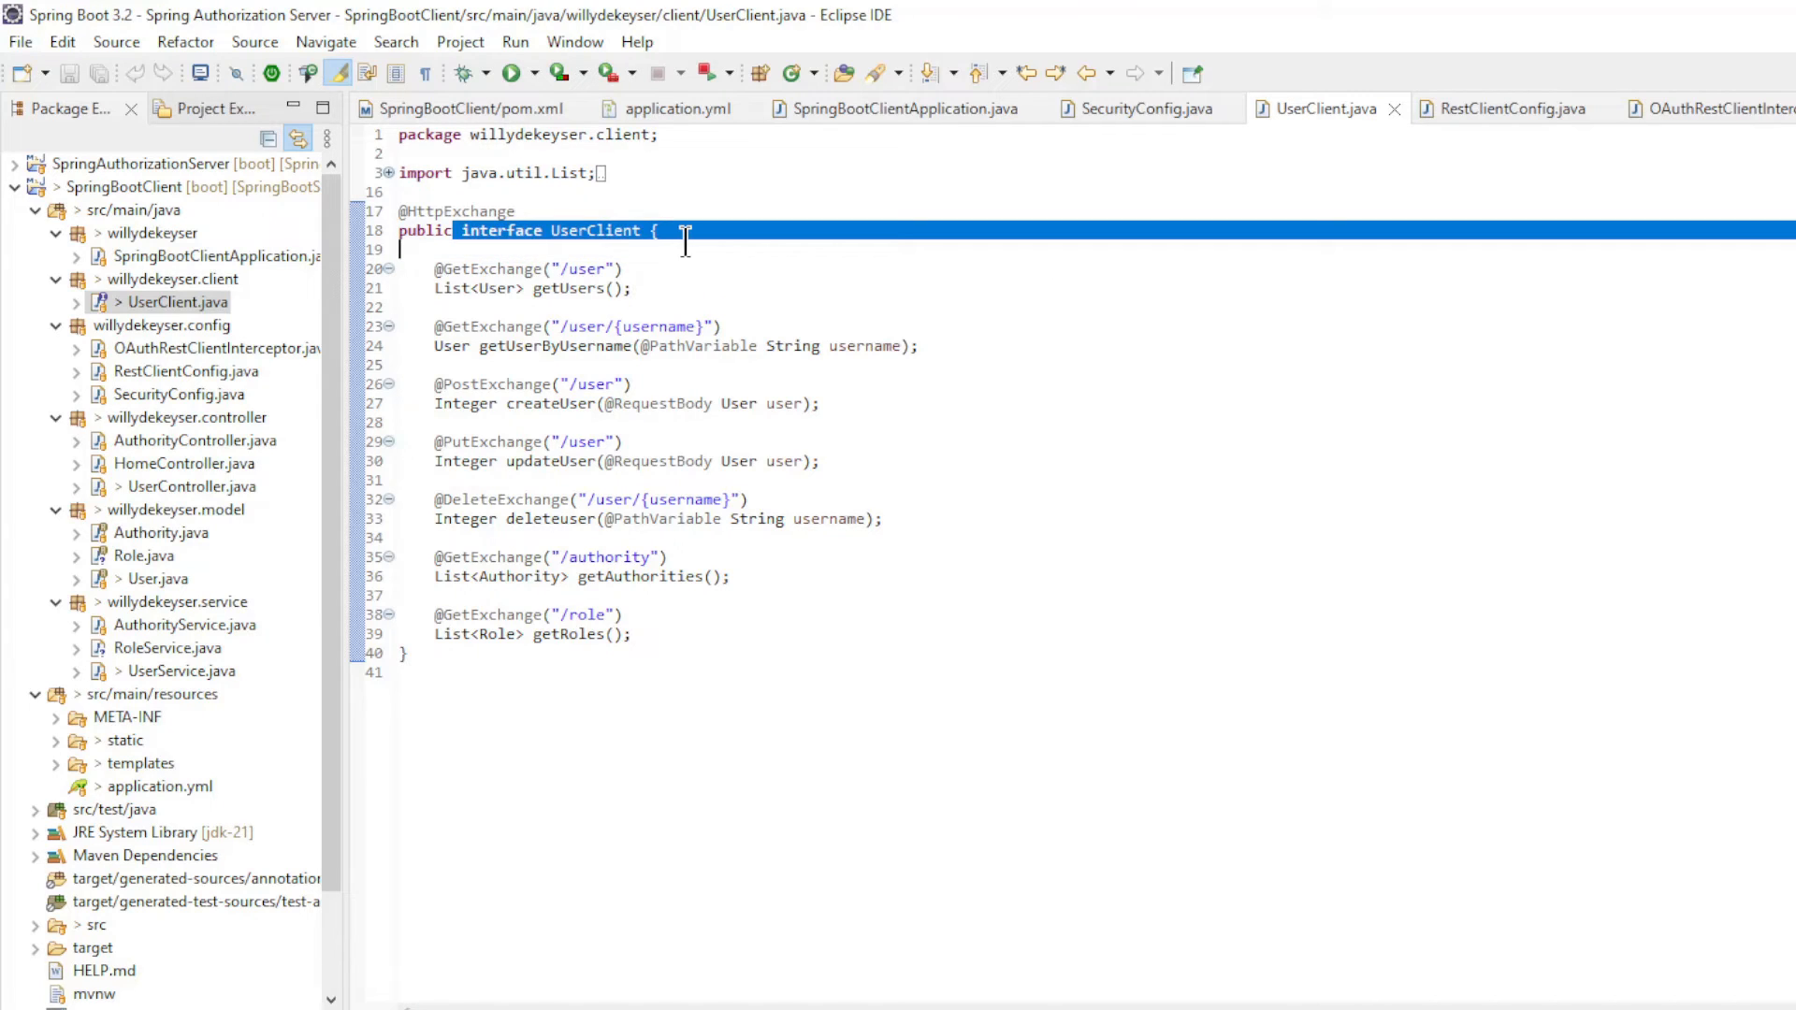
{"action": "left_click", "coordinate": [554, 288]}
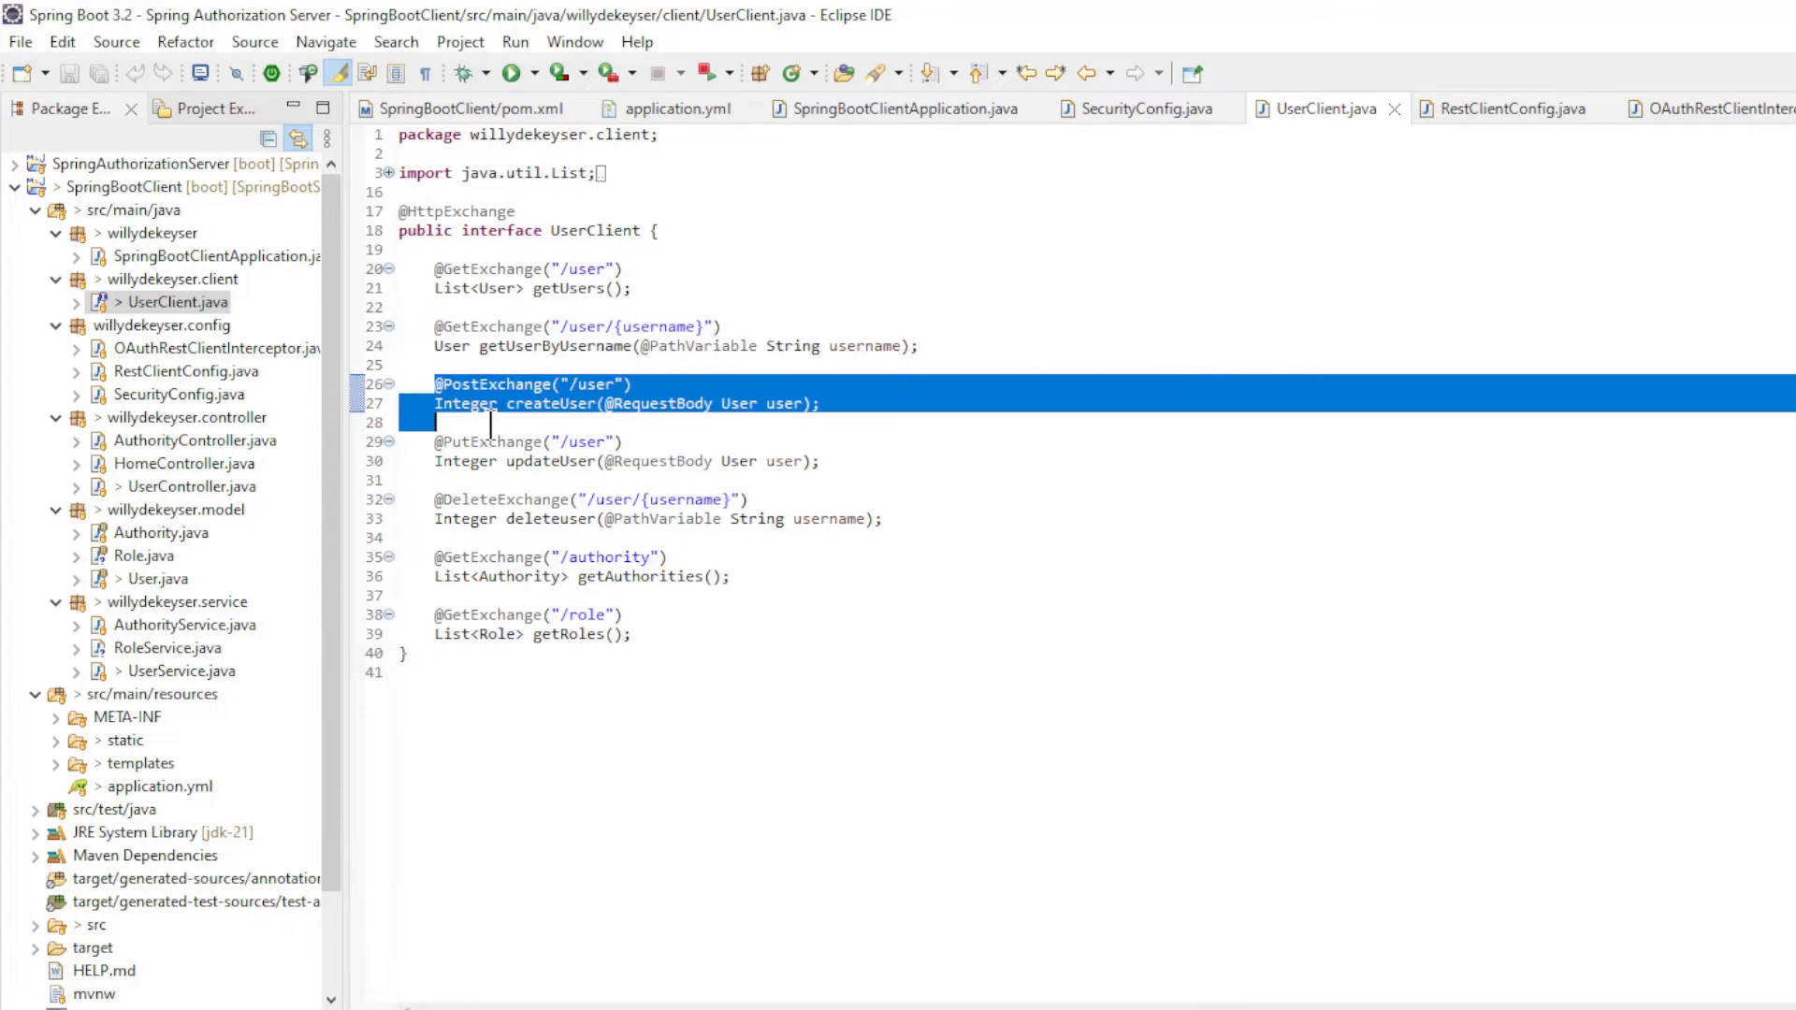
{"action": "left_click", "coordinate": [516, 451]}
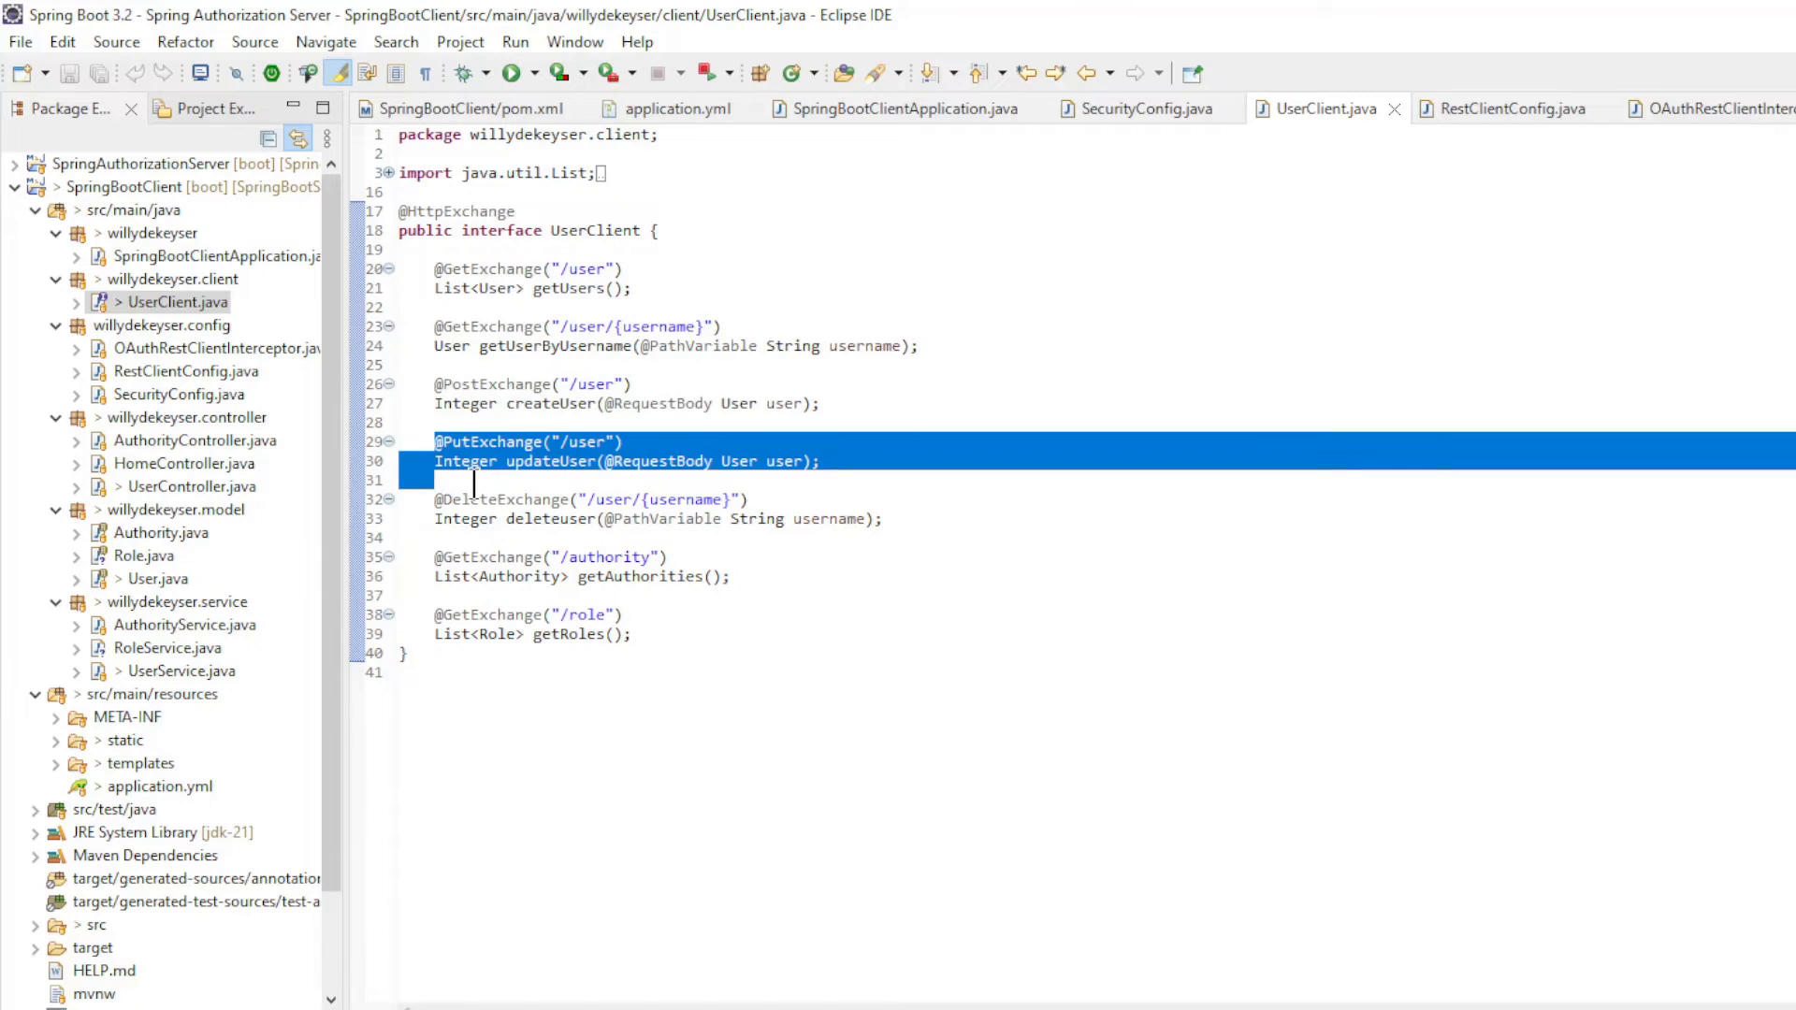
{"action": "left_click", "coordinate": [471, 518]}
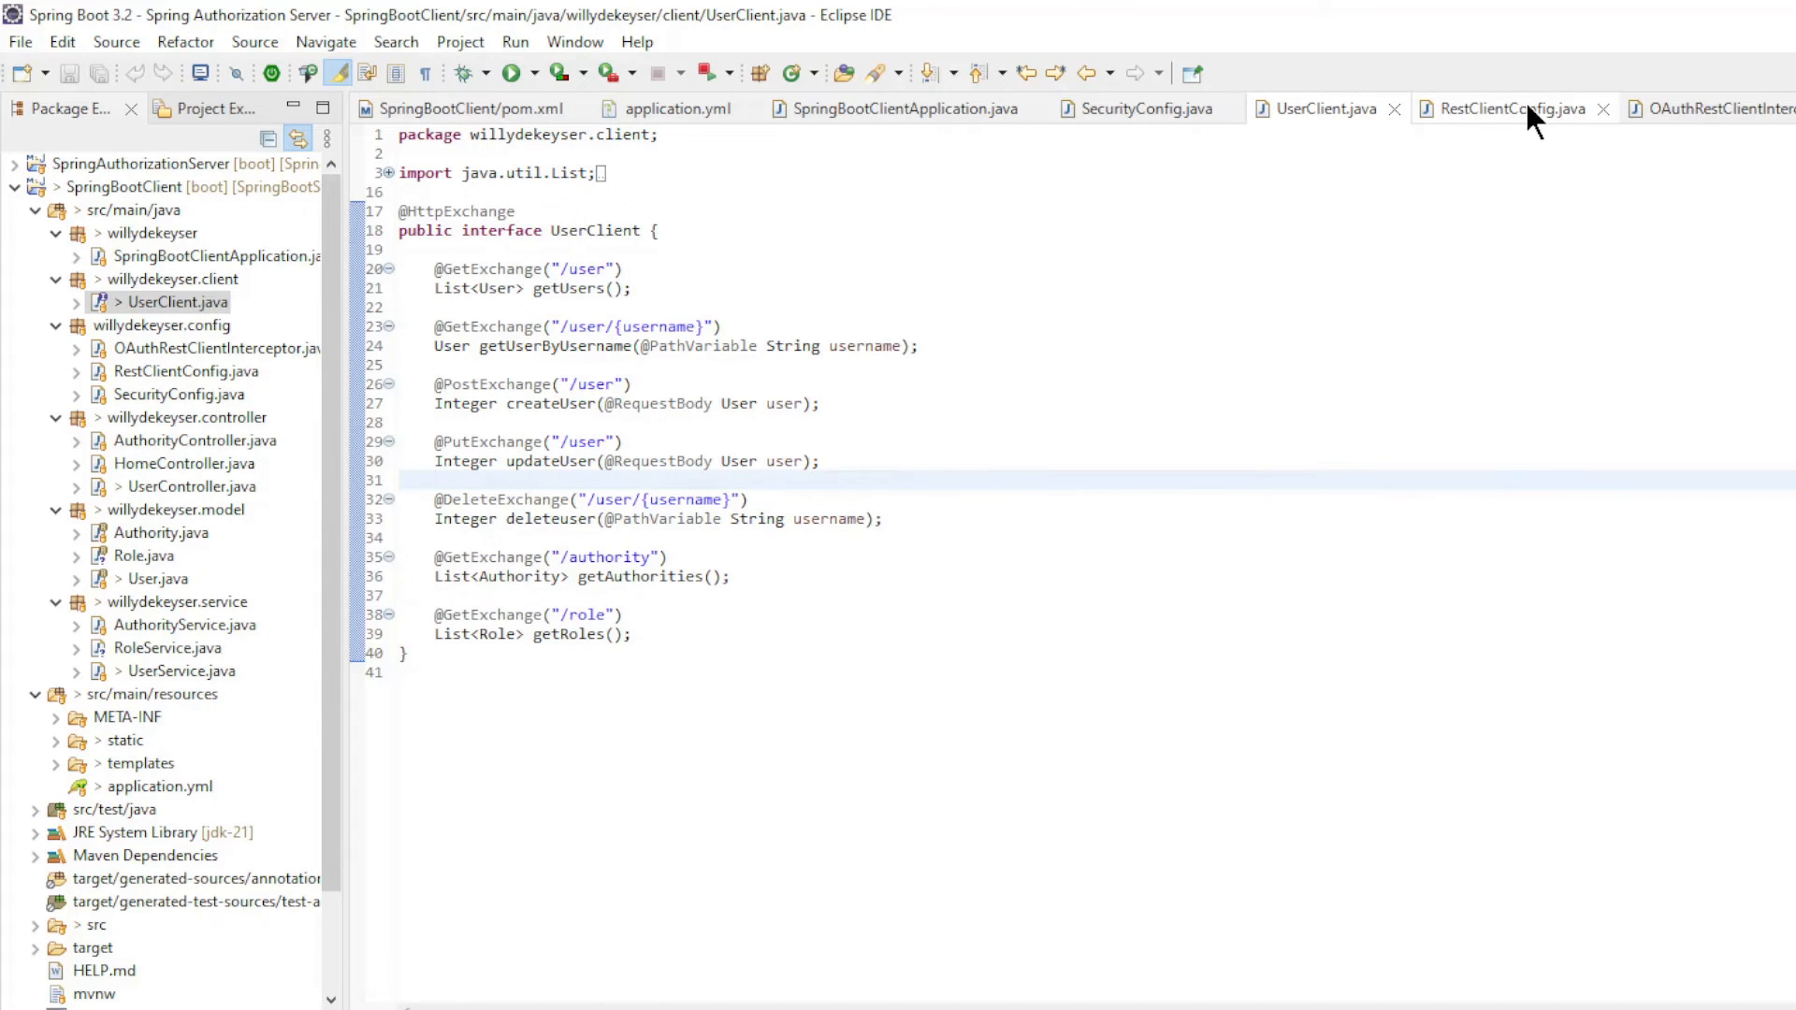
{"action": "left_click", "coordinate": [1506, 109]}
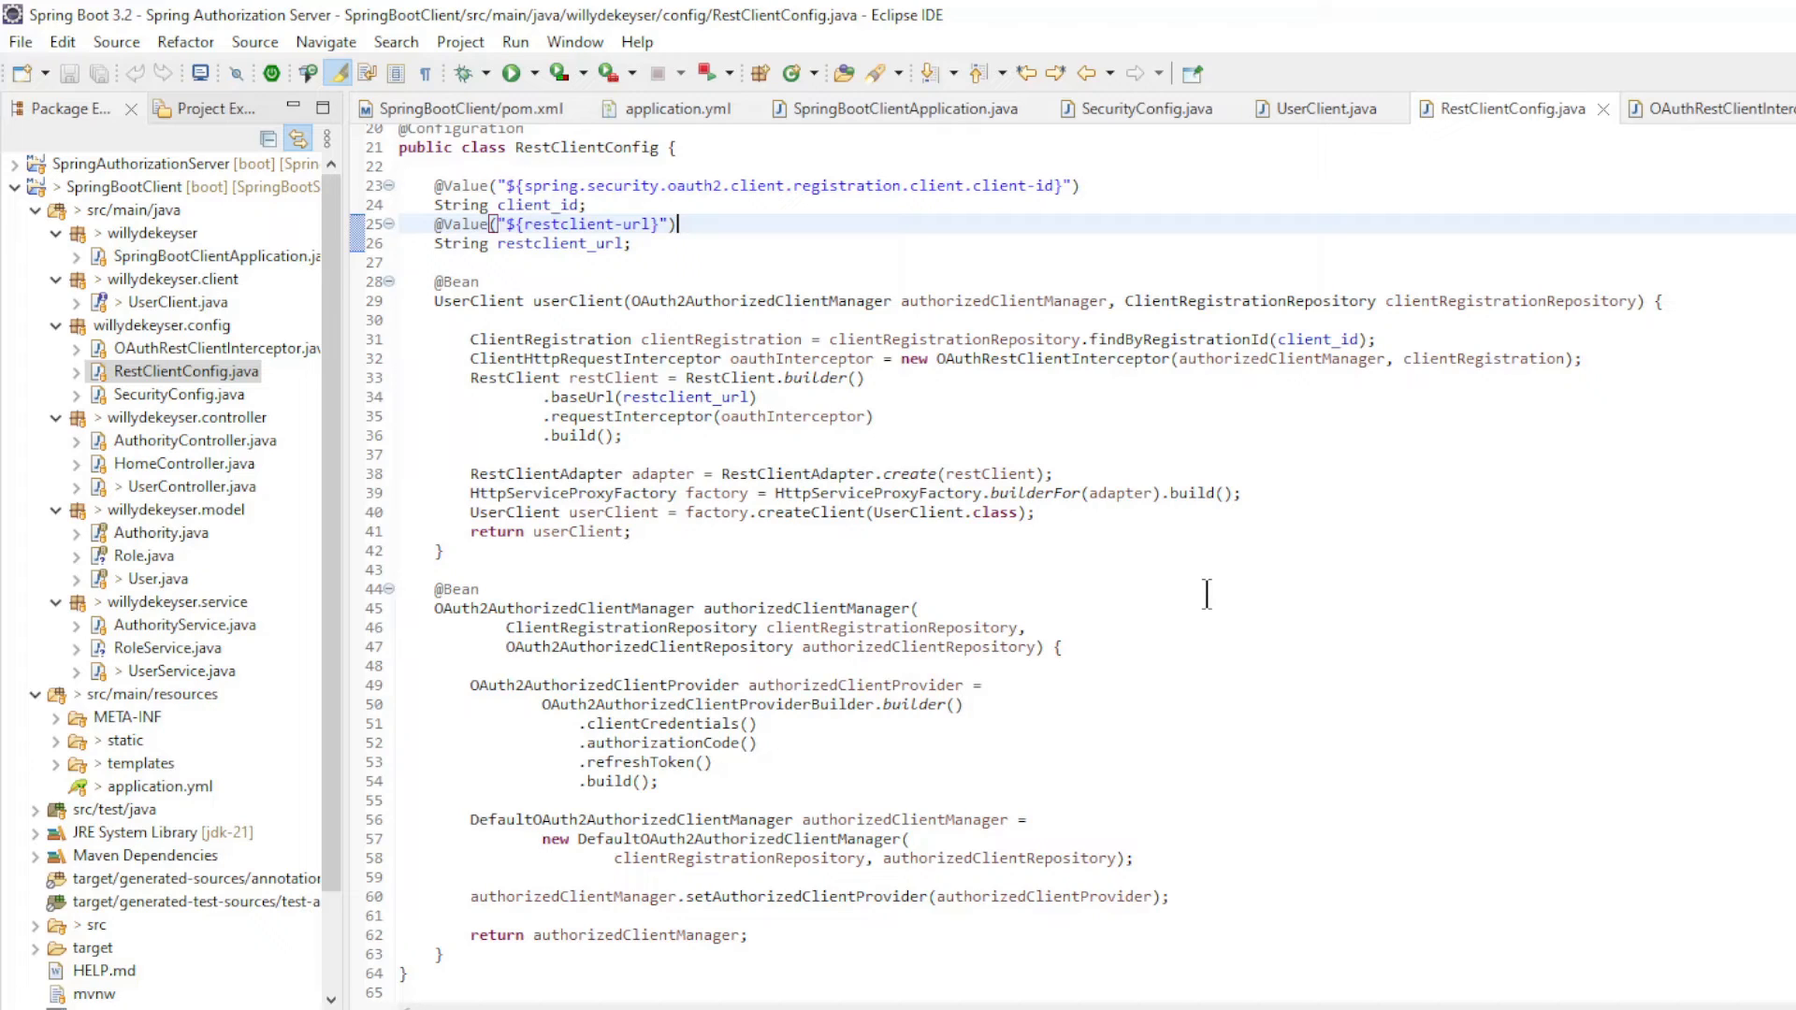
{"action": "mouse_move", "coordinate": [1202, 578]}
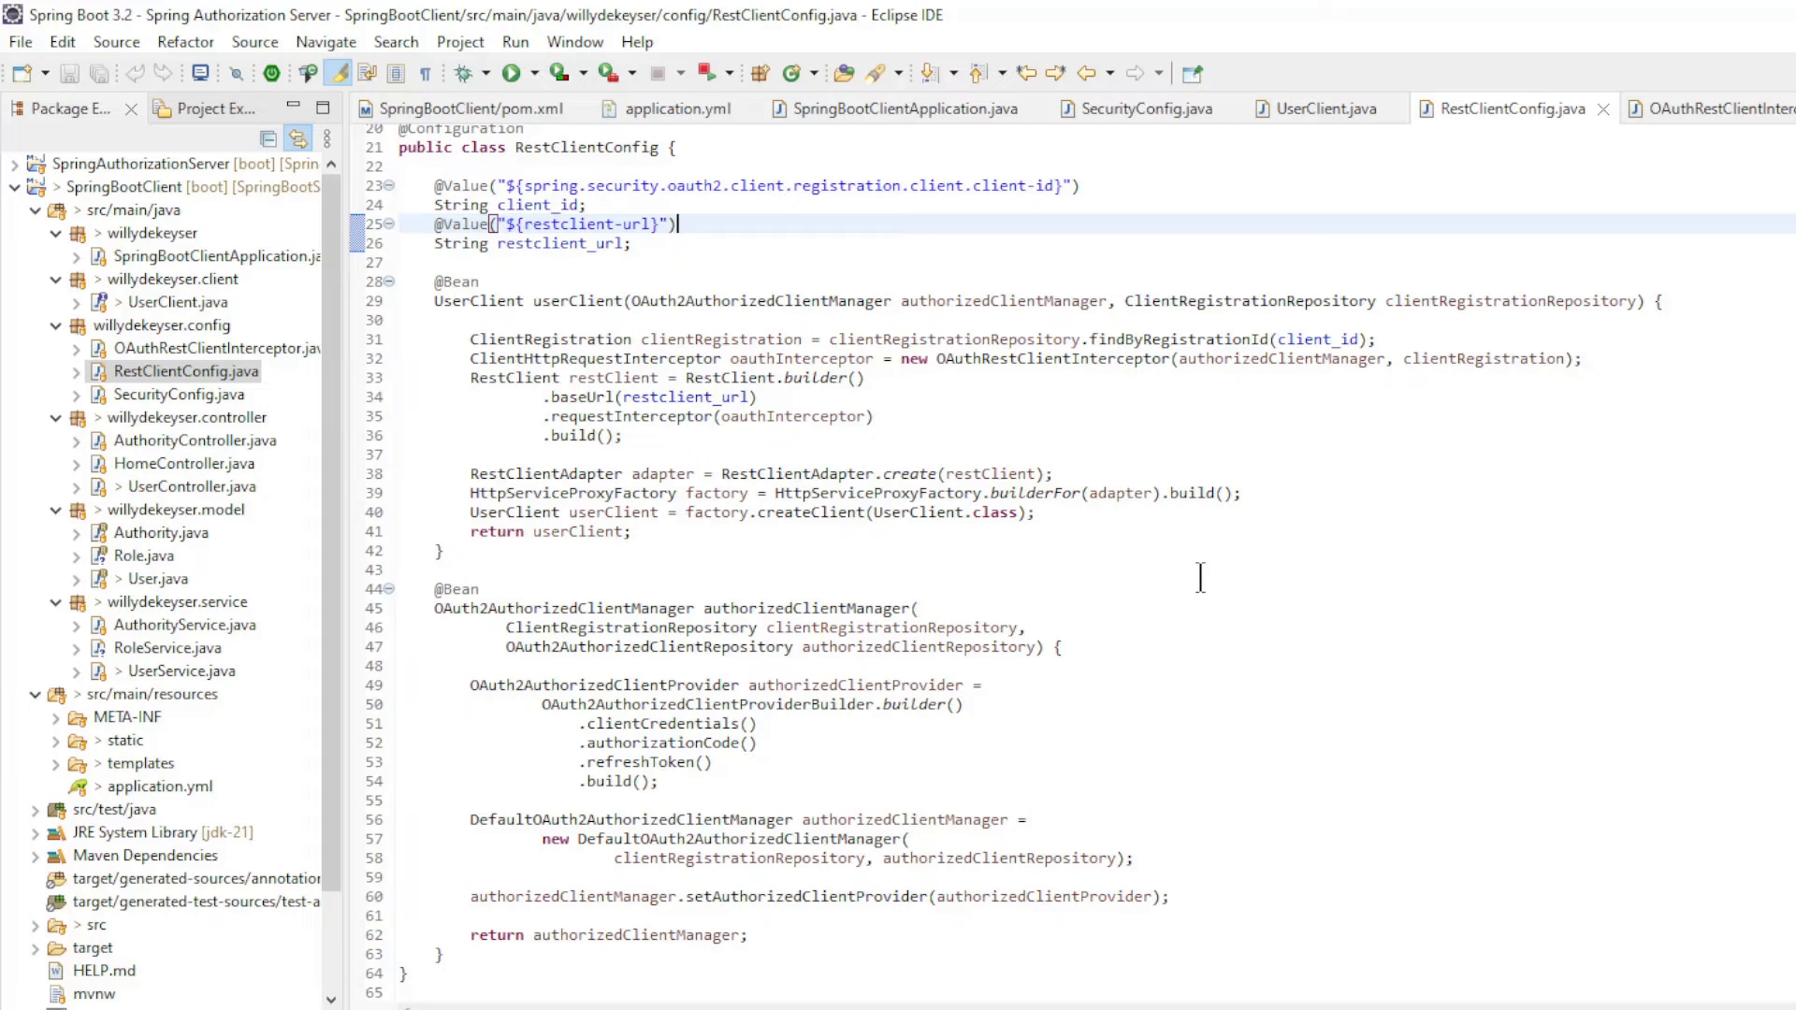
{"action": "mouse_move", "coordinate": [432, 174]}
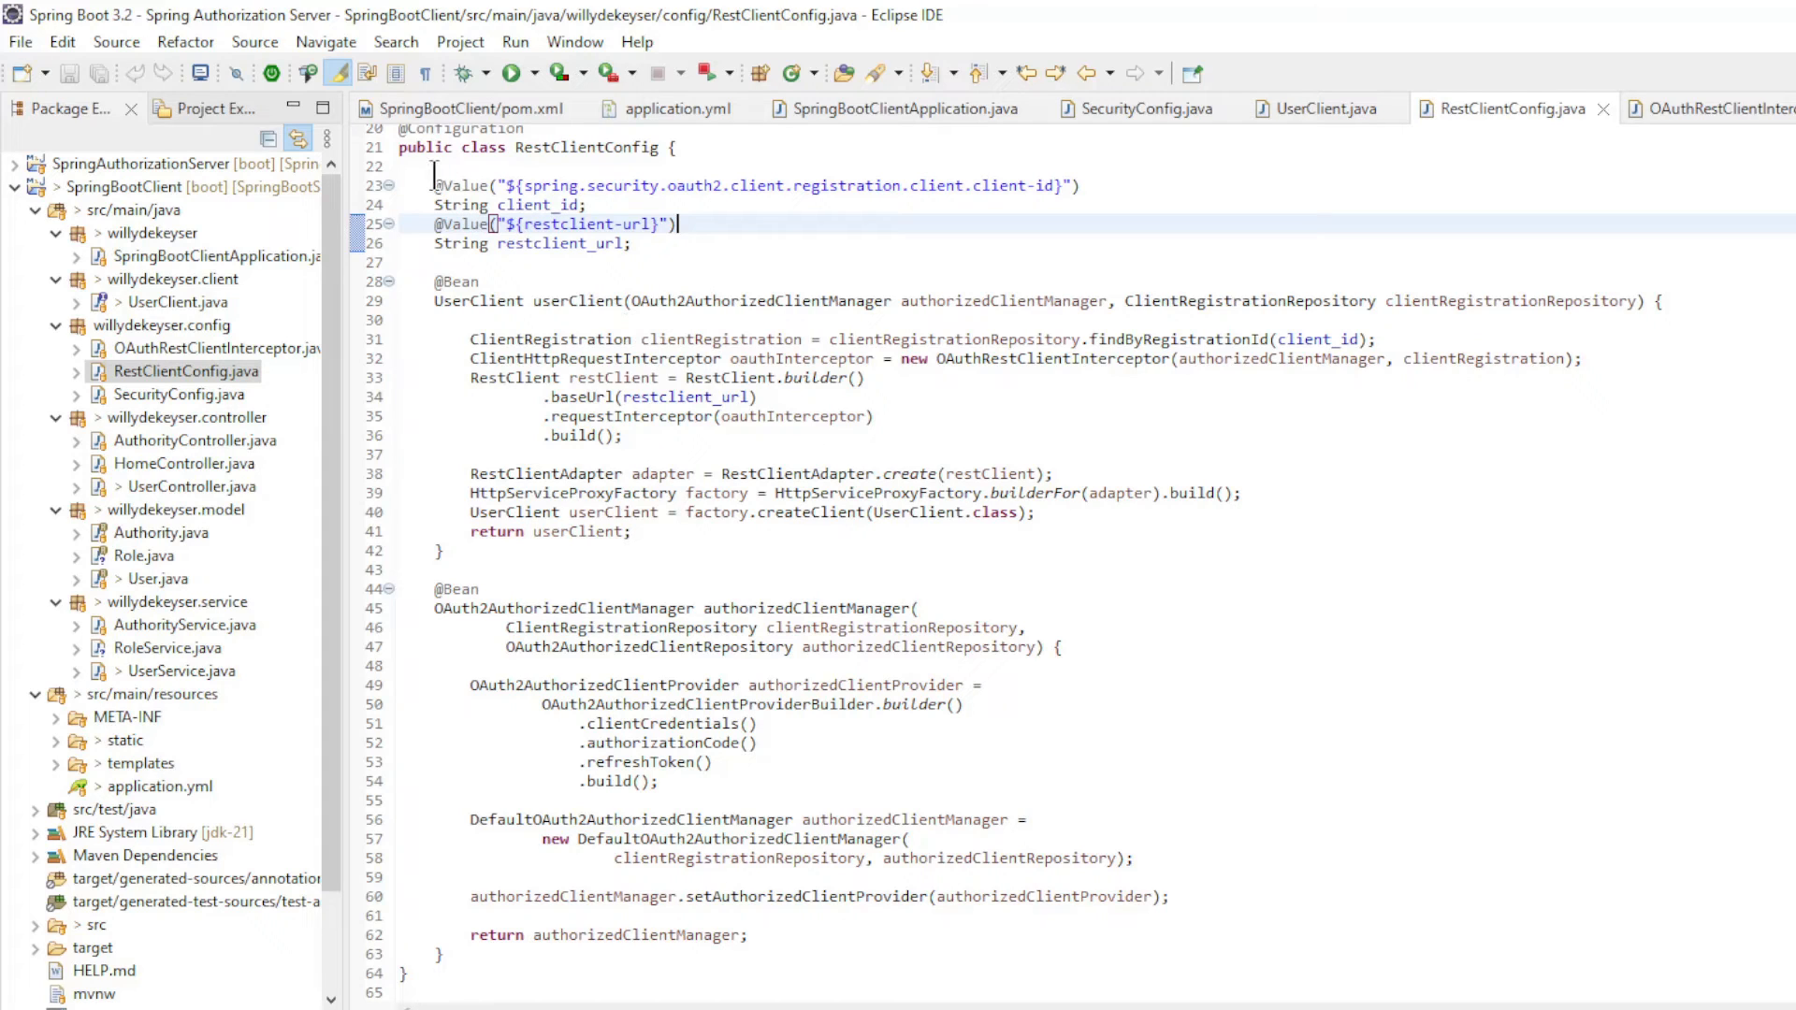
{"action": "left_click_drag", "start_coordinate": [433, 176], "coordinate": [636, 243]}
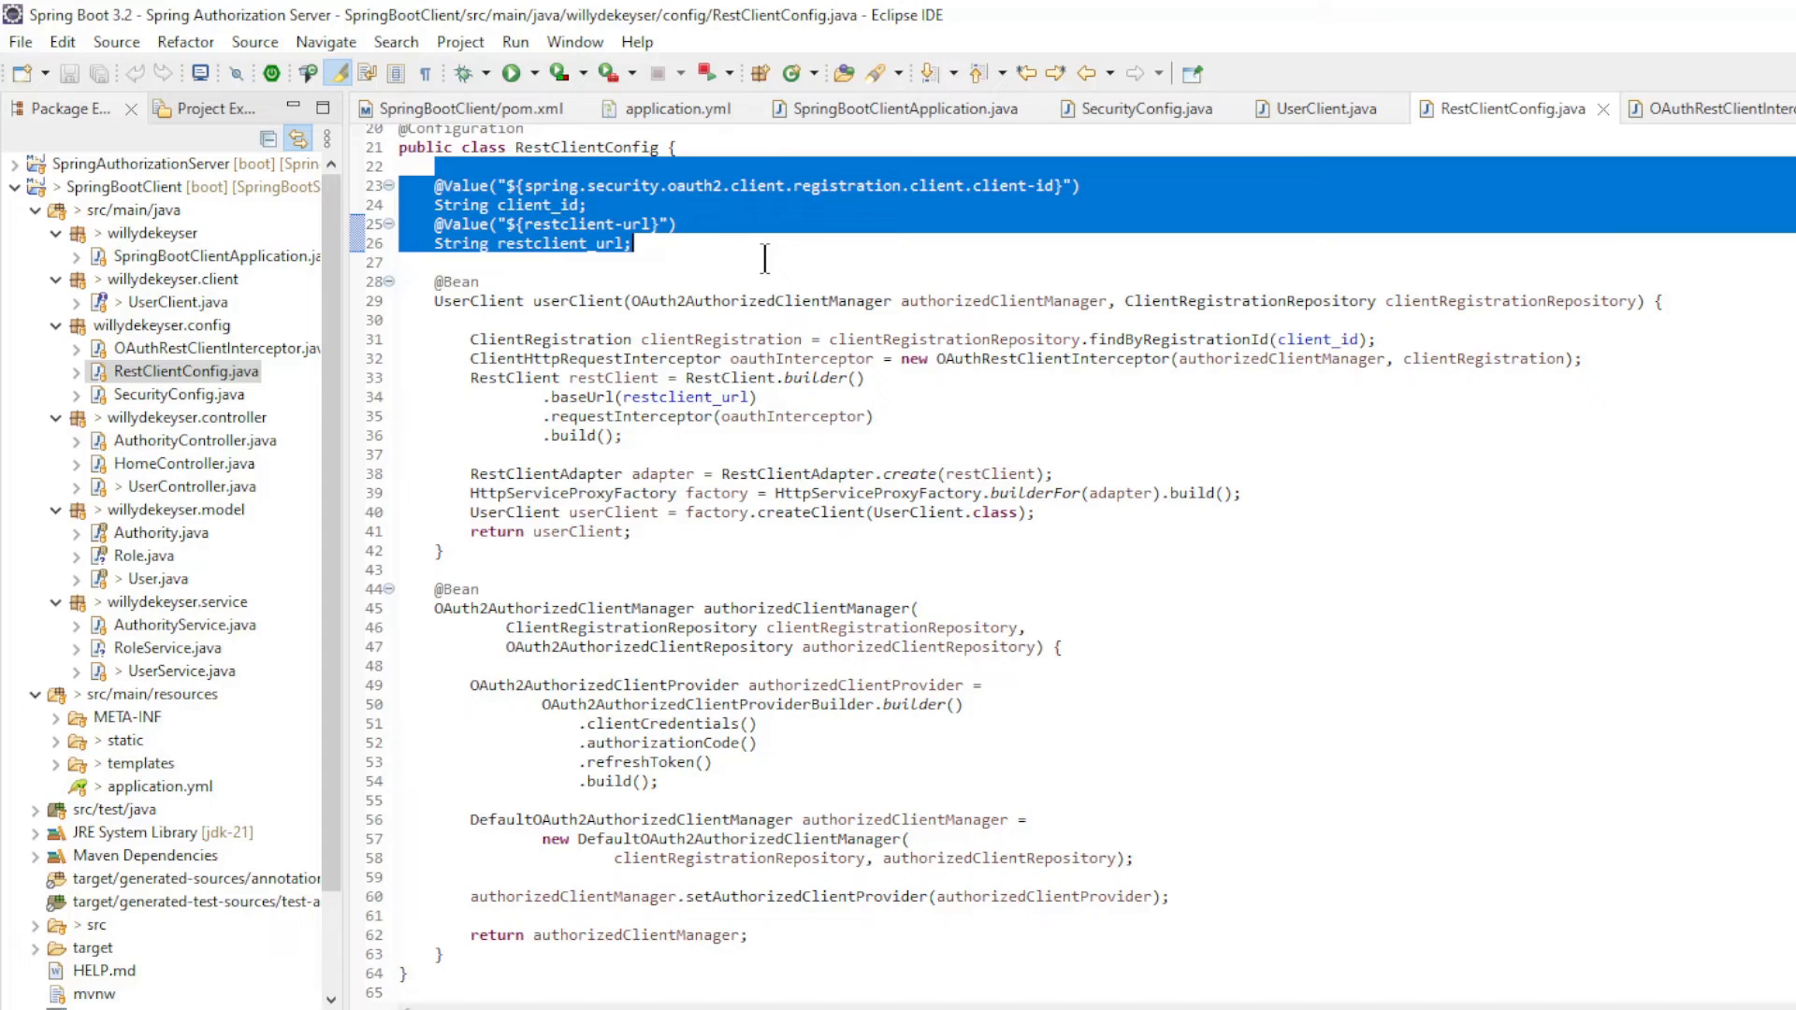
{"action": "left_click", "coordinate": [711, 302]}
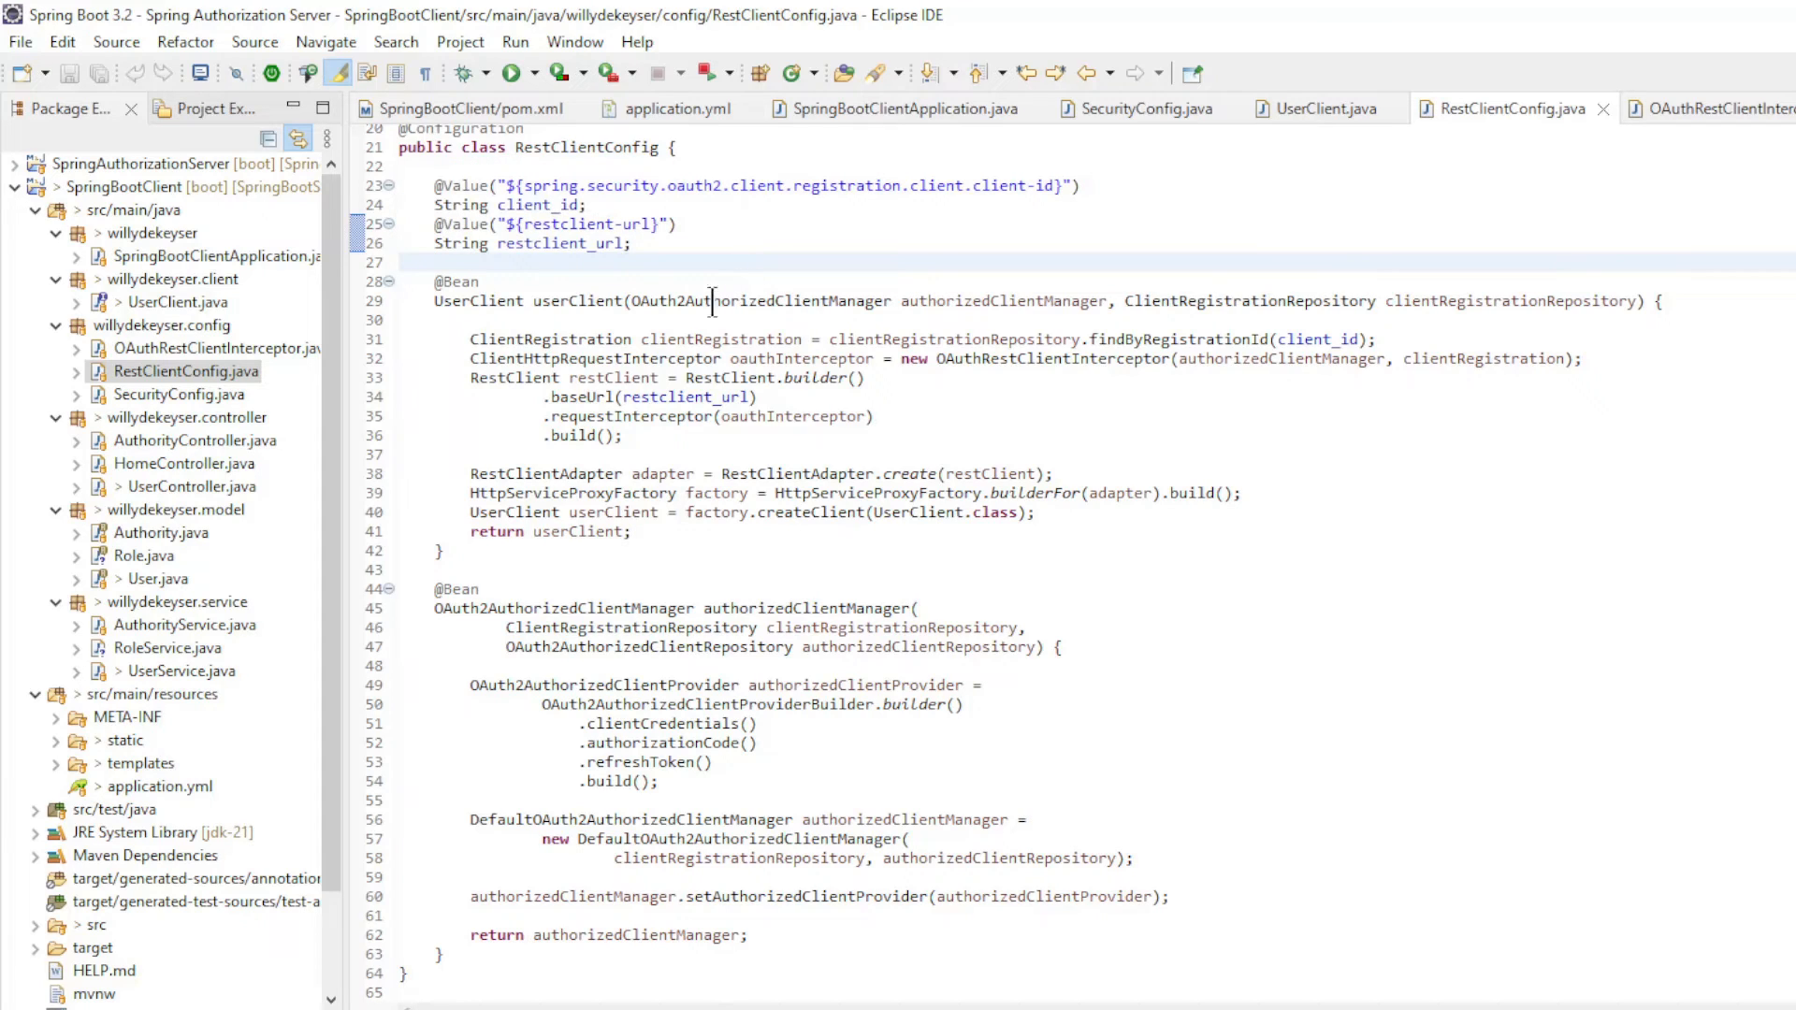
{"action": "double_click", "coordinate": [561, 339]}
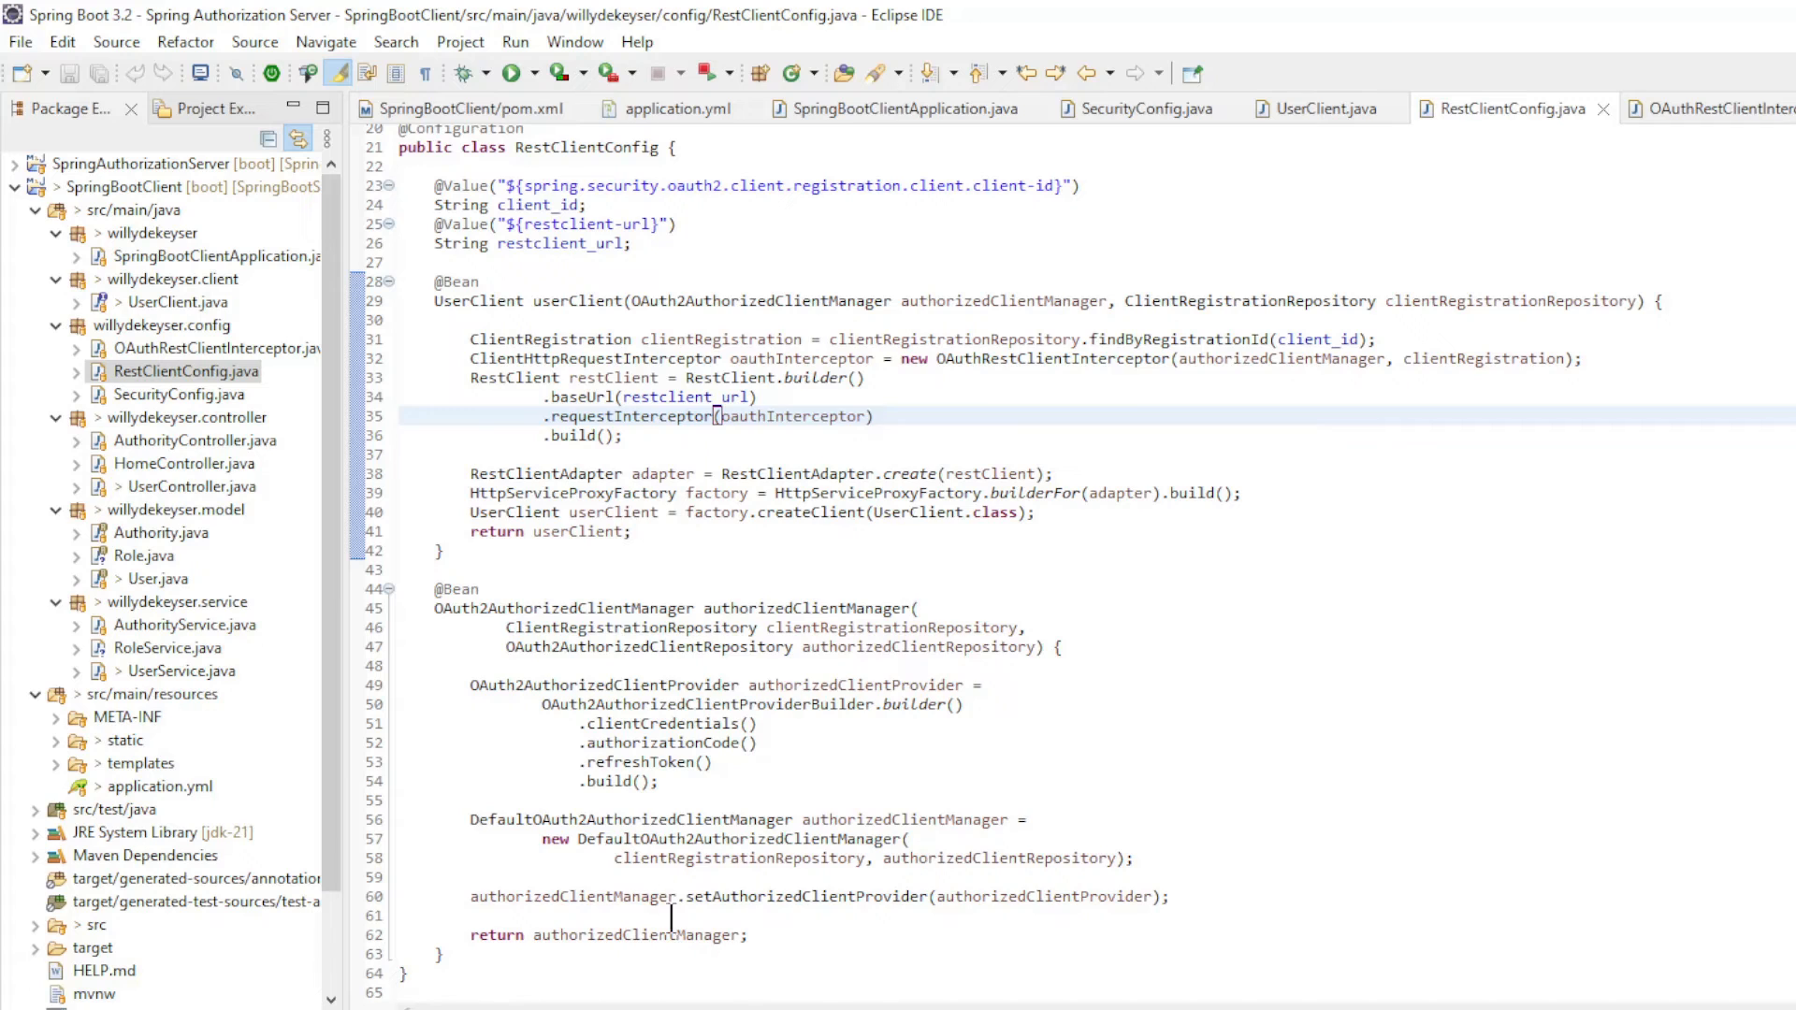
Highlight the lines creating and returning the UserClient with the OAuth interceptor.
{"action": "left_click", "coordinate": [885, 421]}
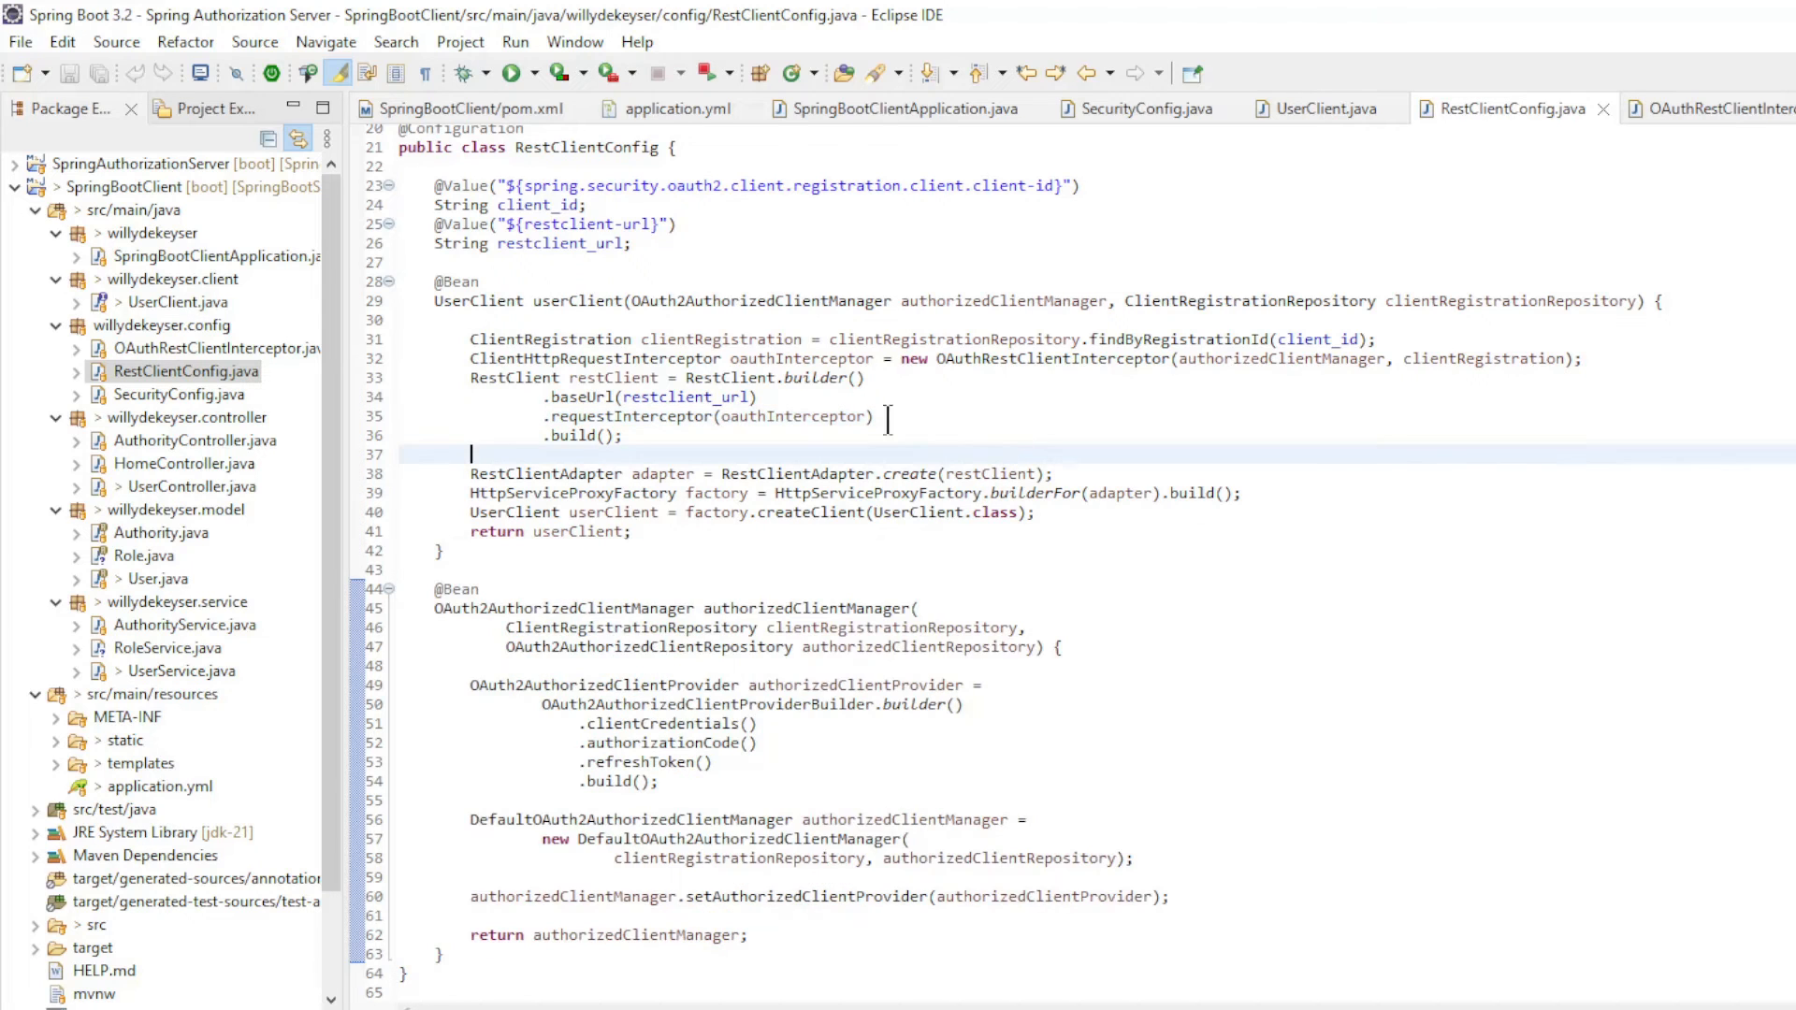
{"action": "left_click_drag", "start_coordinate": [471, 376], "coordinate": [621, 436]}
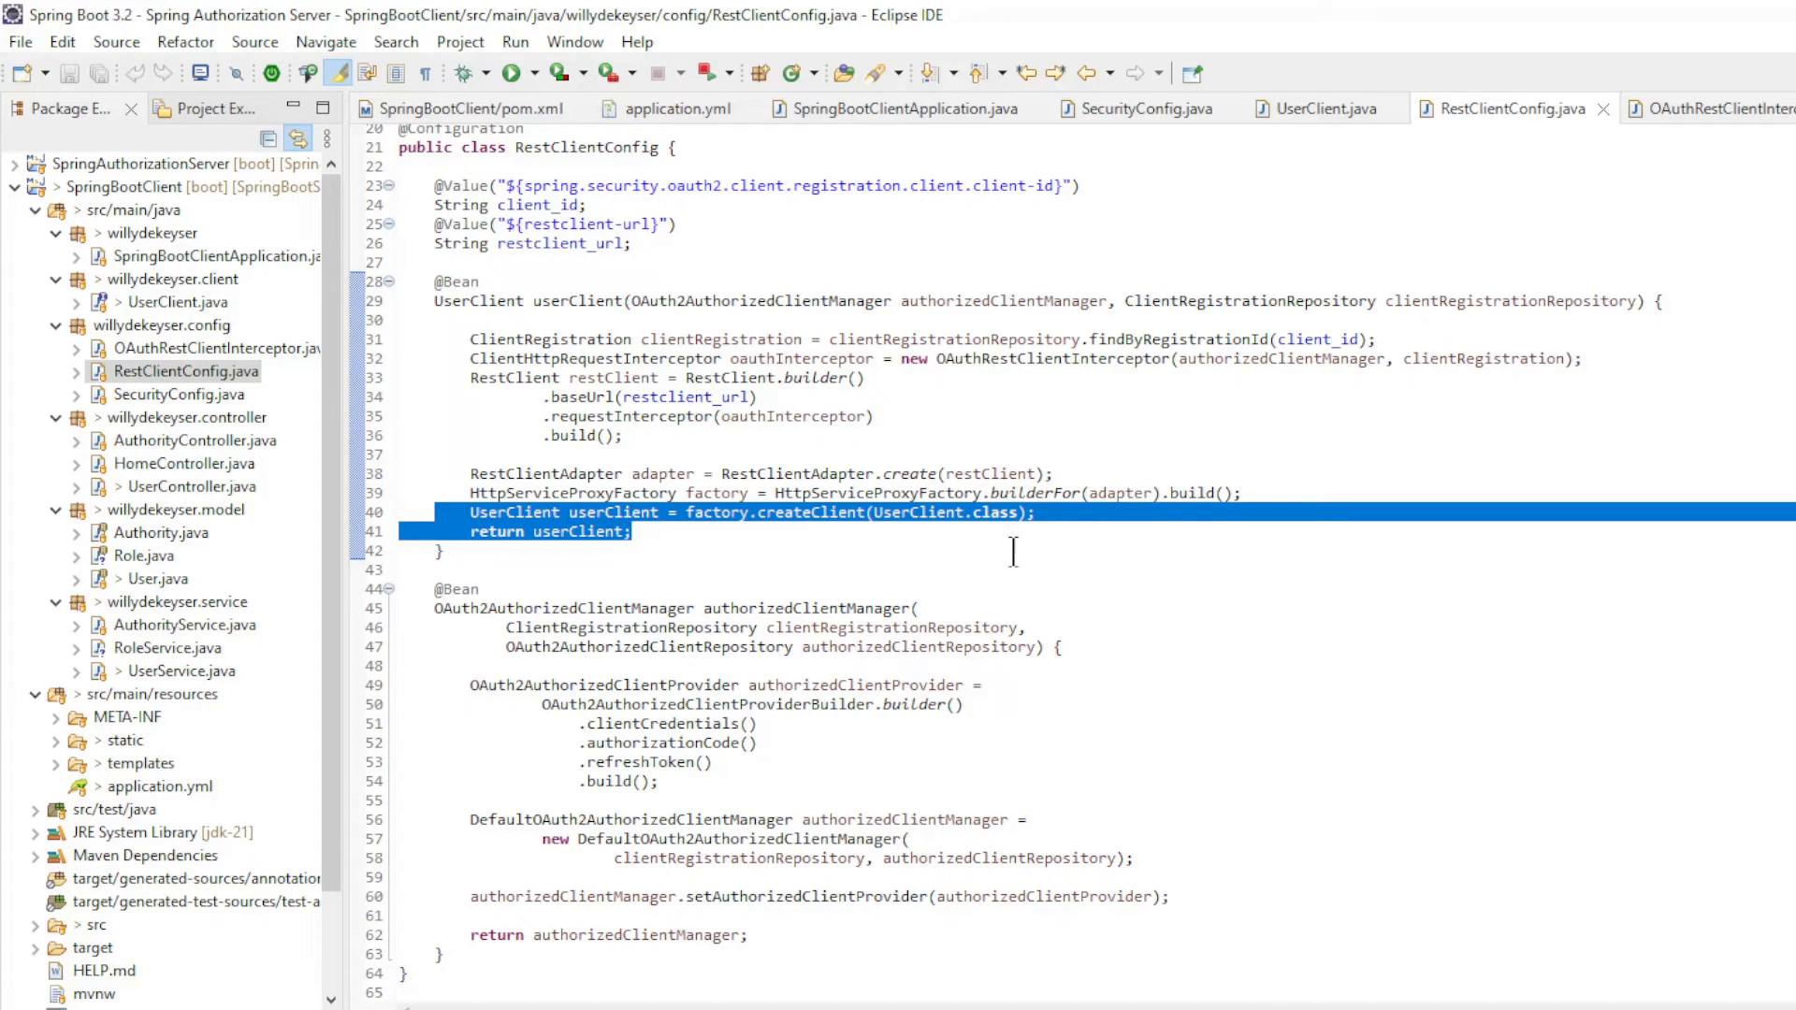
Review OAuthRestClientInterceptor's intercept method and its Bearer token header lines.
{"action": "left_click", "coordinate": [206, 348]}
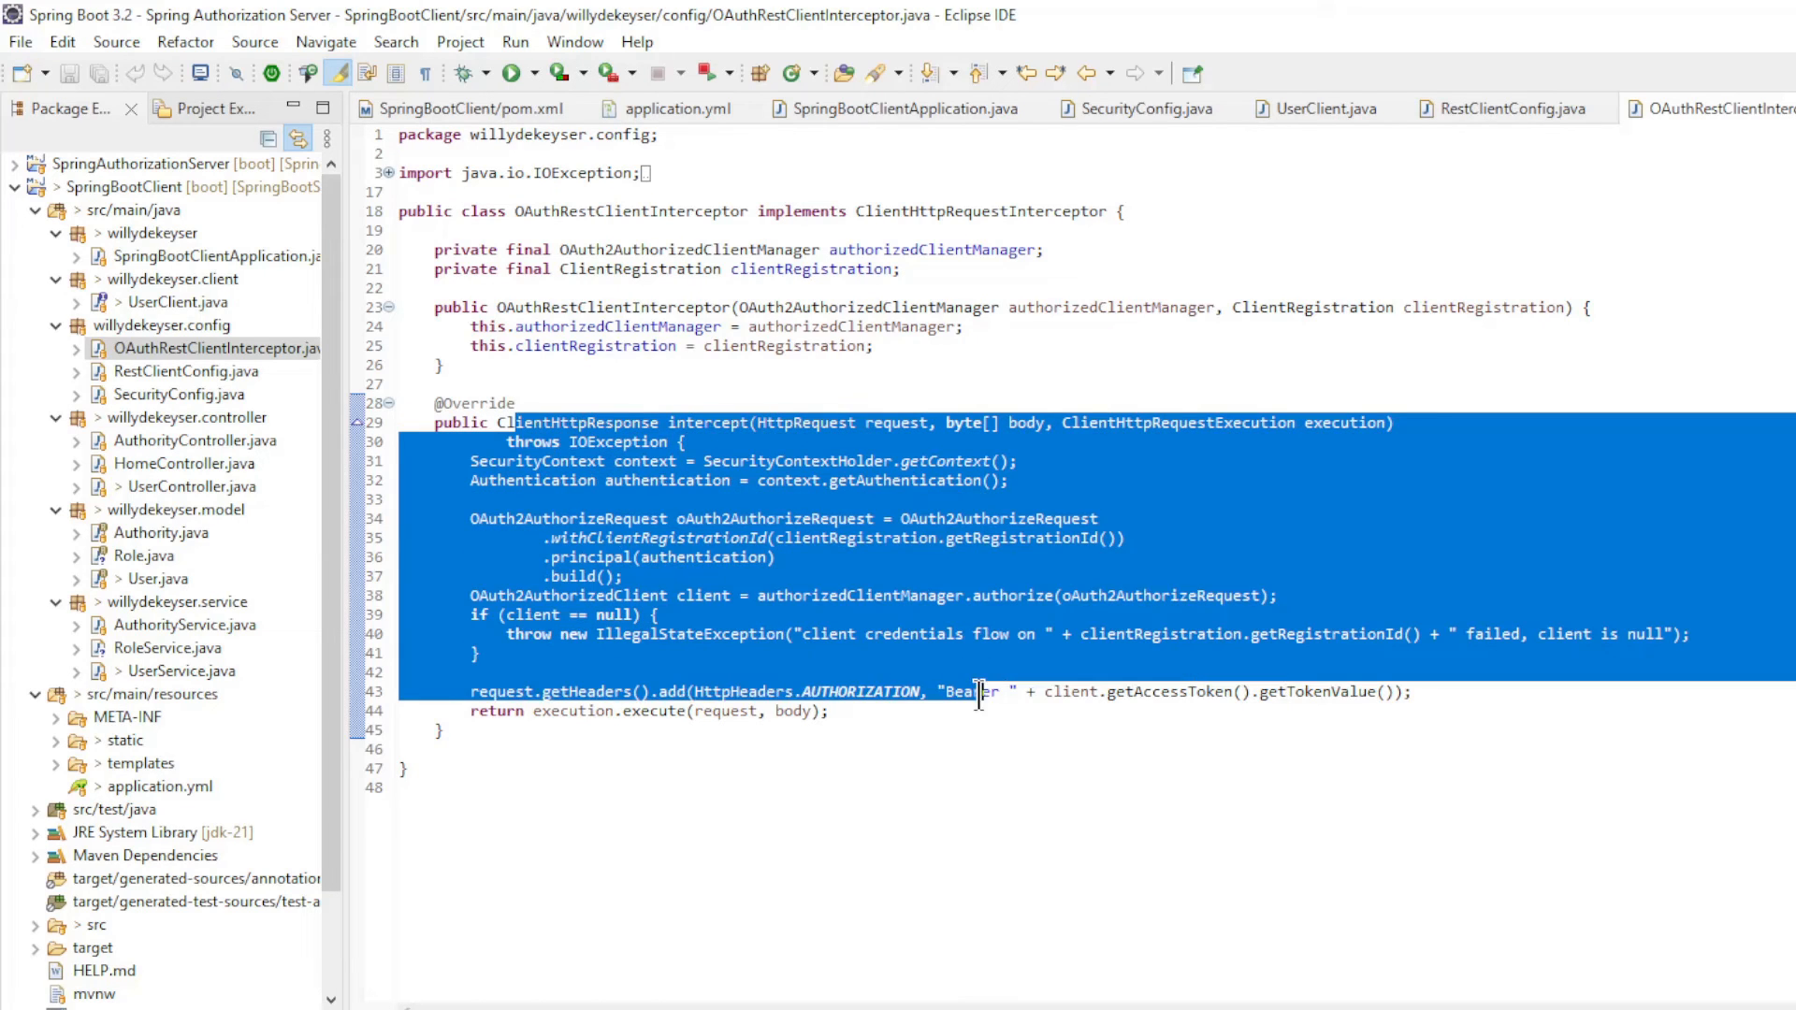
{"action": "left_click", "coordinate": [488, 481]}
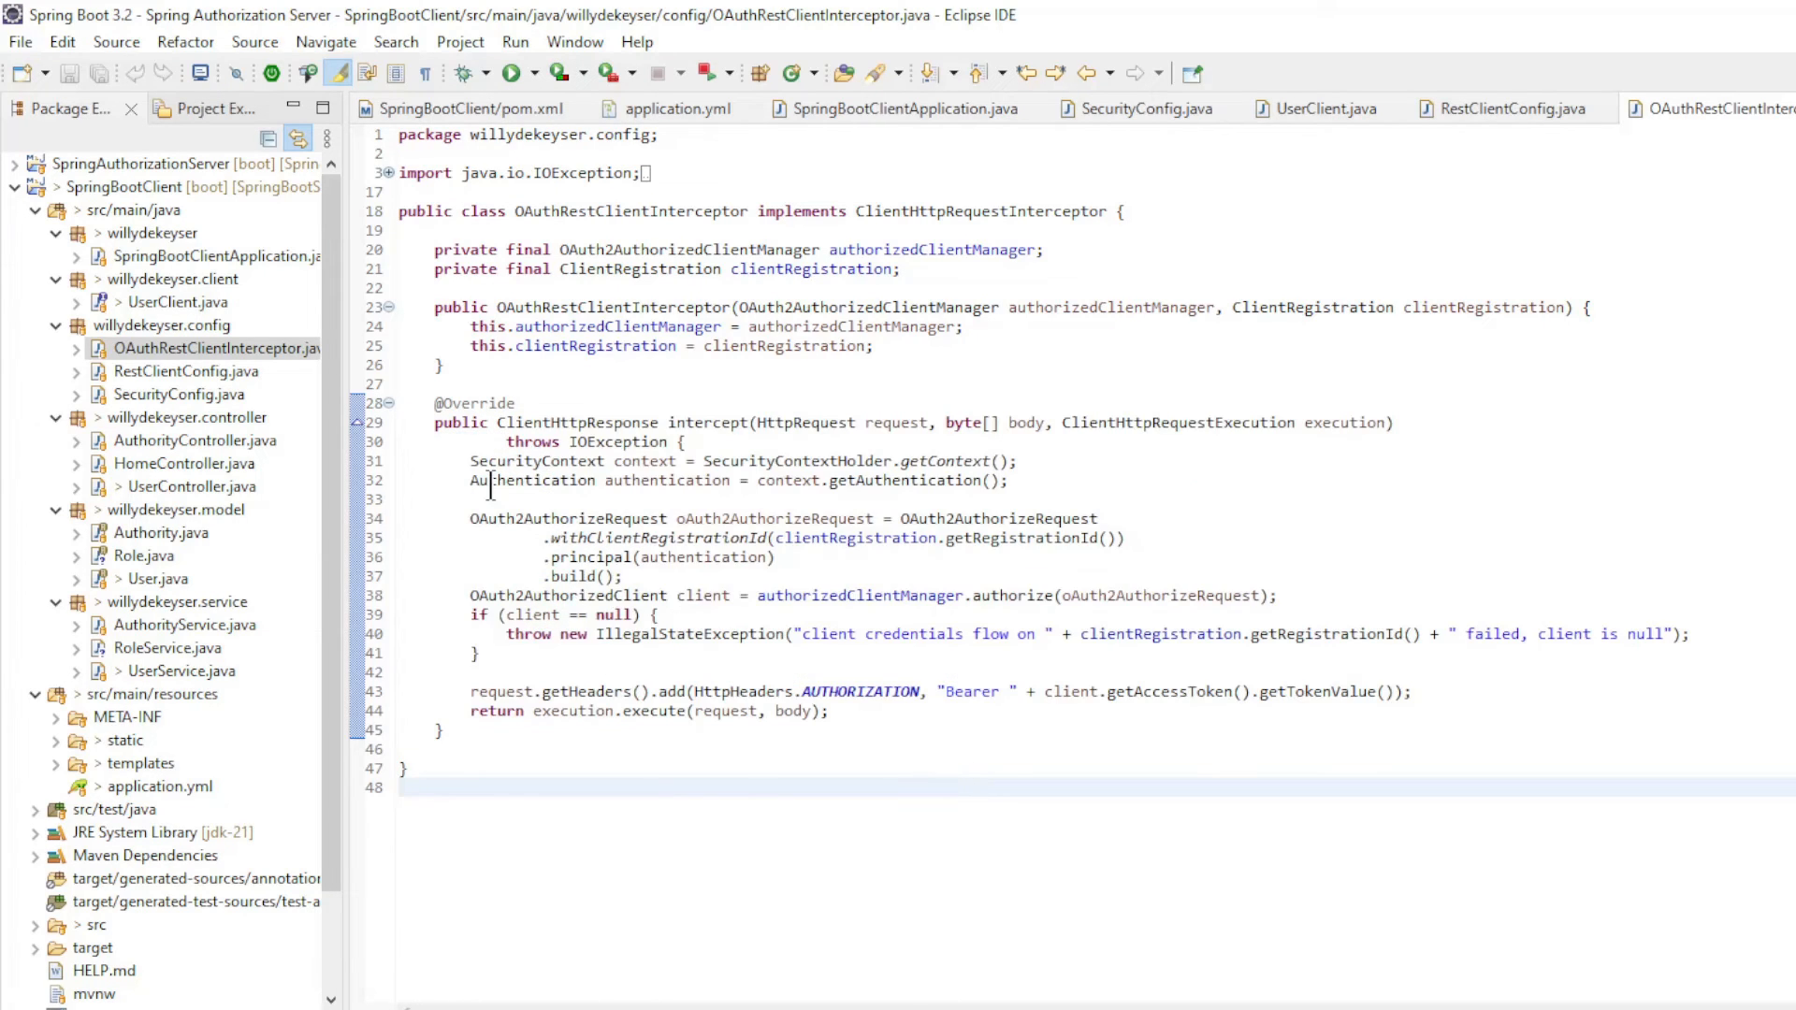
{"action": "left_click", "coordinate": [470, 691]}
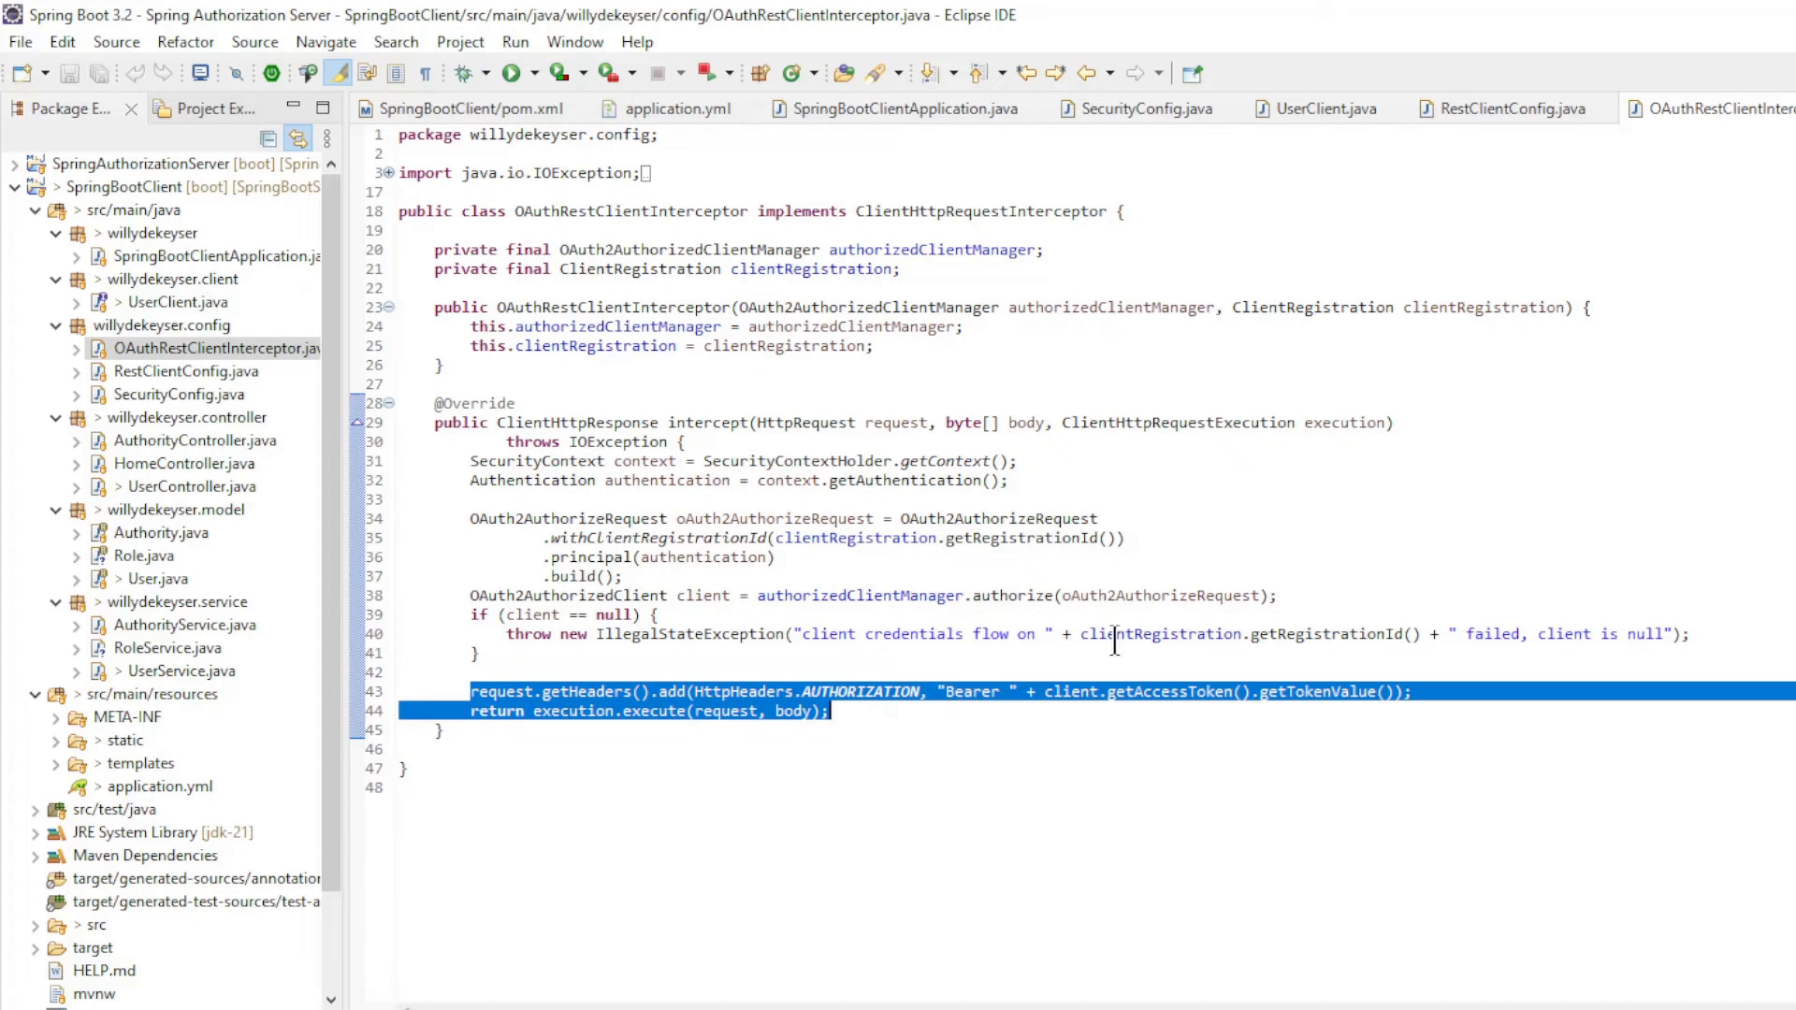
Review the User and Authority record fields from Package Explorer, then the Role record.
{"action": "left_click", "coordinate": [158, 578]}
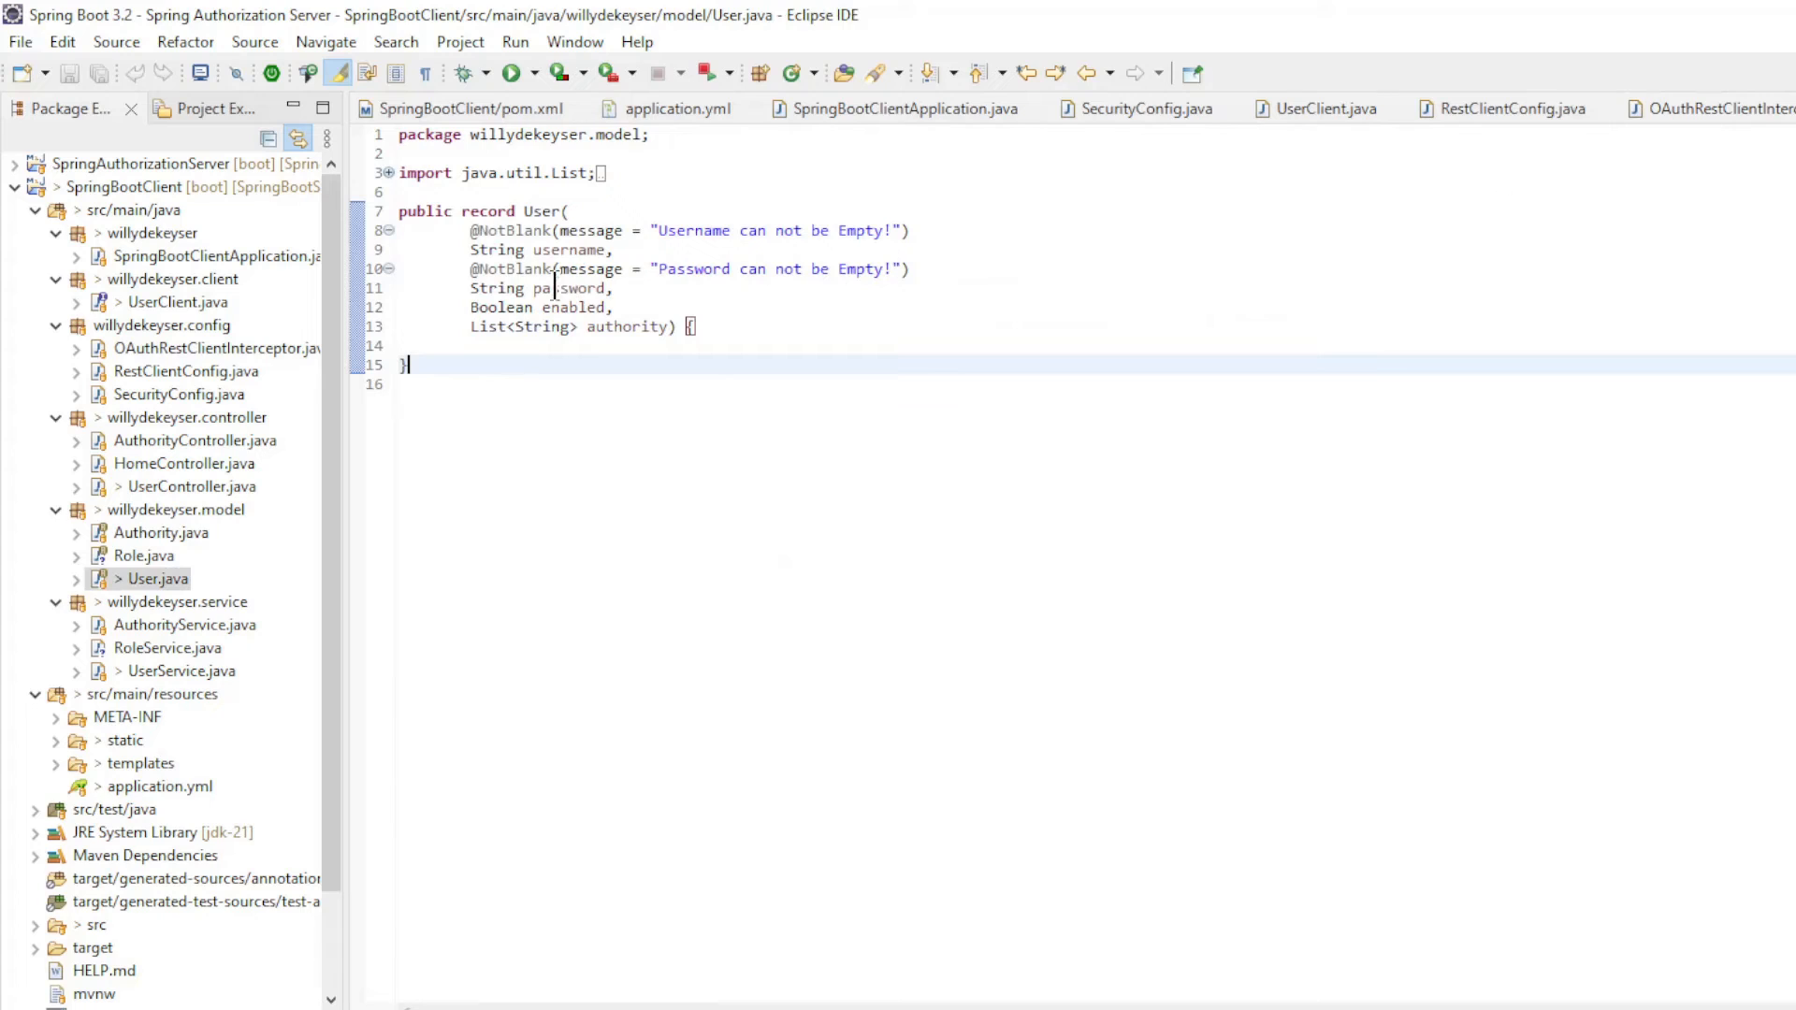
{"action": "left_click_drag", "start_coordinate": [470, 230], "coordinate": [692, 325]}
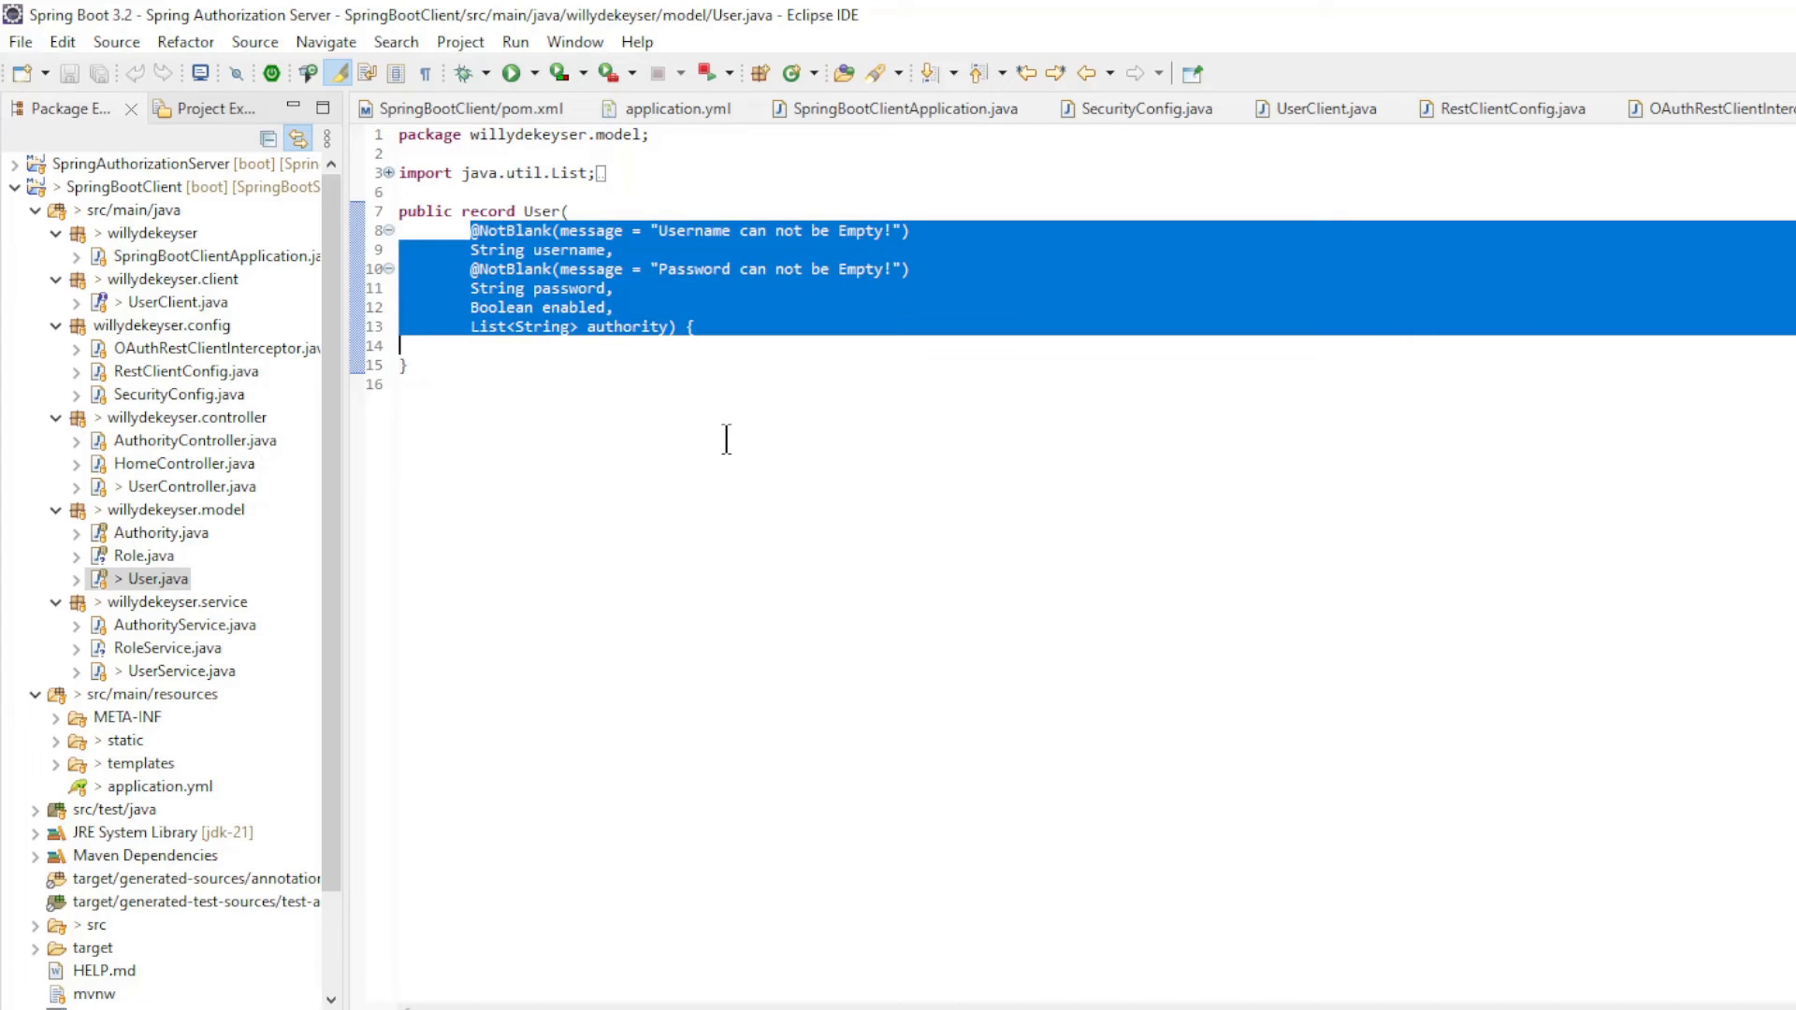
{"action": "left_click", "coordinate": [412, 383]}
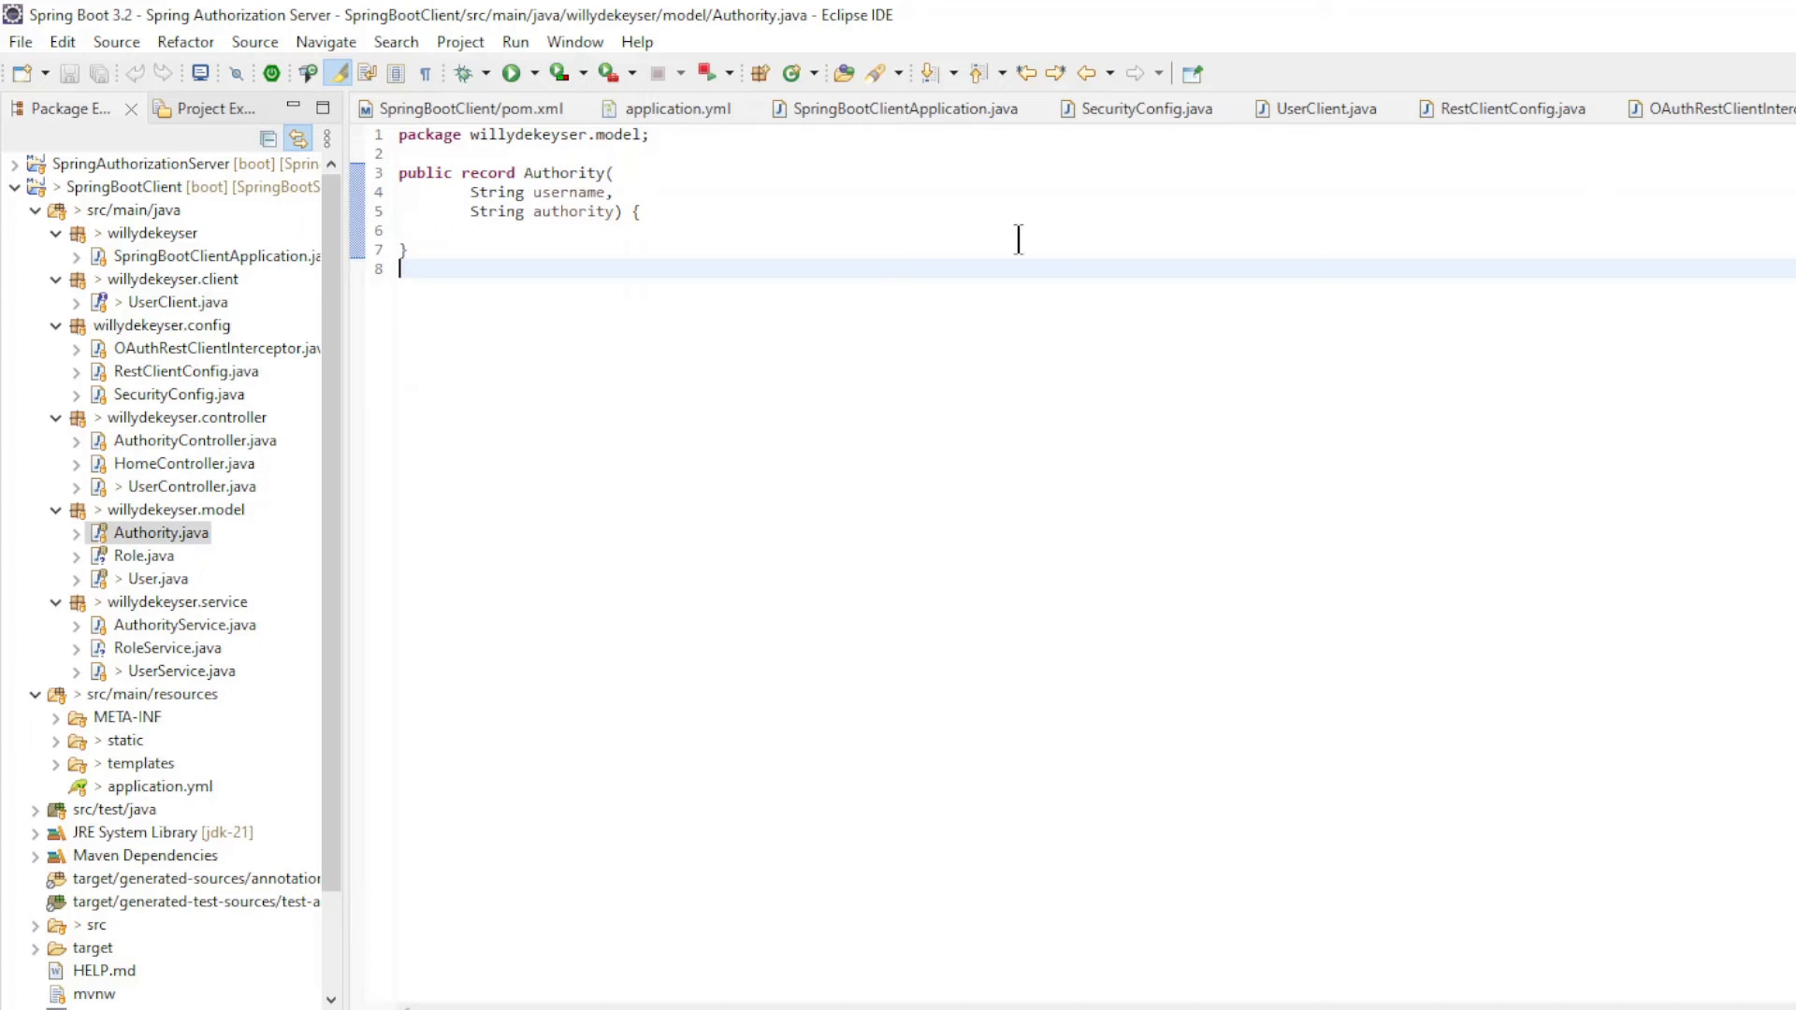
{"action": "left_click_drag", "start_coordinate": [479, 173], "coordinate": [638, 212]}
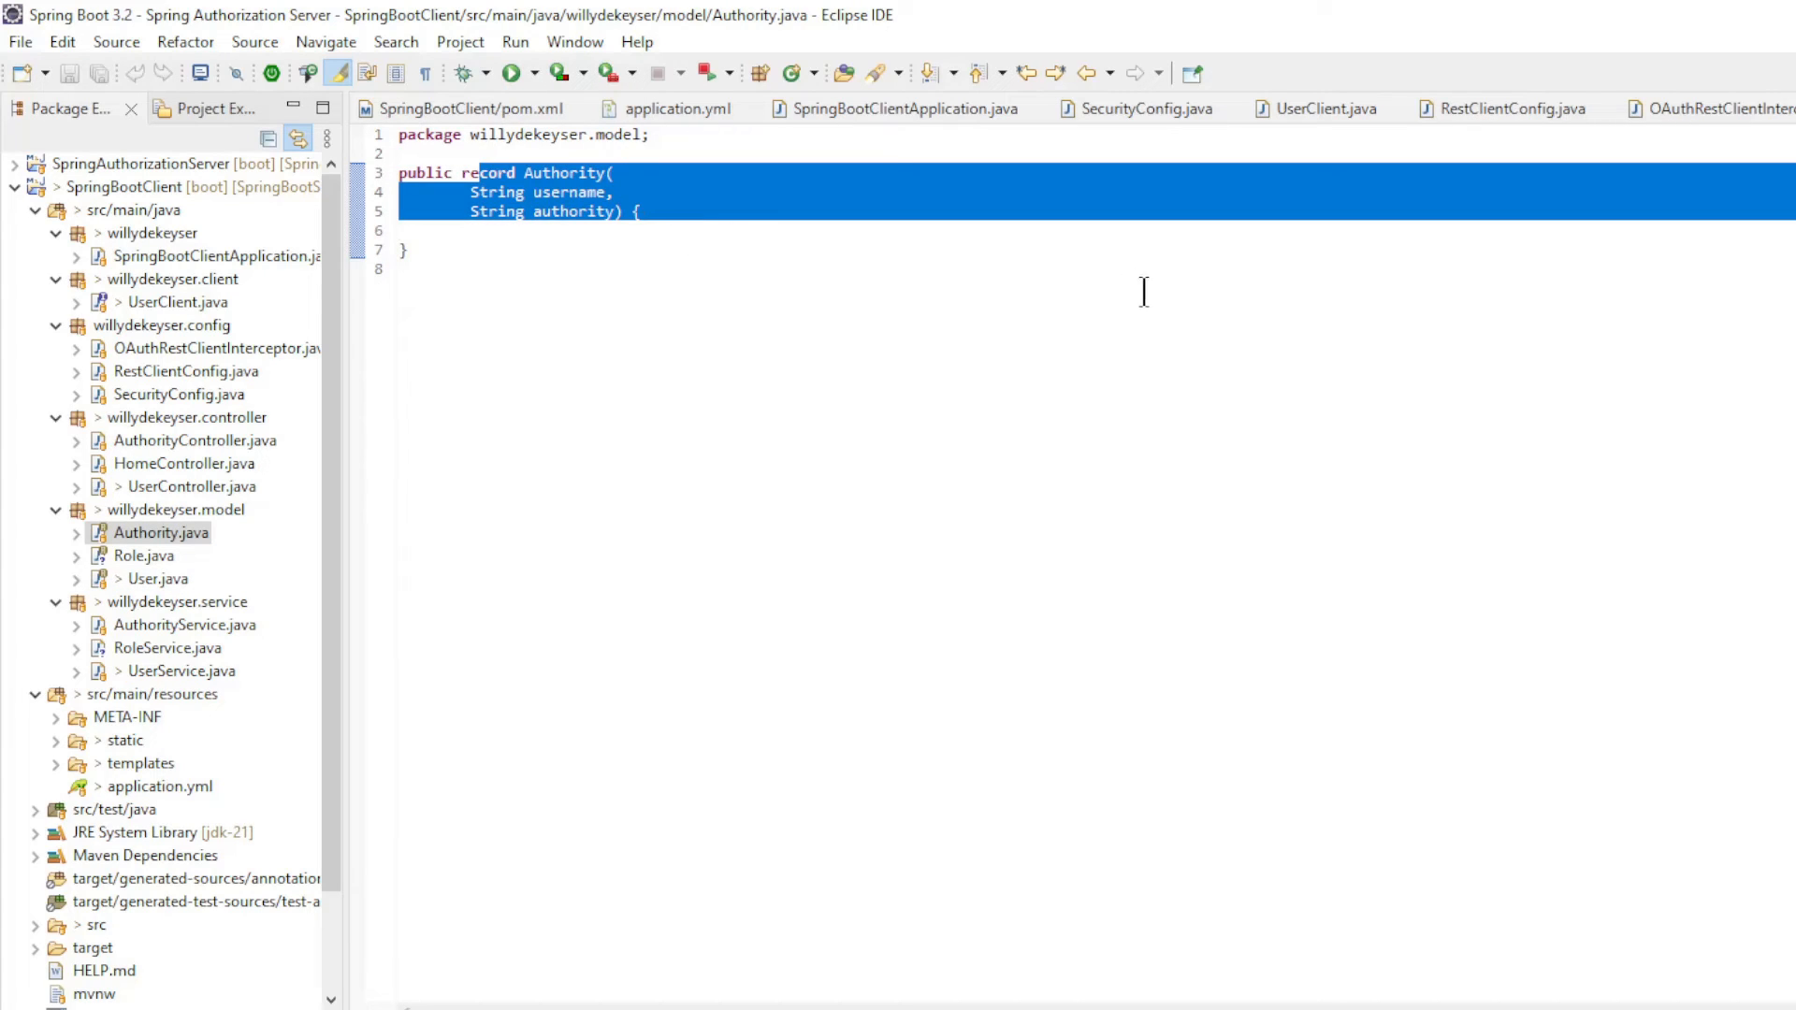
{"action": "double_click", "coordinate": [144, 556]}
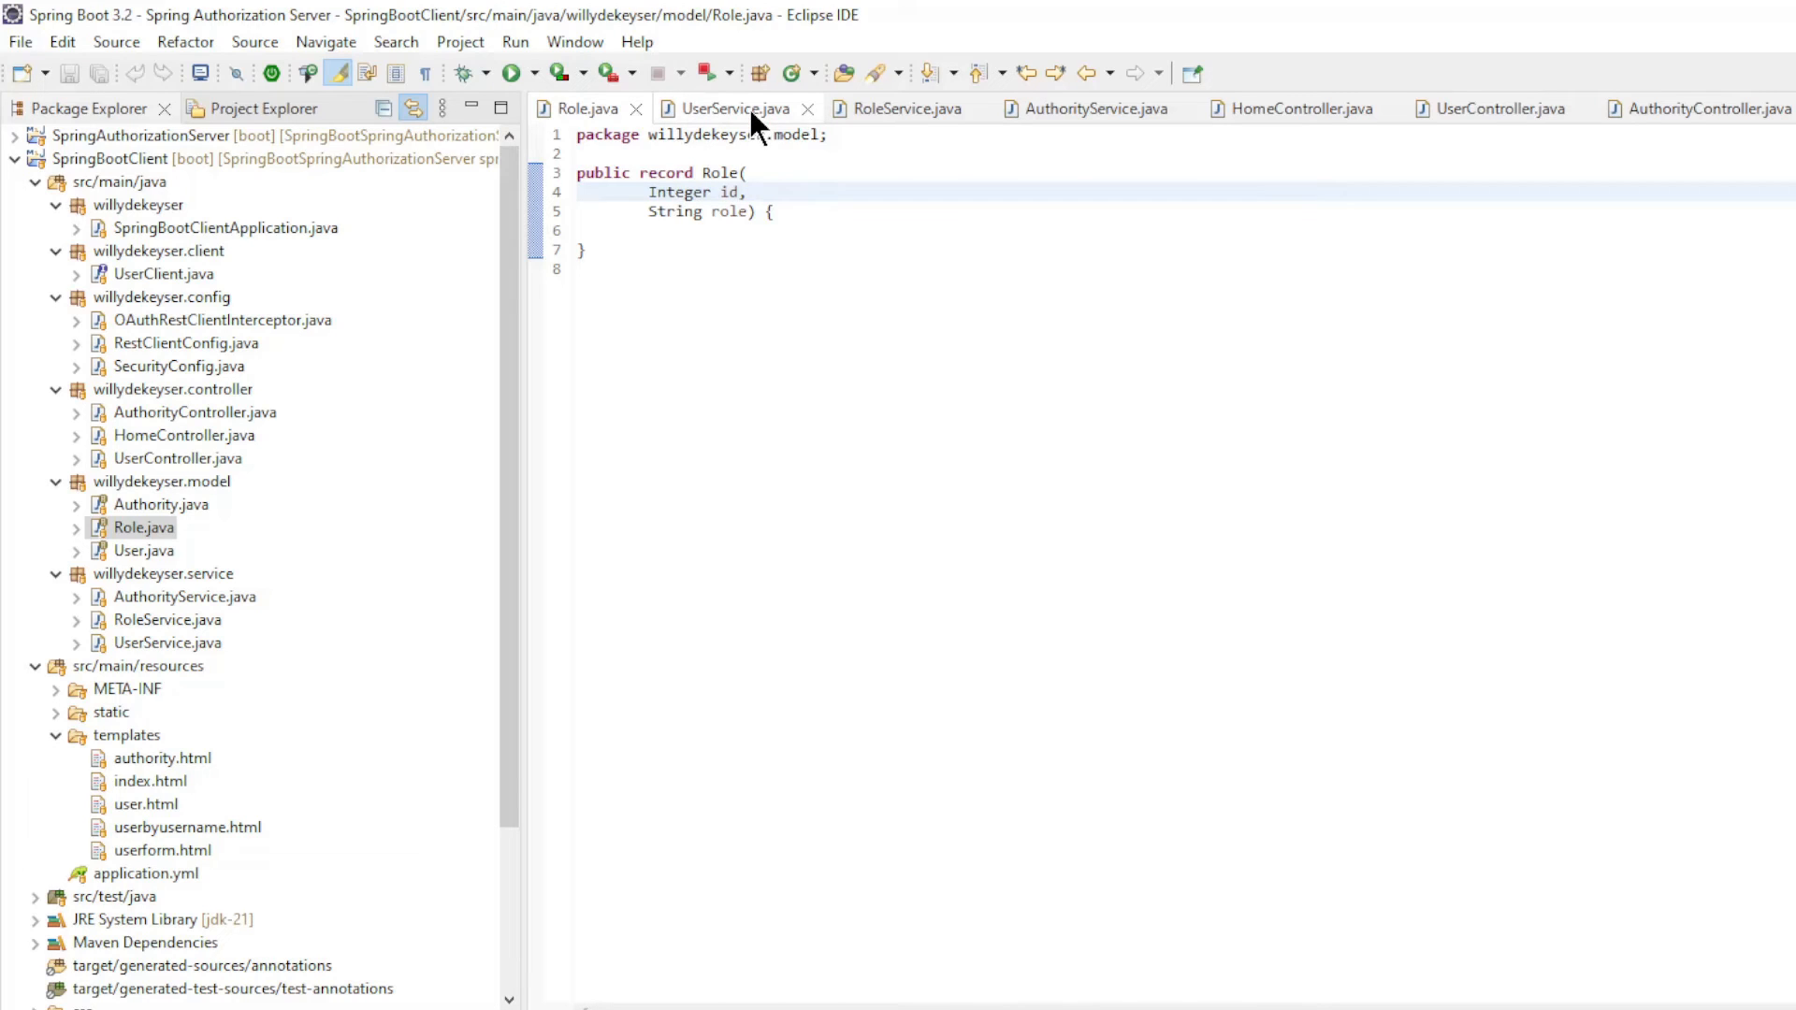
Review UserService's methods delegating to UserClient, including updateUser.
{"action": "left_click", "coordinate": [730, 108]}
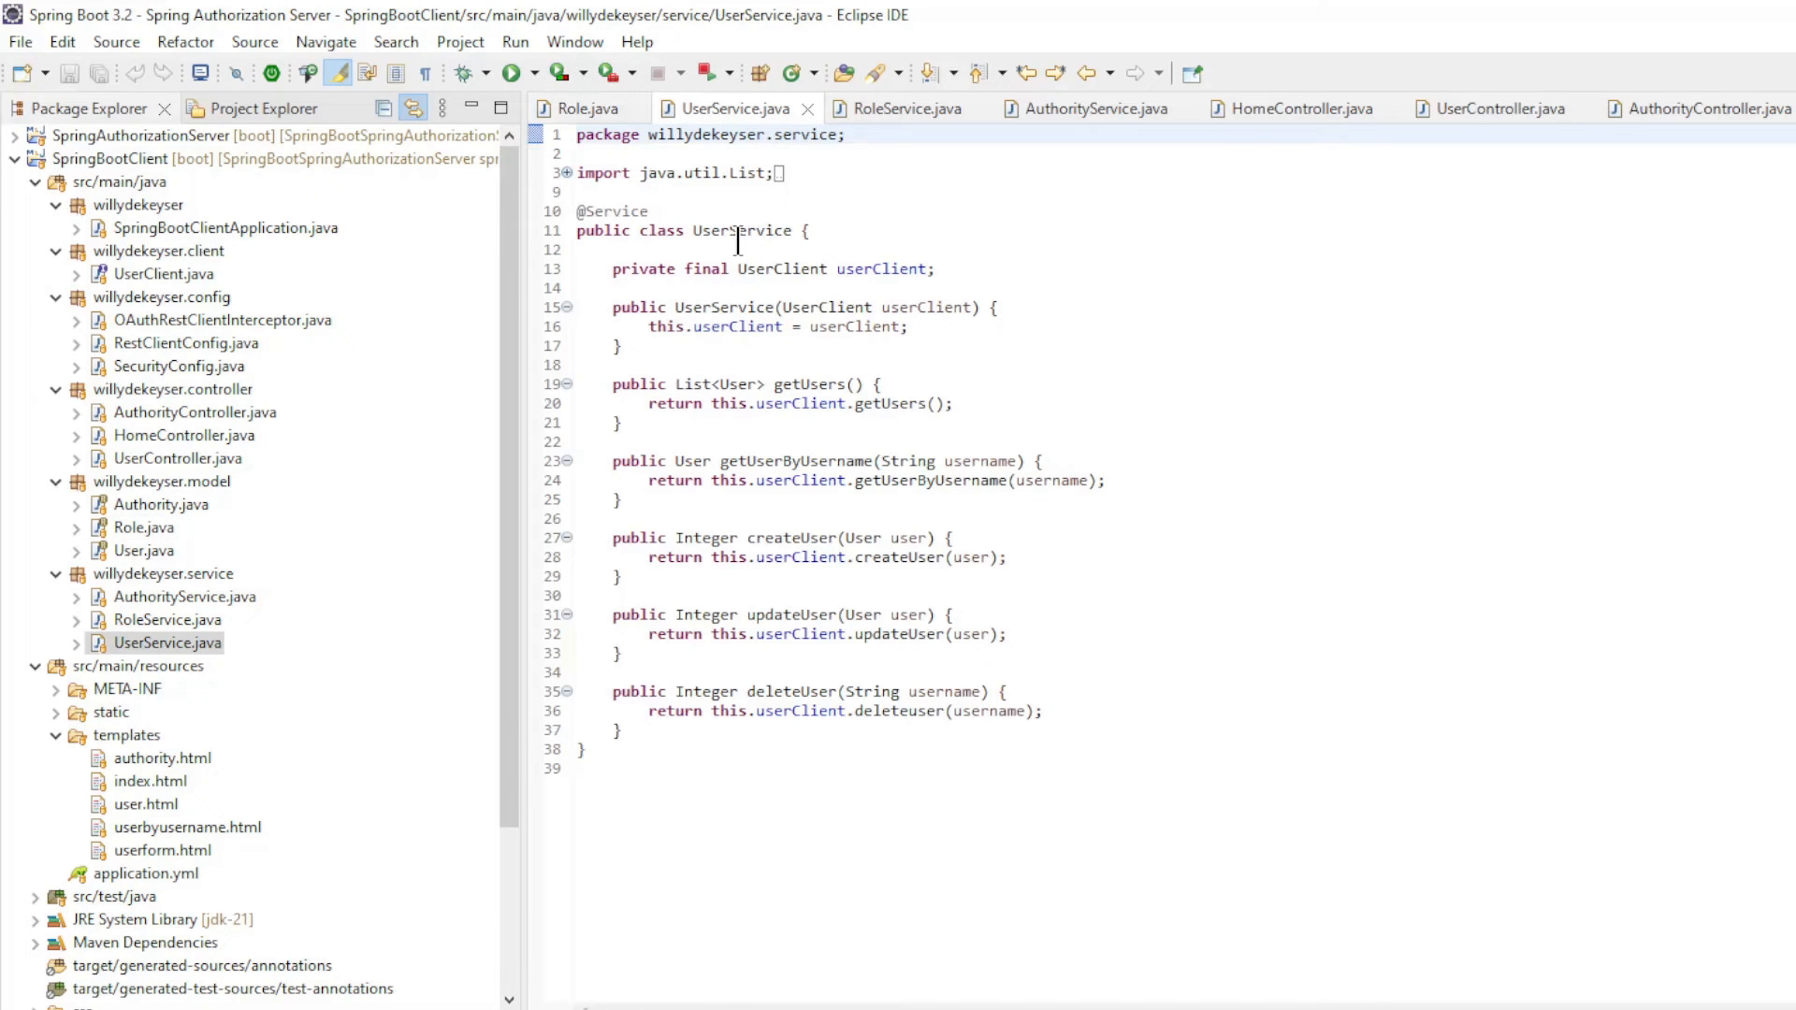
{"action": "left_click", "coordinate": [769, 383]}
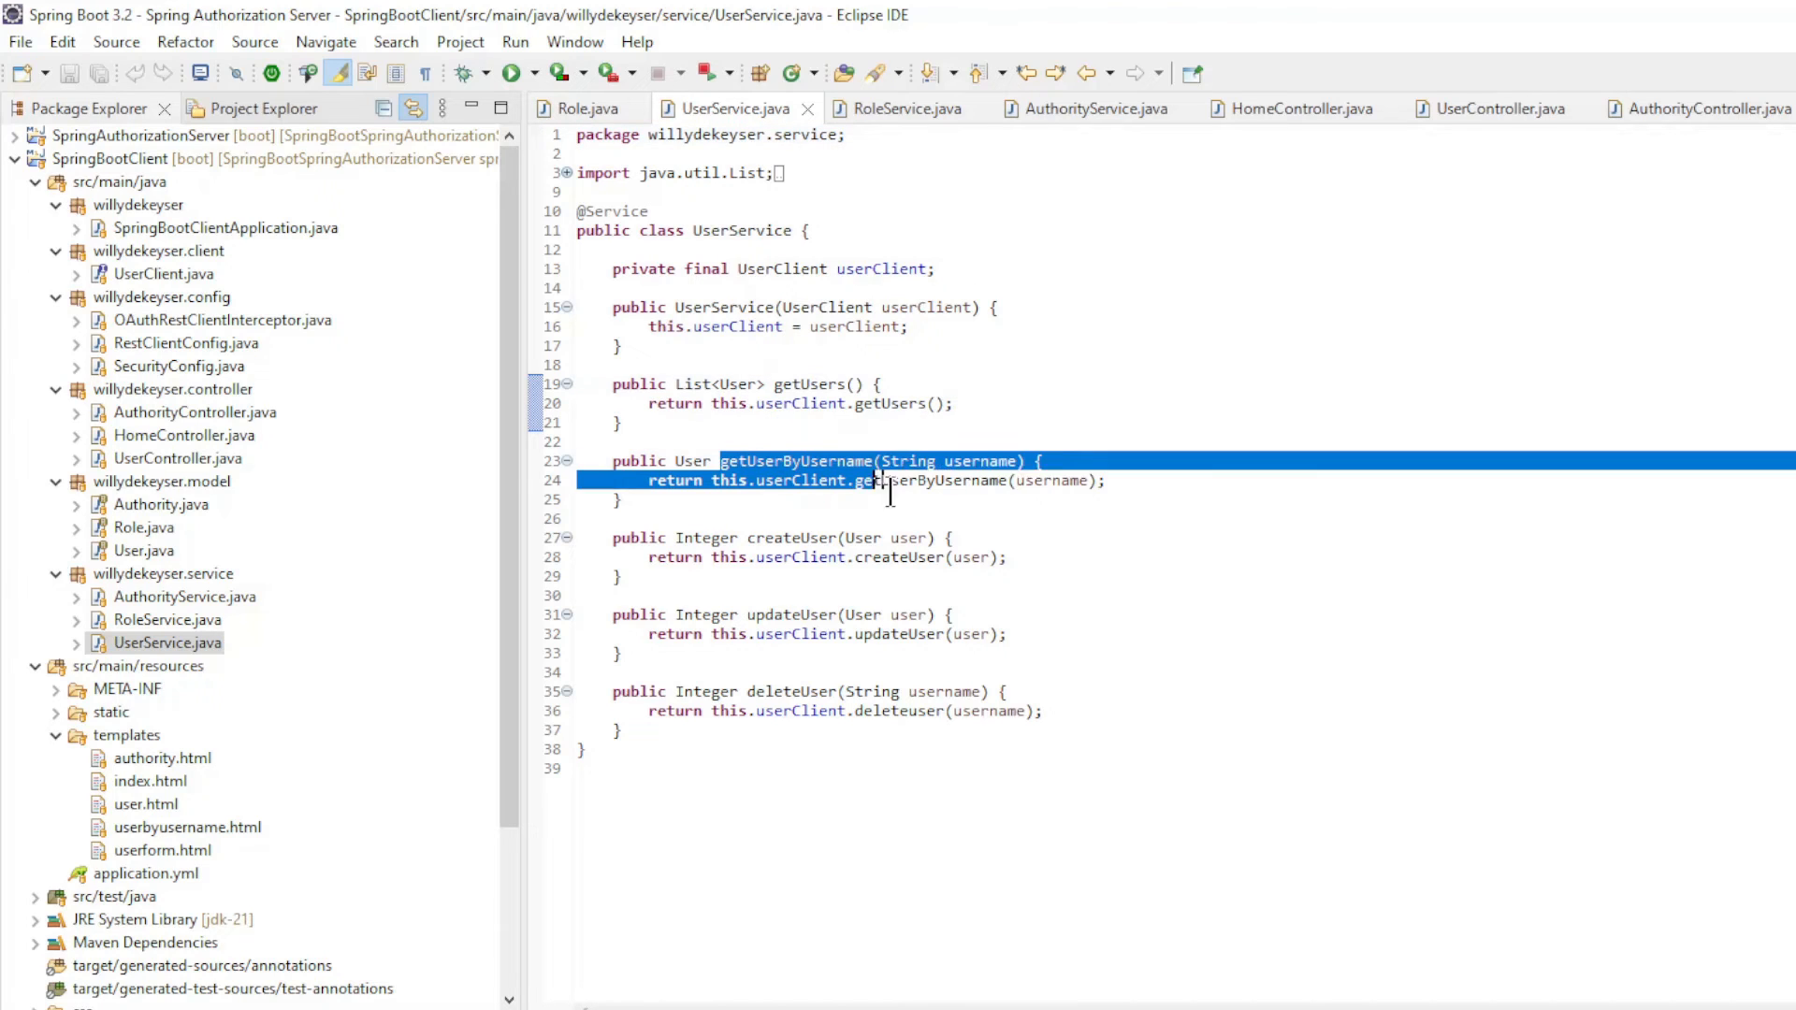
{"action": "left_click", "coordinate": [836, 557]}
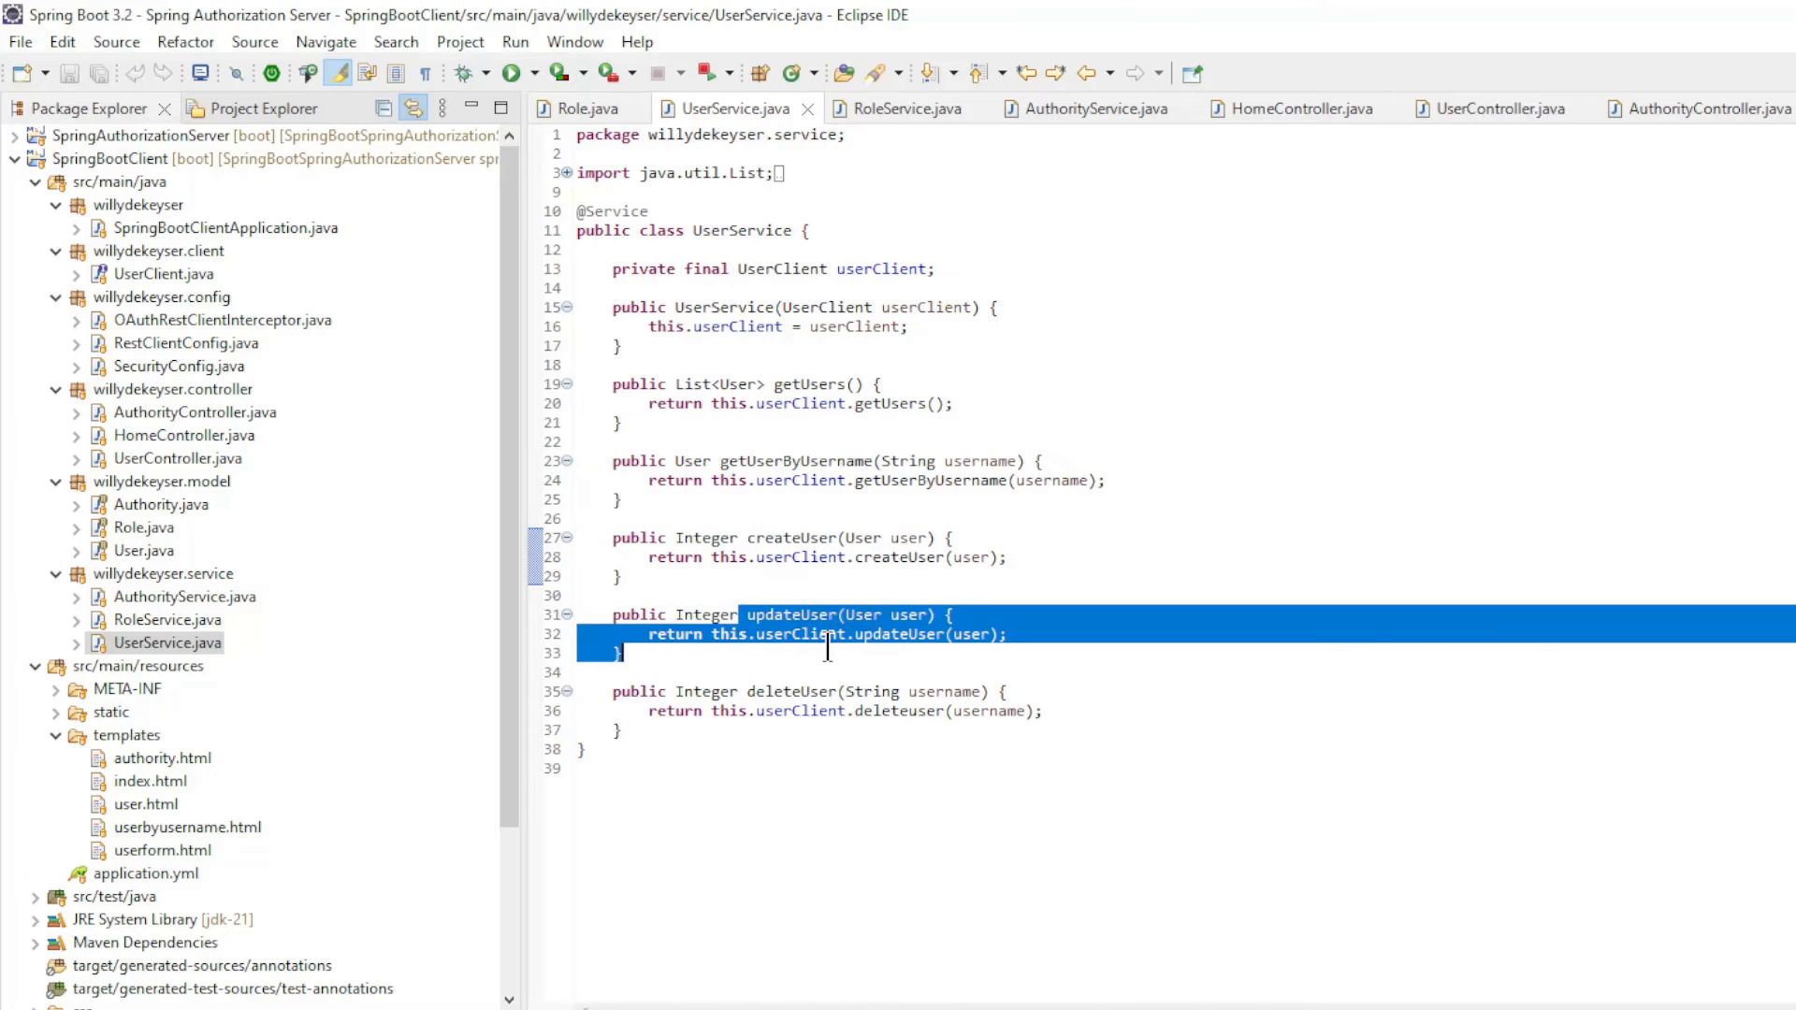
{"action": "left_click", "coordinate": [895, 711]}
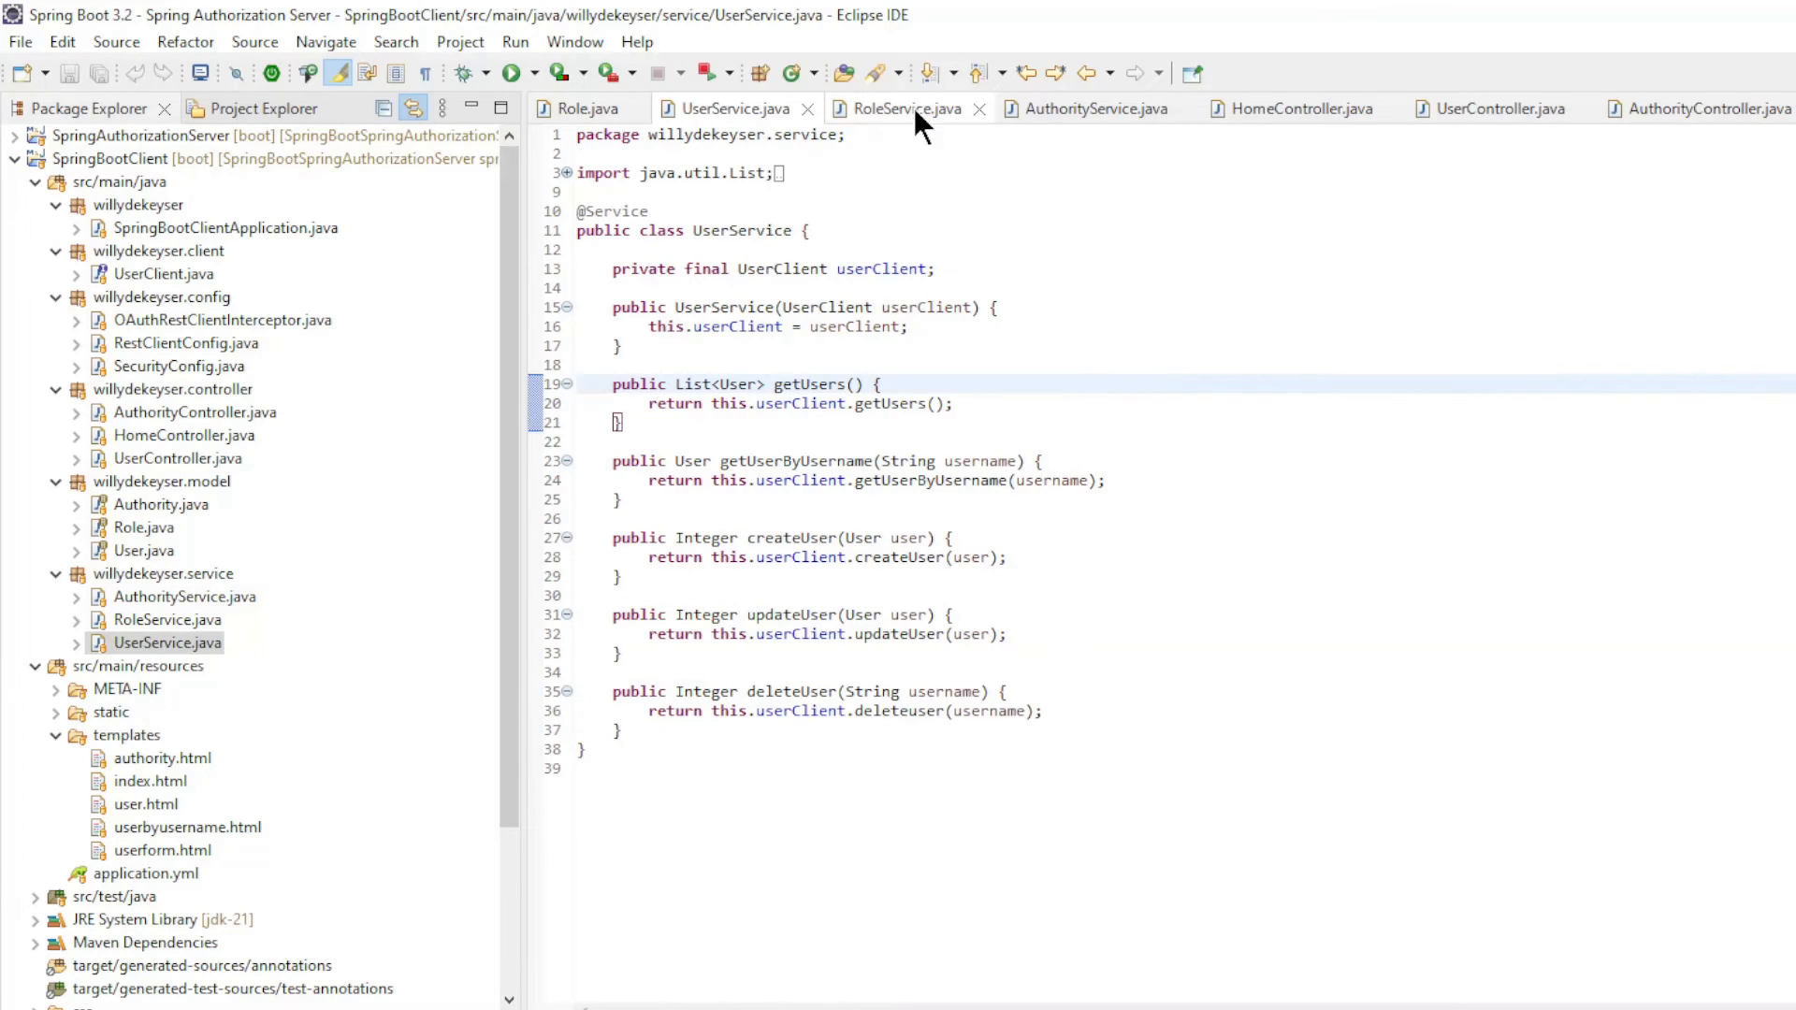
Review RoleService's getRoles and AuthorityService, ending on HomeController.
{"action": "left_click", "coordinate": [906, 109]}
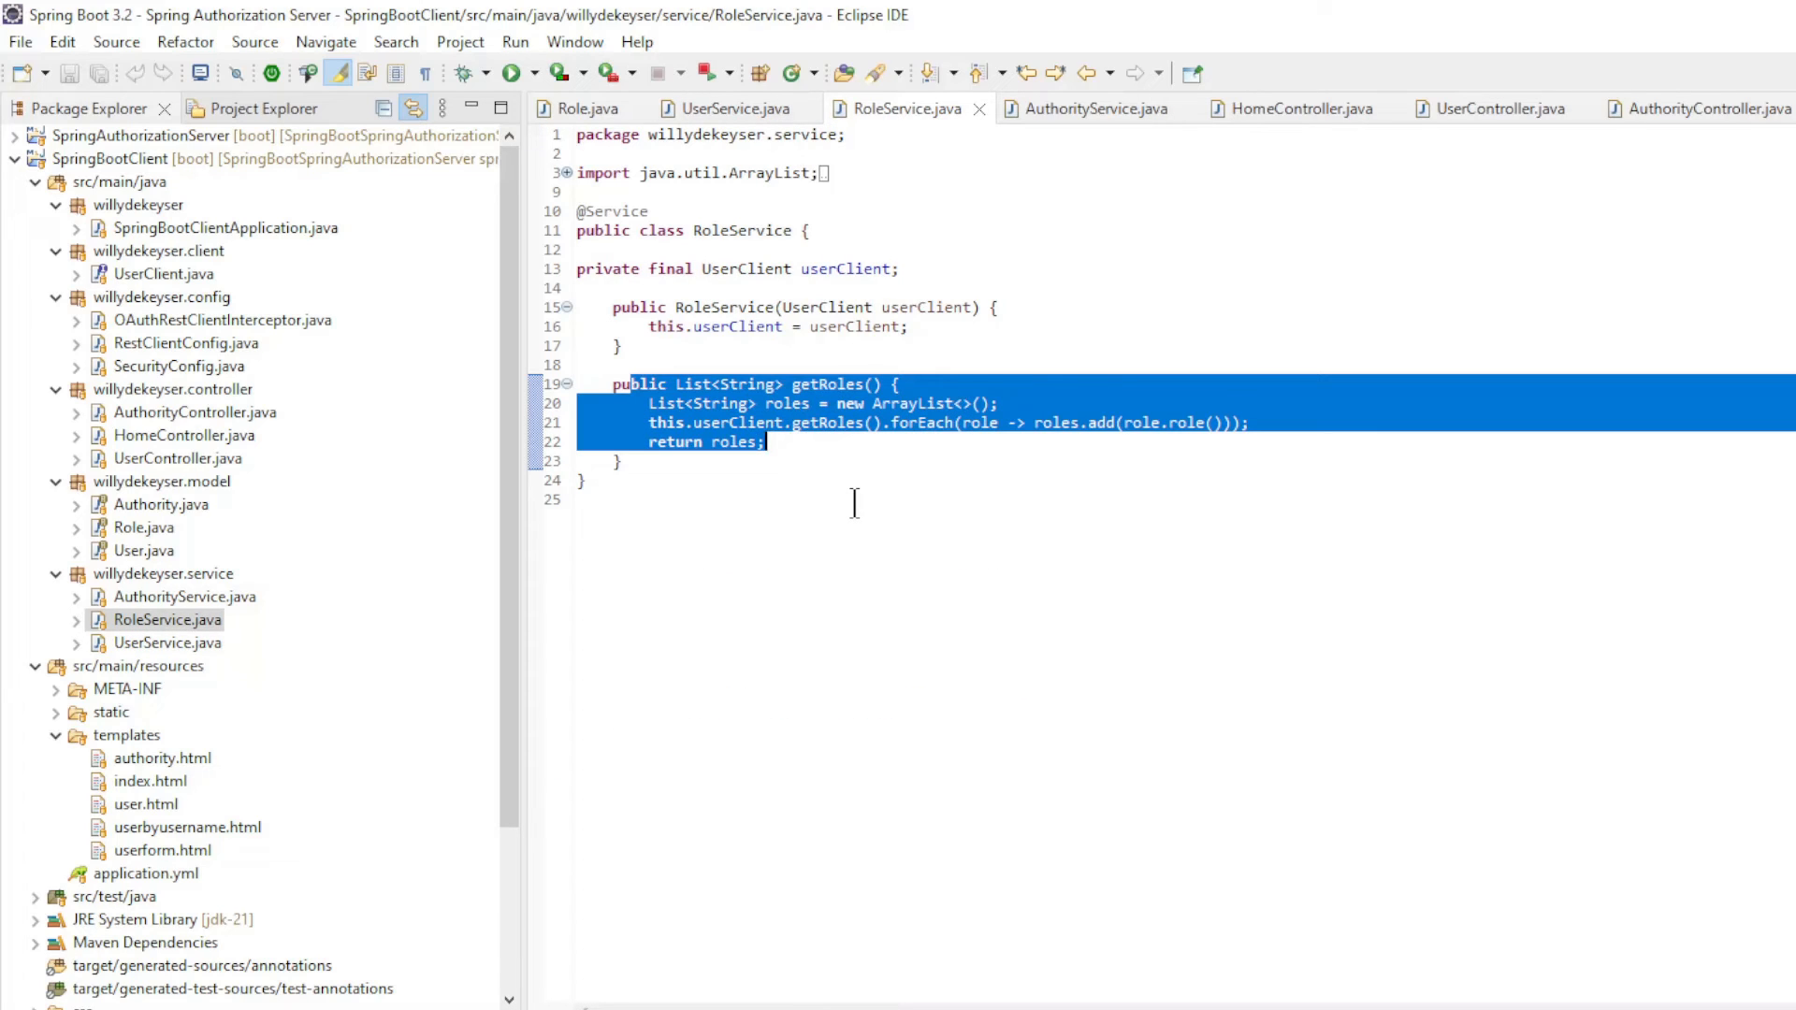
{"action": "left_click", "coordinate": [653, 404]}
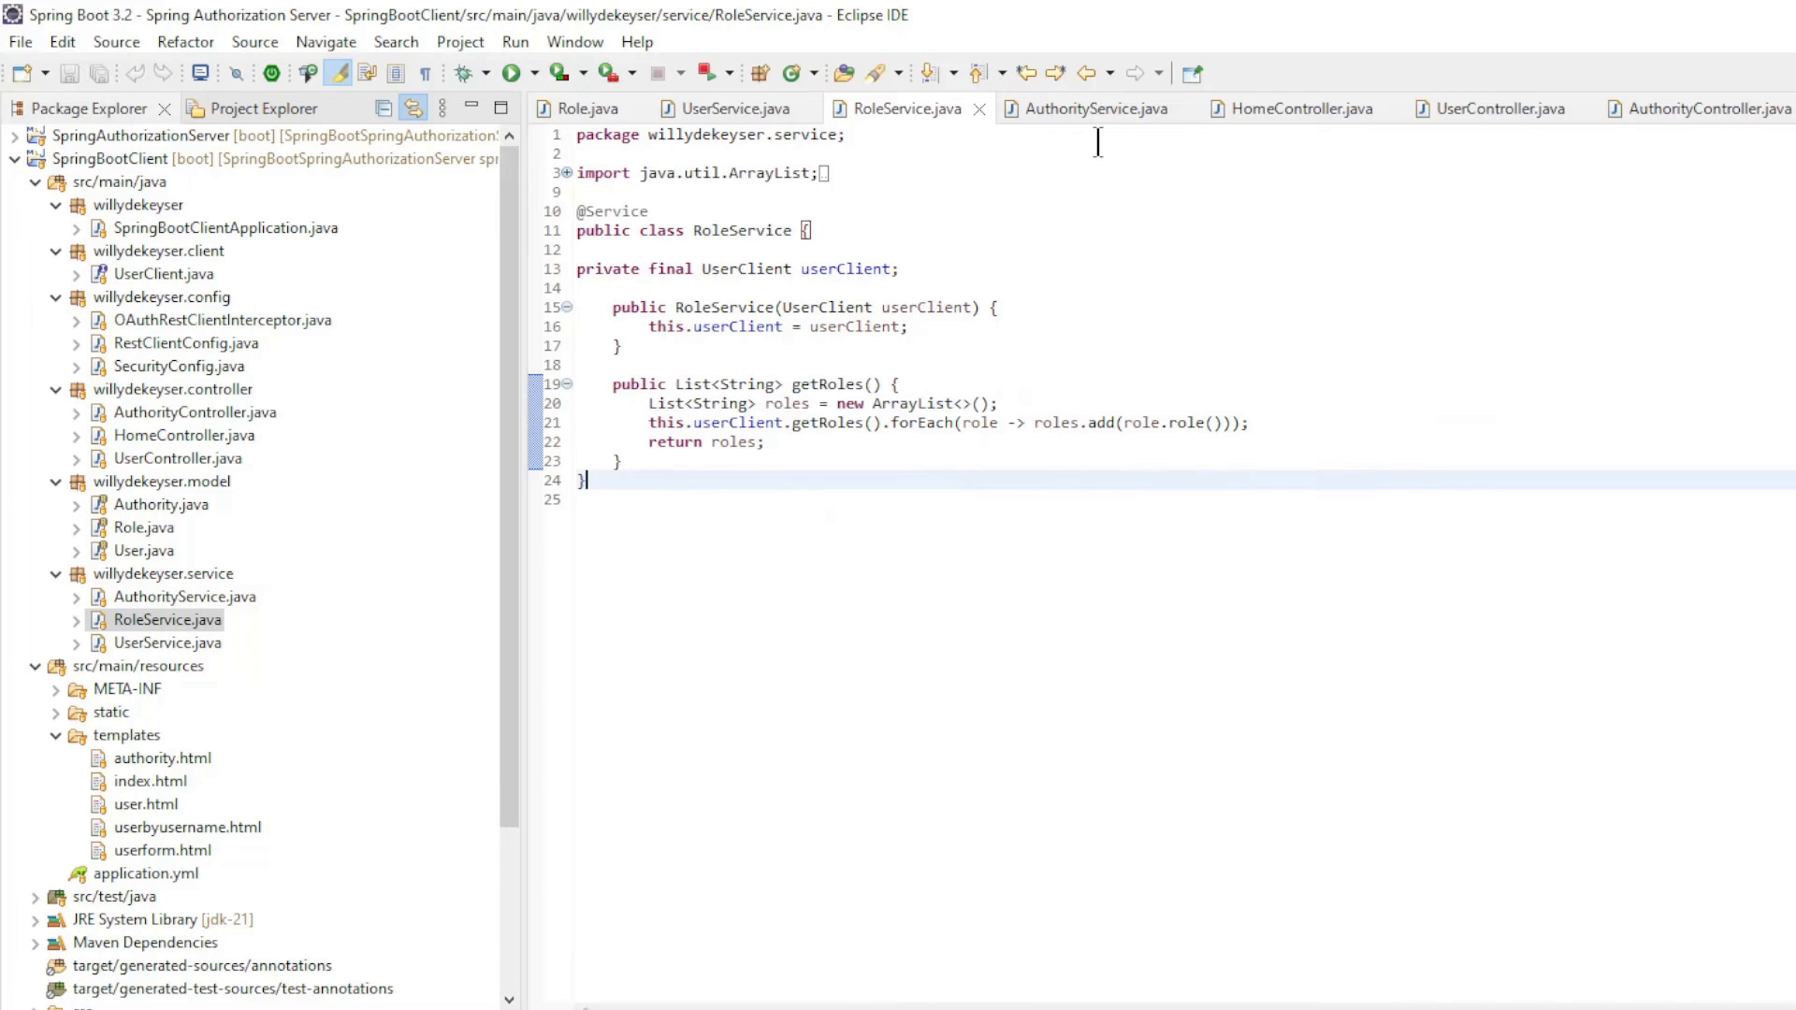
{"action": "left_click", "coordinate": [1089, 108]}
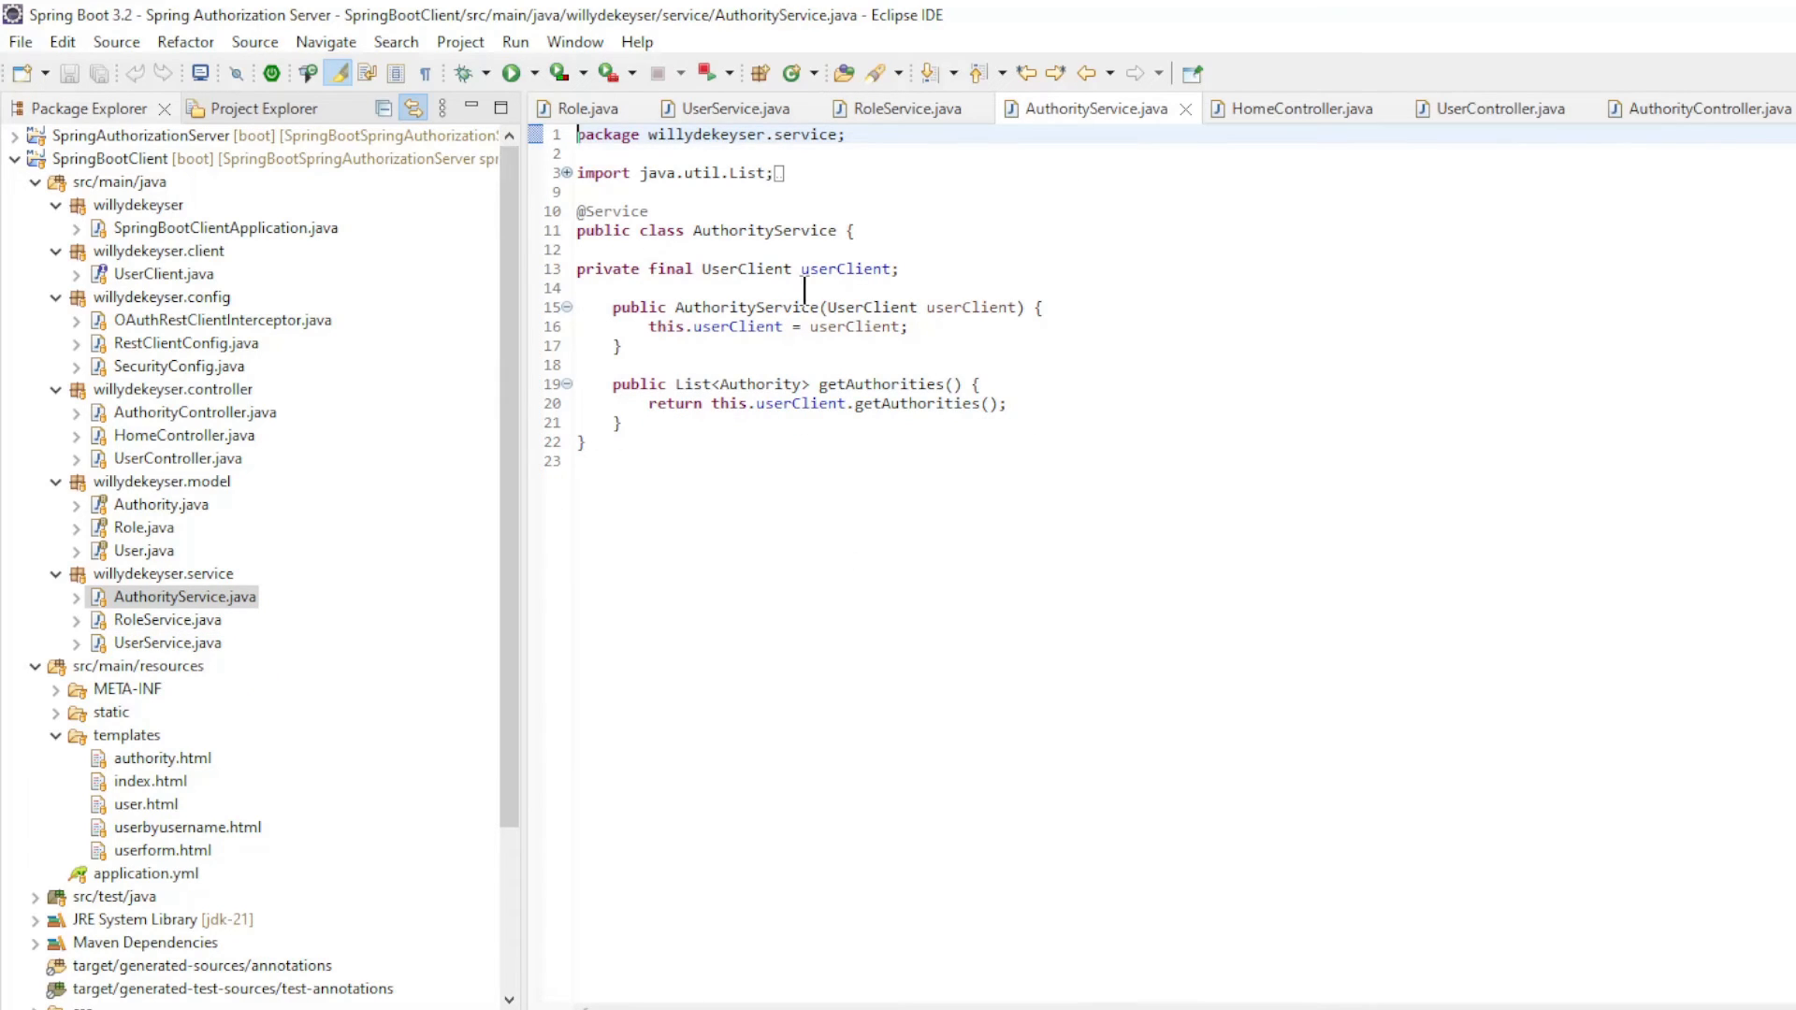
{"action": "left_click", "coordinate": [1300, 108]}
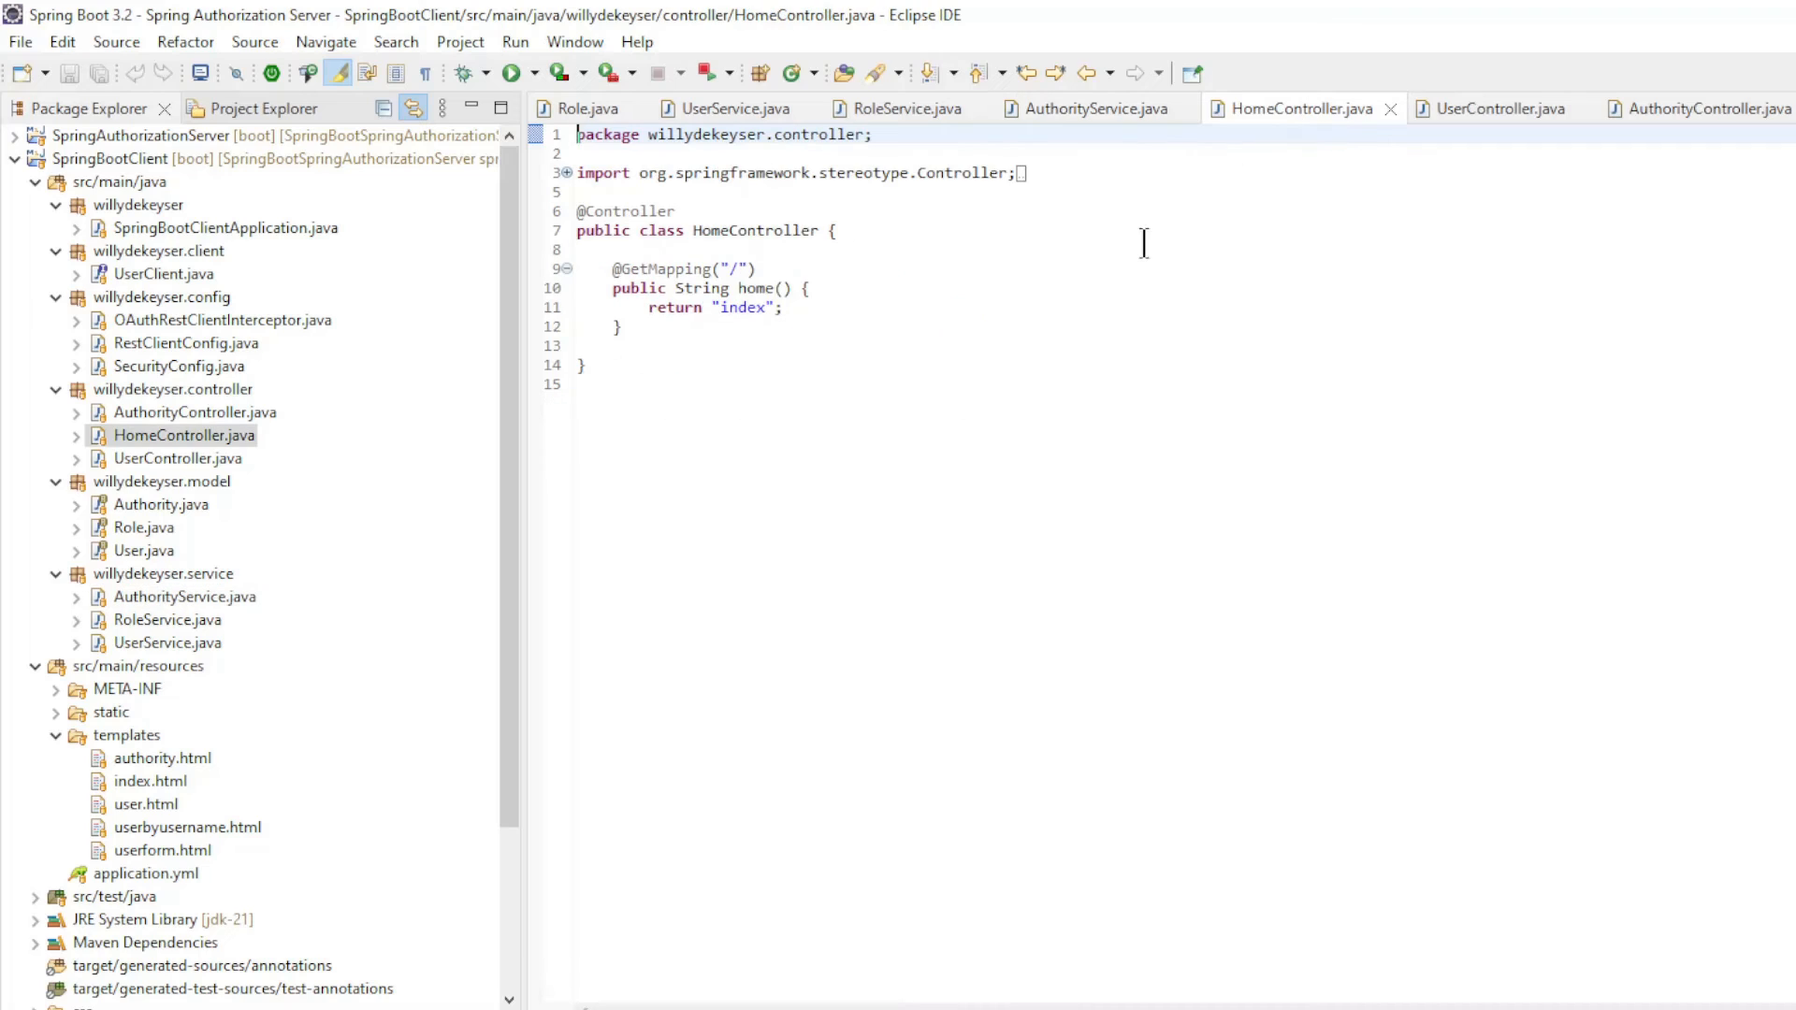
Highlight HomeController's home() method, then UserController's getUserByUsername handler.
{"action": "left_click", "coordinate": [606, 268]}
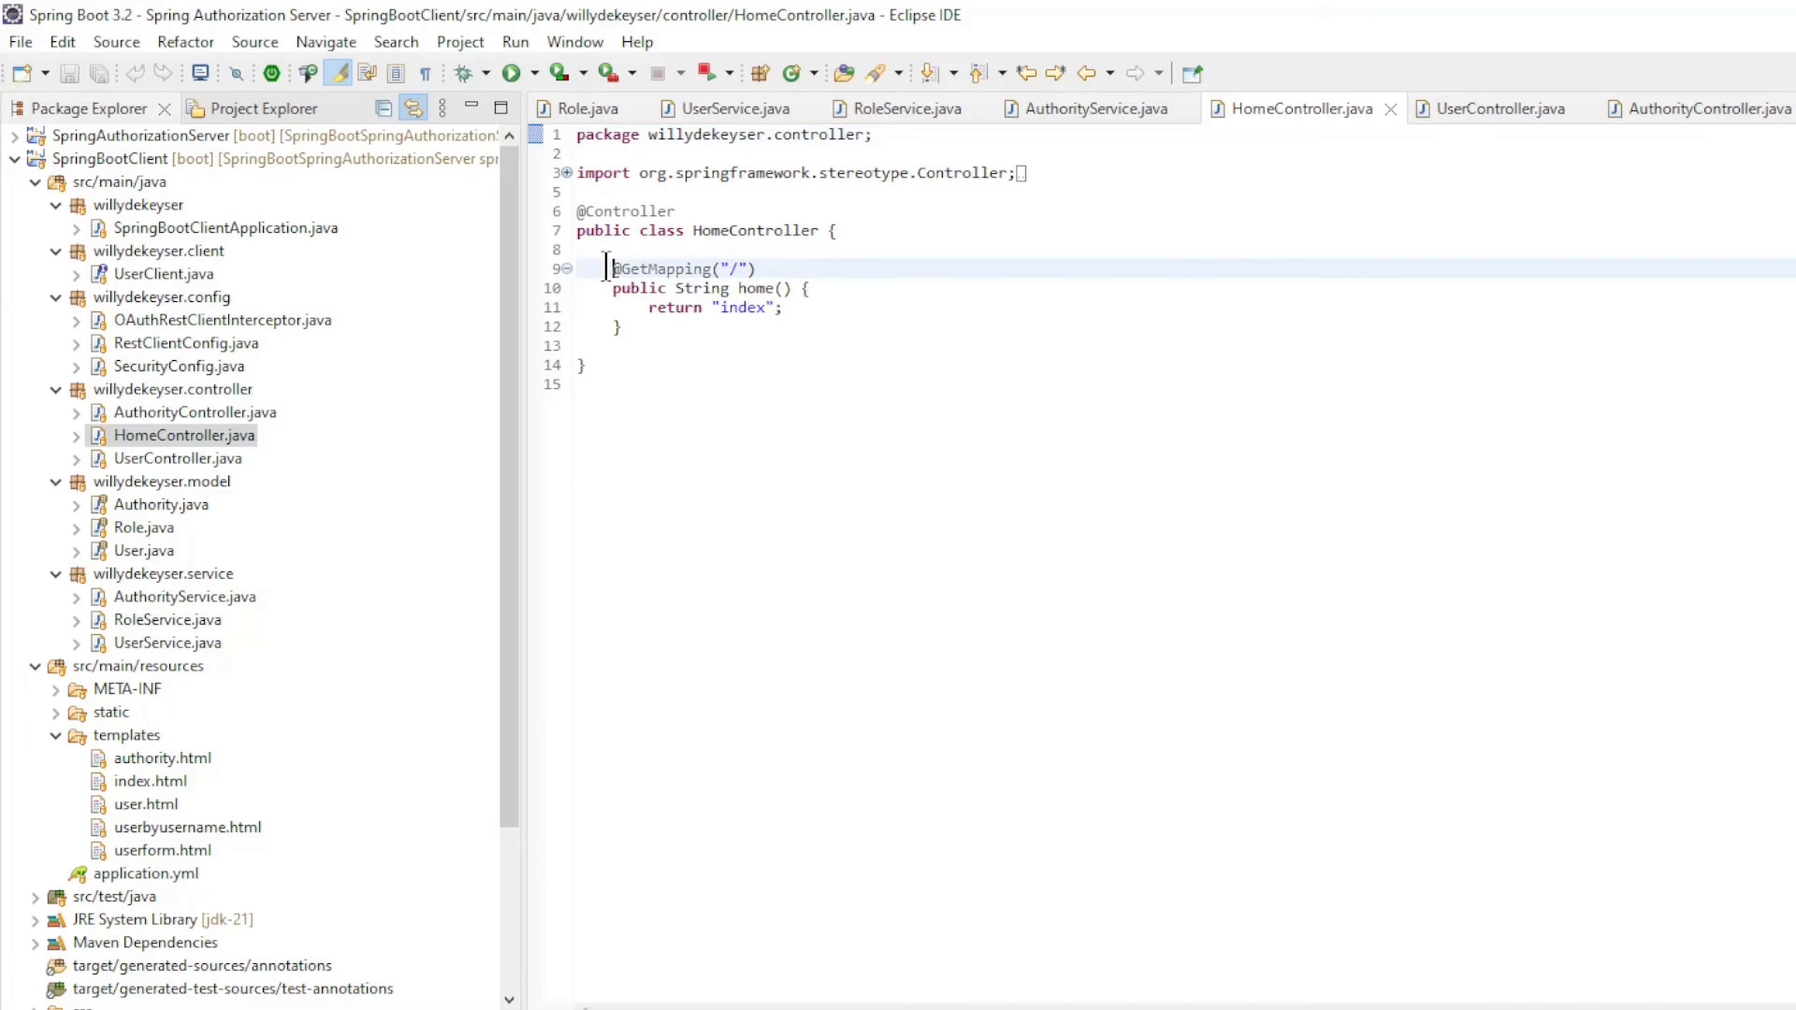
{"action": "left_click_drag", "start_coordinate": [614, 268], "coordinate": [622, 333]}
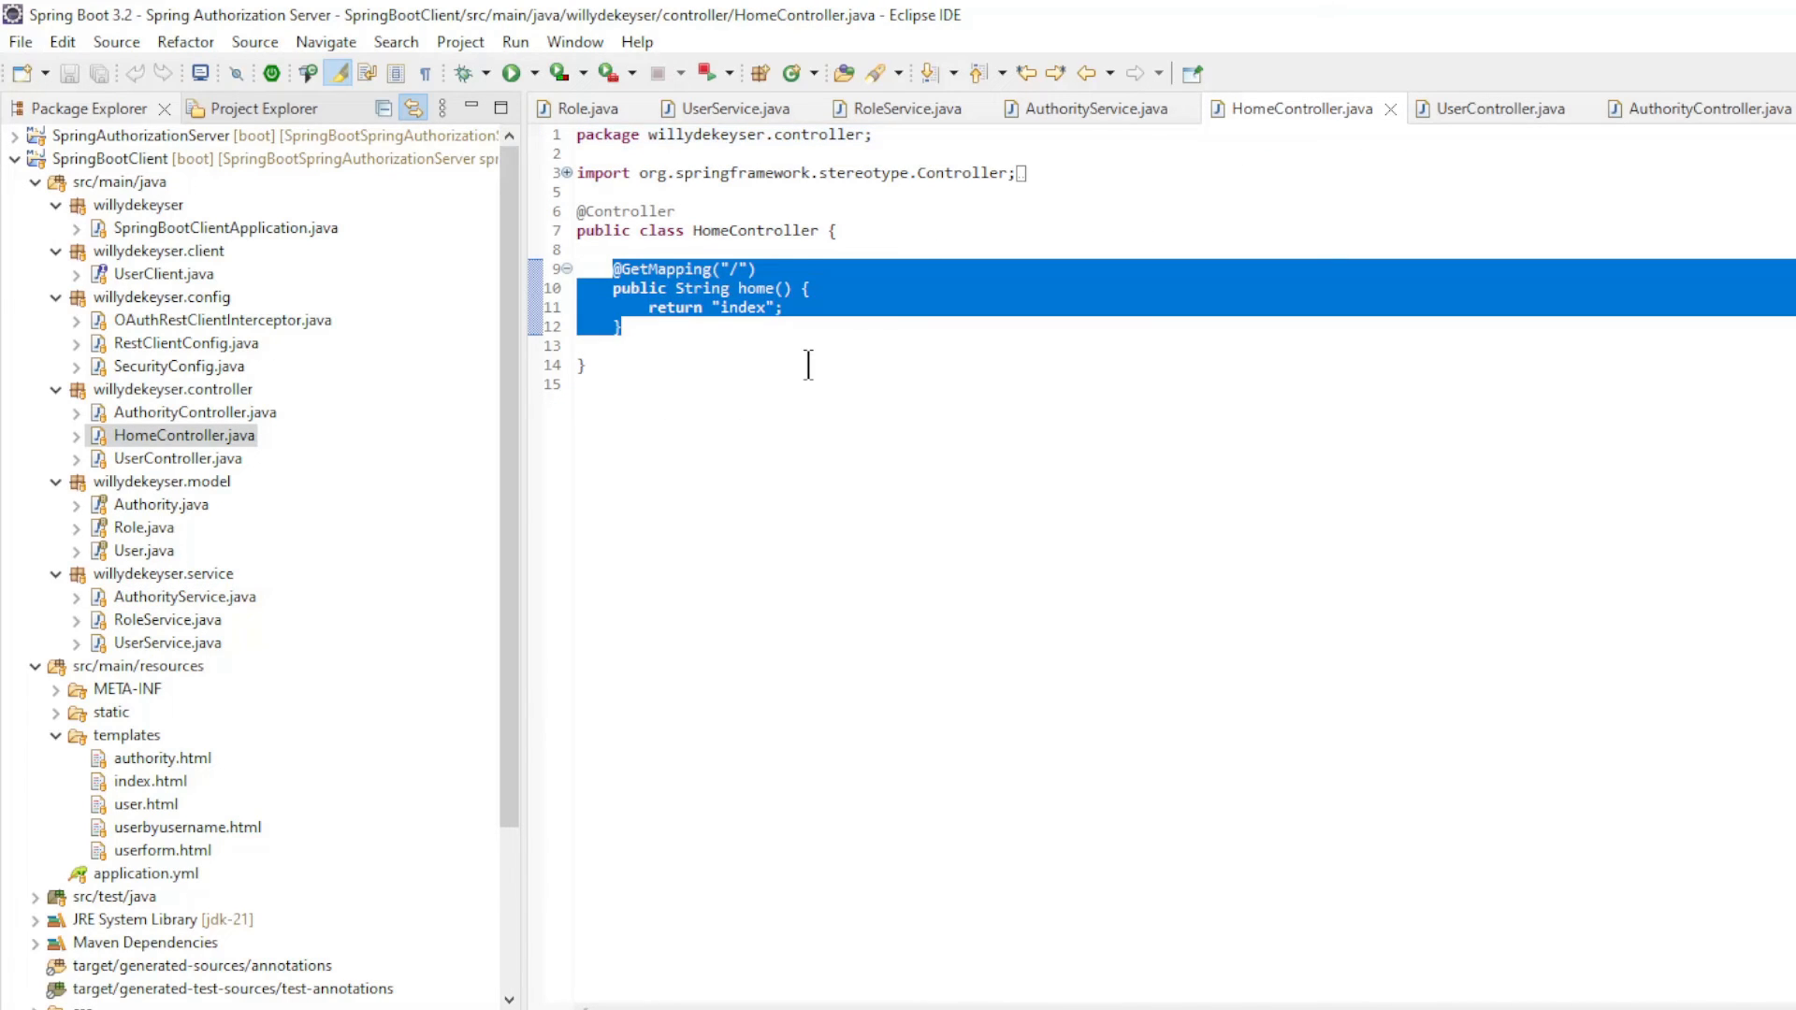
{"action": "left_click", "coordinate": [1495, 108]}
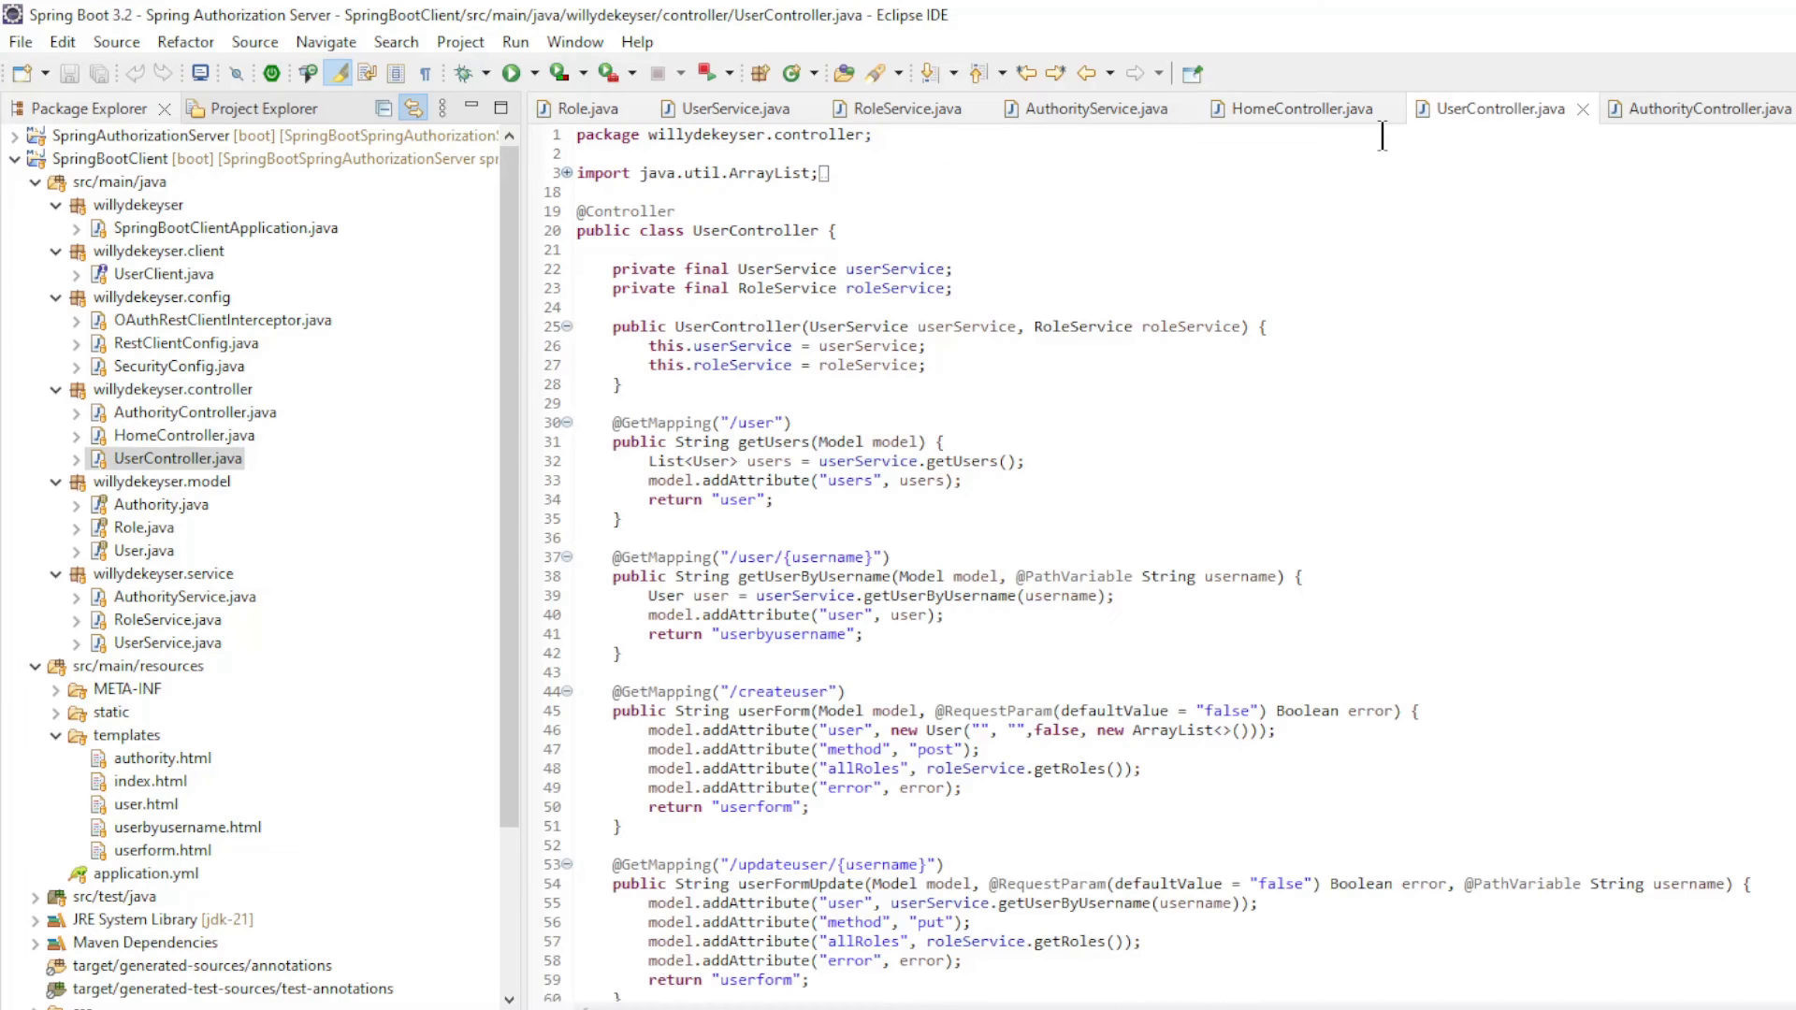
{"action": "double_click", "coordinate": [761, 230]}
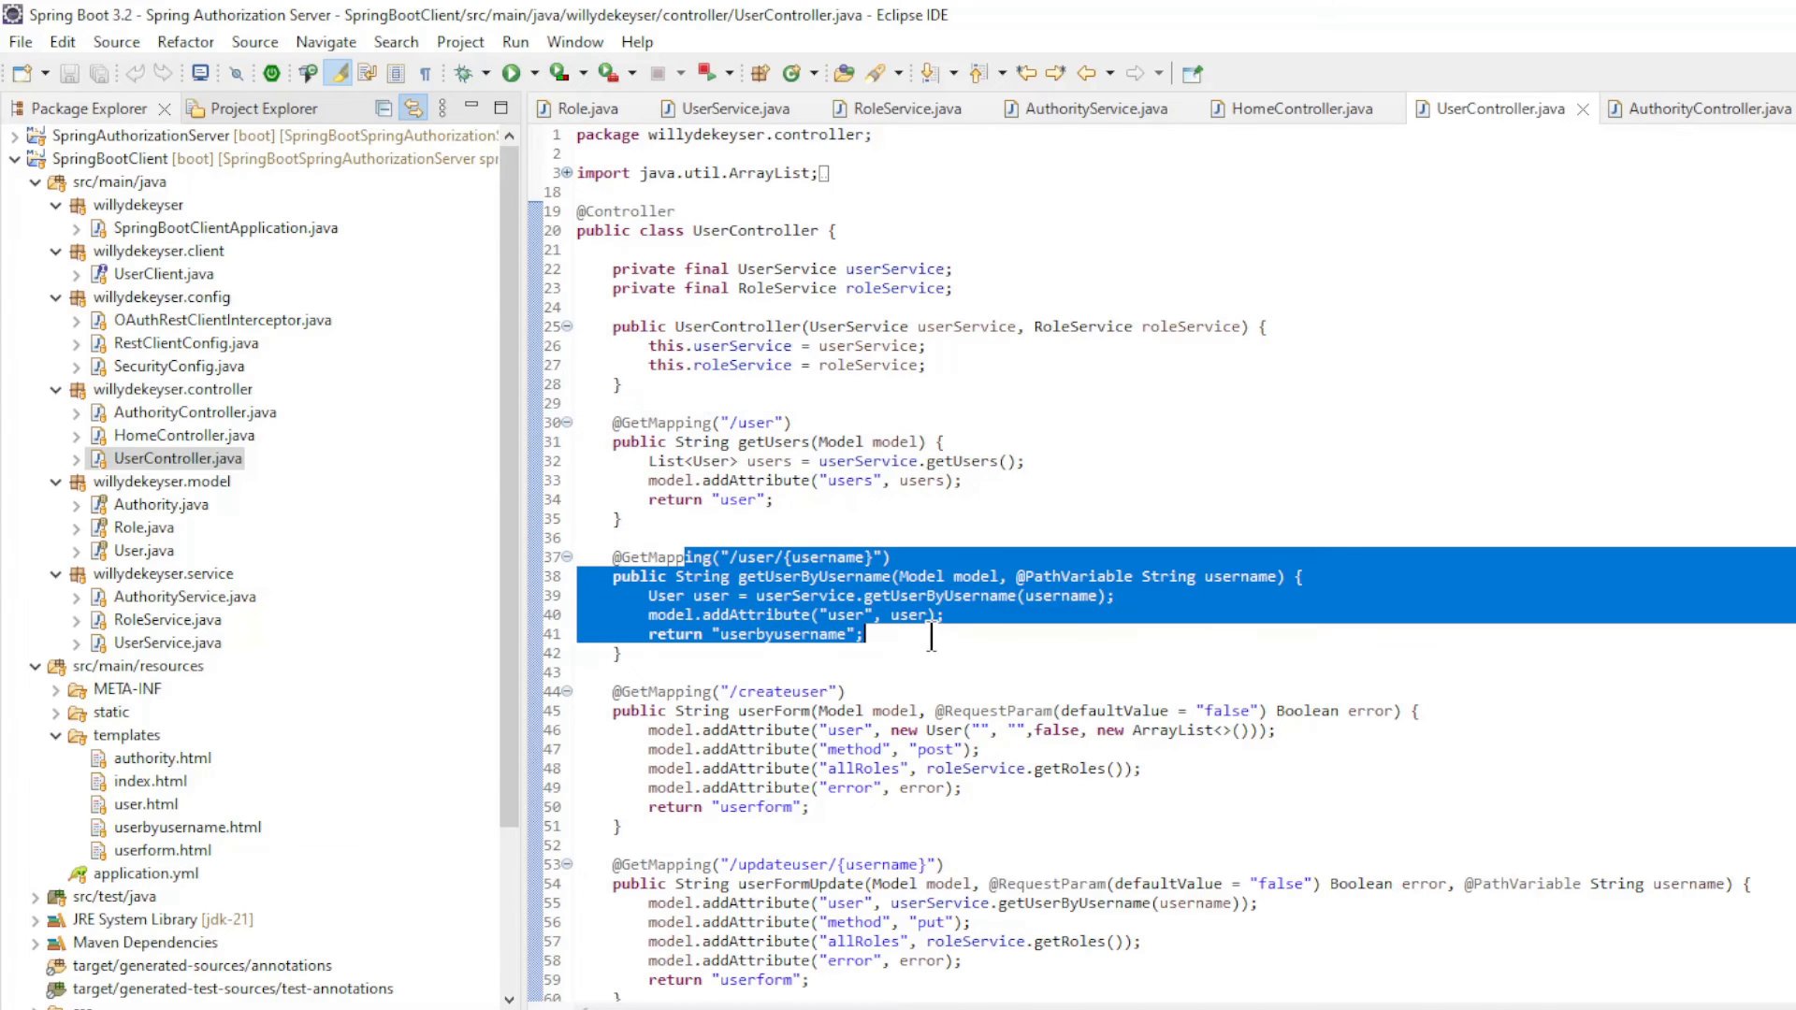
Scroll through UserController's update, userform and deleteUser mappings, ending on index.html.
{"action": "scroll", "scroll_direction": "down", "scroll_amount": 3}
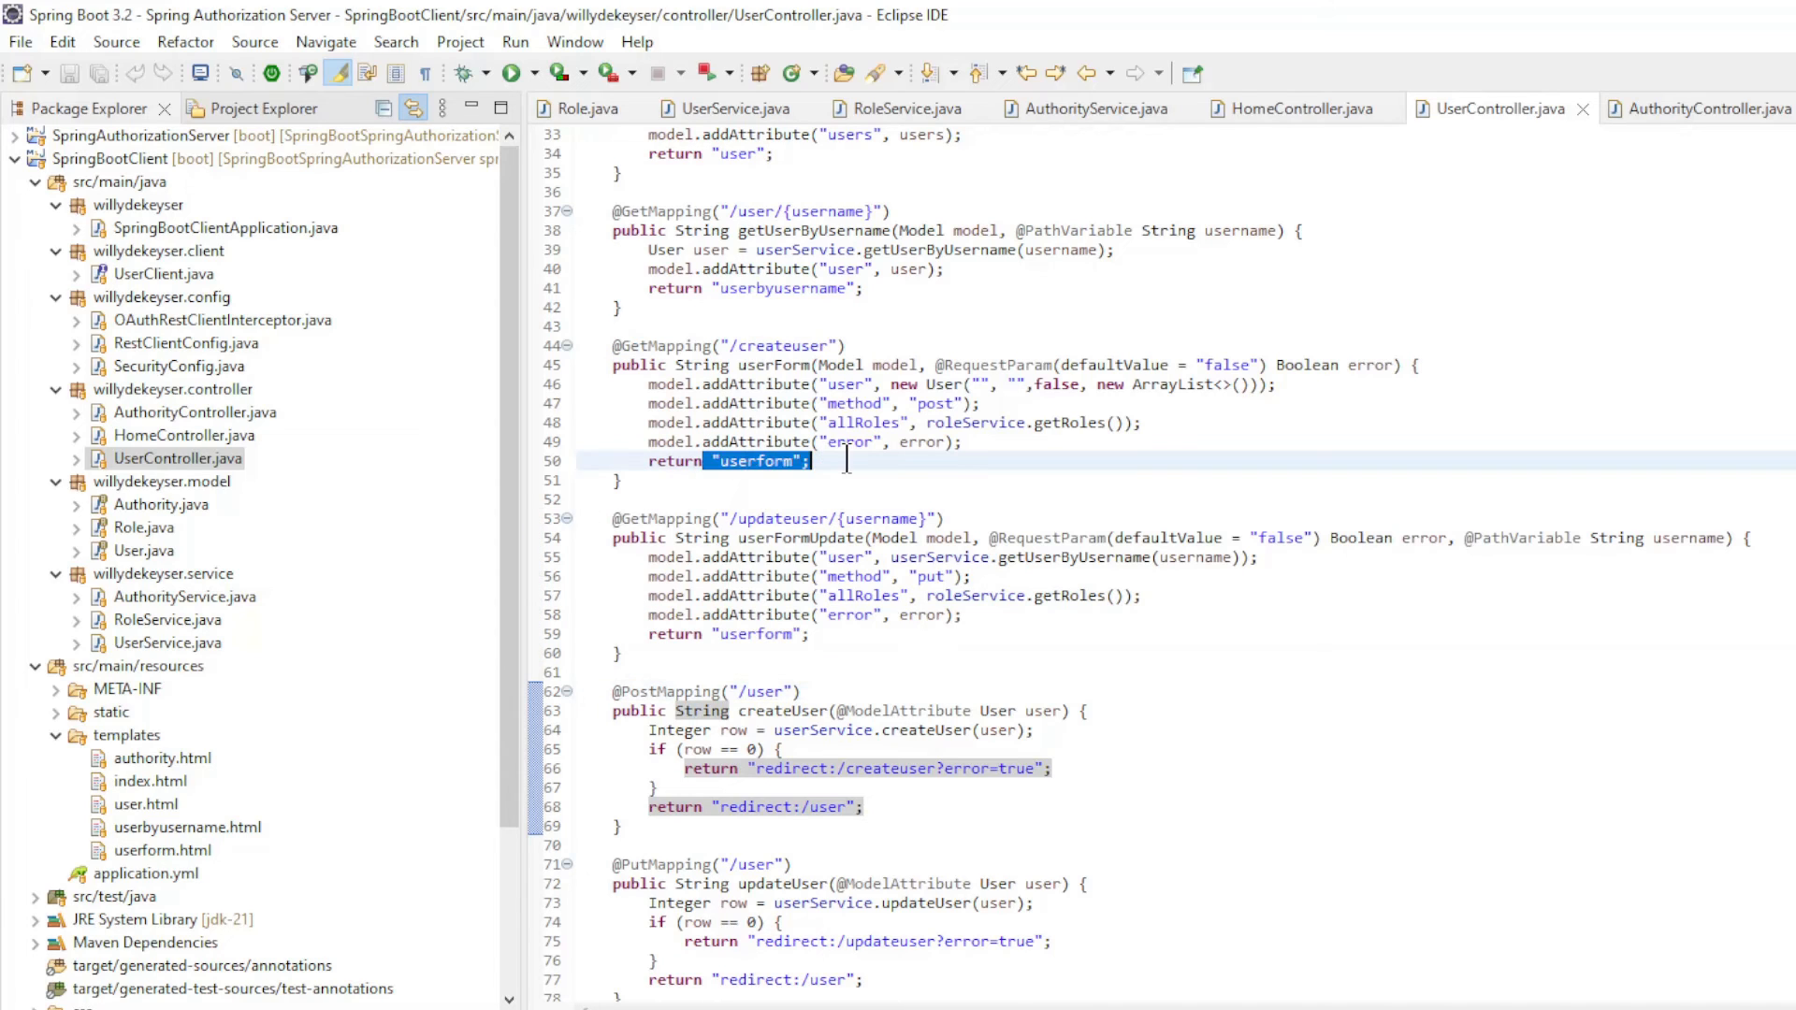
{"action": "left_click", "coordinate": [756, 634]}
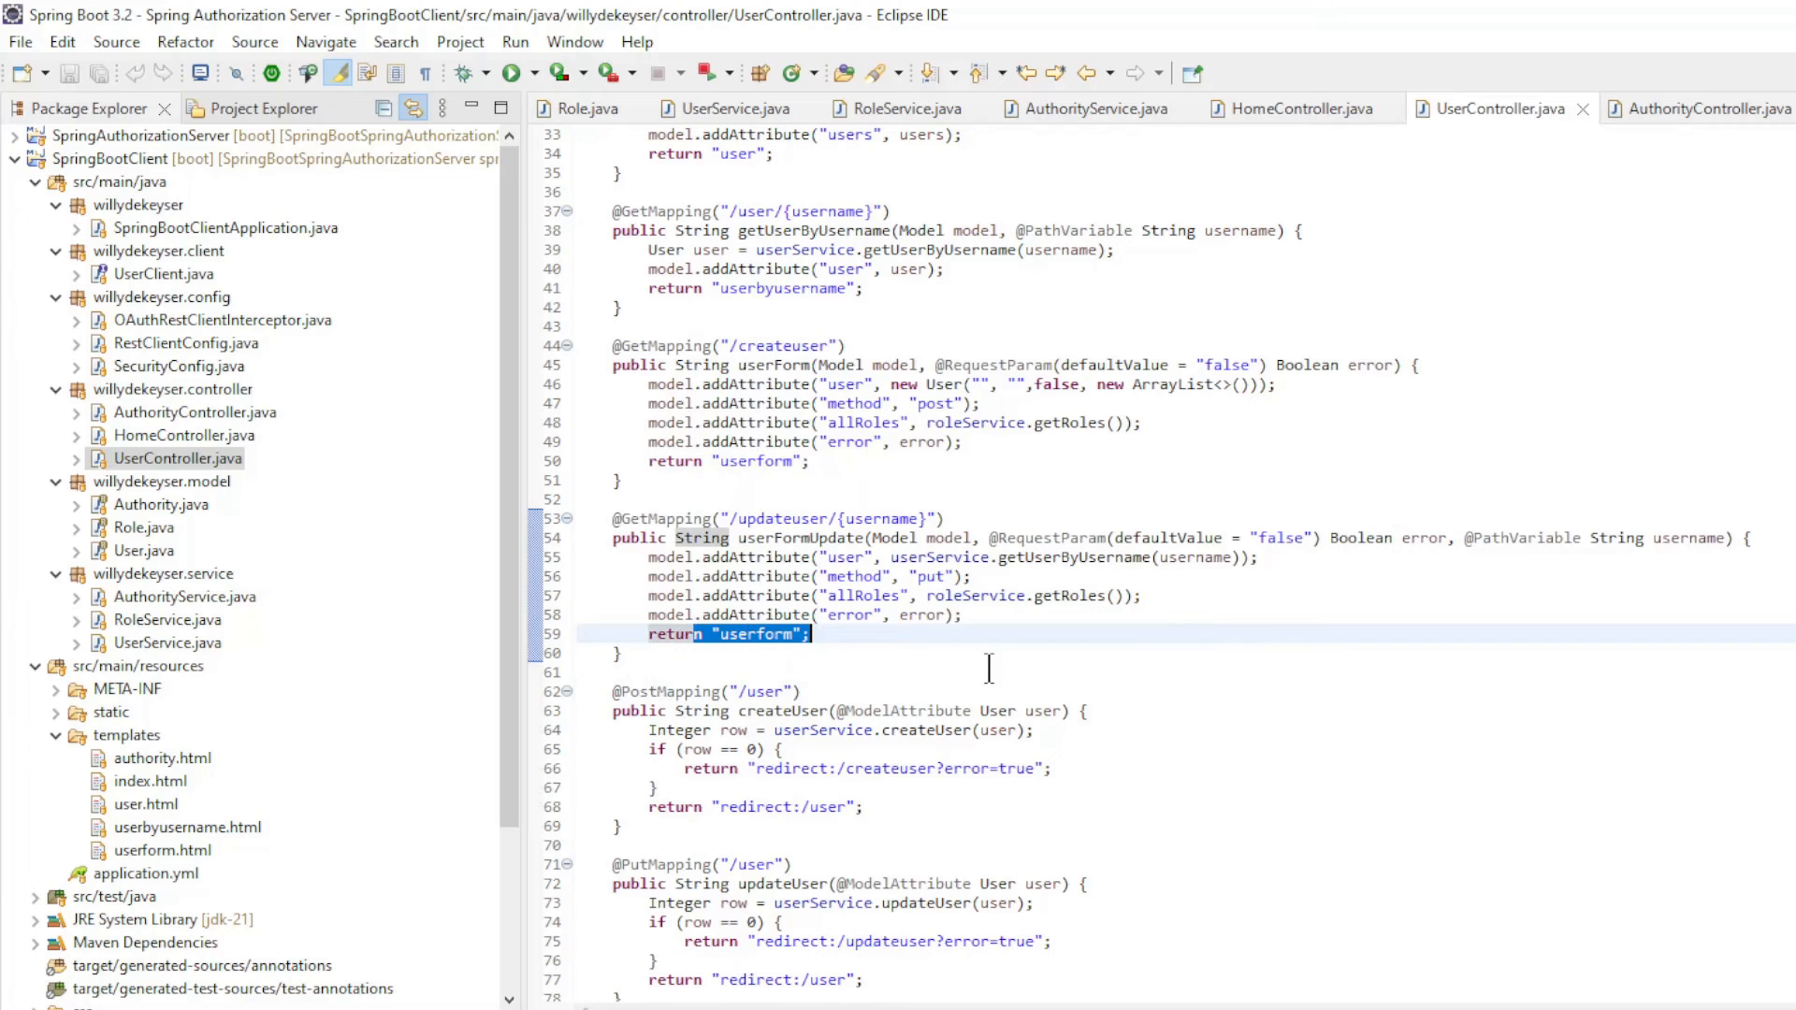
{"action": "scroll", "scroll_direction": "down", "scroll_amount": 3}
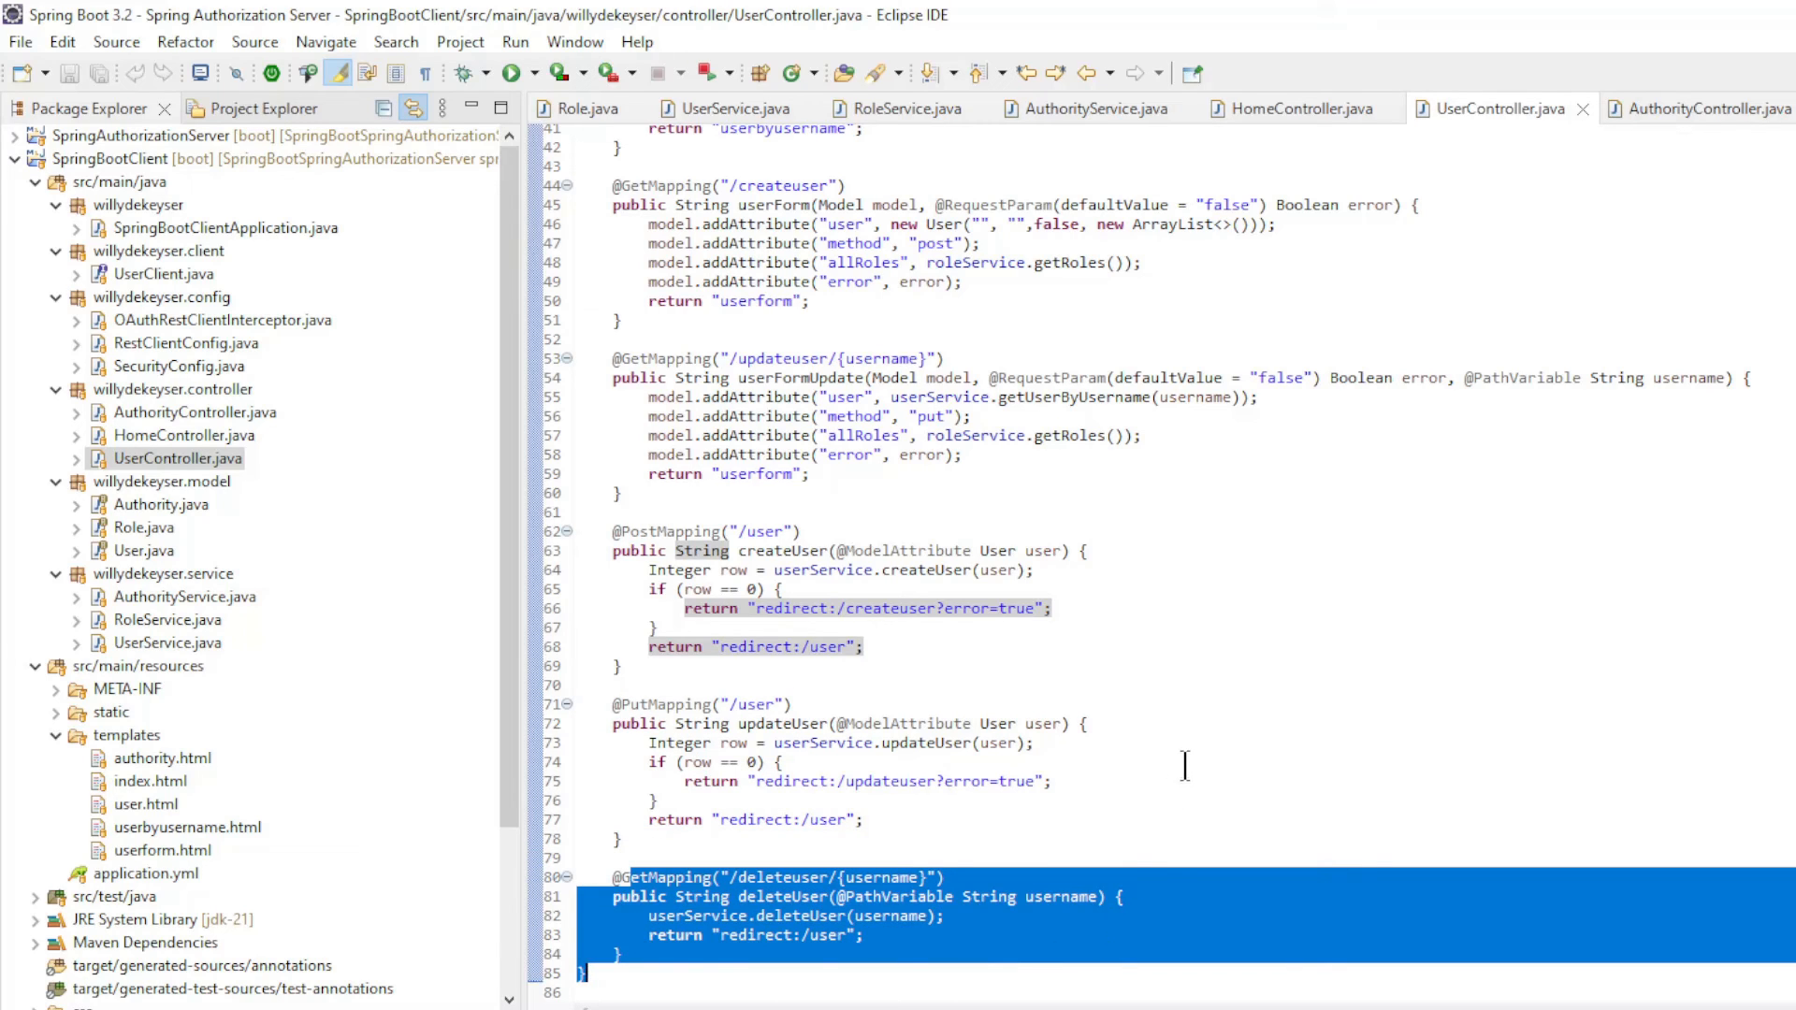
{"action": "left_click", "coordinate": [1705, 109]}
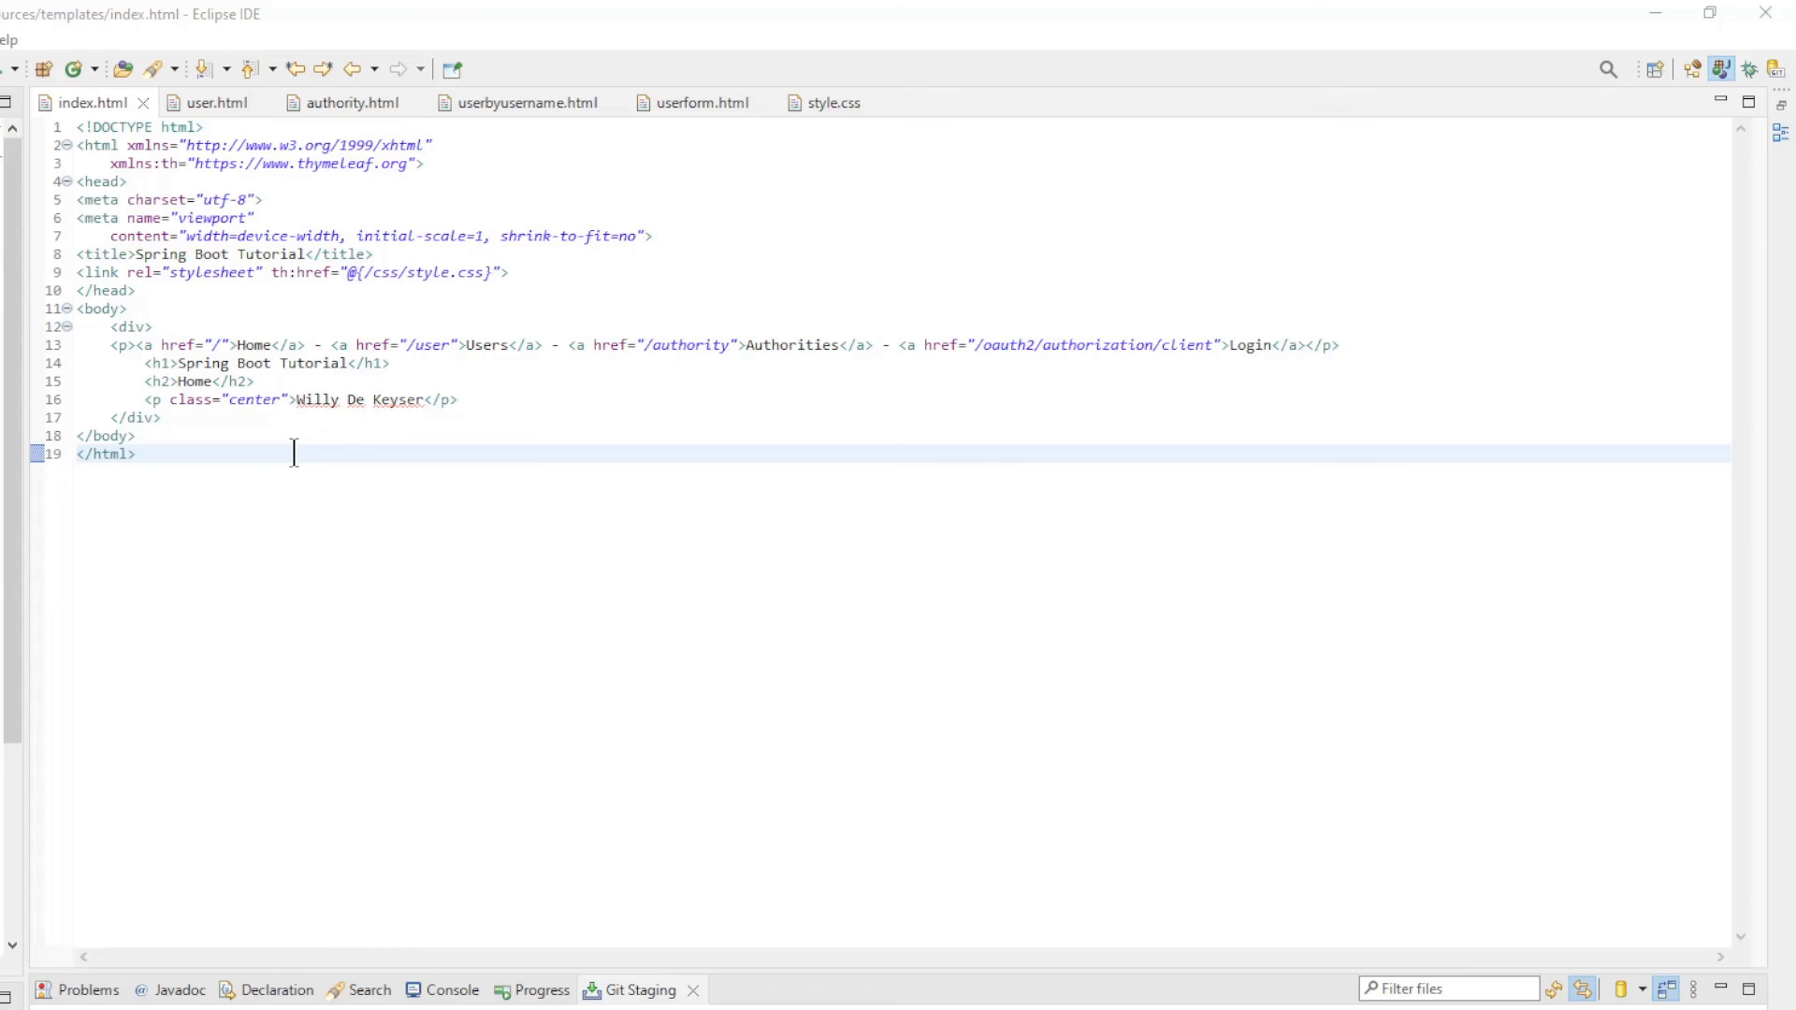
{"action": "mouse_move", "coordinate": [344, 101]}
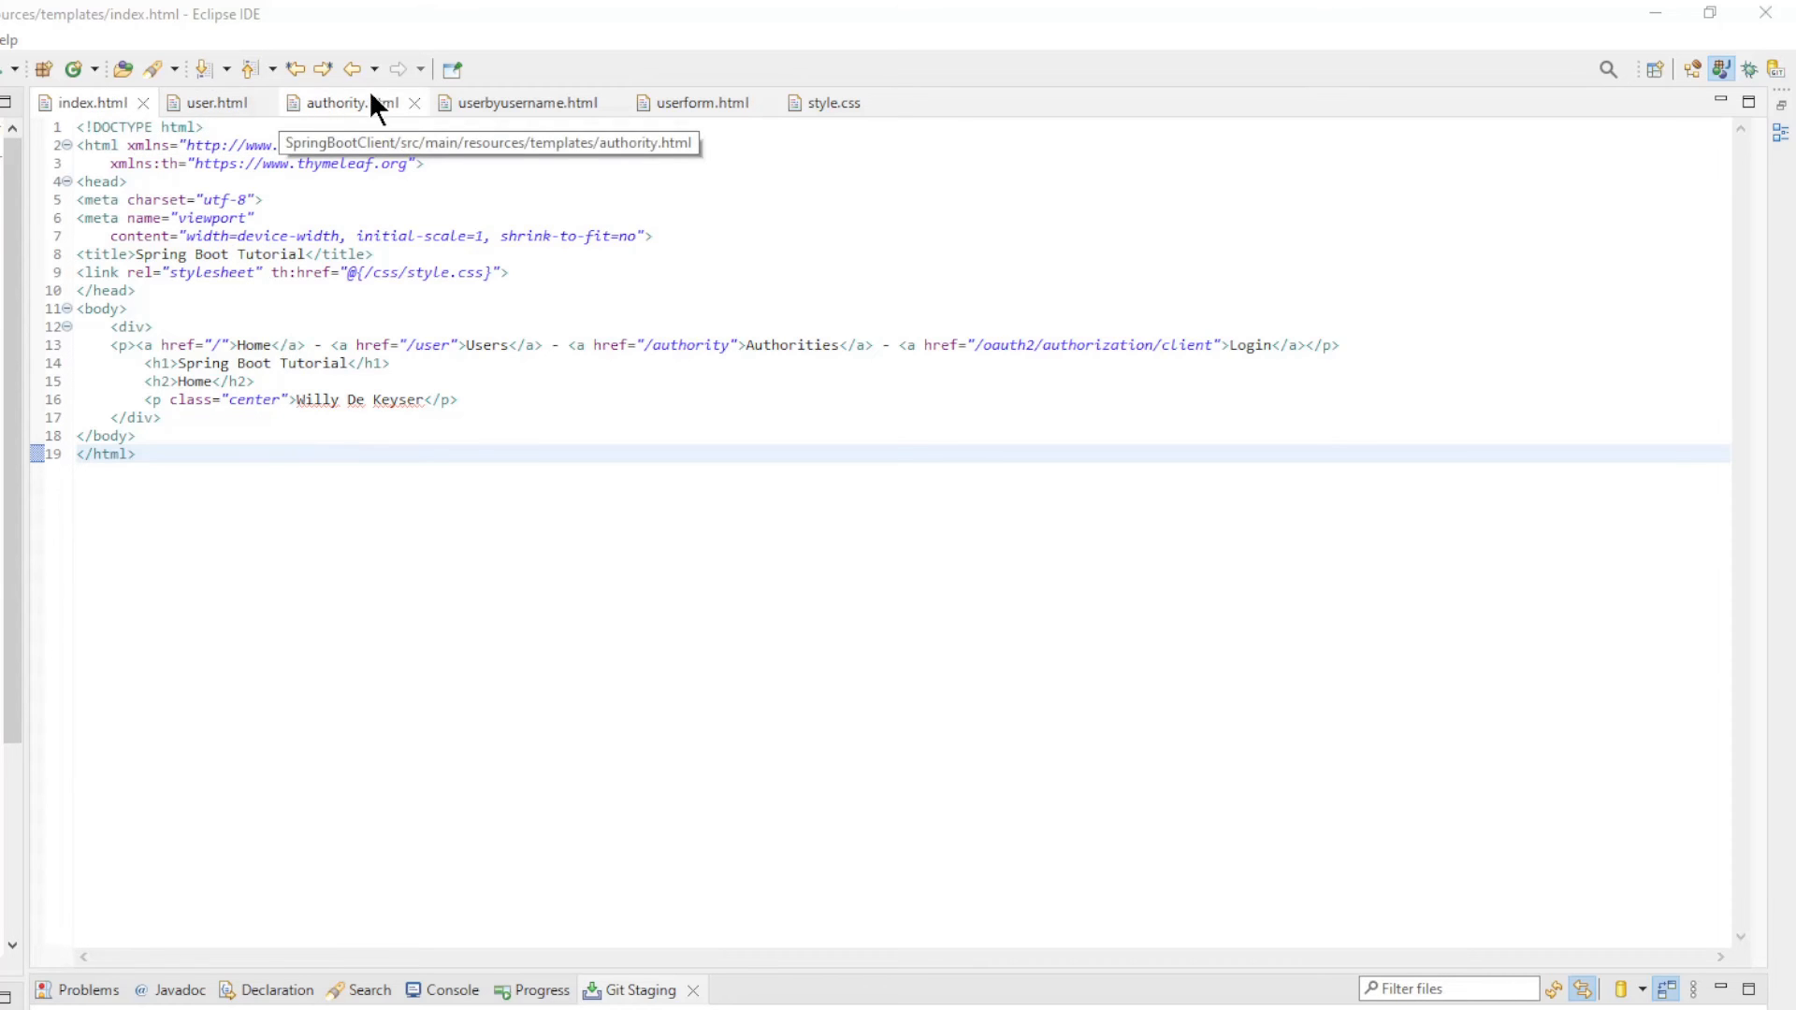
{"action": "mouse_move", "coordinate": [298, 460]}
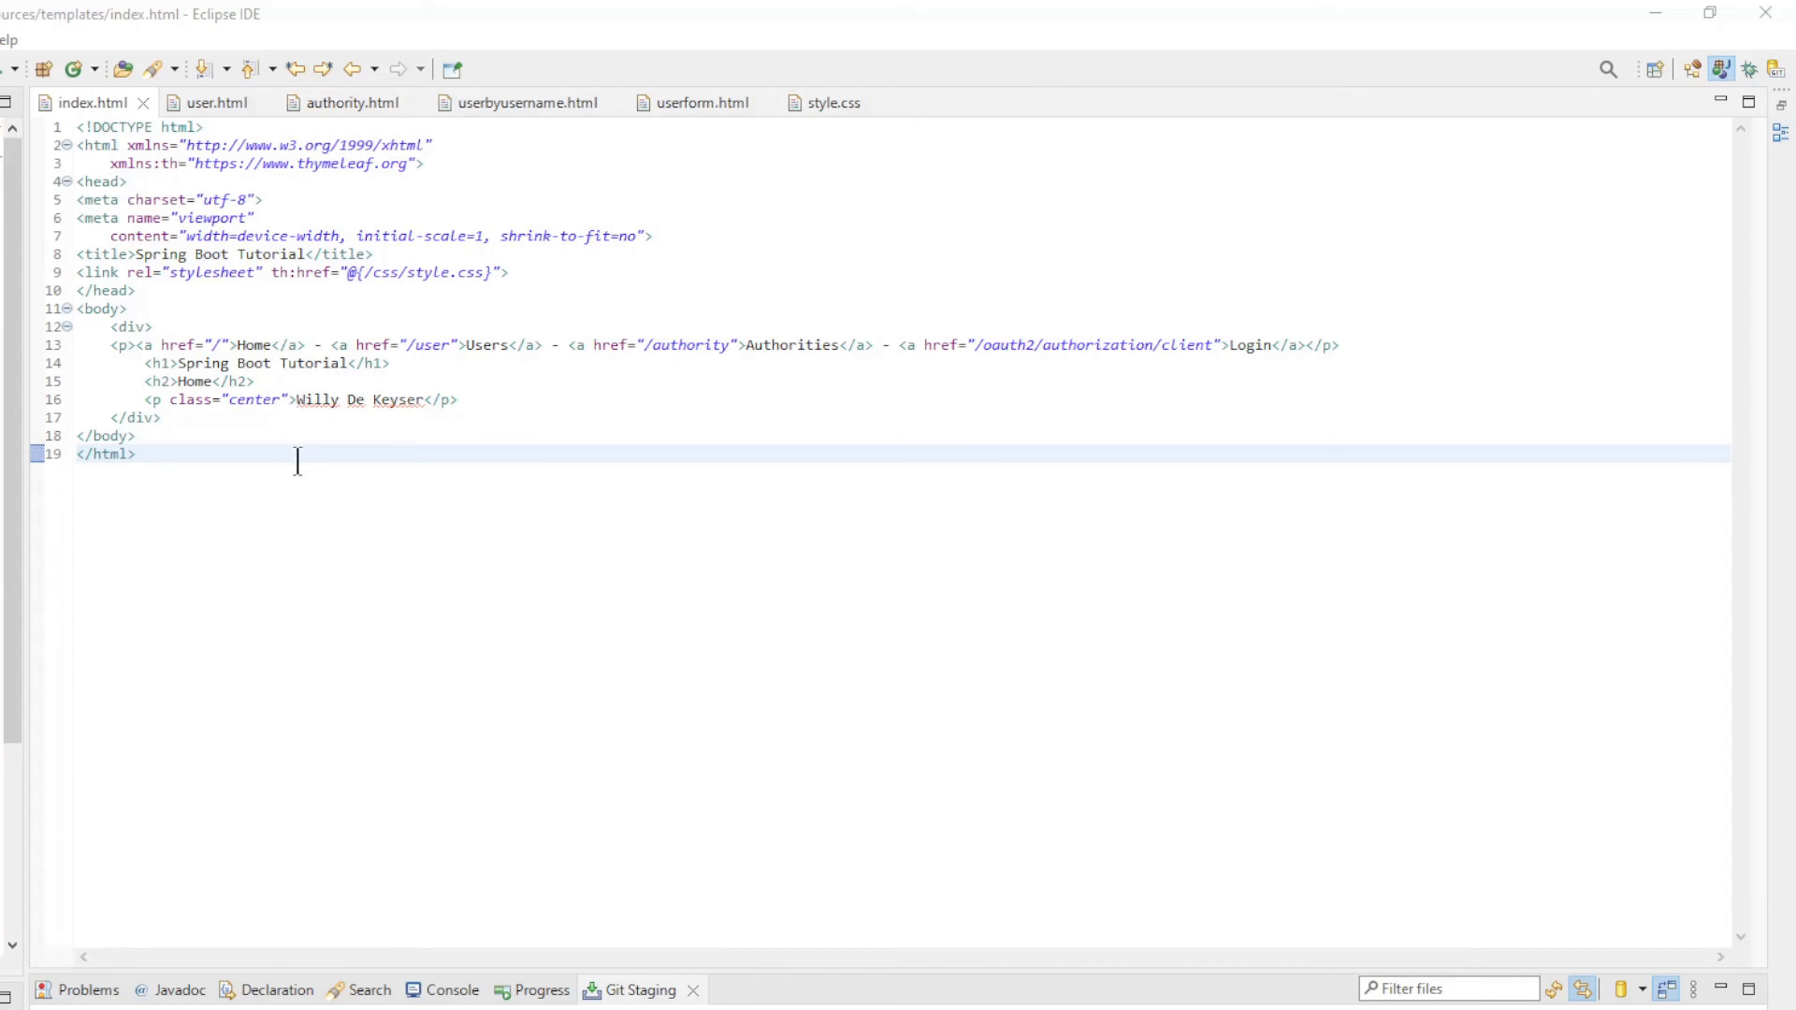
{"action": "mouse_move", "coordinate": [360, 344]}
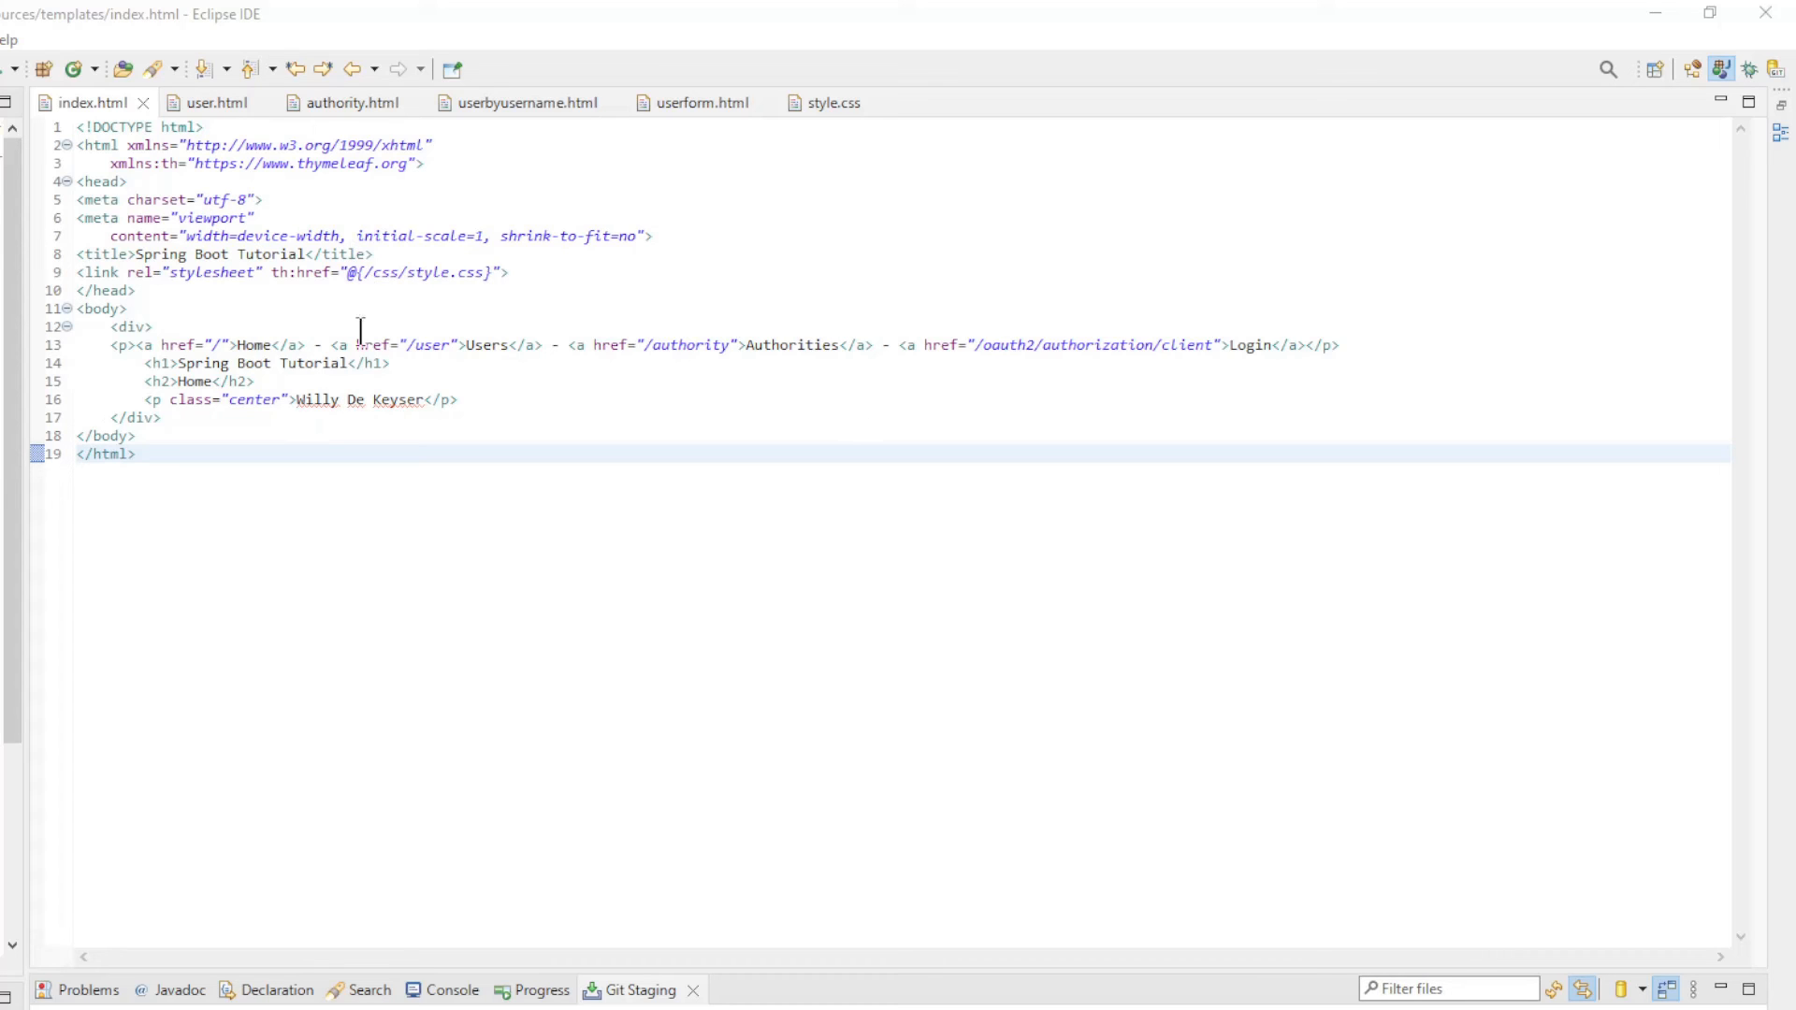
Highlight index.html's navigation links to Home, Users, Authorities and OAuth2 login.
{"action": "left_click_drag", "start_coordinate": [135, 345], "coordinate": [254, 381]}
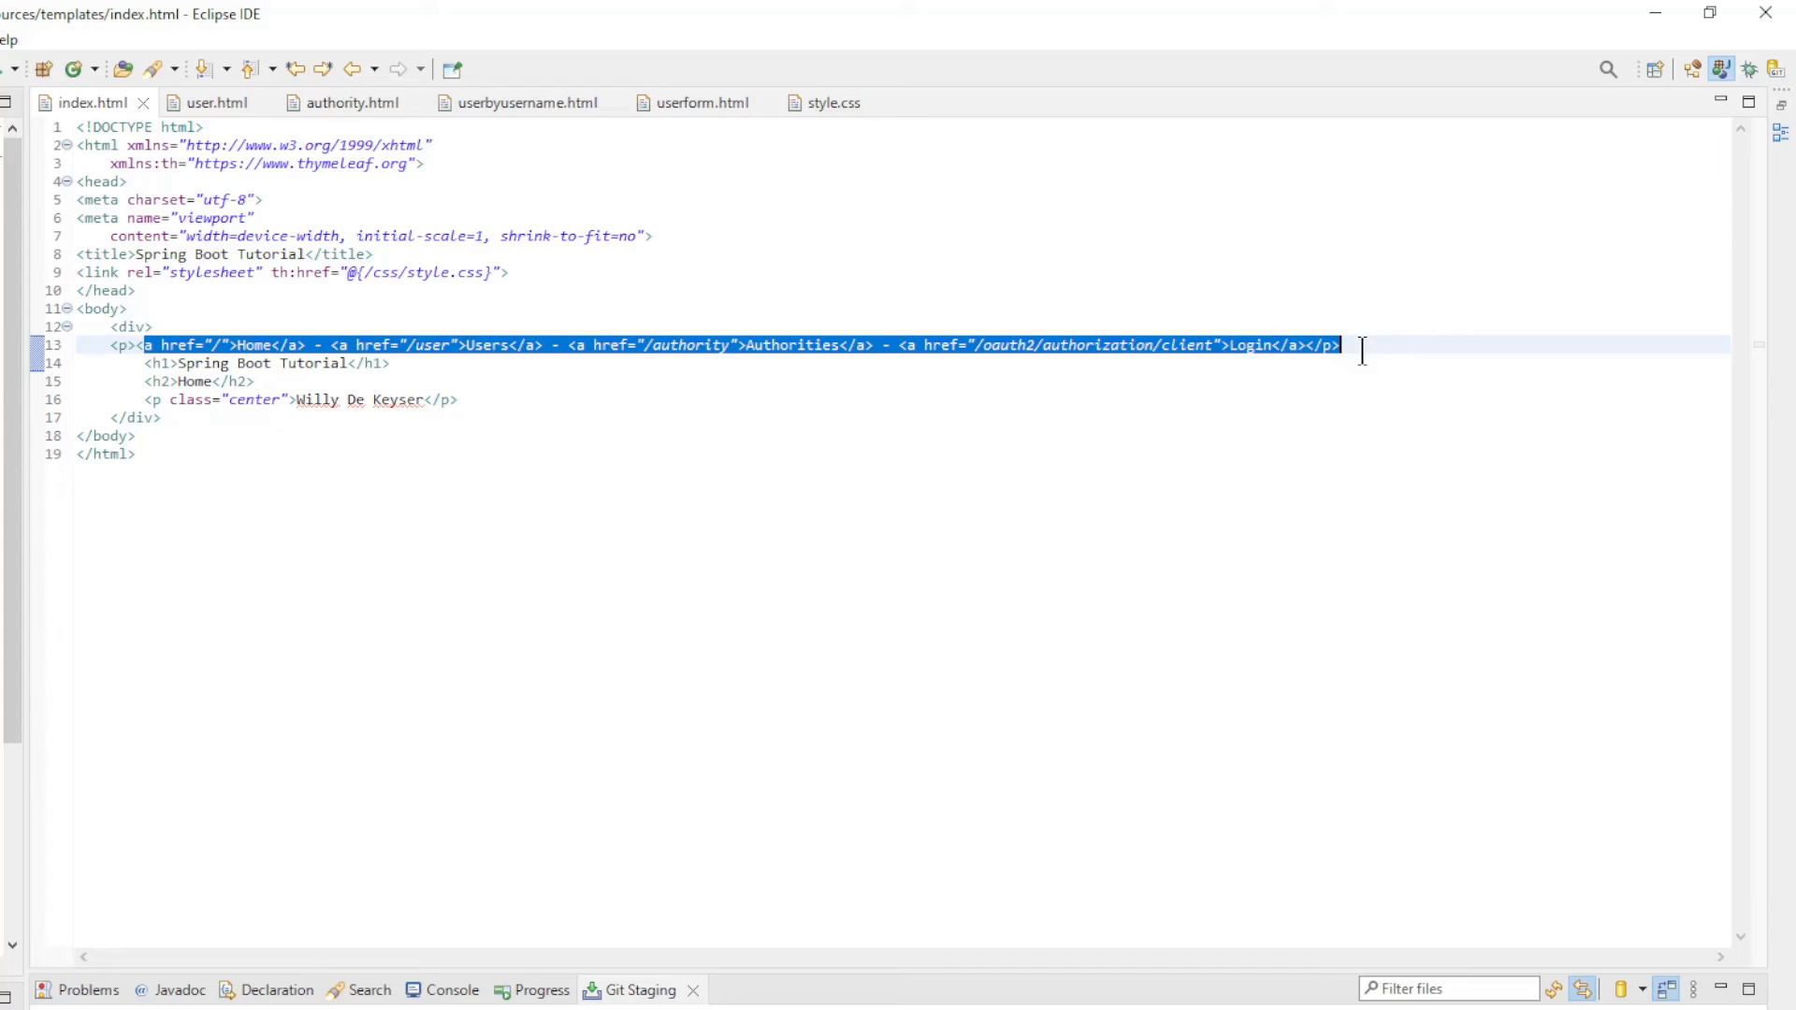
{"action": "mouse_move", "coordinate": [847, 296]}
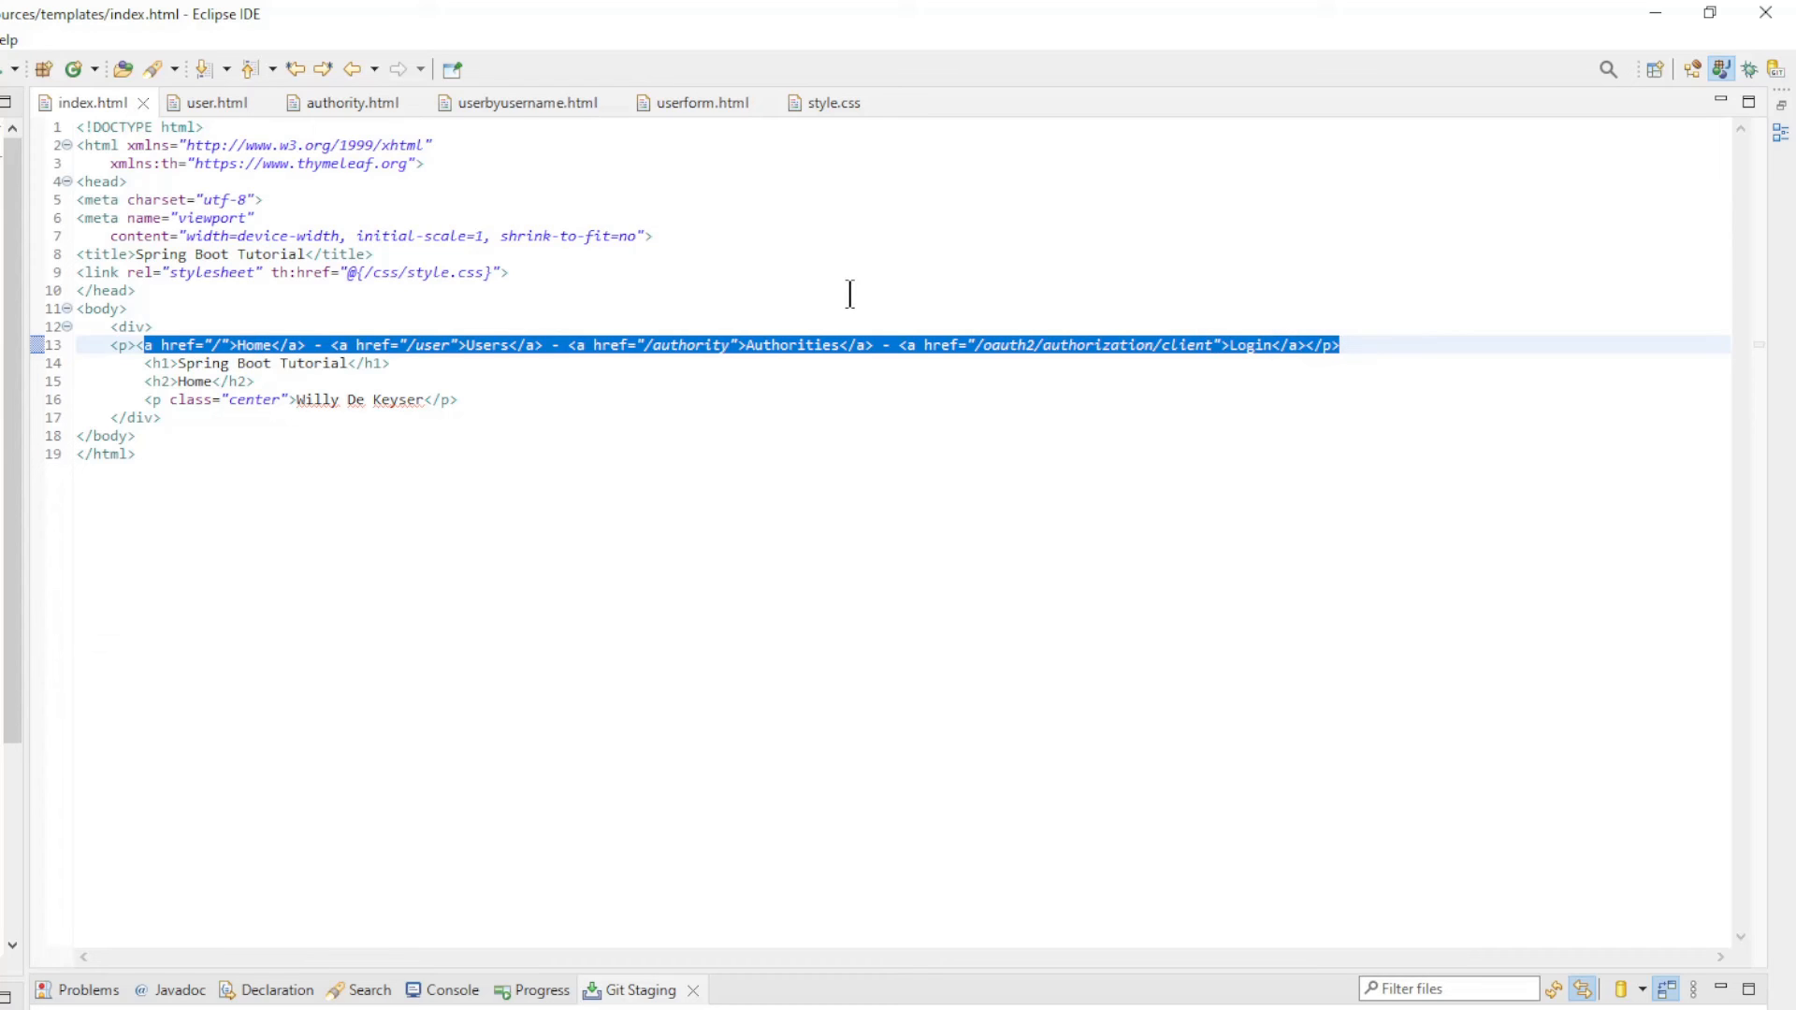
{"action": "mouse_move", "coordinate": [554, 249]}
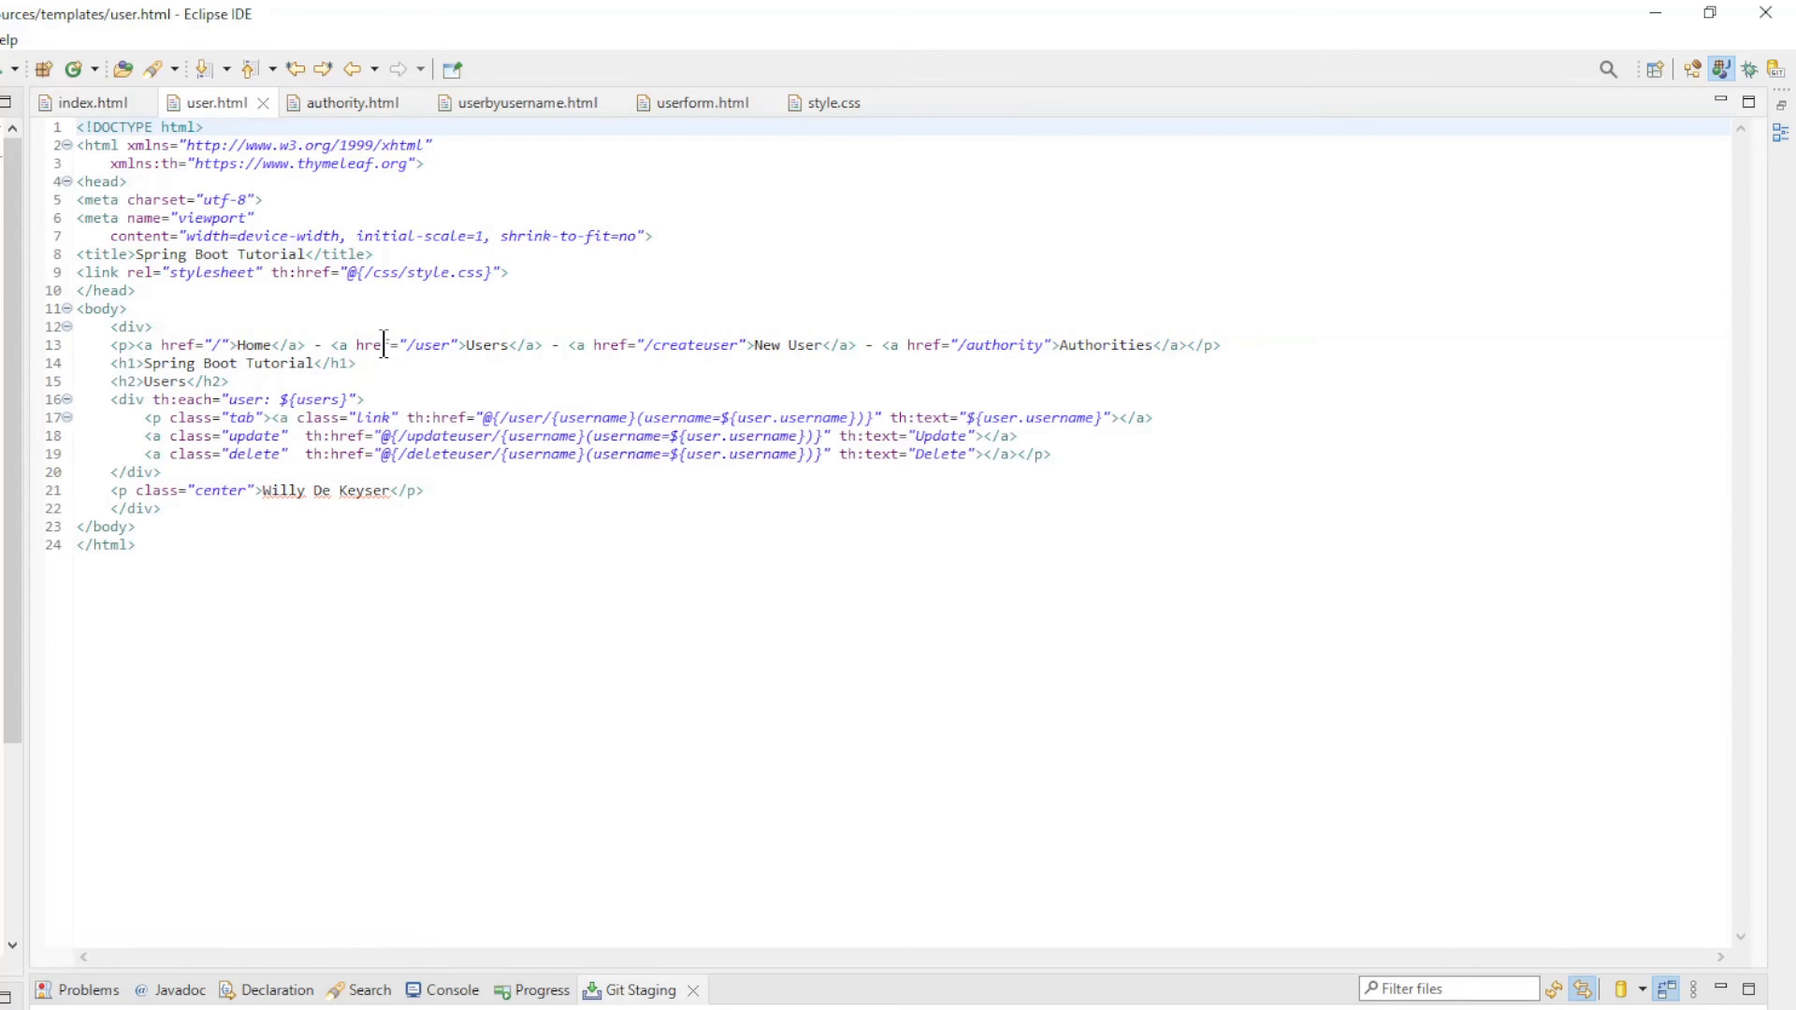
{"action": "mouse_move", "coordinate": [494, 417]}
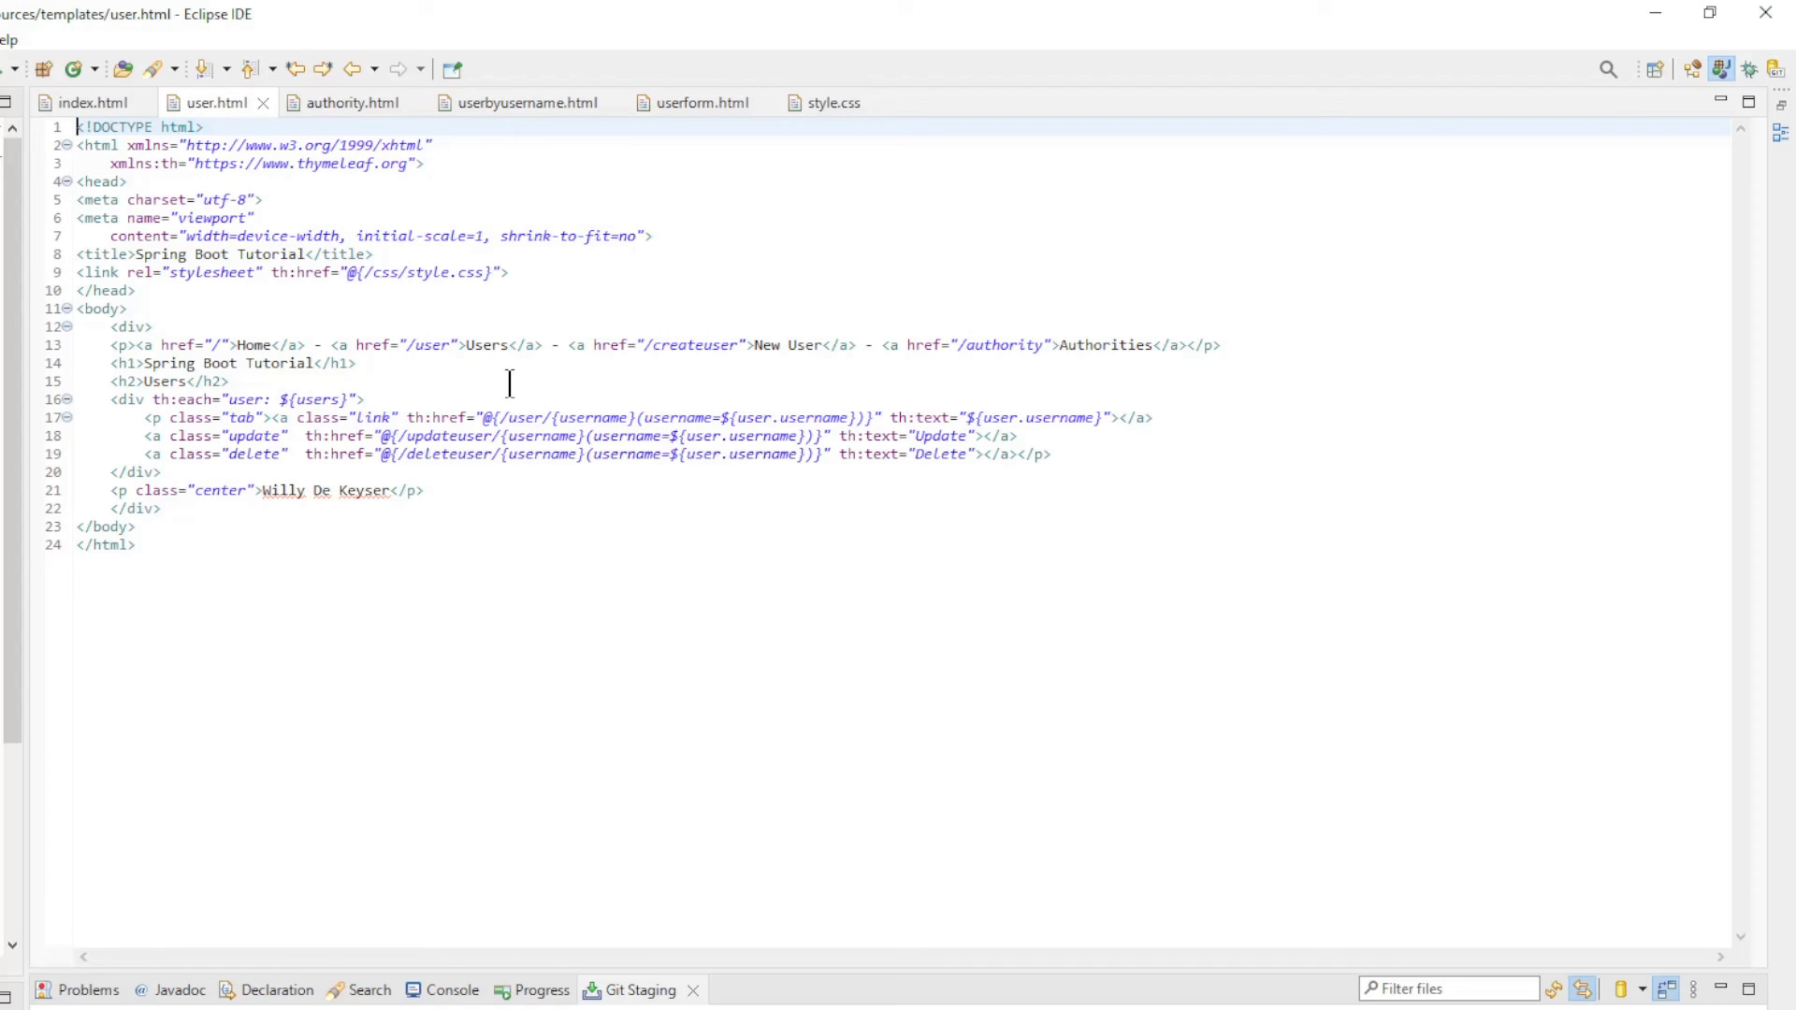
Review user.html's user link attributes, then the authority.html template.
{"action": "left_click", "coordinate": [481, 417]}
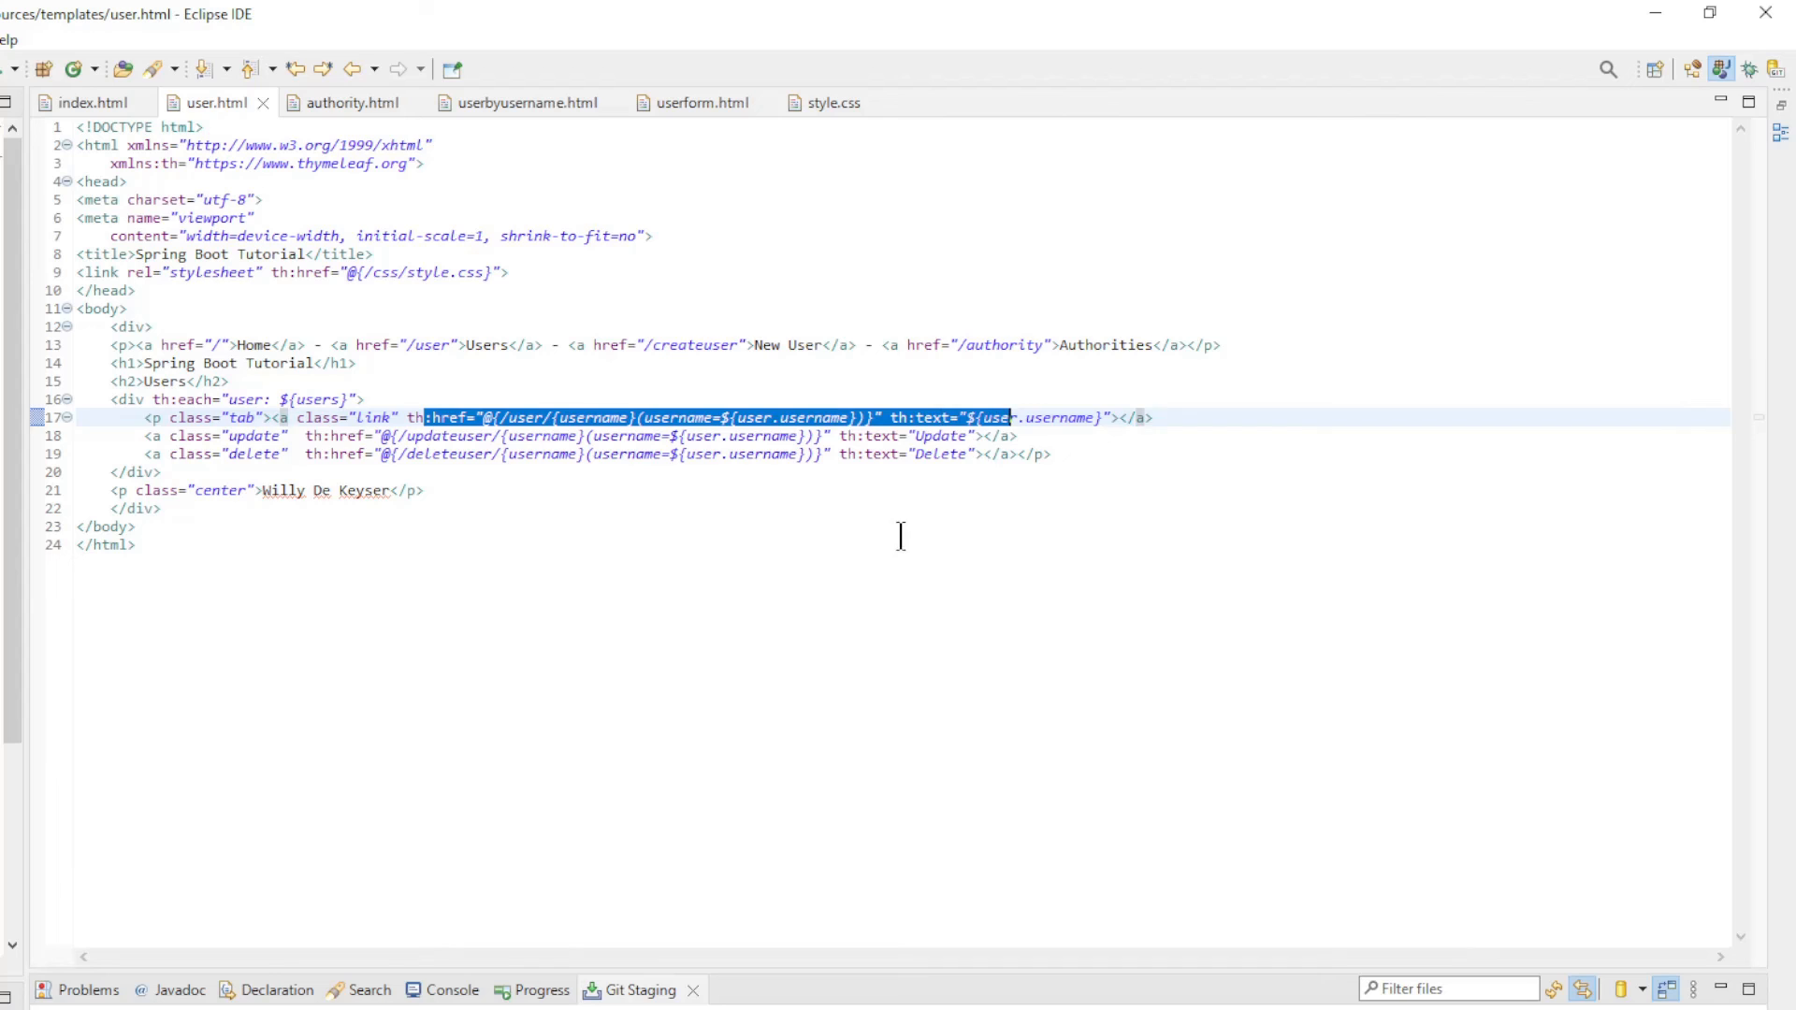
{"action": "left_click", "coordinate": [911, 453]}
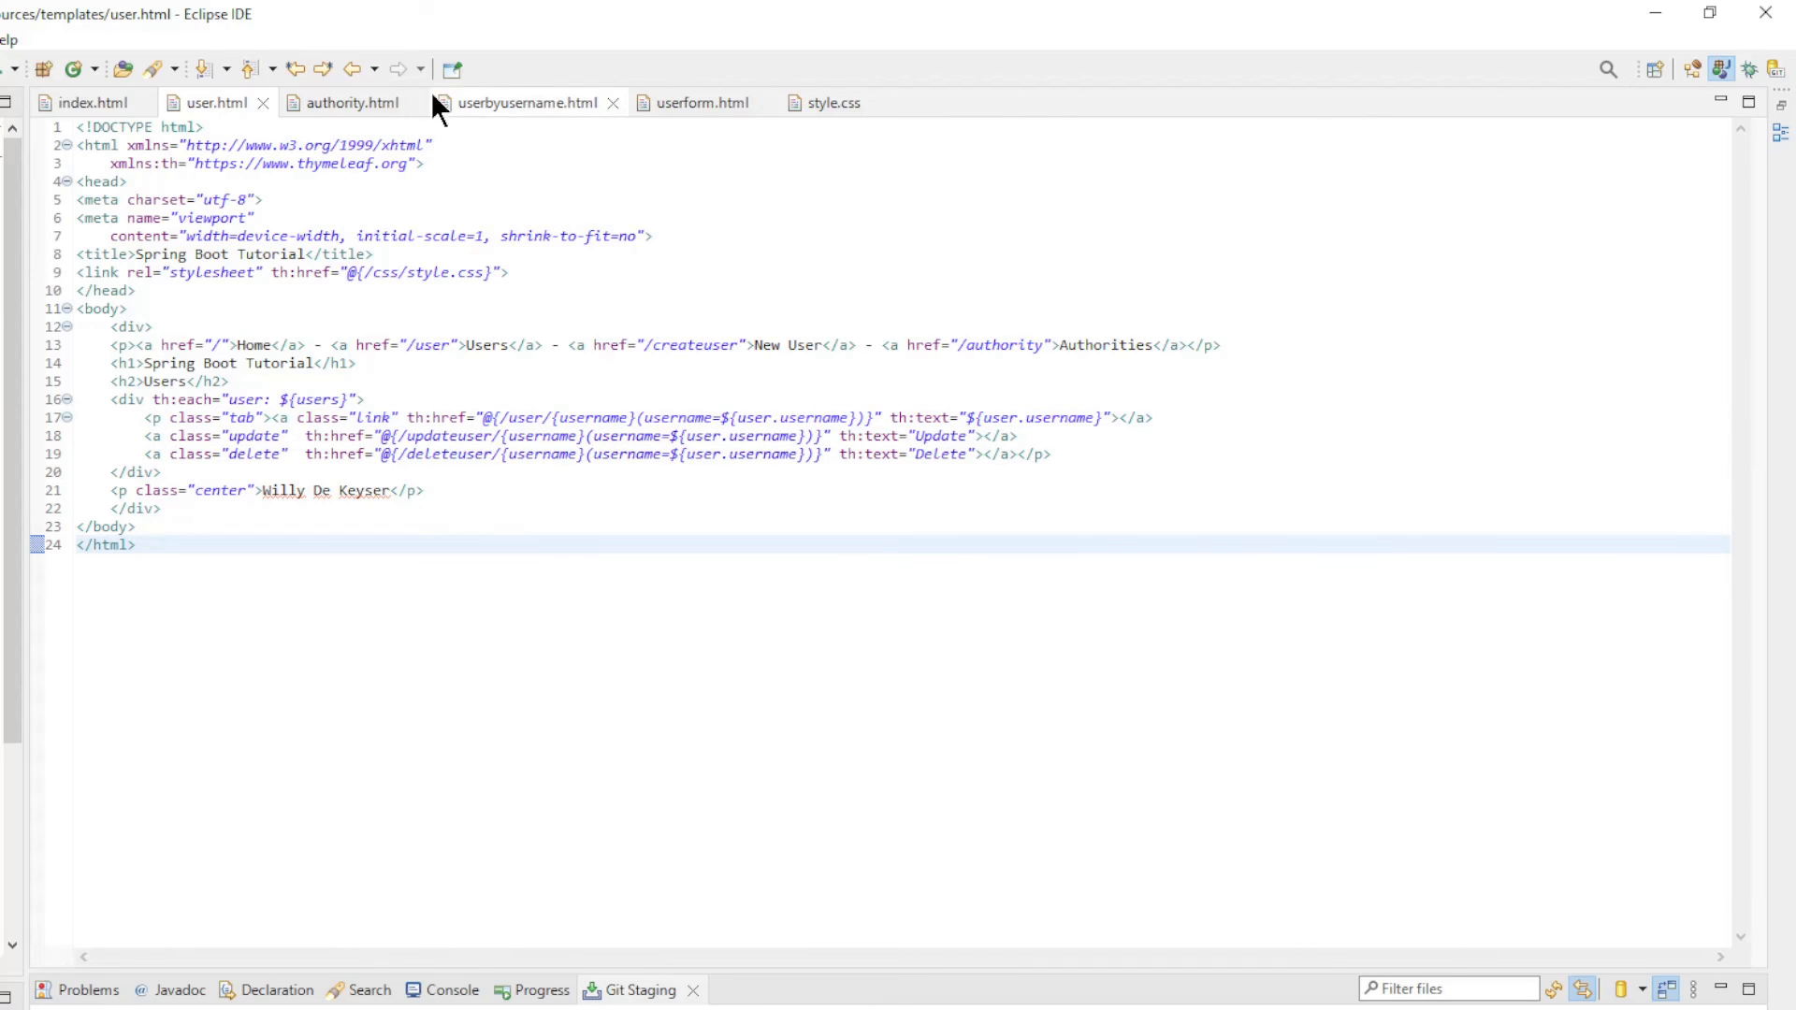
{"action": "left_click", "coordinate": [348, 103]}
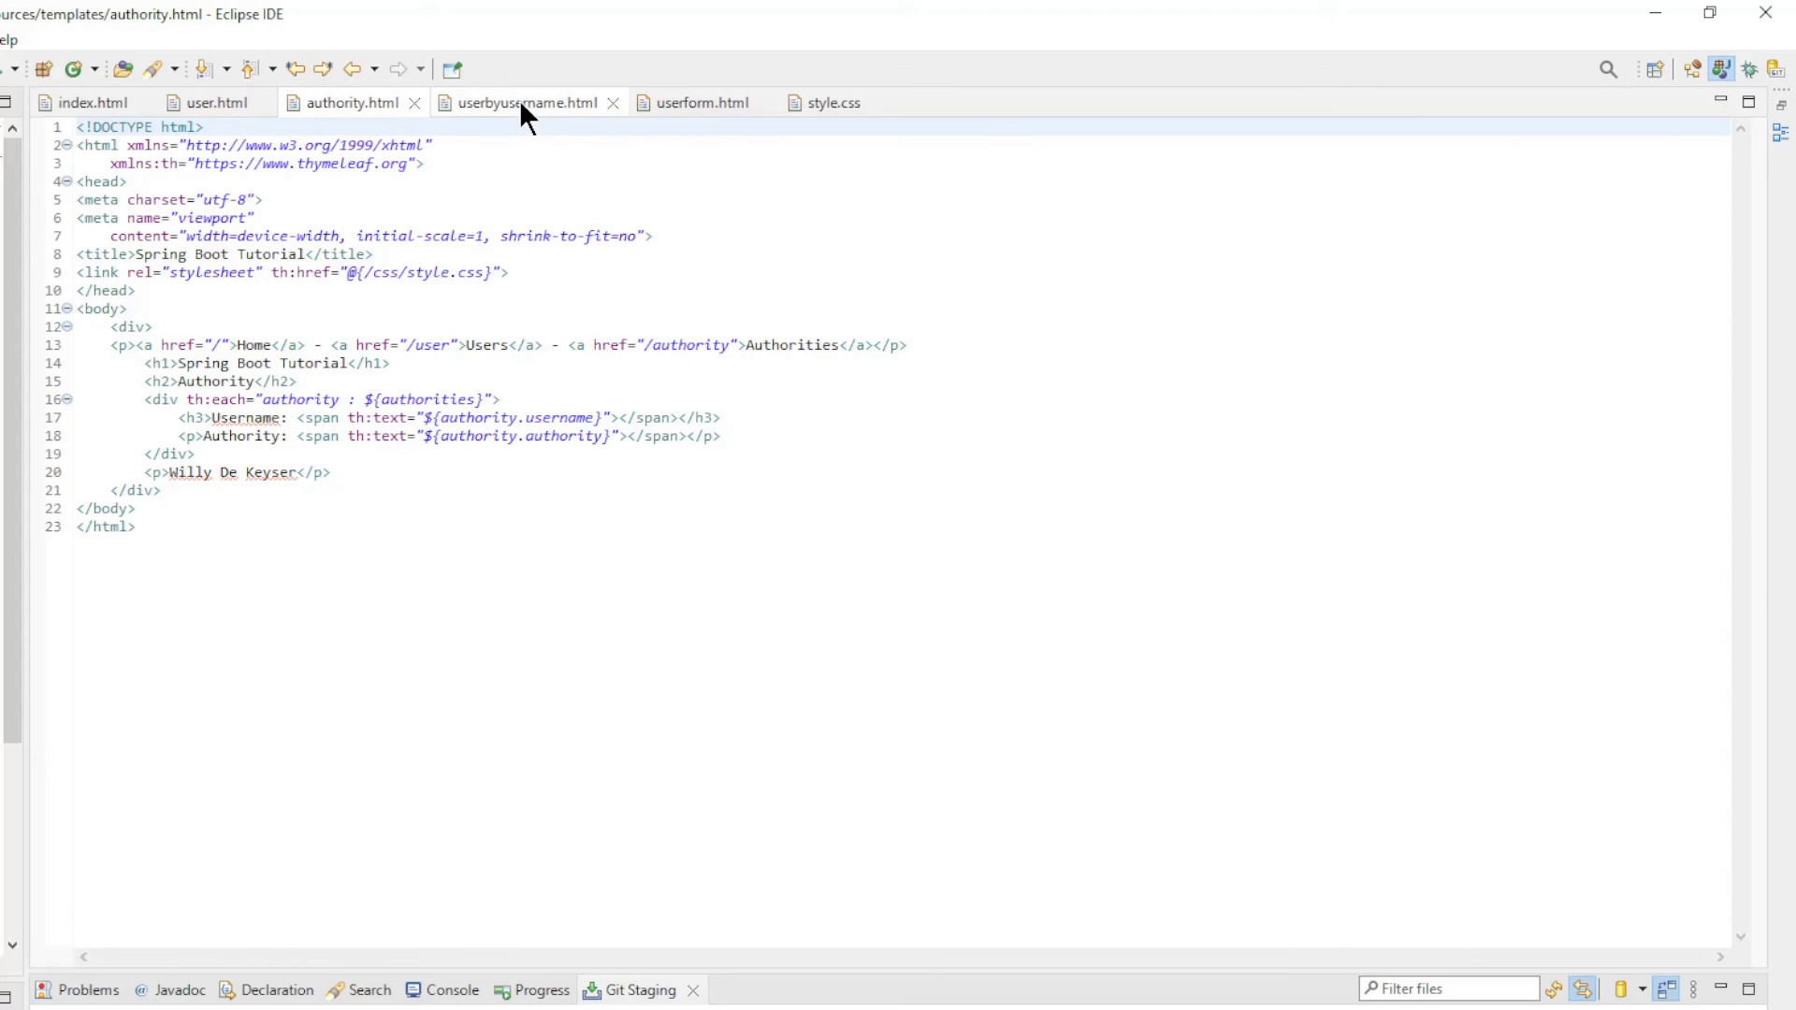
Review userbyusername.html and userform.html, then style.css layout, button and error rules.
{"action": "left_click", "coordinate": [523, 101]}
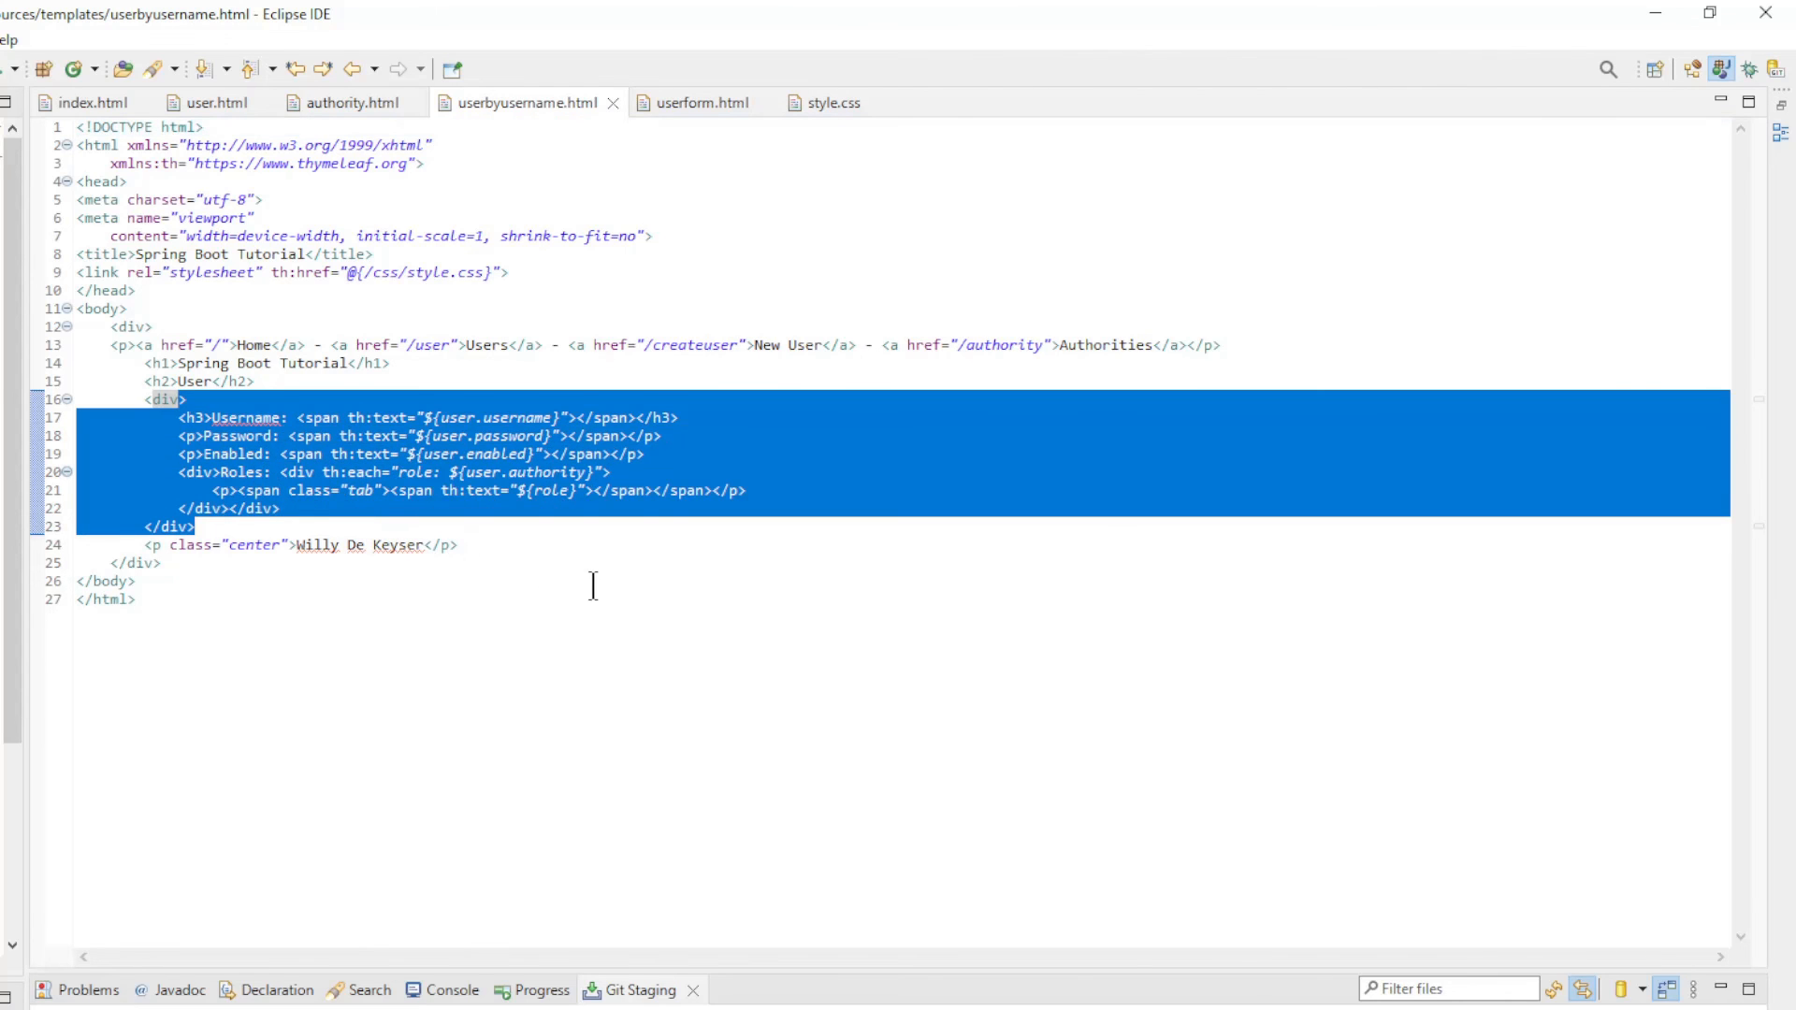
{"action": "left_click", "coordinate": [692, 101]}
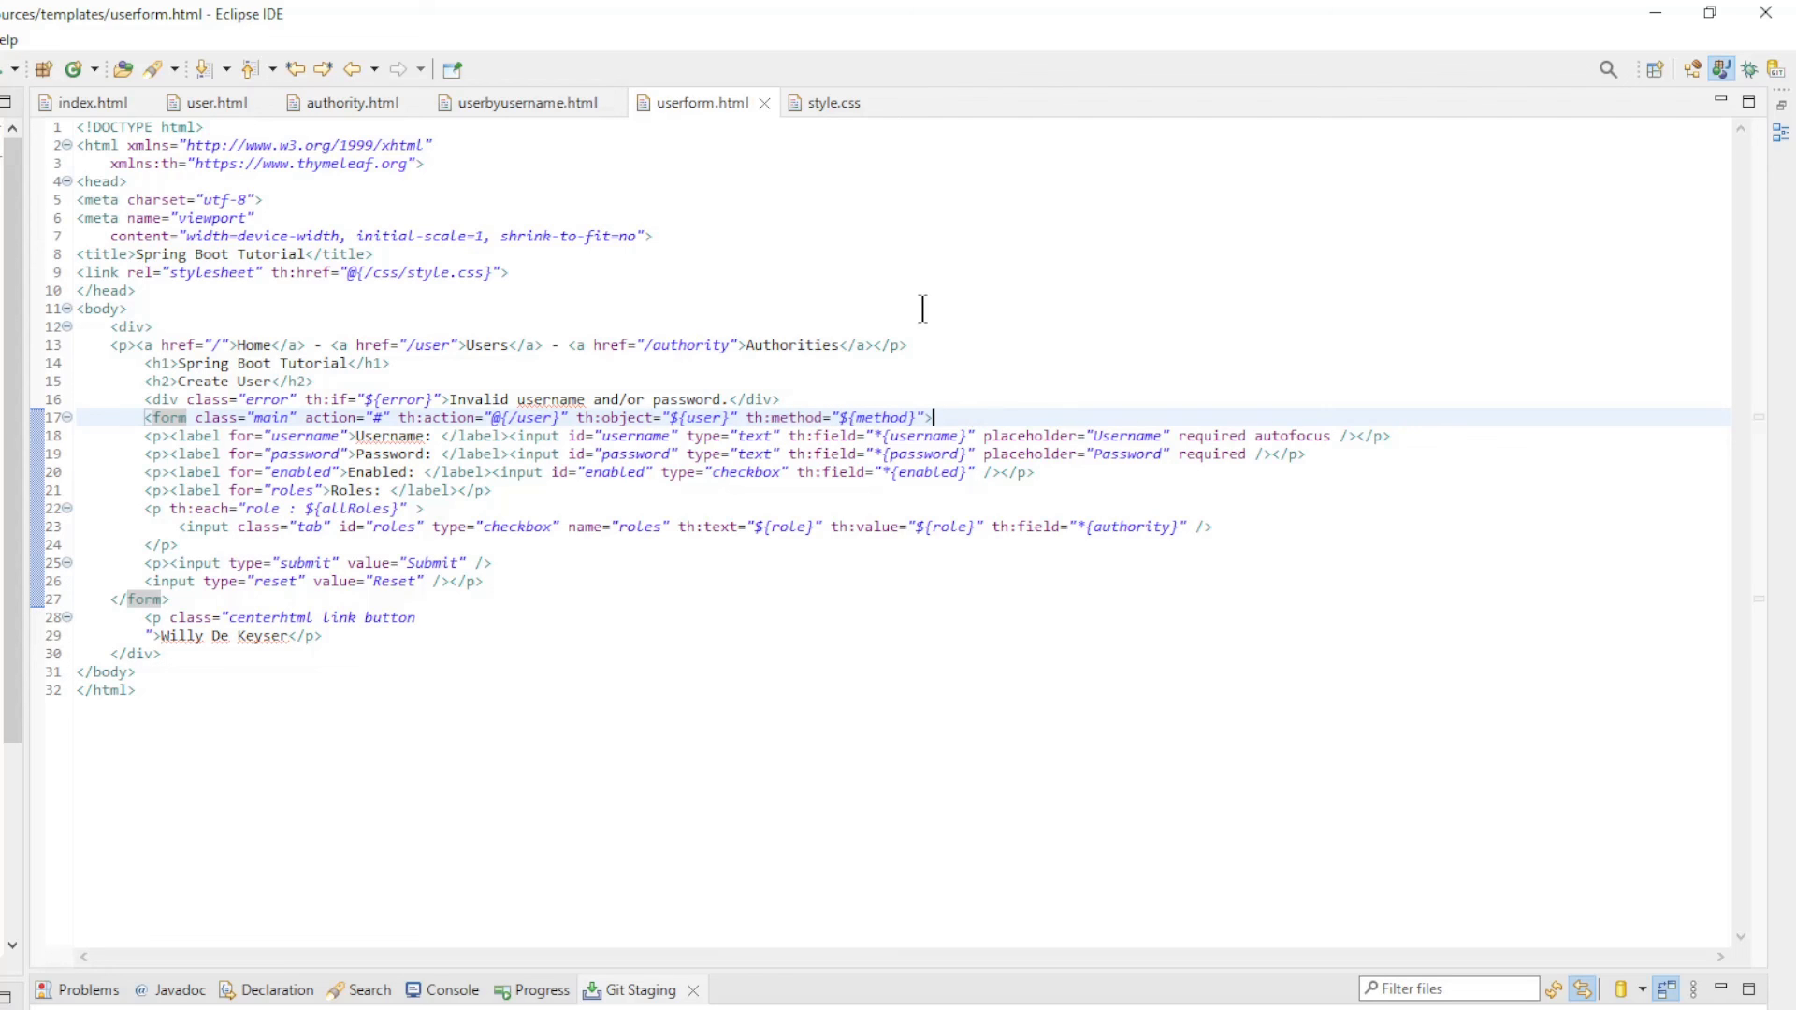
{"action": "left_click", "coordinate": [835, 101]}
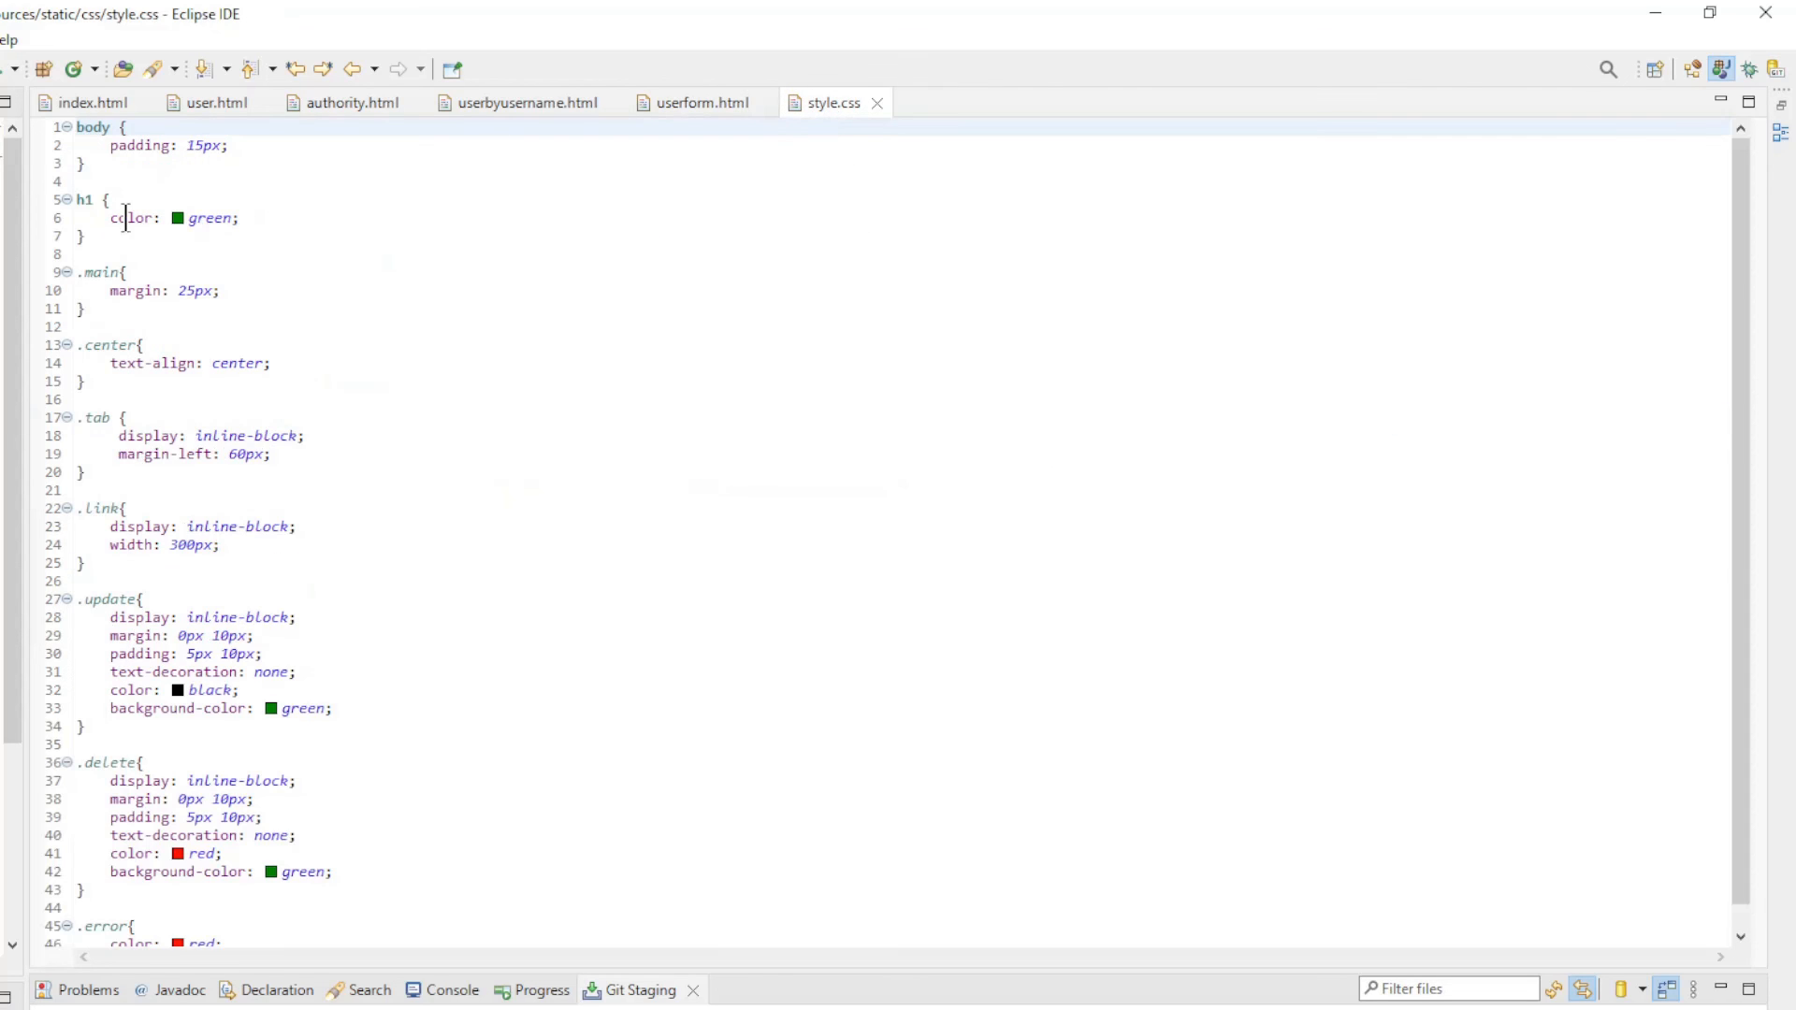
{"action": "scroll", "scroll_direction": "down", "scroll_amount": 3}
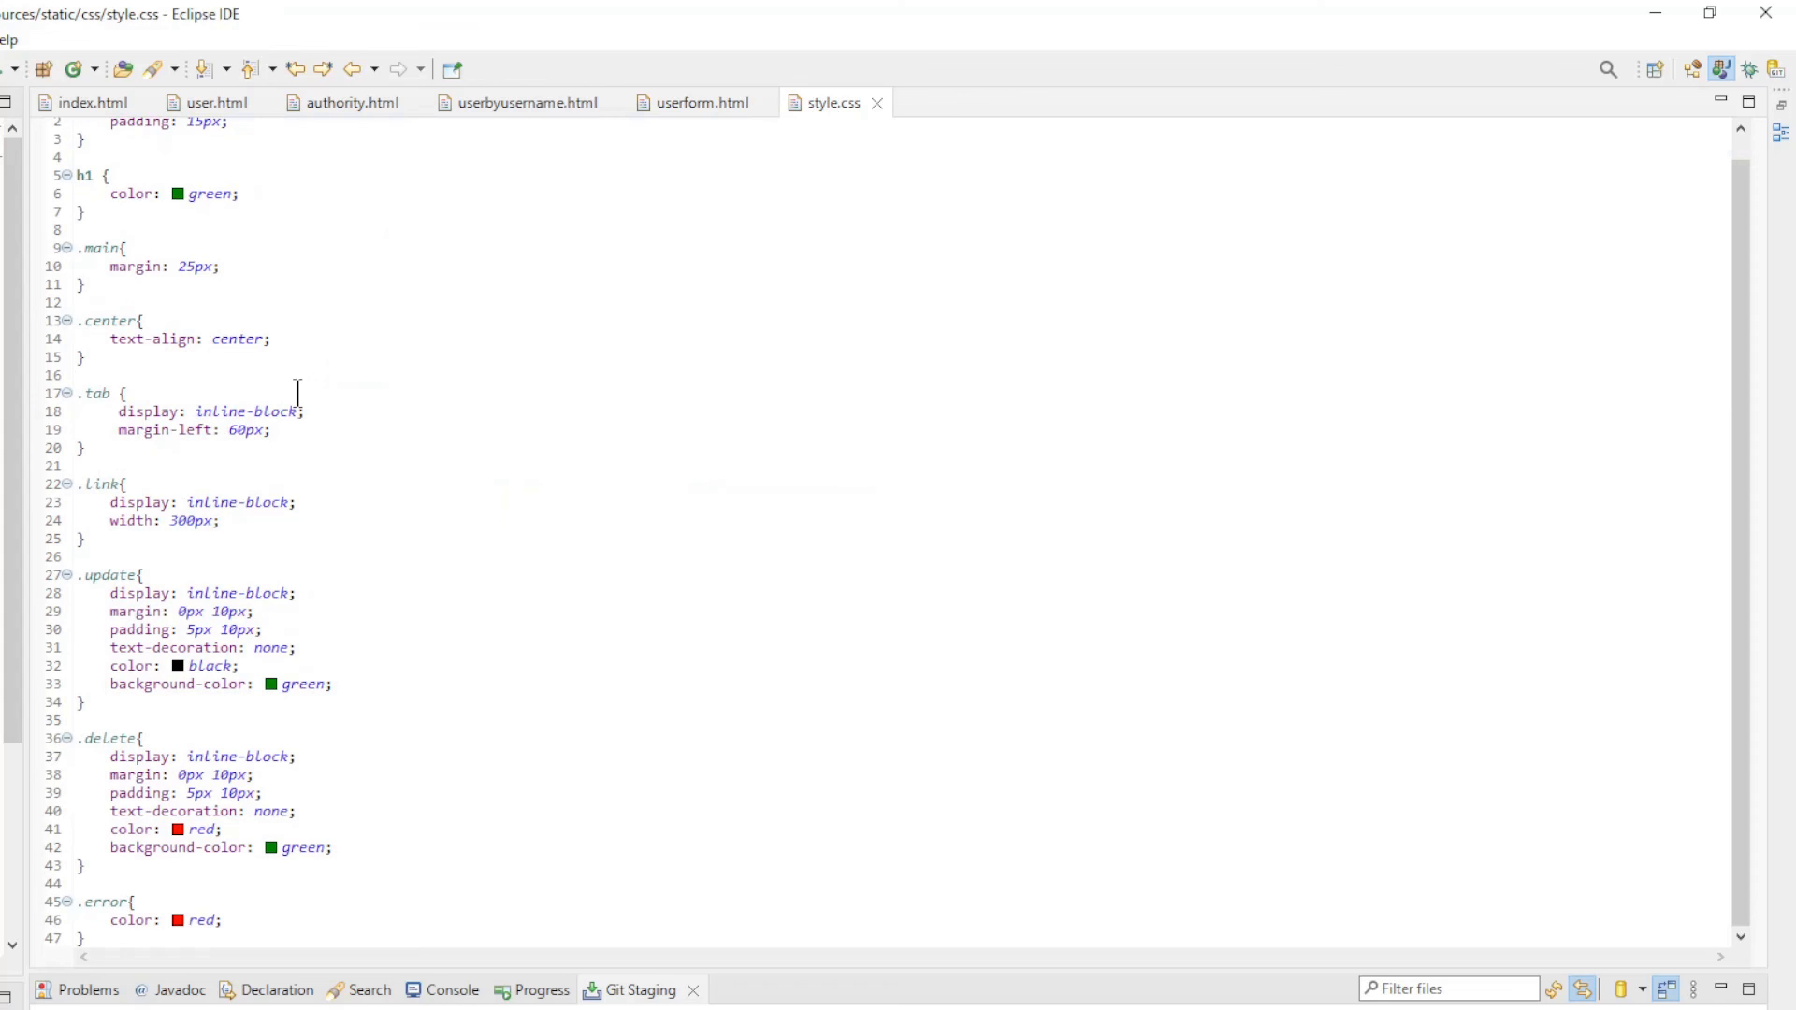